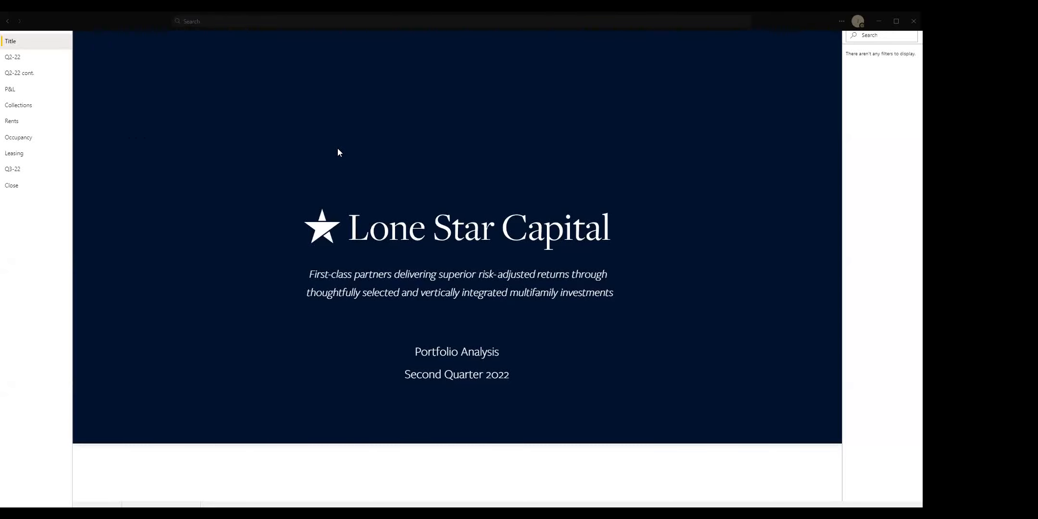
mouse_move(371, 180)
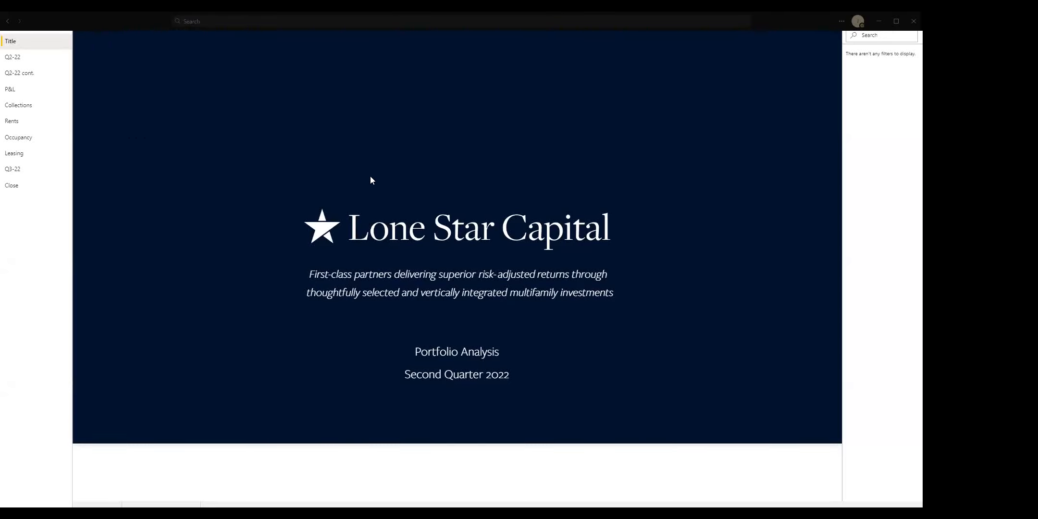
mouse_move(379, 179)
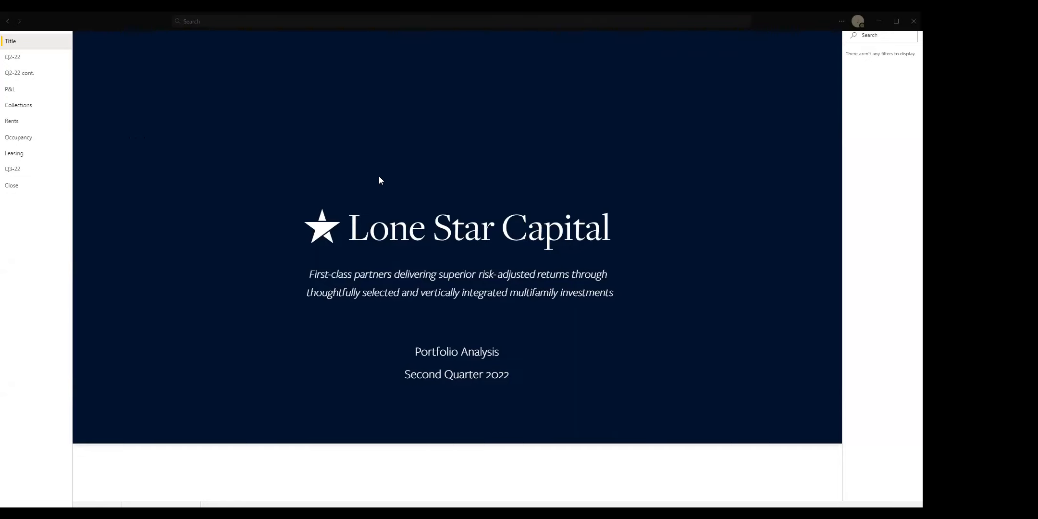
mouse_move(305, 208)
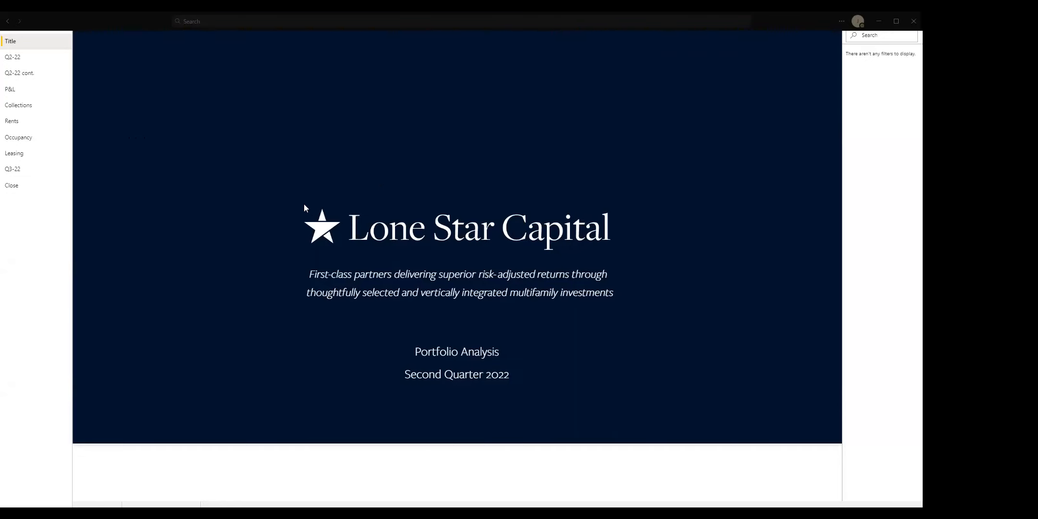
mouse_move(254, 202)
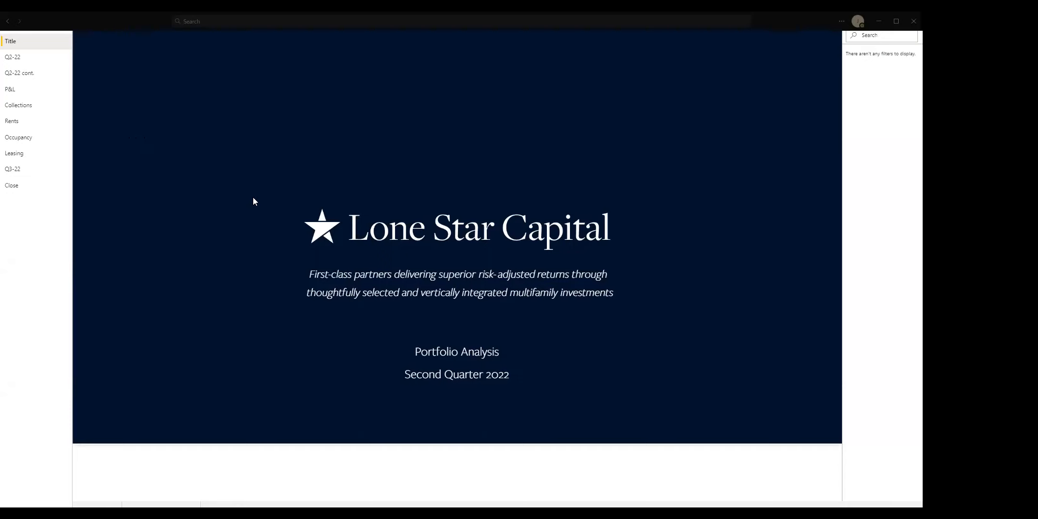
mouse_move(296, 202)
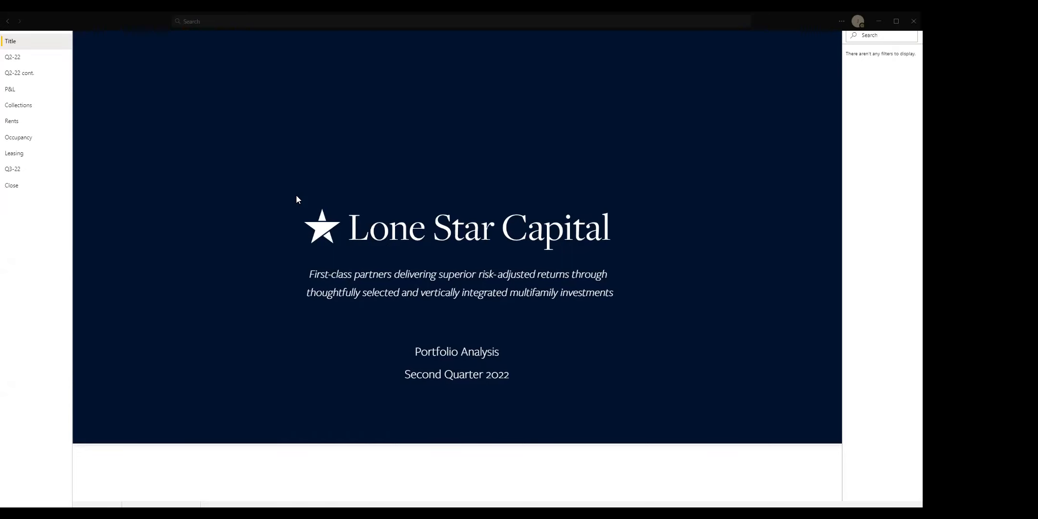
mouse_move(260, 209)
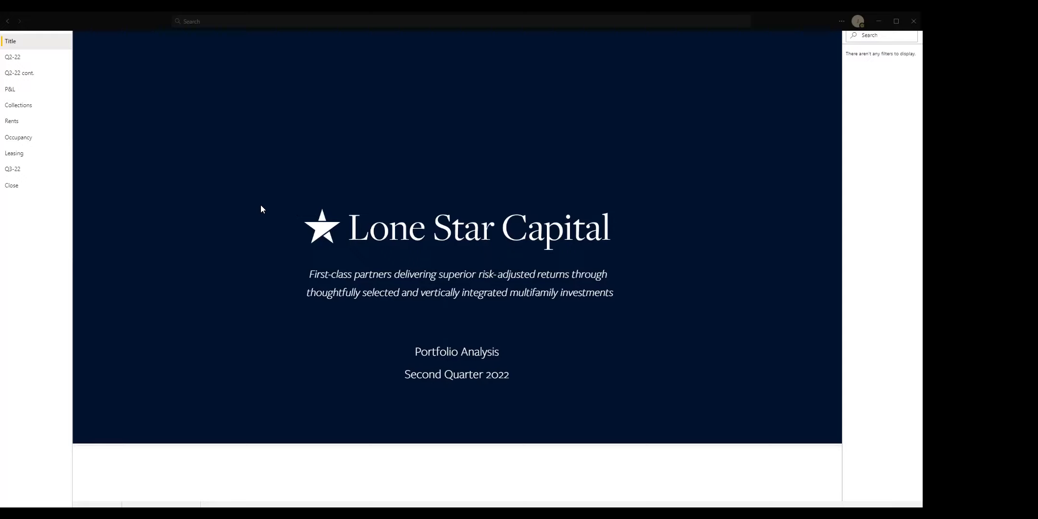
mouse_move(264, 193)
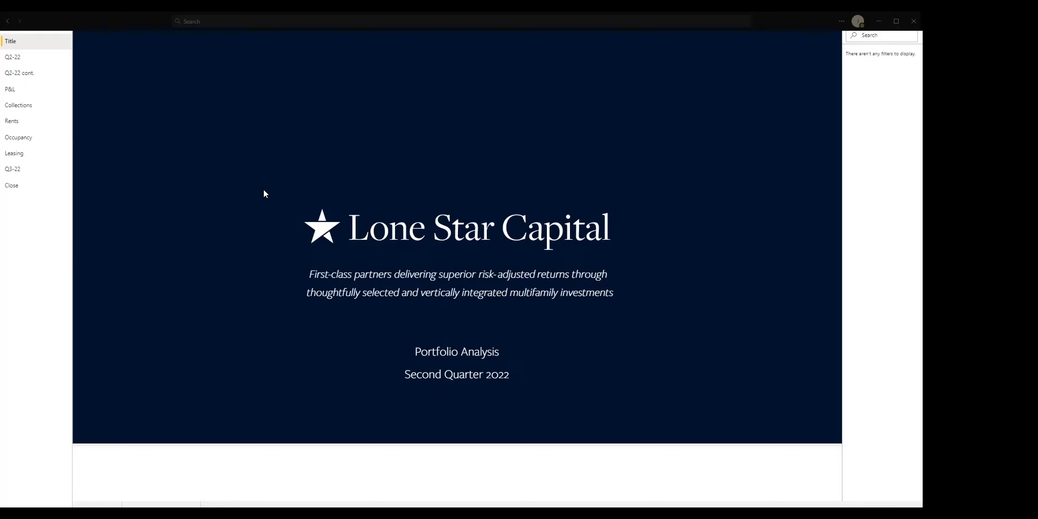
mouse_move(289, 201)
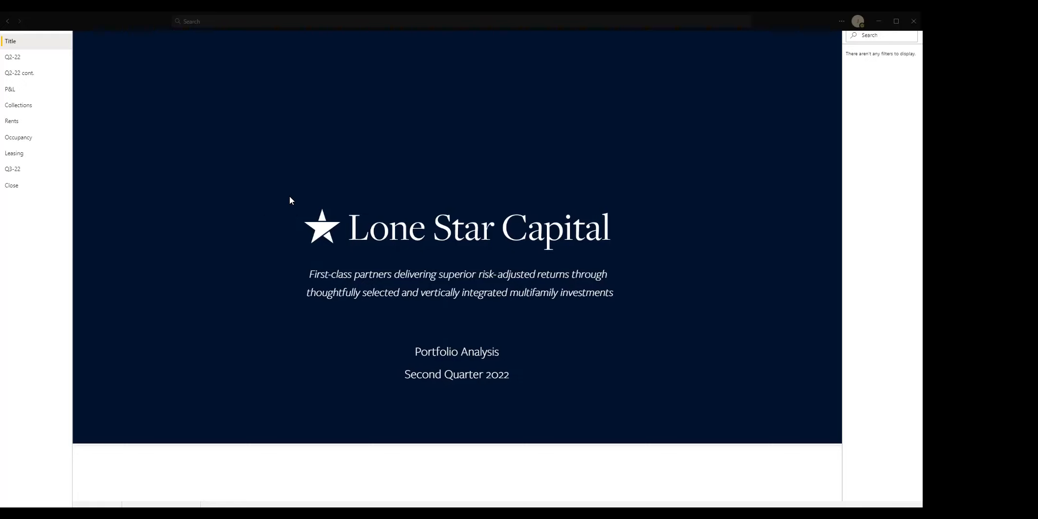
mouse_move(305, 180)
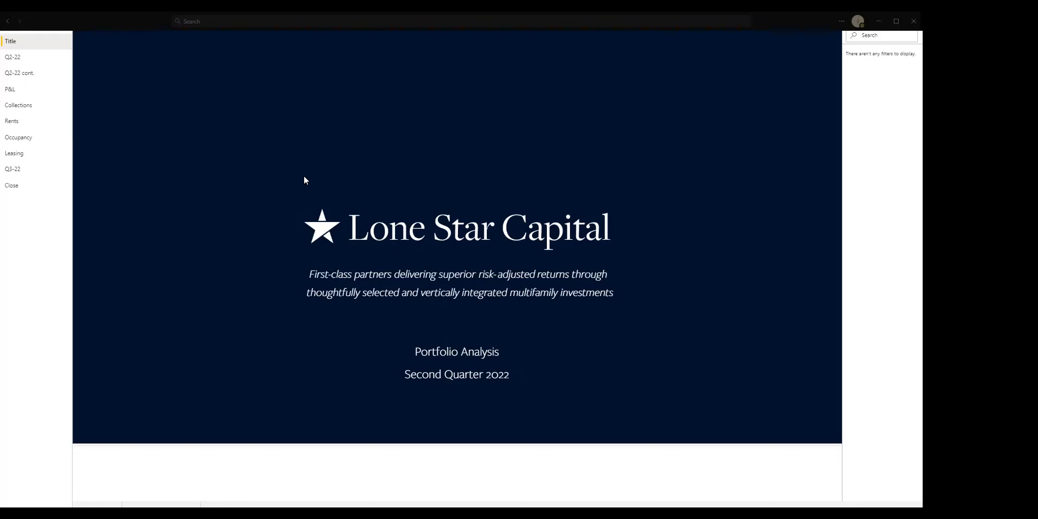
mouse_move(12, 57)
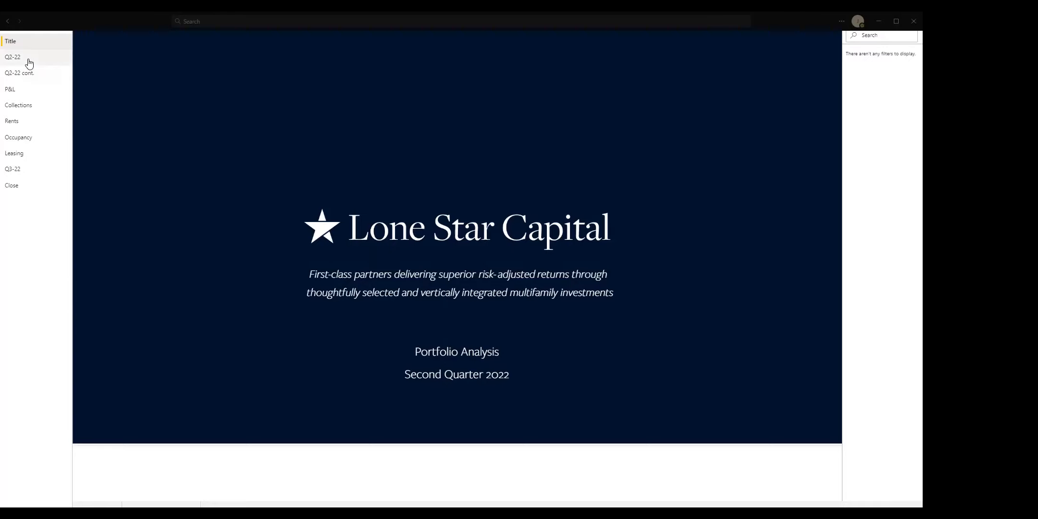
- Open the Q2-22 page listing Broadstone Briar Forest, Timberwalk and Verandas at Bear Creek
left_click(12, 57)
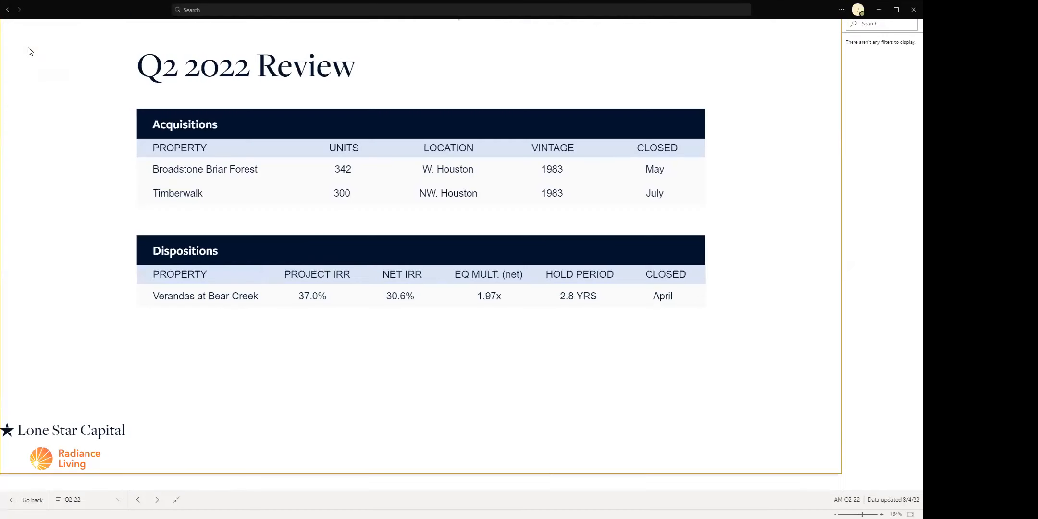
mouse_move(93, 68)
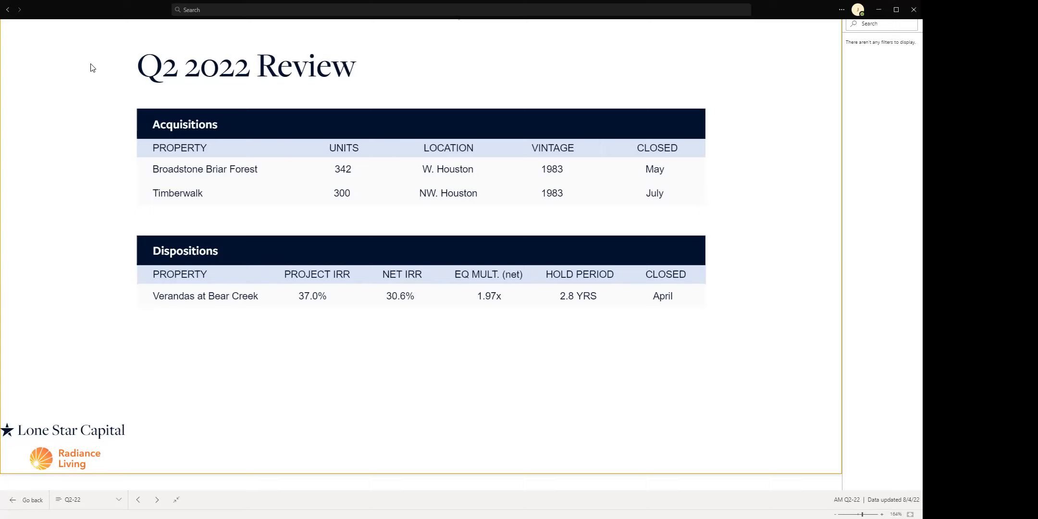
mouse_move(158, 501)
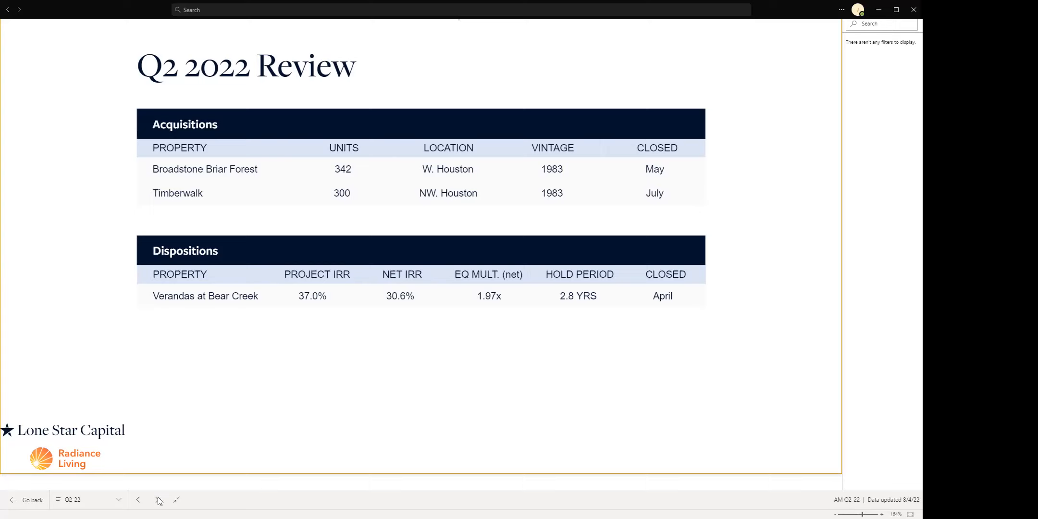
left_click(156, 499)
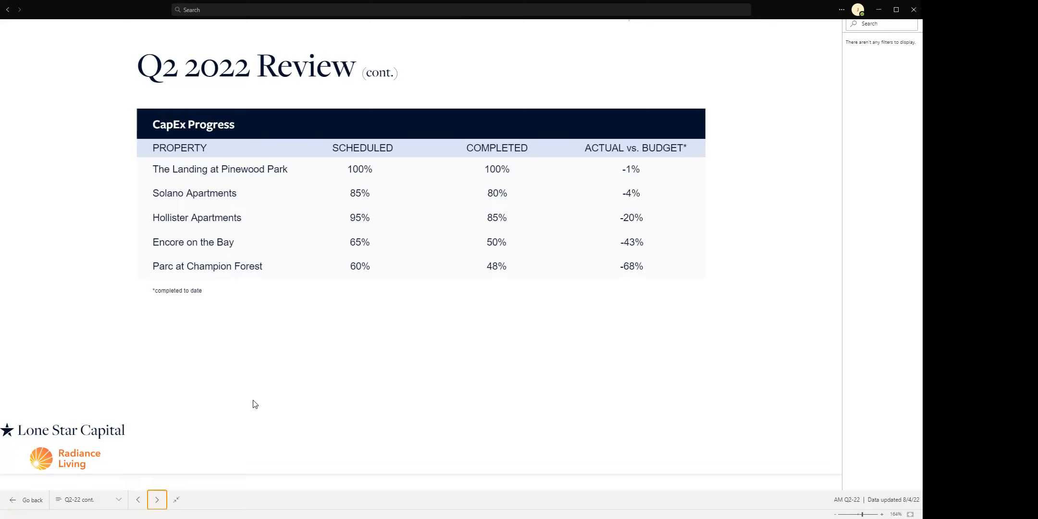
mouse_move(182, 357)
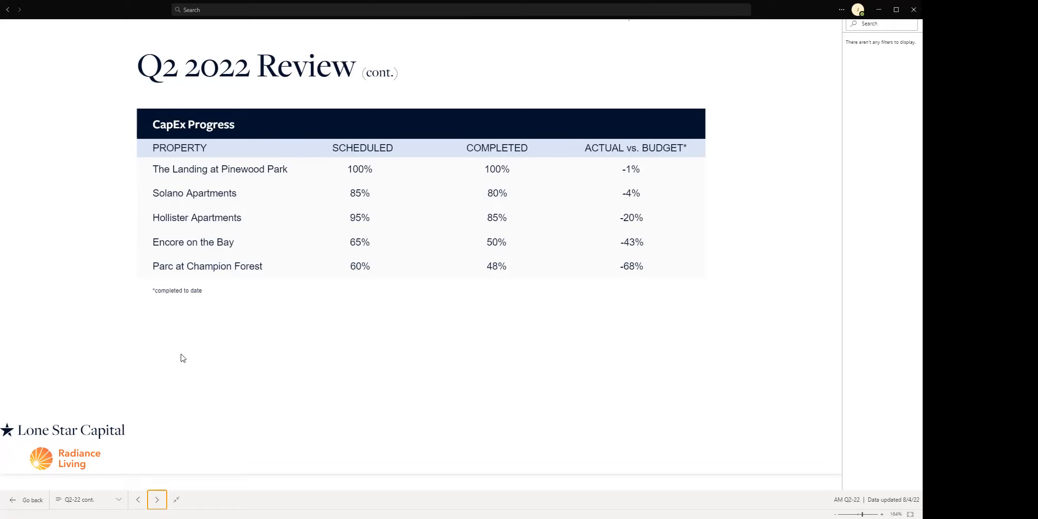
mouse_move(179, 355)
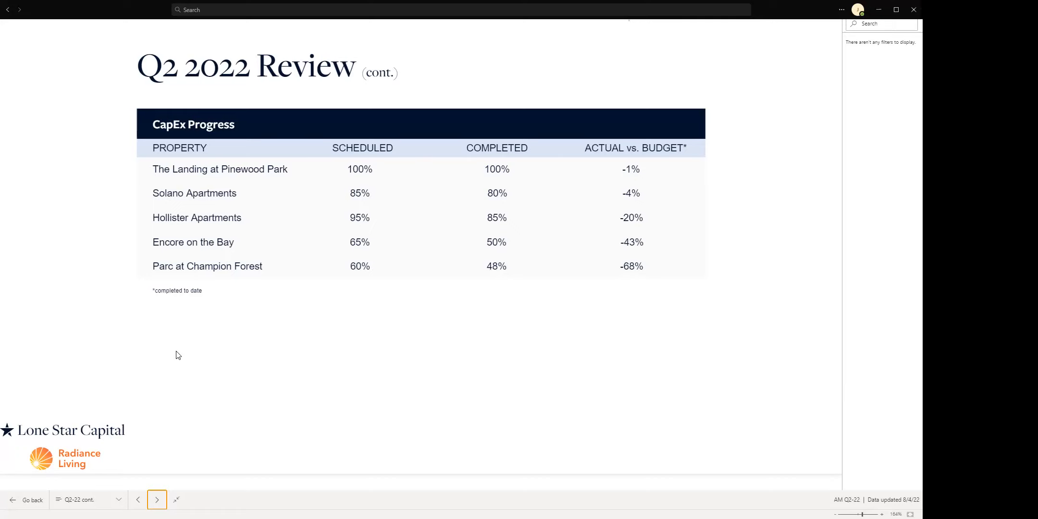
mouse_move(165, 346)
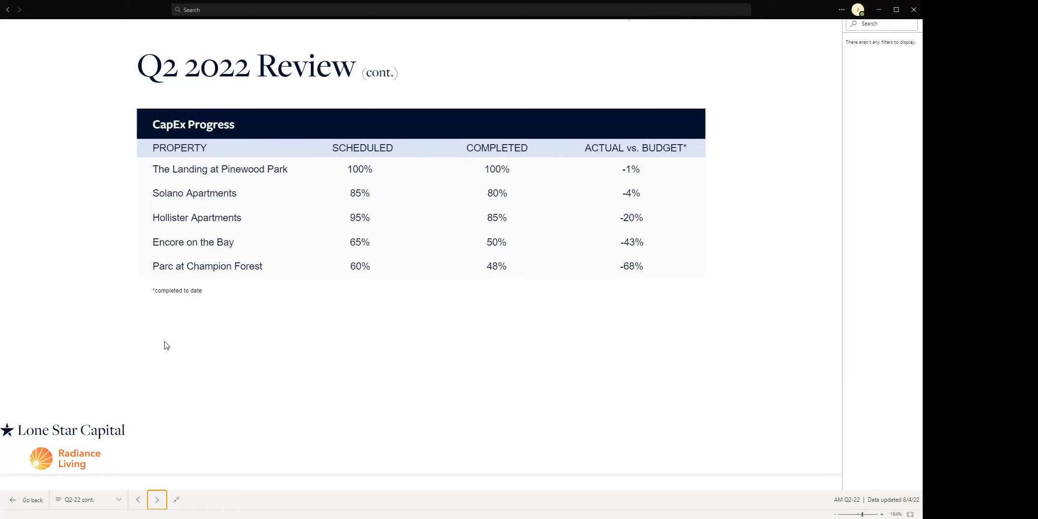
mouse_move(223, 334)
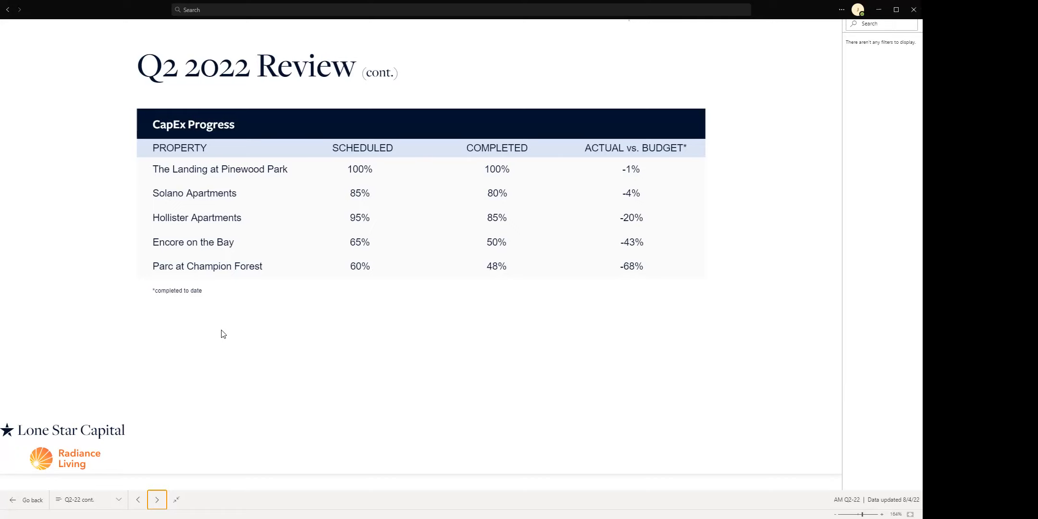
mouse_move(226, 333)
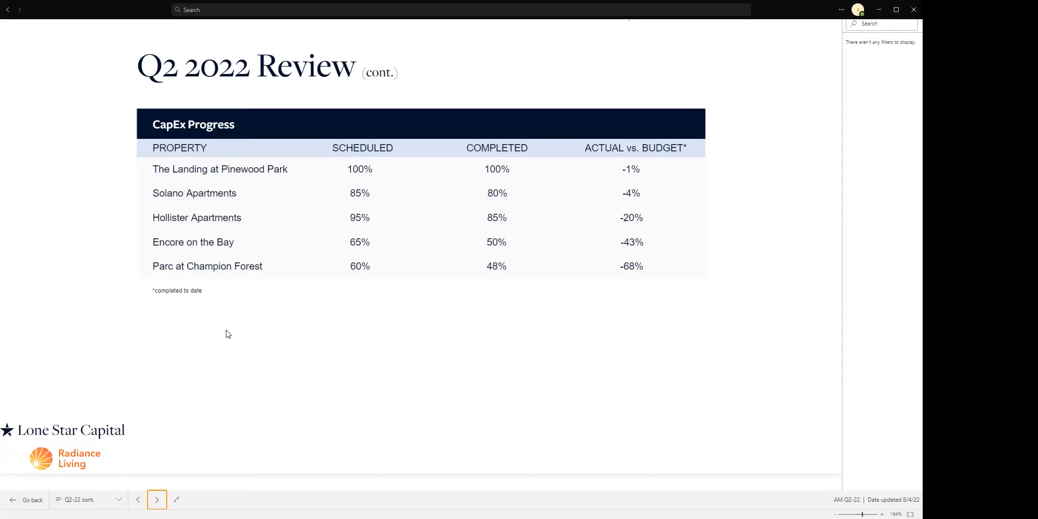
mouse_move(607, 5)
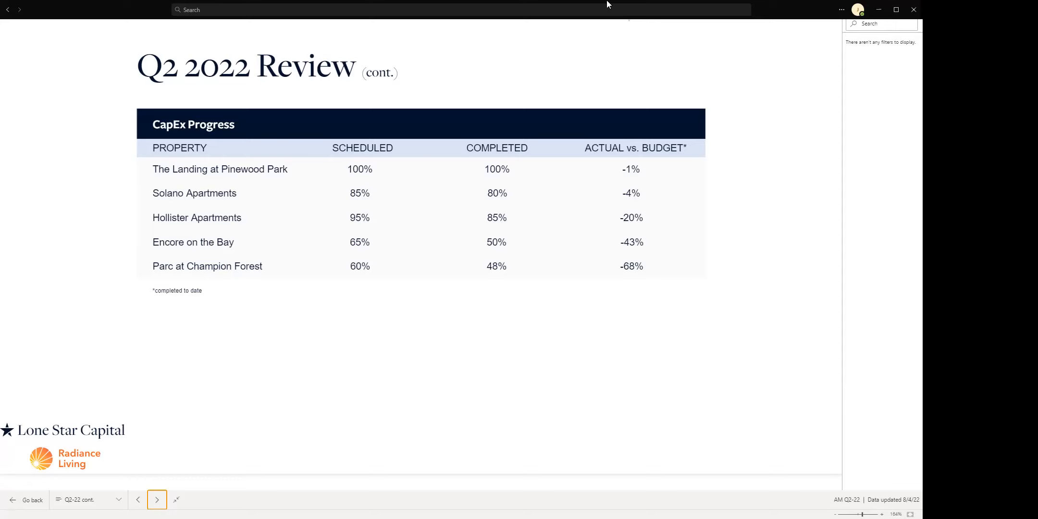
mouse_move(184, 468)
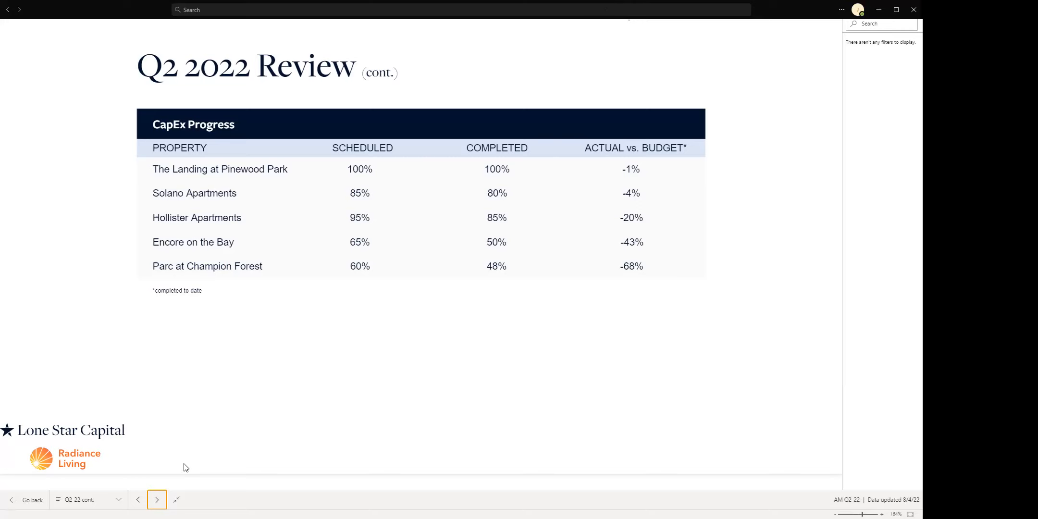
- Advance to the P&L page for The Landing at Pinewood Park, April 2022
left_click(156, 500)
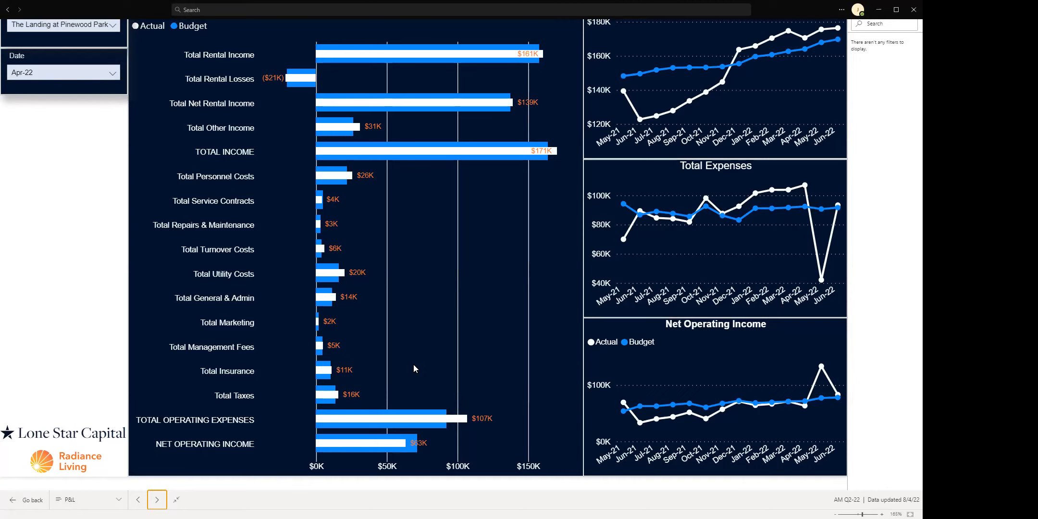
mouse_move(111, 208)
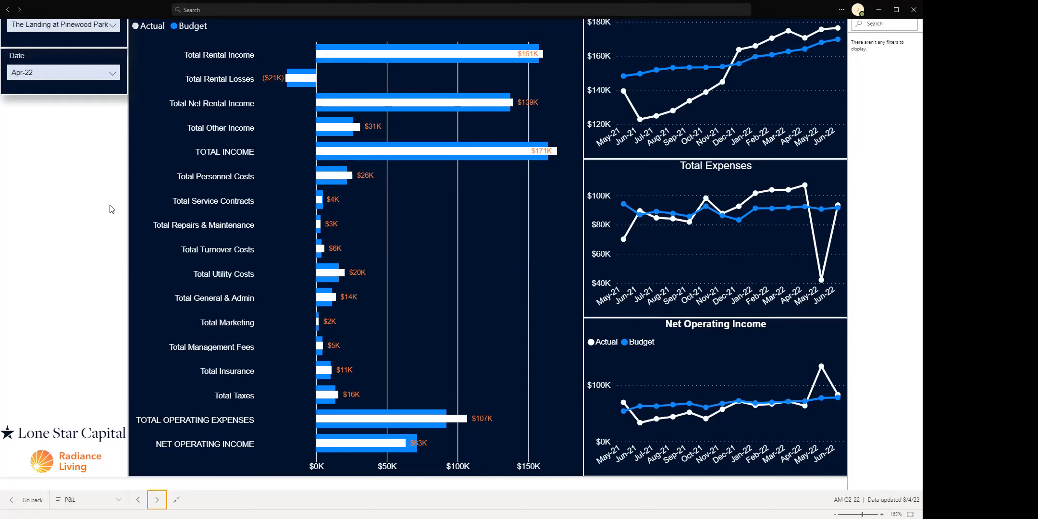
mouse_move(654, 54)
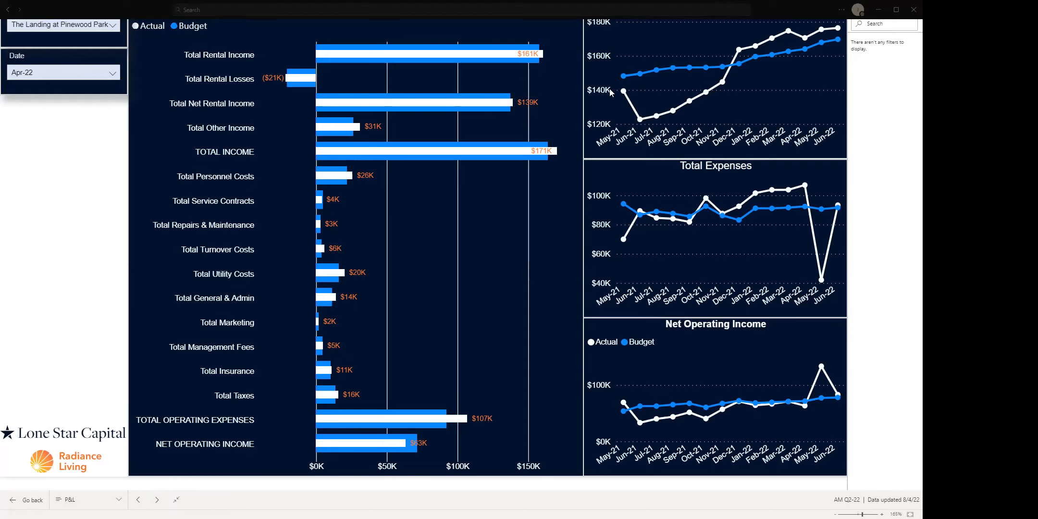
mouse_move(761, 20)
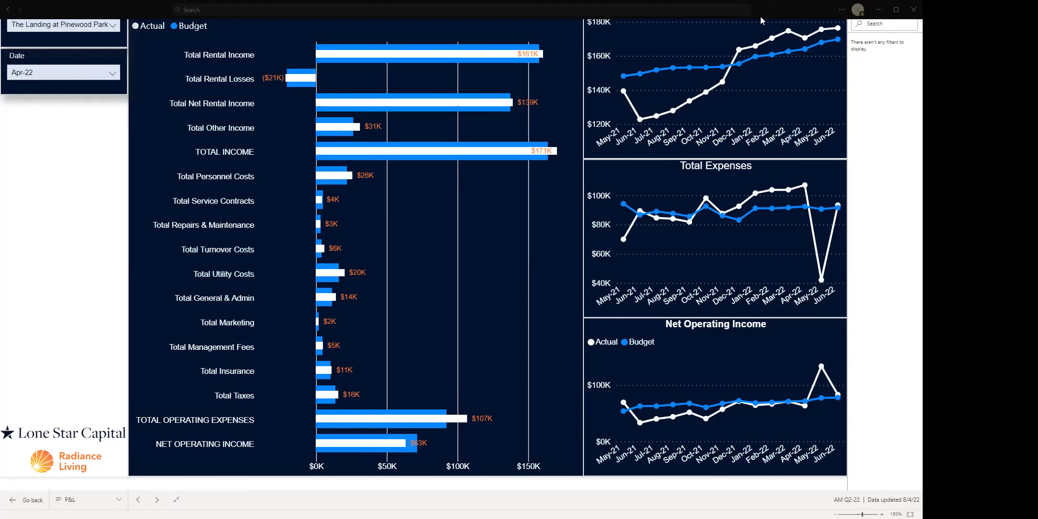
mouse_move(726, 47)
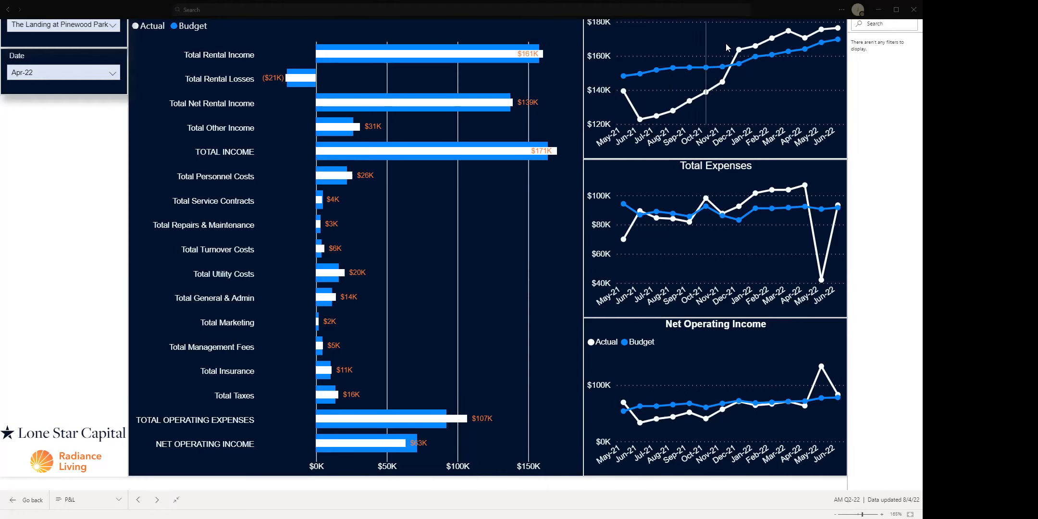
mouse_move(712, 38)
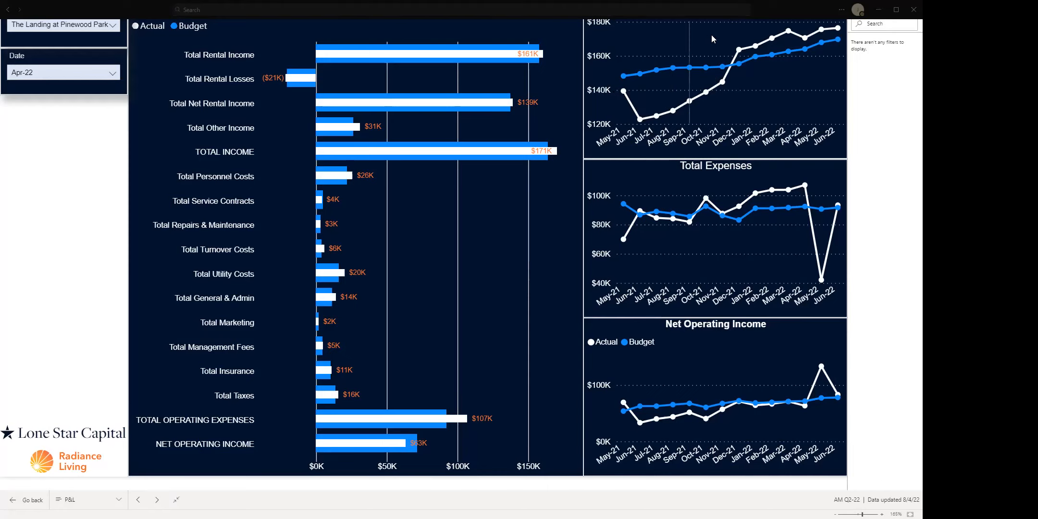
mouse_move(670, 213)
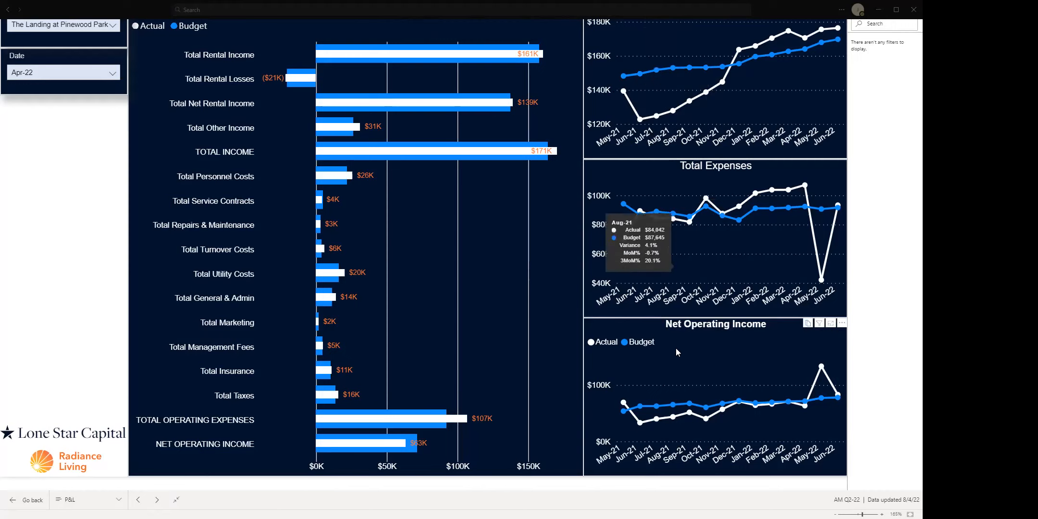
mouse_move(632, 77)
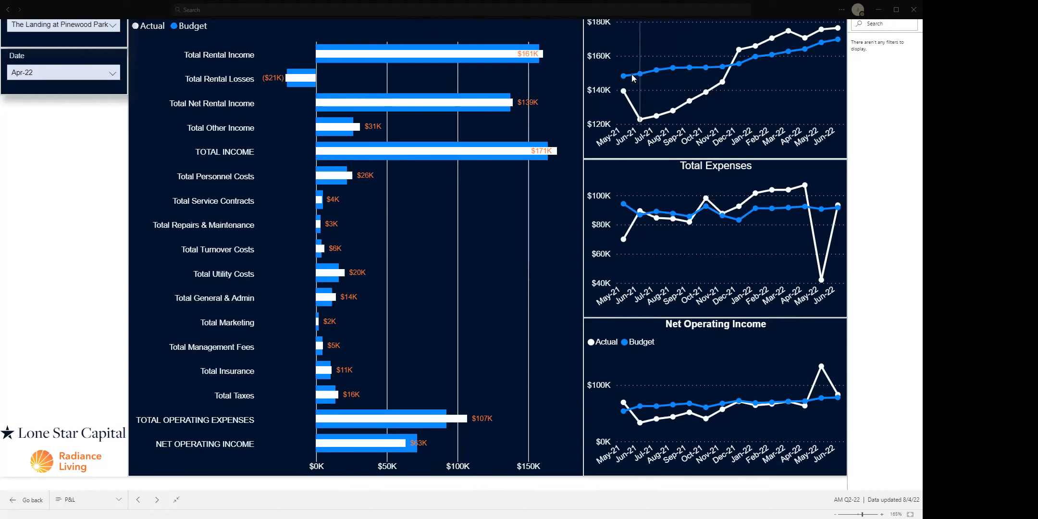
mouse_move(634, 111)
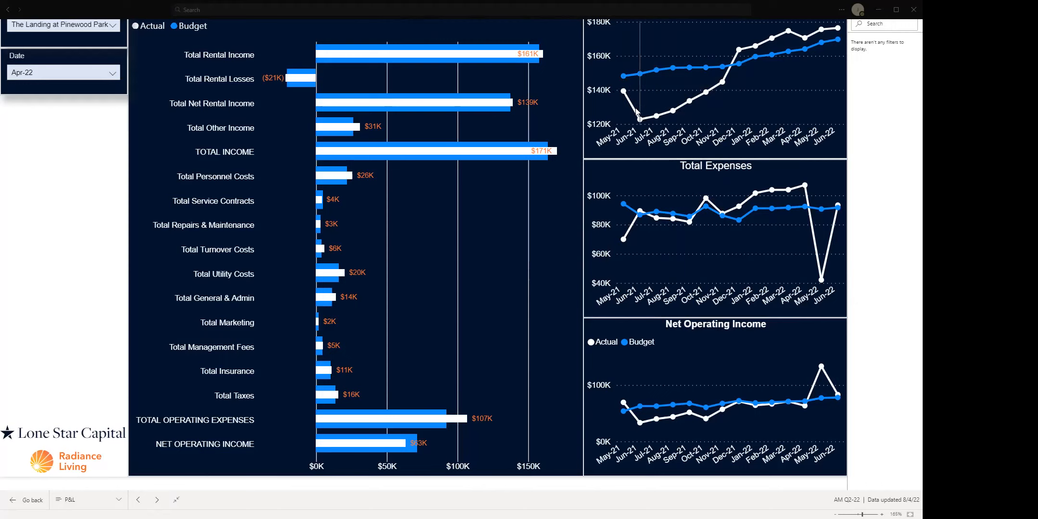
mouse_move(627, 98)
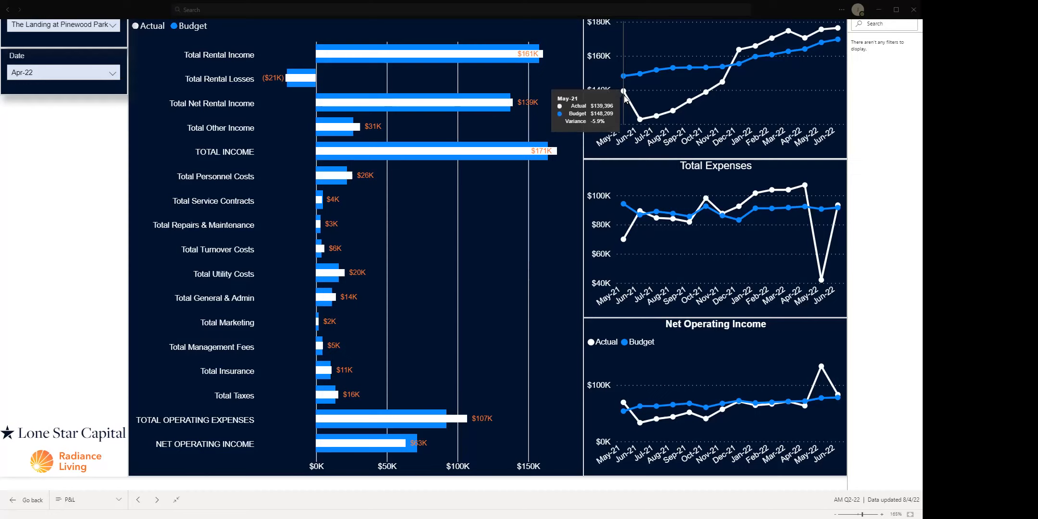
mouse_move(749, 35)
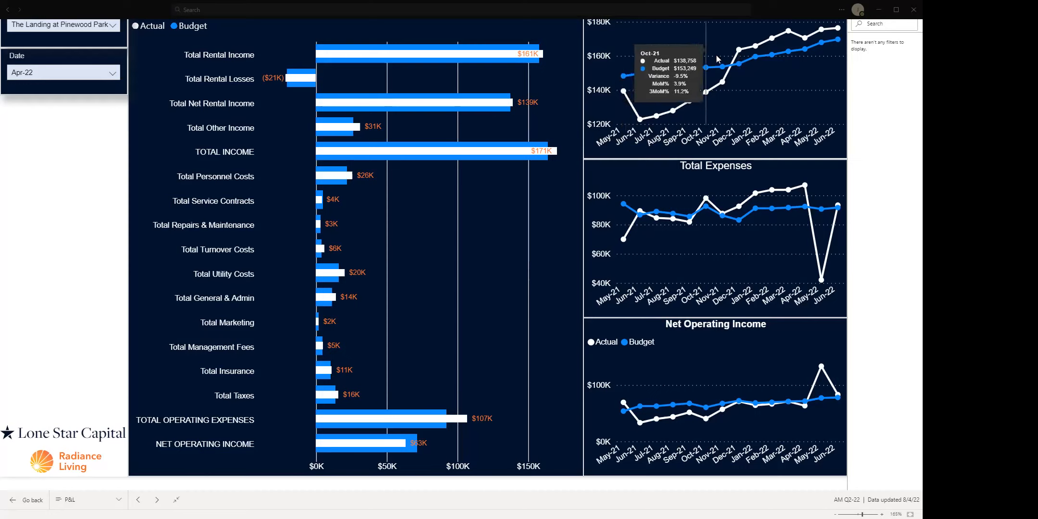
mouse_move(757, 48)
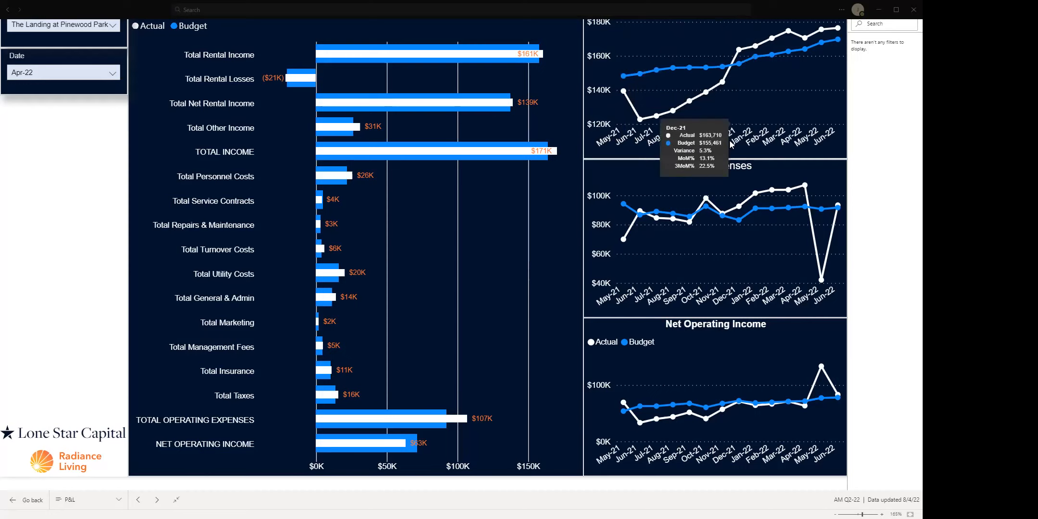
mouse_move(706, 201)
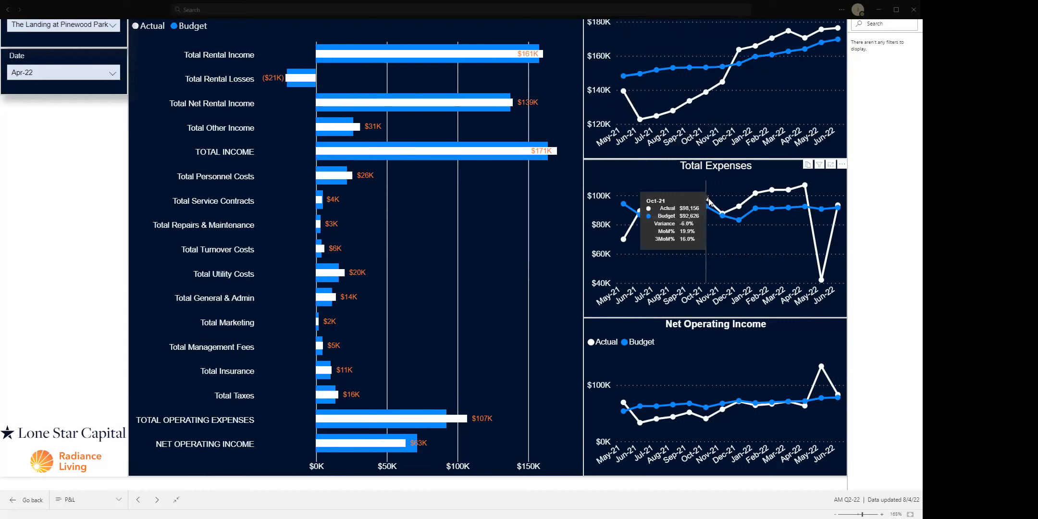
mouse_move(705, 199)
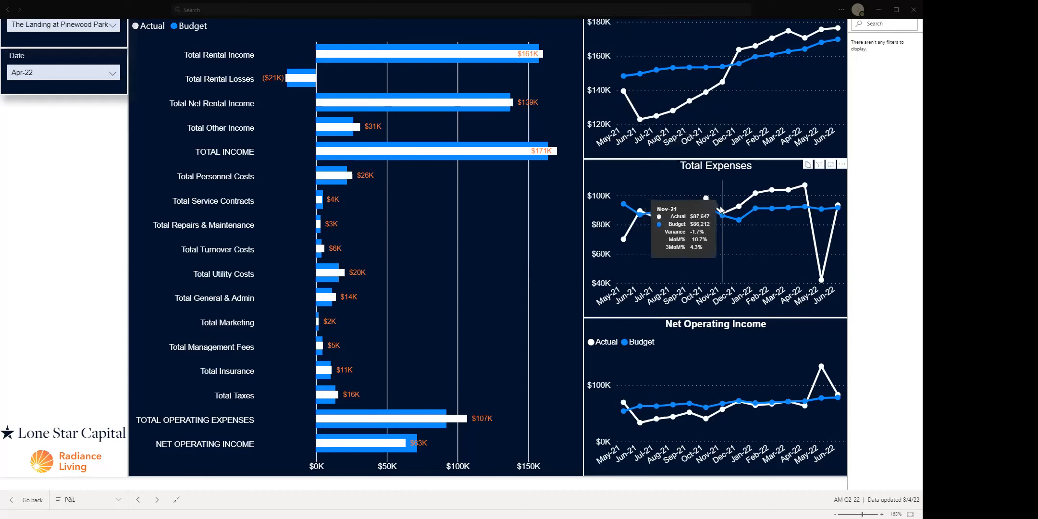
mouse_move(722, 212)
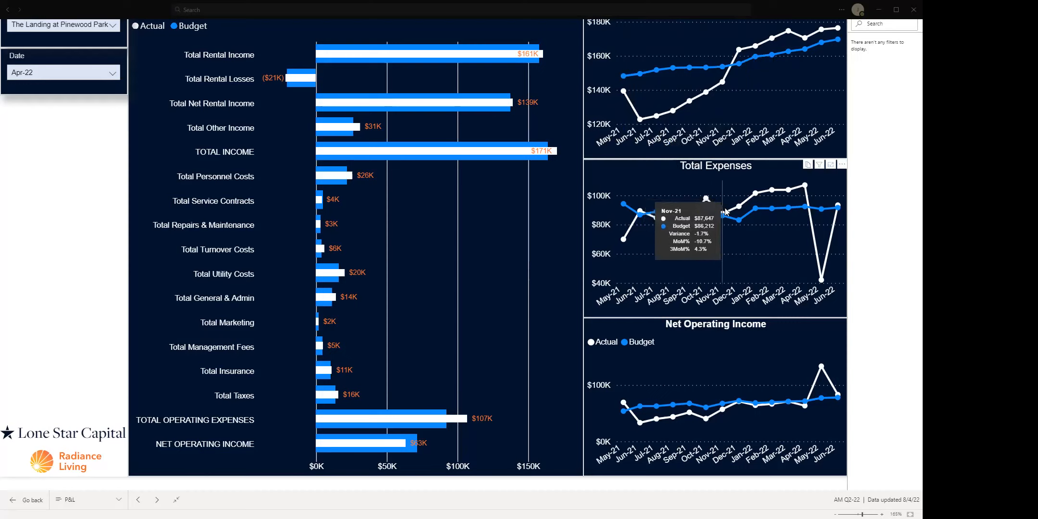
mouse_move(750, 197)
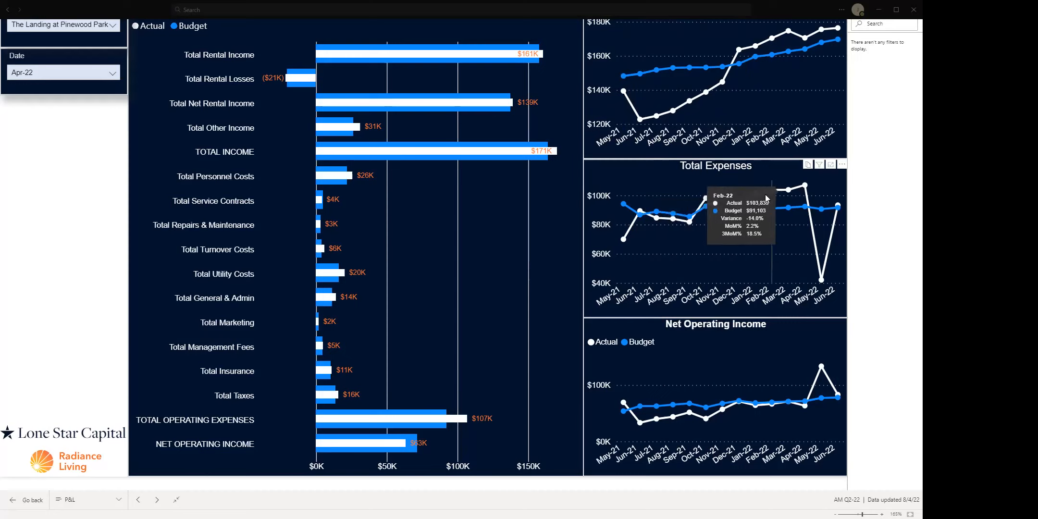
mouse_move(738, 205)
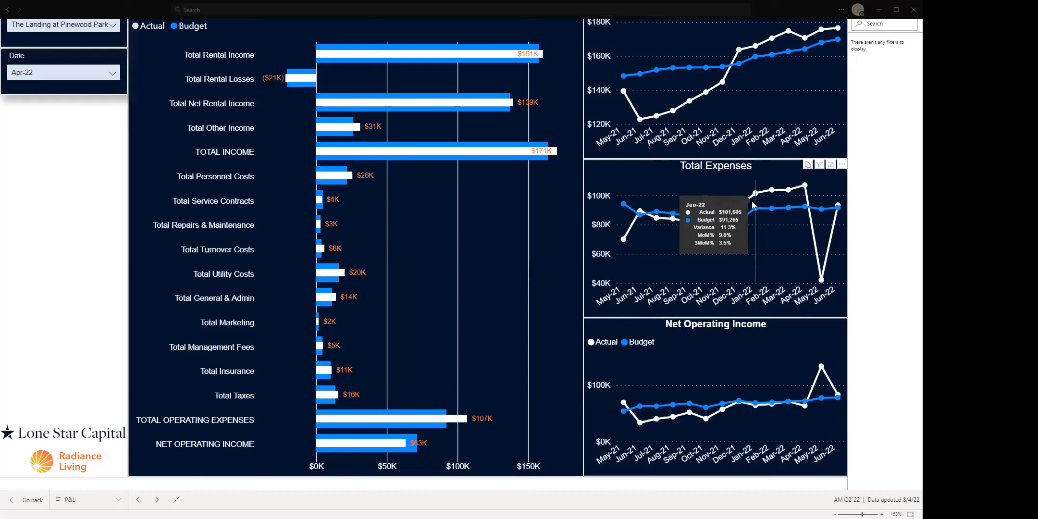
mouse_move(316, 316)
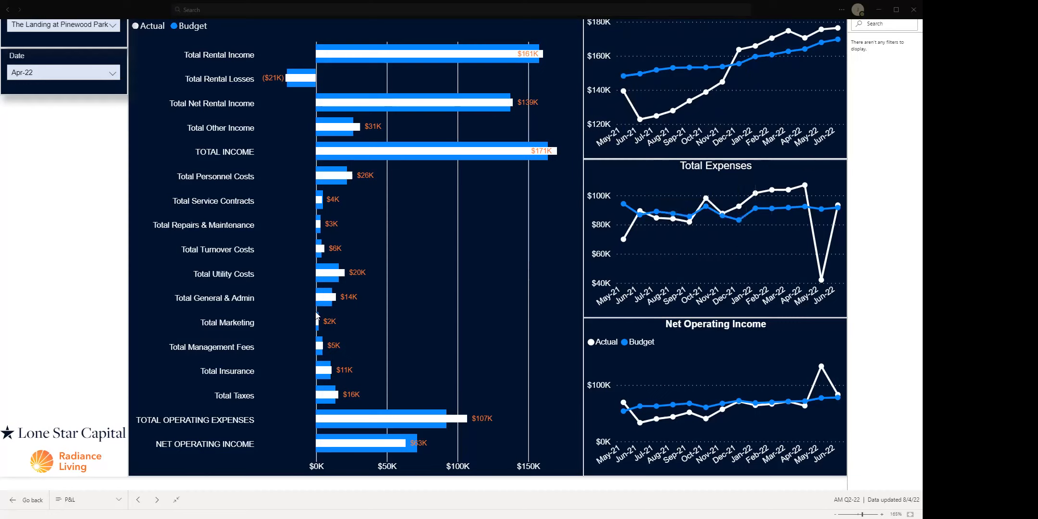
mouse_move(335, 271)
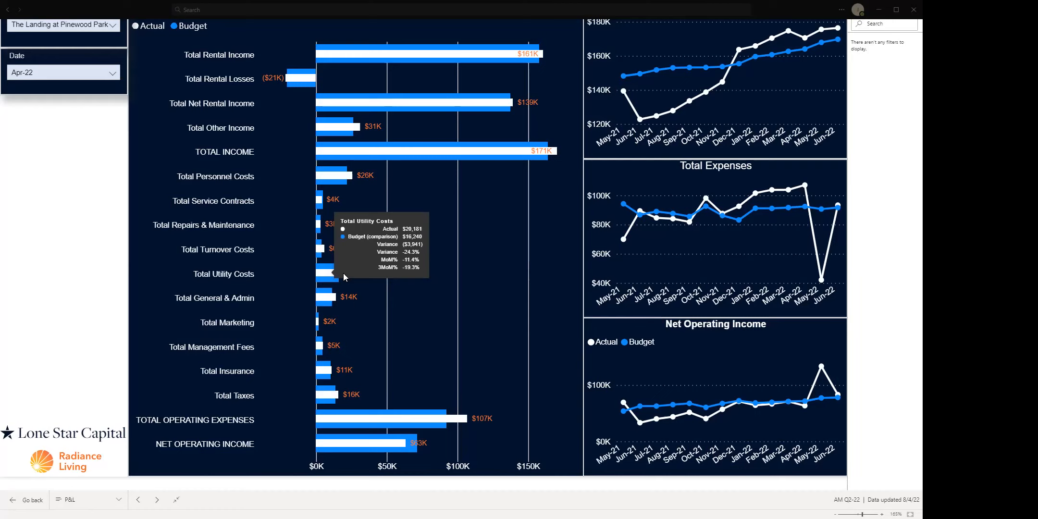
mouse_move(404, 274)
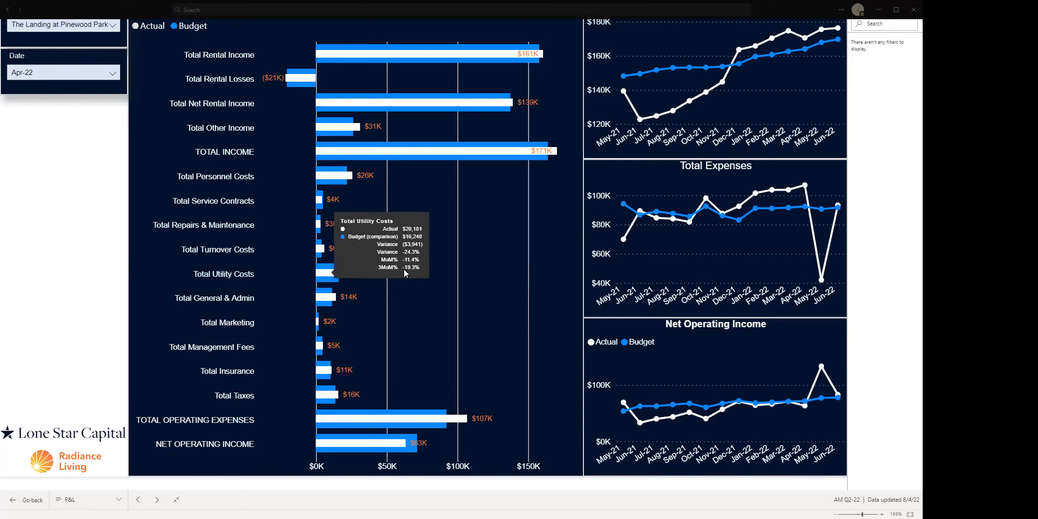
mouse_move(447, 277)
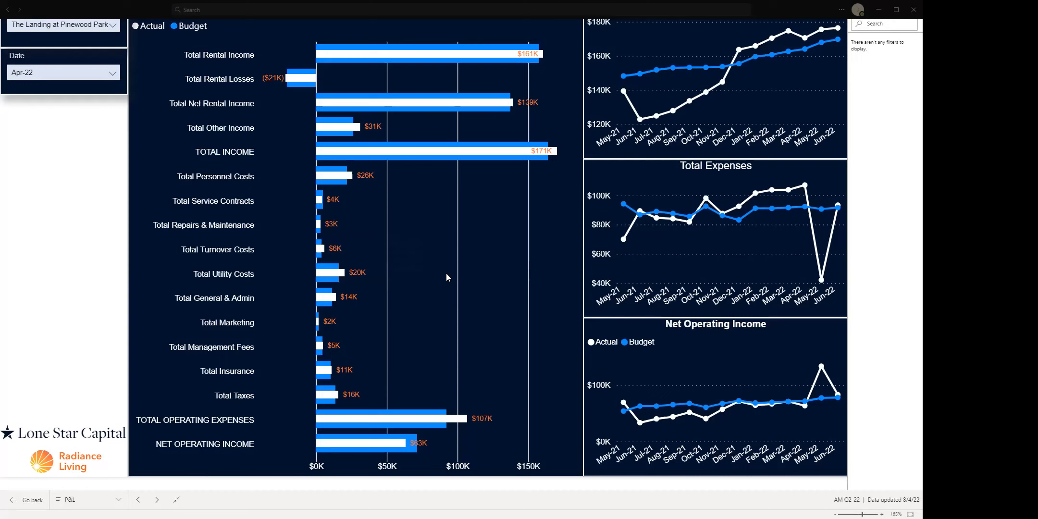
mouse_move(803, 246)
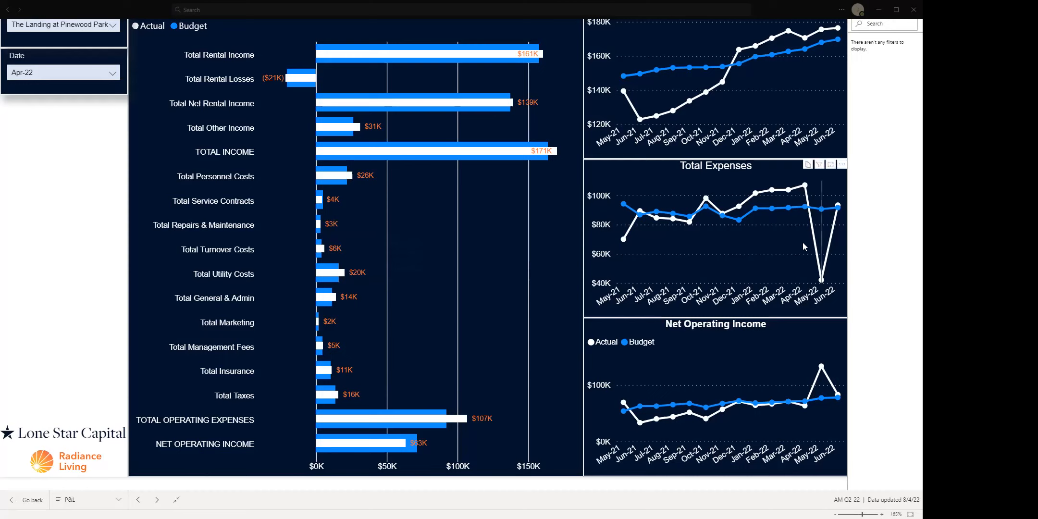
mouse_move(801, 284)
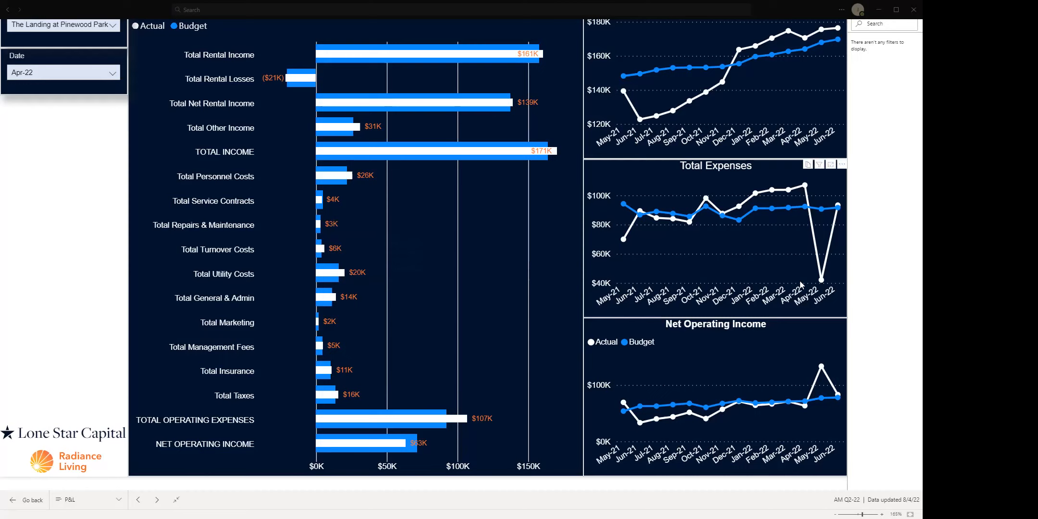
mouse_move(824, 437)
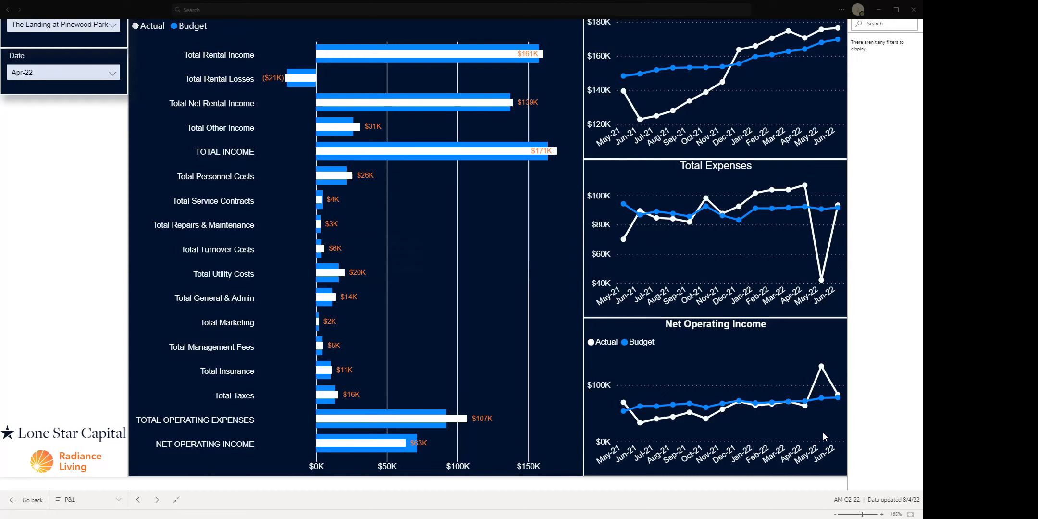
mouse_move(779, 180)
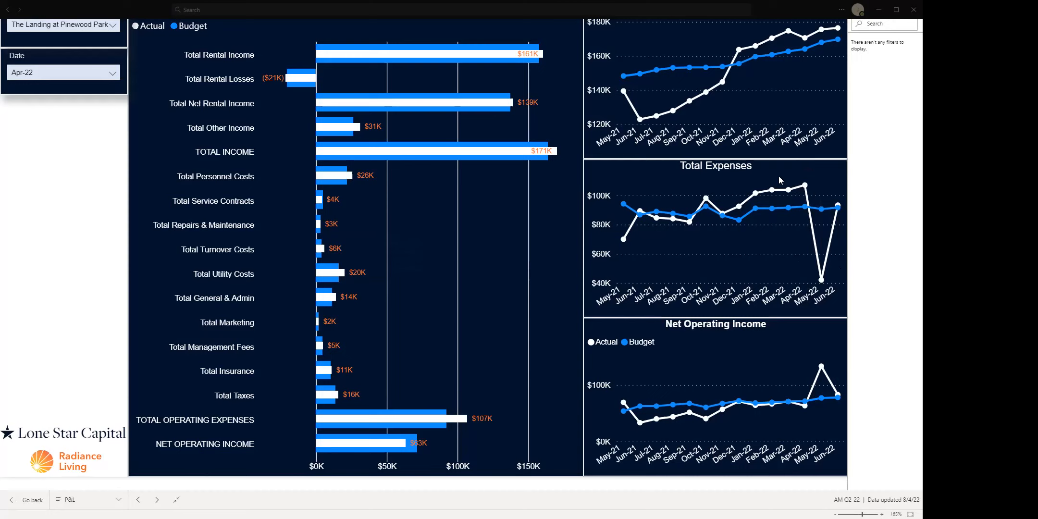
mouse_move(818, 262)
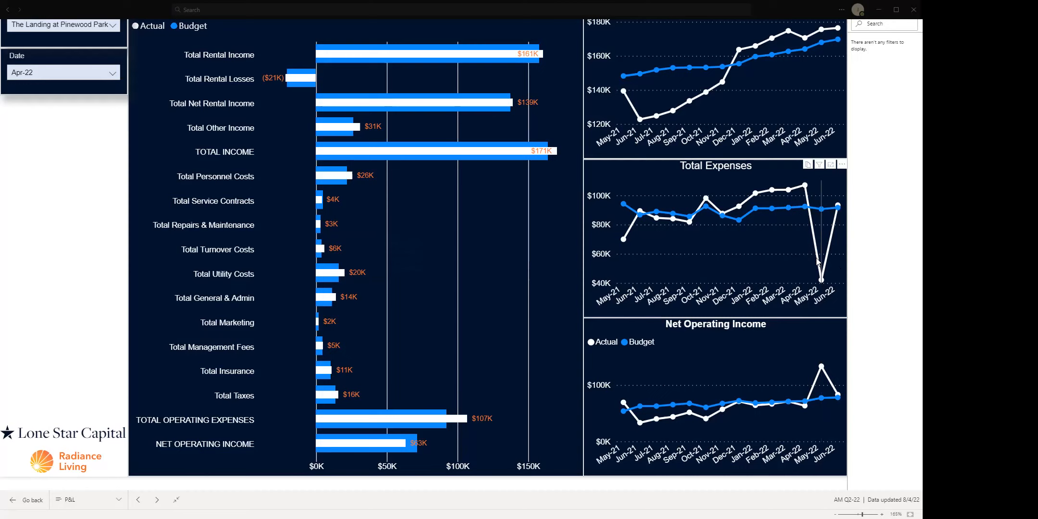
mouse_move(819, 261)
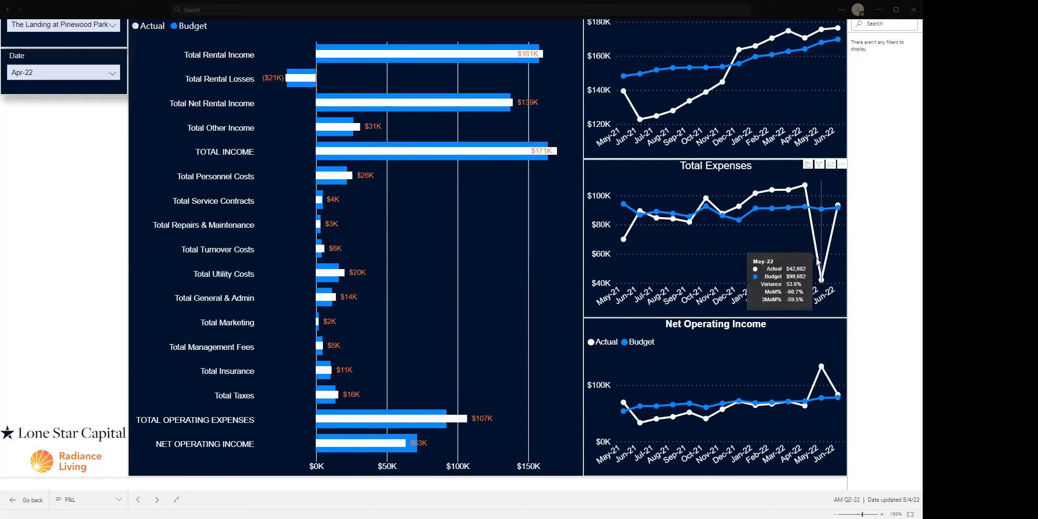
mouse_move(797, 255)
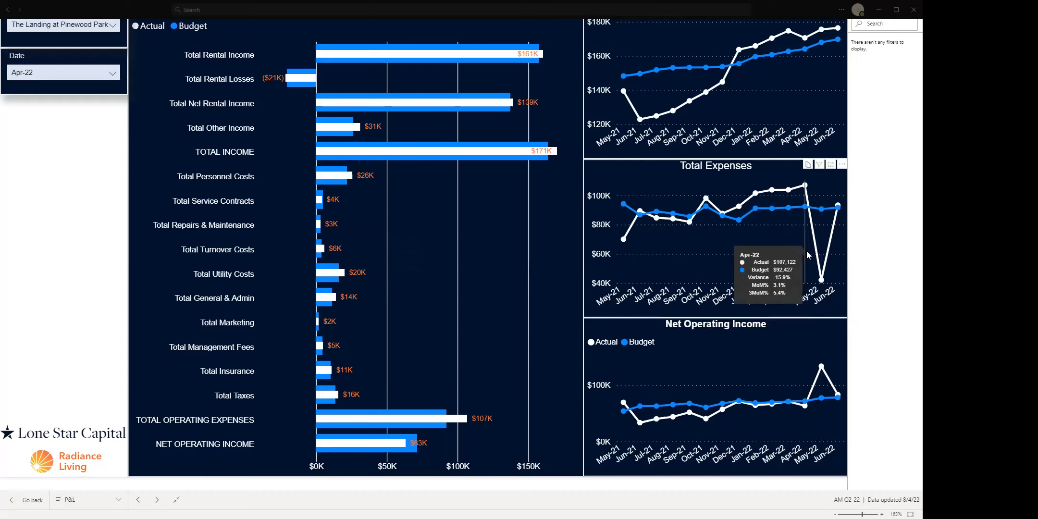
mouse_move(369, 394)
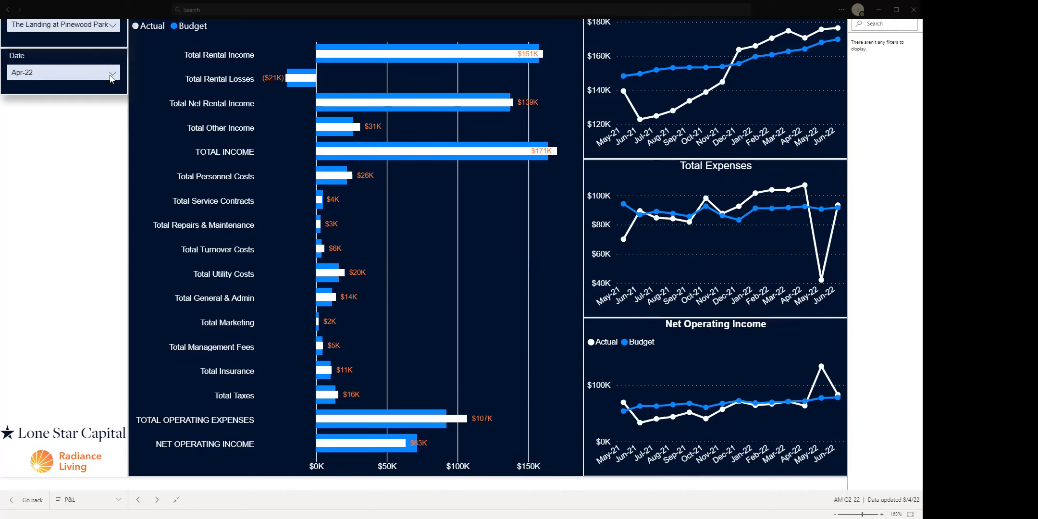
left_click(112, 73)
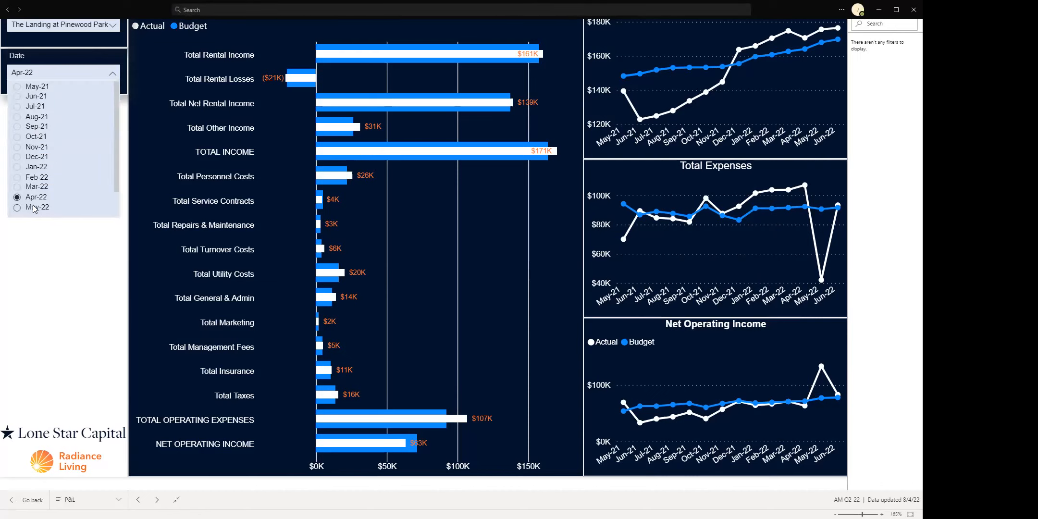
left_click(17, 207)
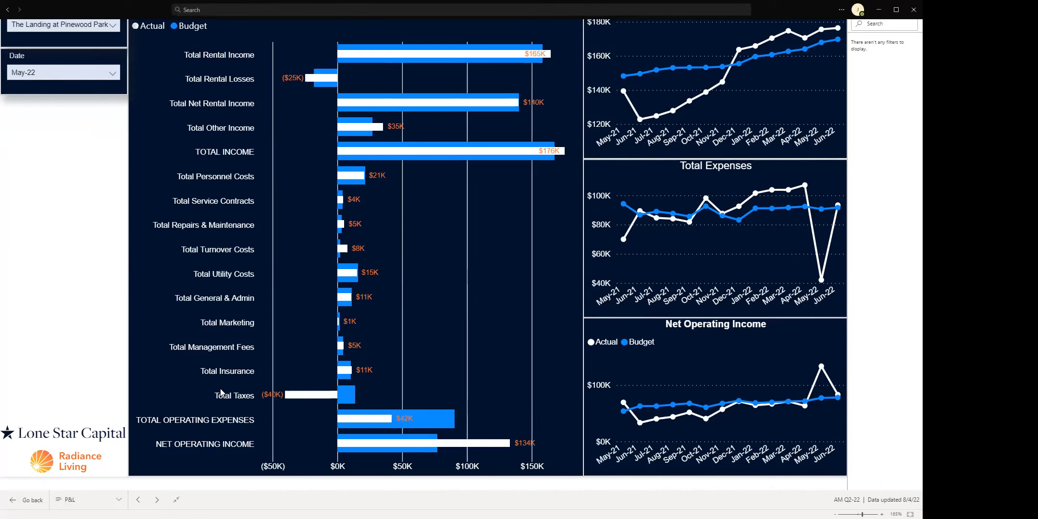
mouse_move(261, 400)
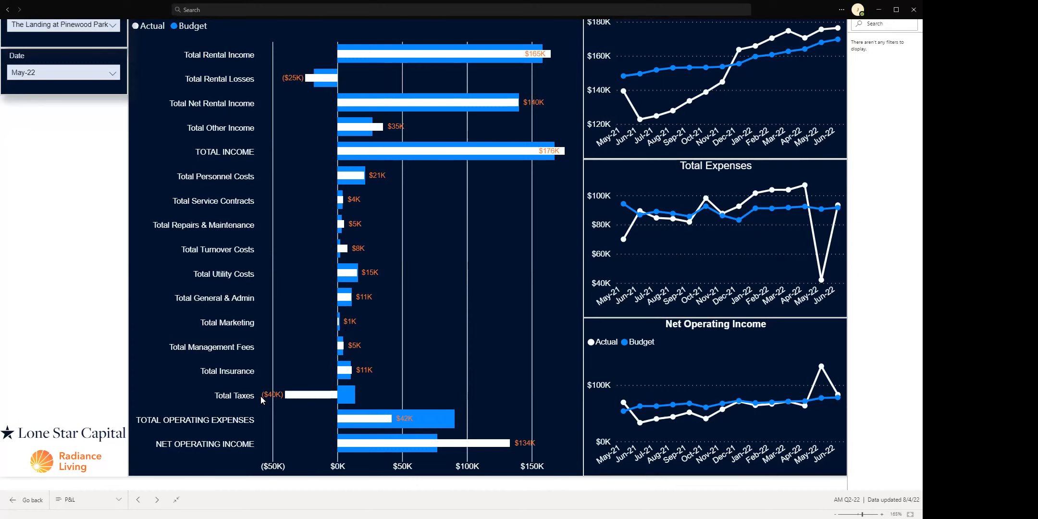
mouse_move(288, 403)
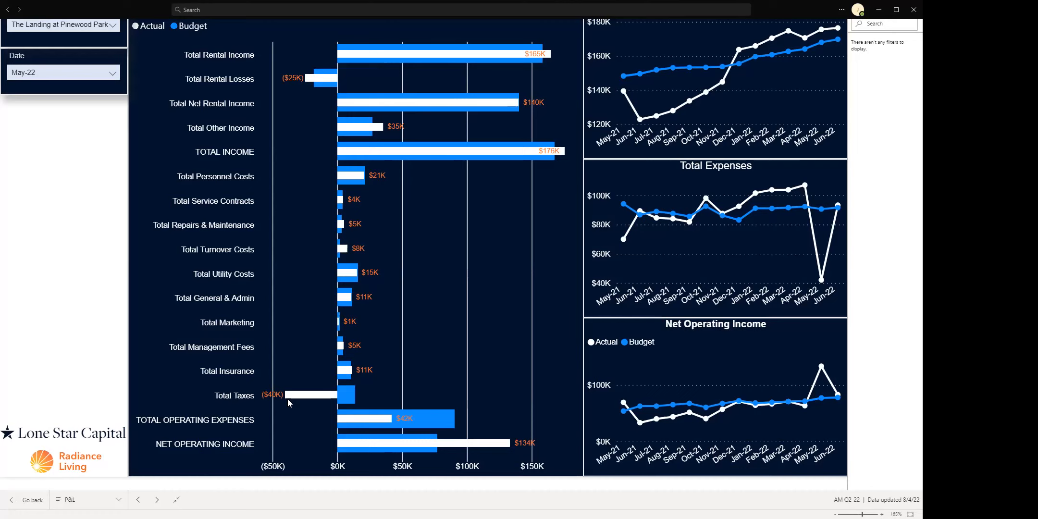
mouse_move(410, 401)
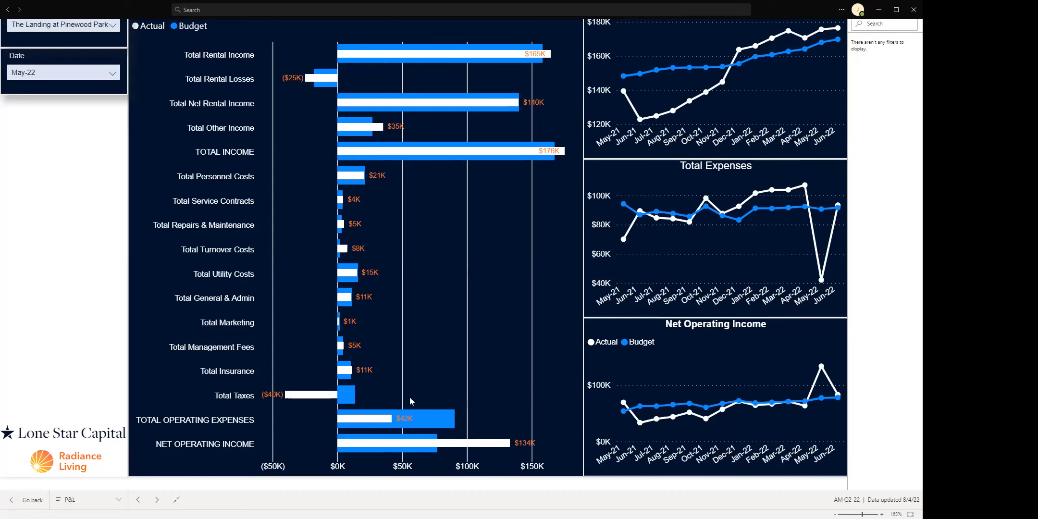
mouse_move(351, 375)
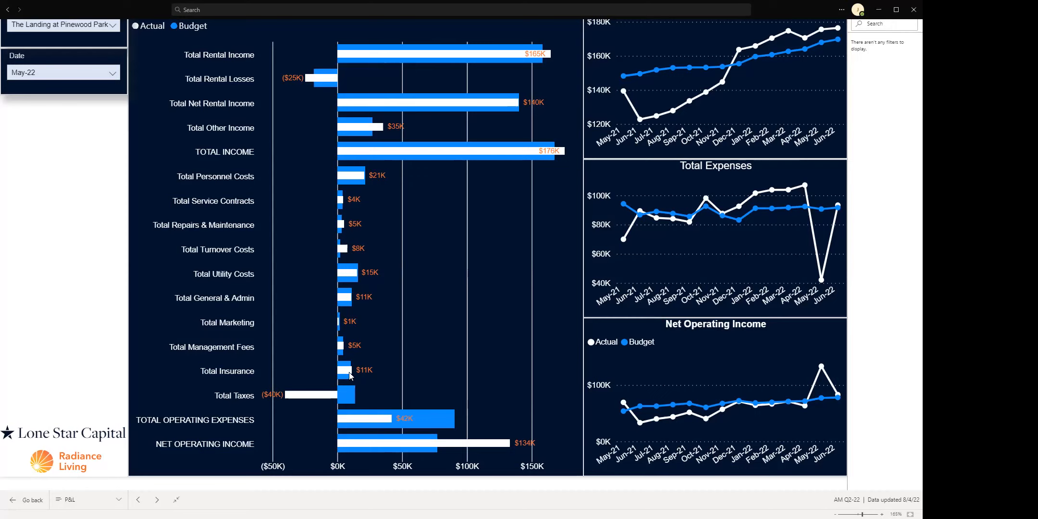
mouse_move(349, 371)
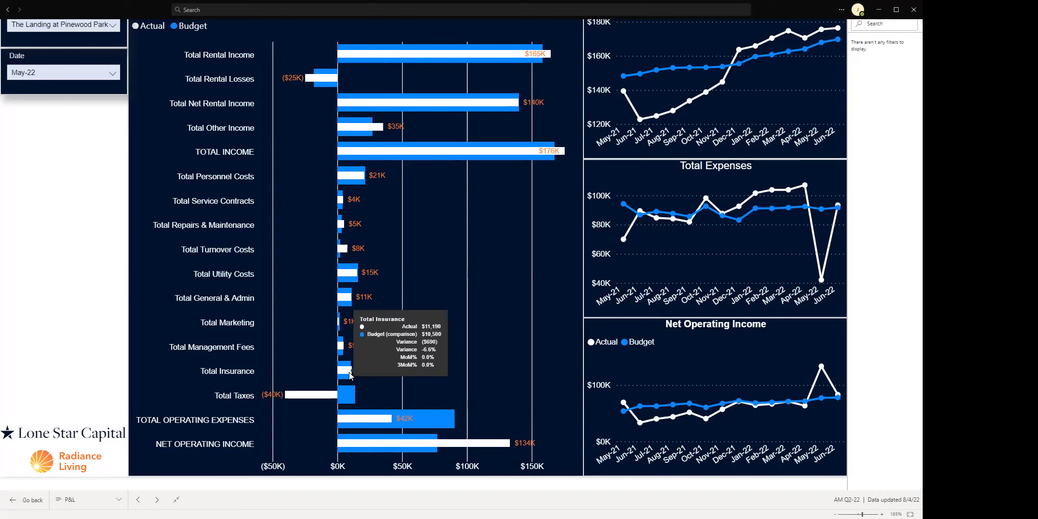
mouse_move(473, 356)
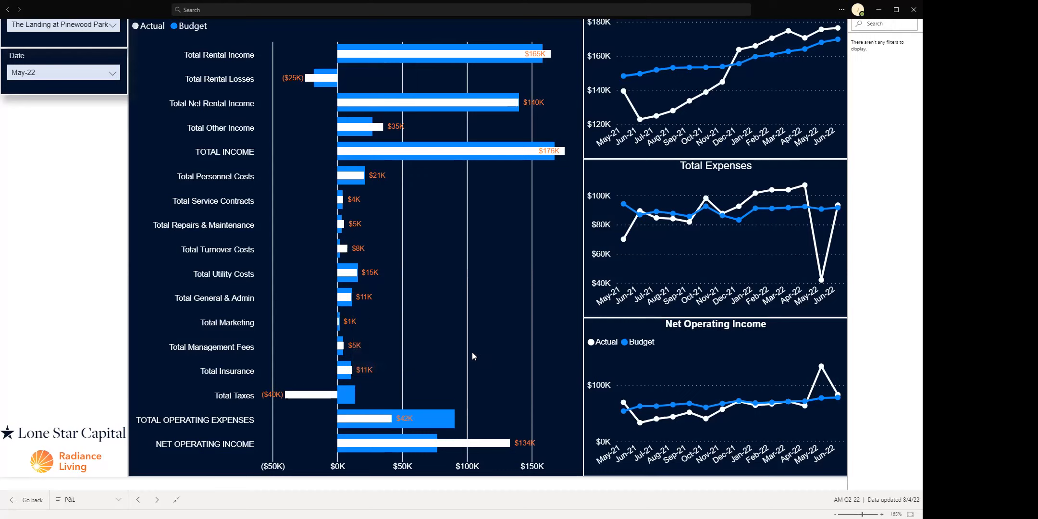
mouse_move(509, 336)
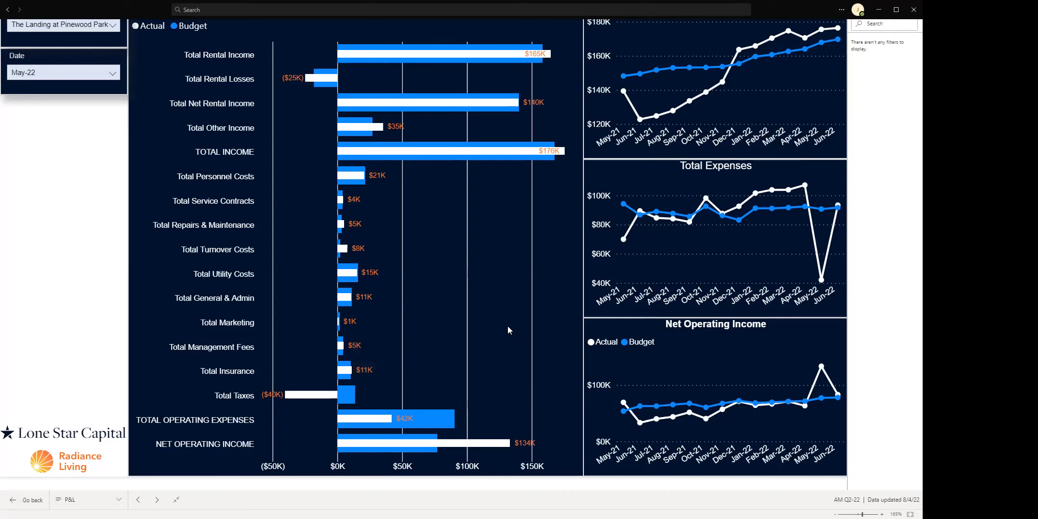
mouse_move(409, 113)
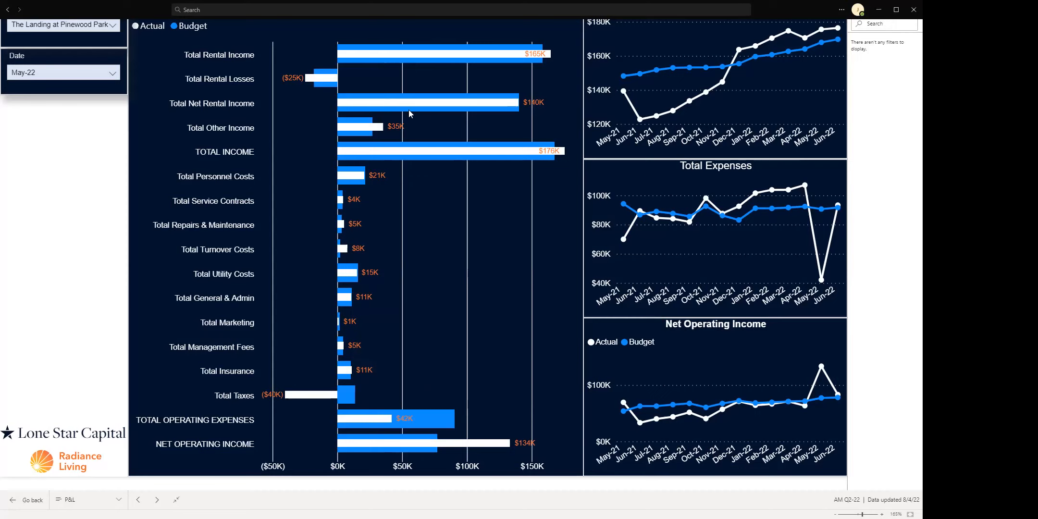
mouse_move(97, 81)
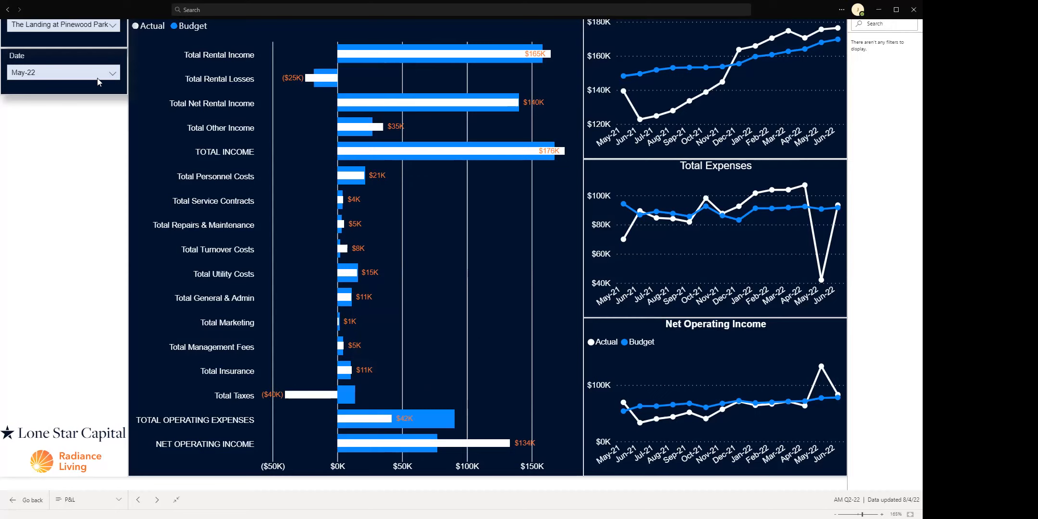
- Set the Date slicer to Jun-22 on the P&L page
left_click(63, 72)
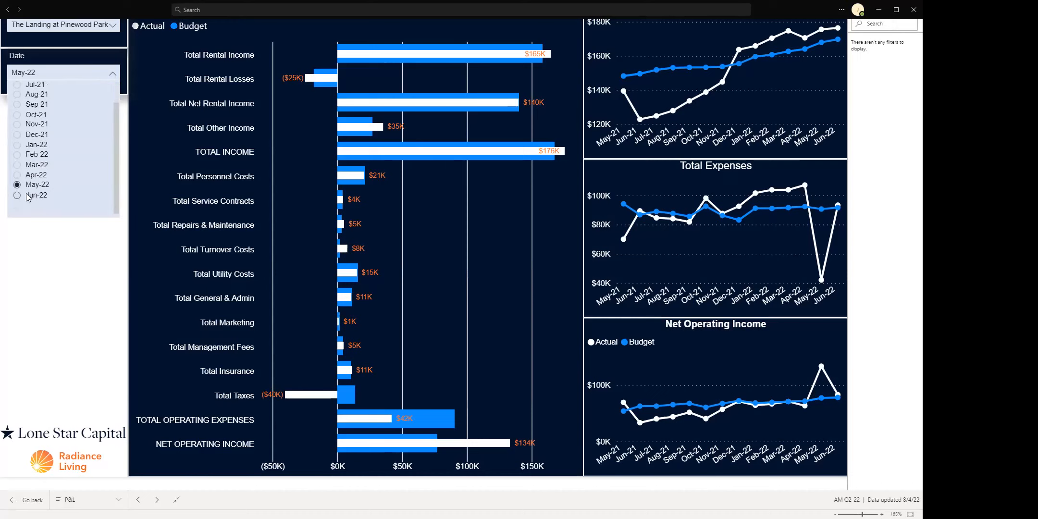
left_click(37, 195)
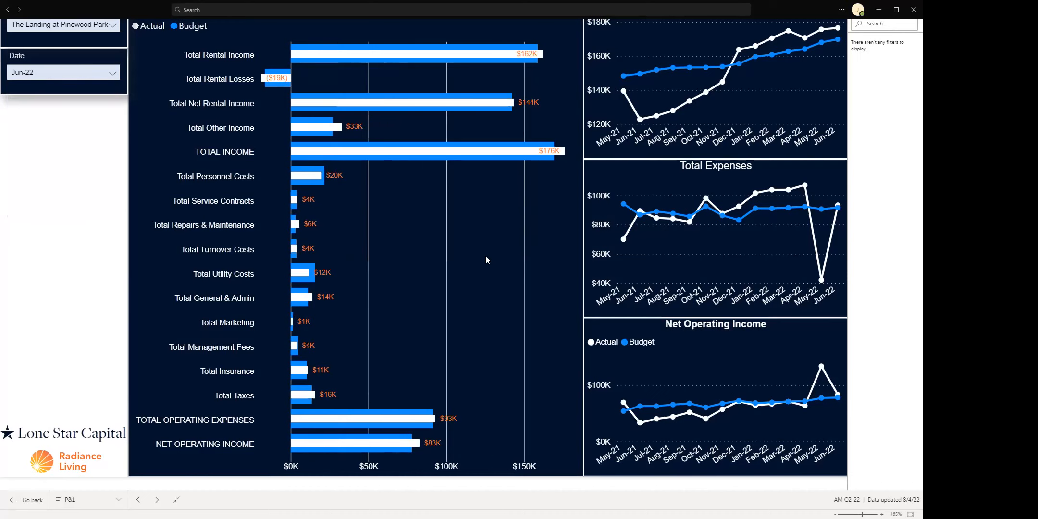
mouse_move(637, 109)
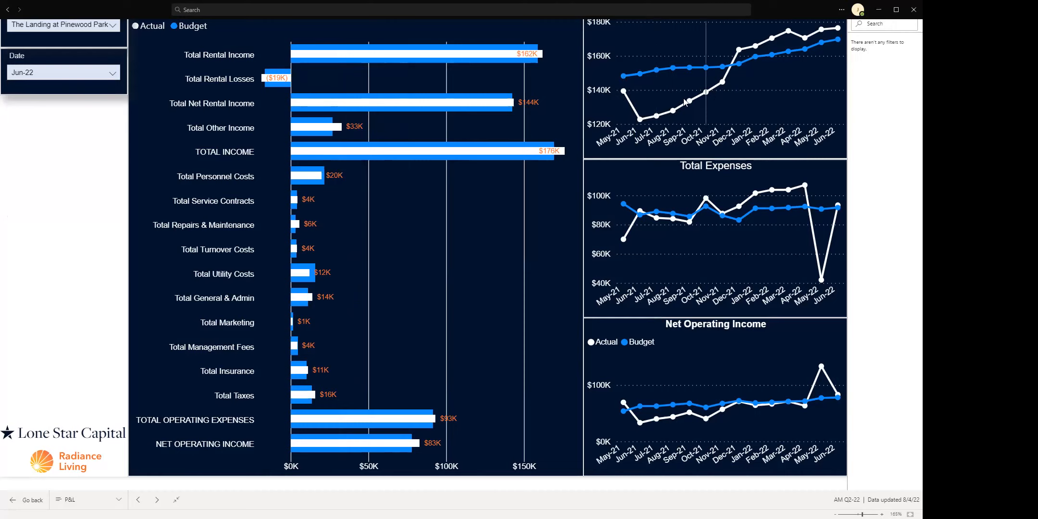
mouse_move(686, 103)
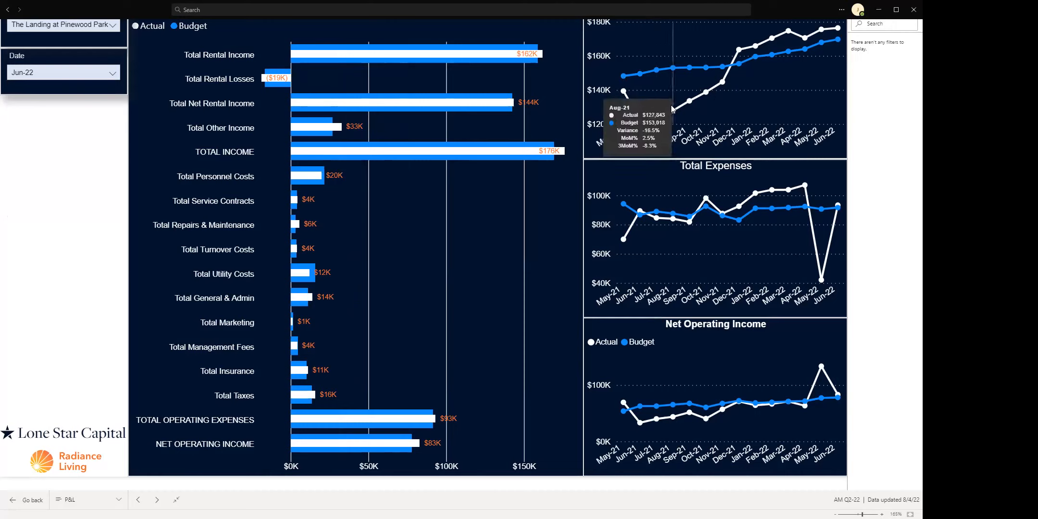
mouse_move(688, 109)
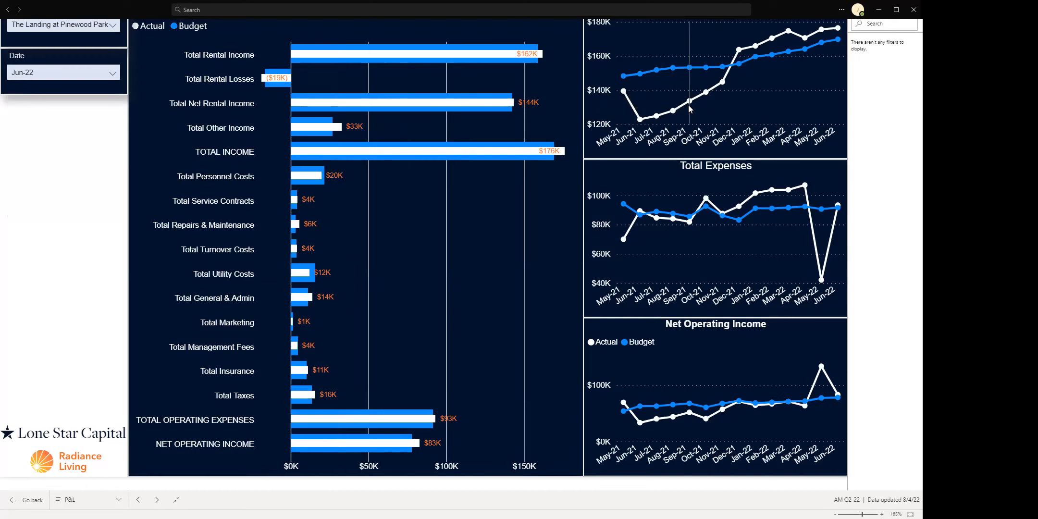
mouse_move(689, 105)
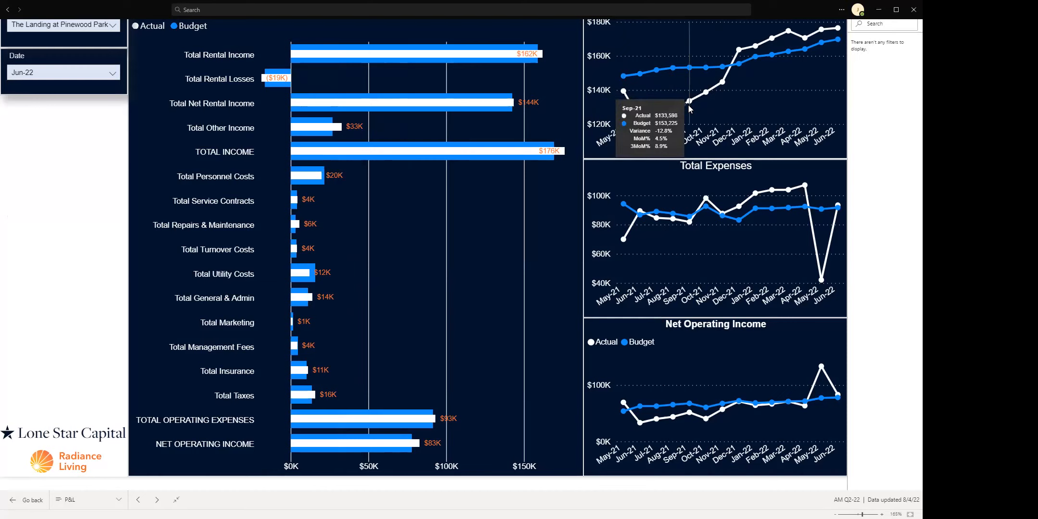
mouse_move(649, 100)
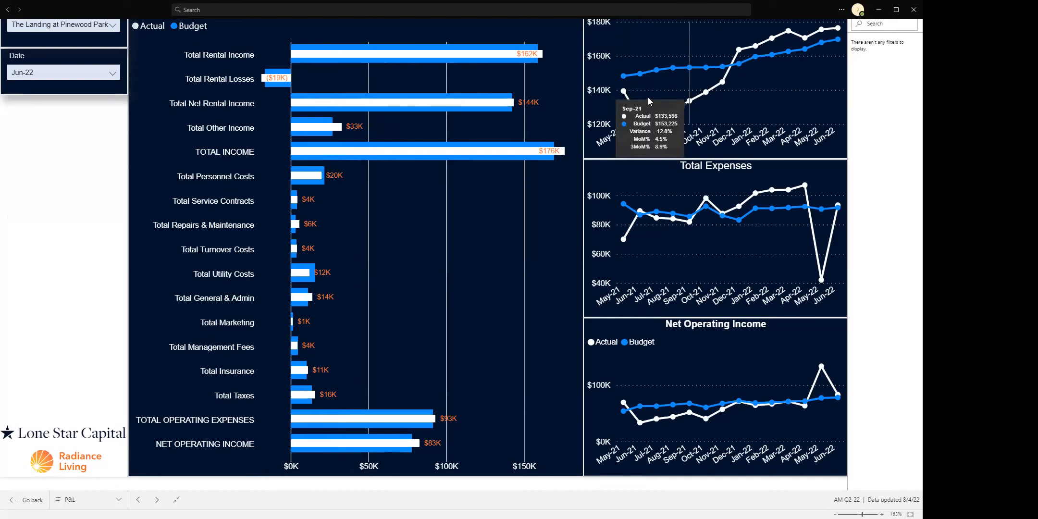
mouse_move(622, 90)
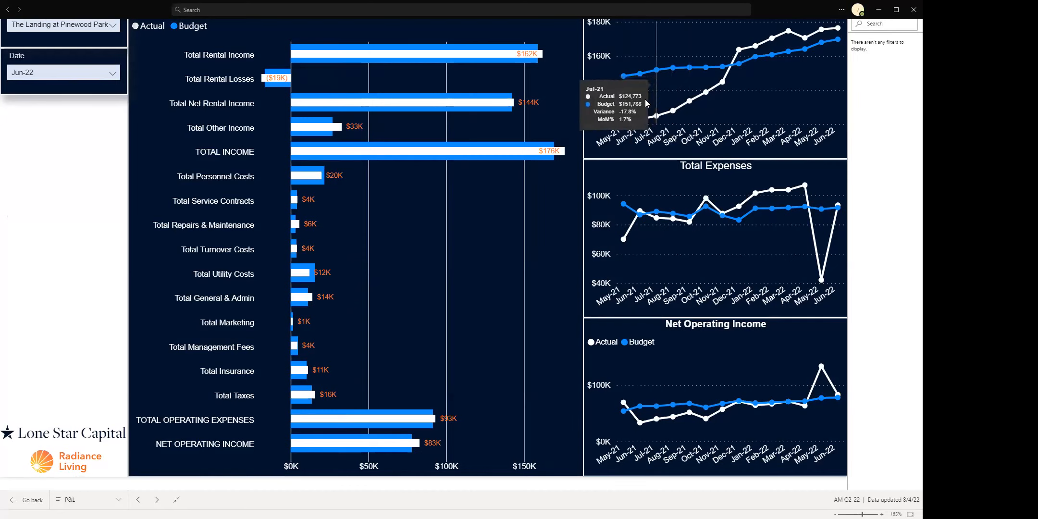
mouse_move(682, 108)
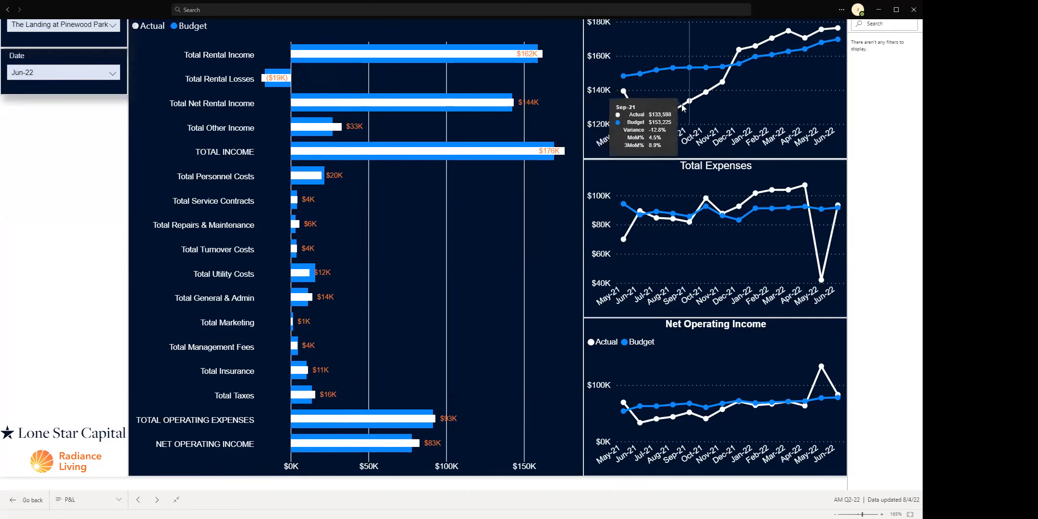
mouse_move(678, 116)
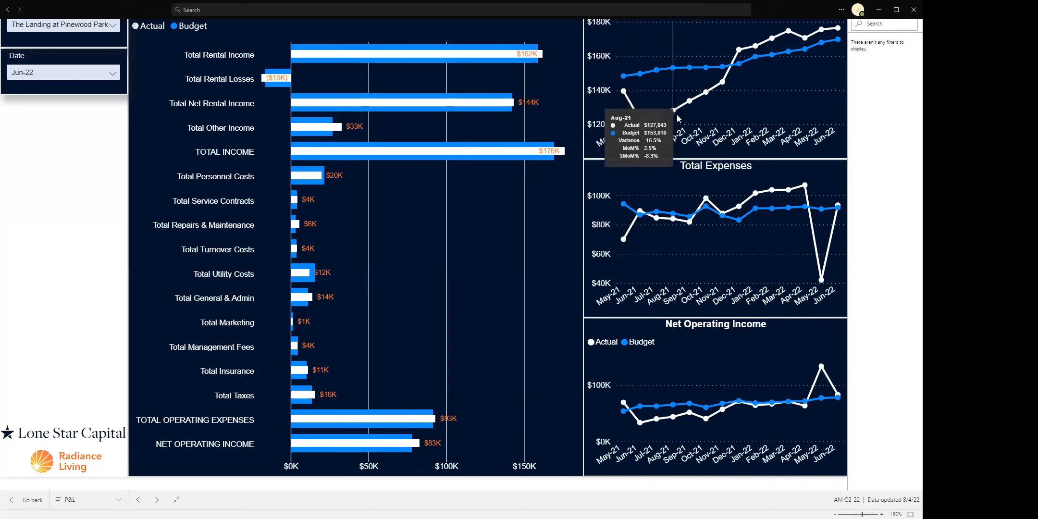
mouse_move(694, 101)
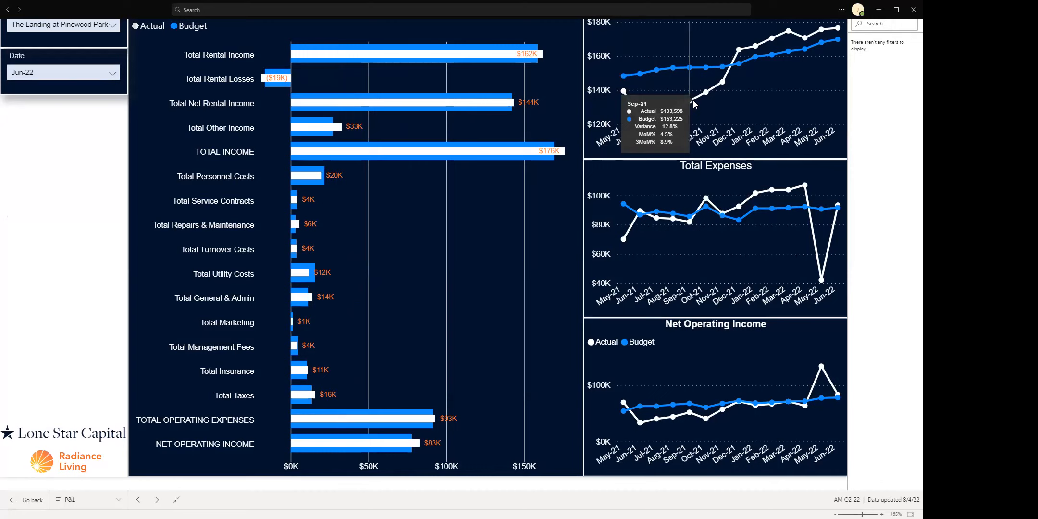
mouse_move(688, 132)
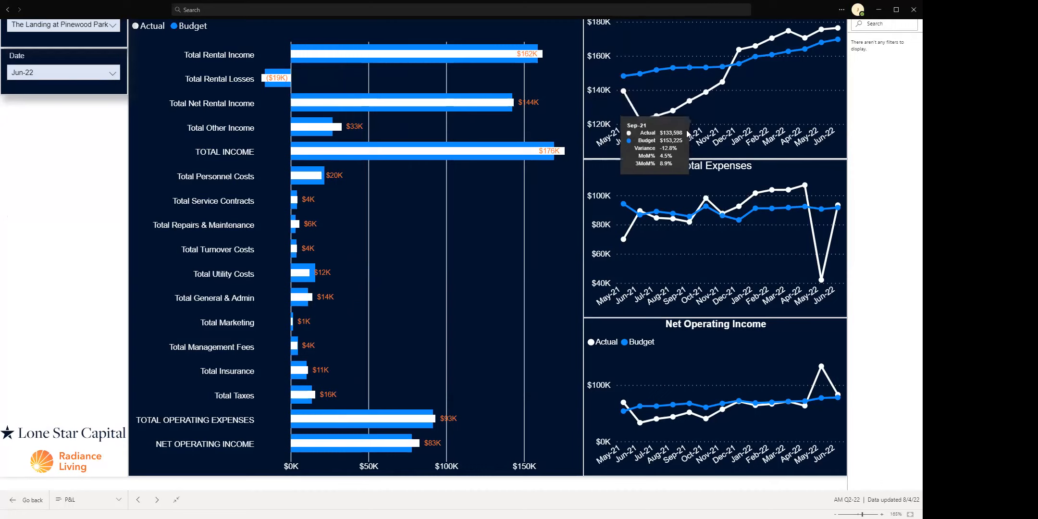
mouse_move(752, 201)
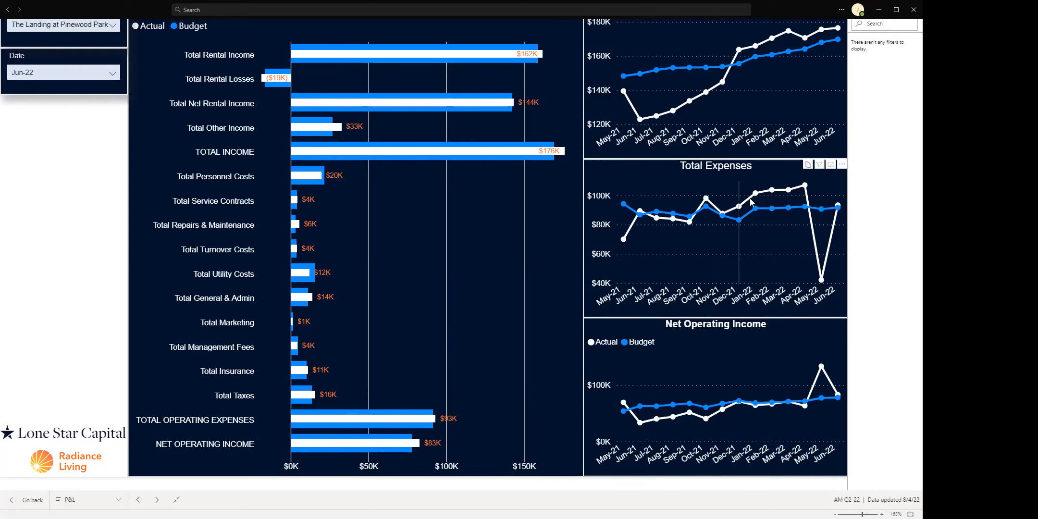
mouse_move(801, 189)
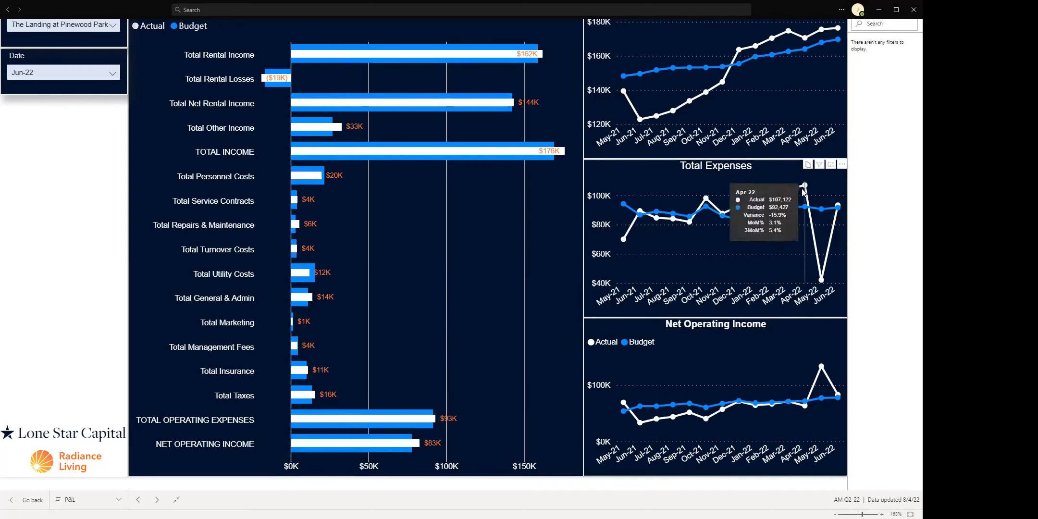
mouse_move(652, 80)
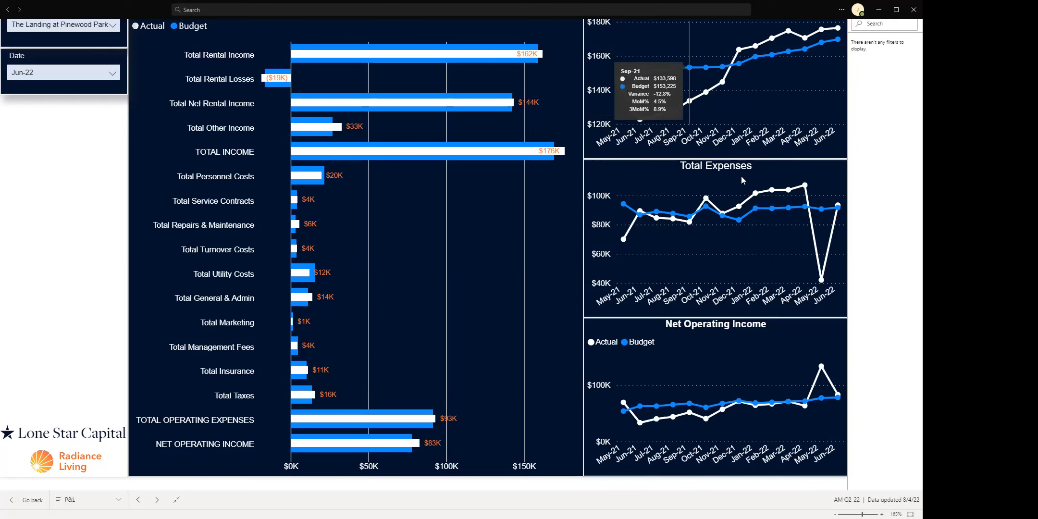
mouse_move(767, 194)
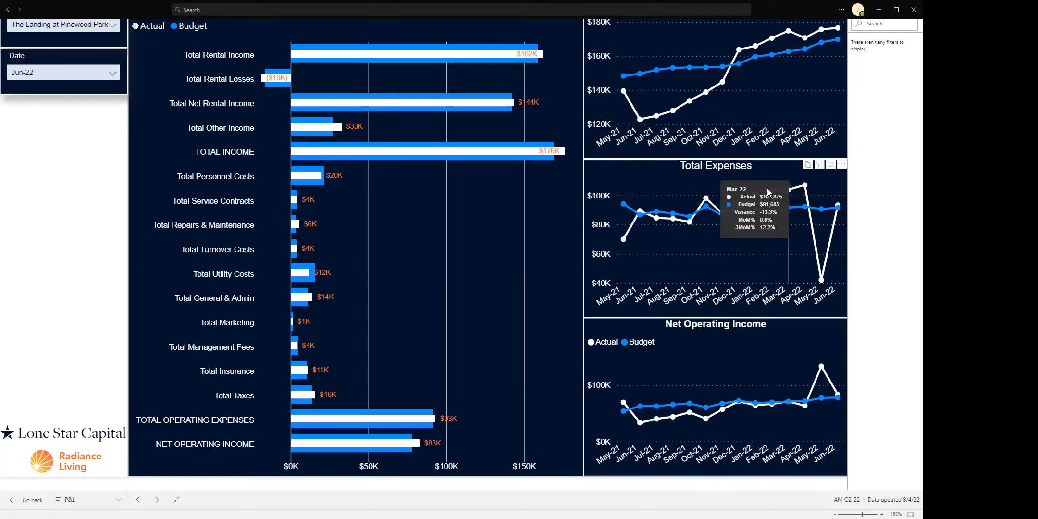
mouse_move(705, 199)
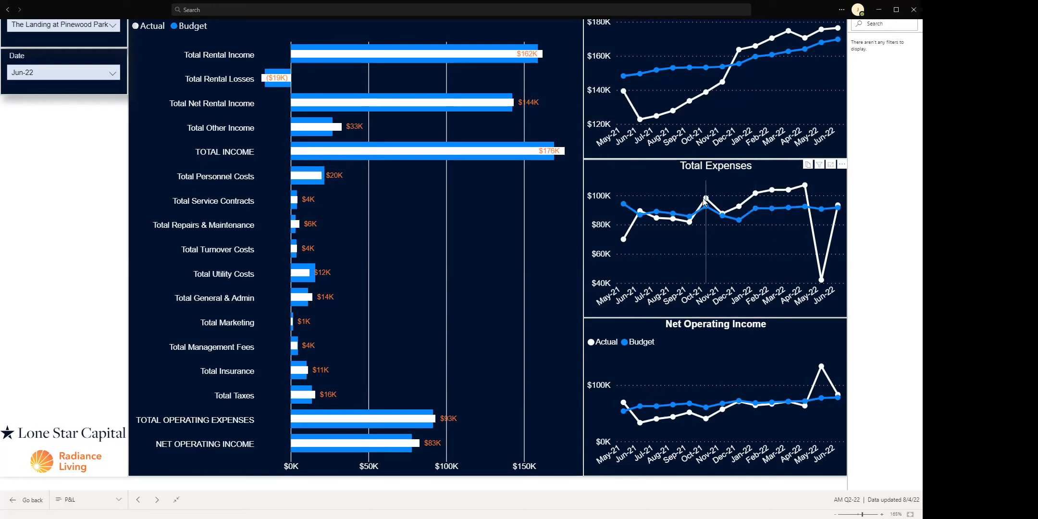
mouse_move(704, 207)
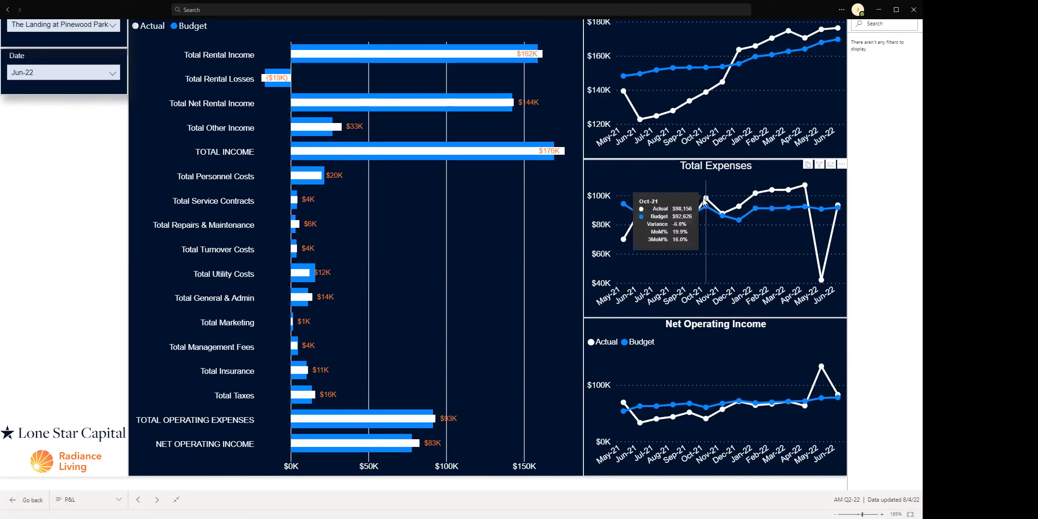
mouse_move(790, 192)
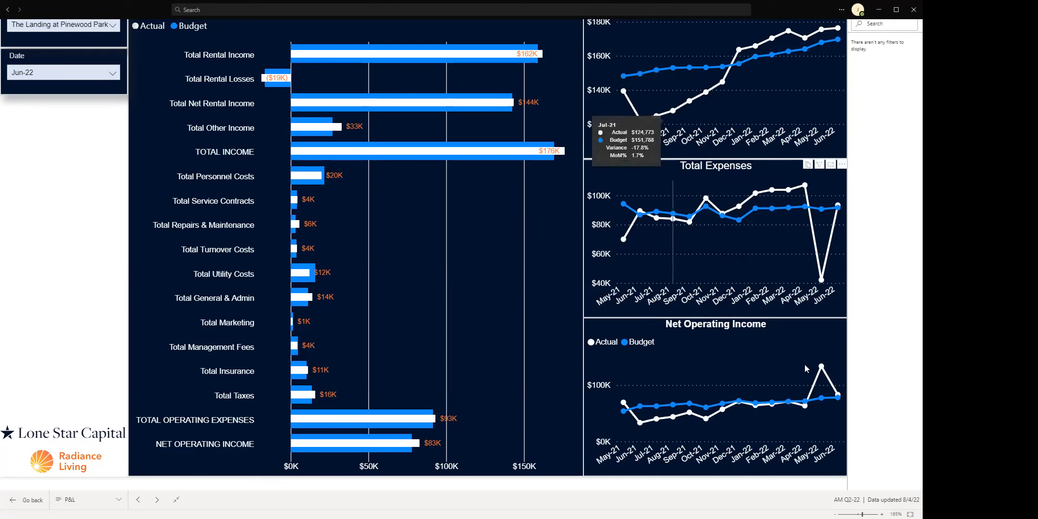
mouse_move(786, 386)
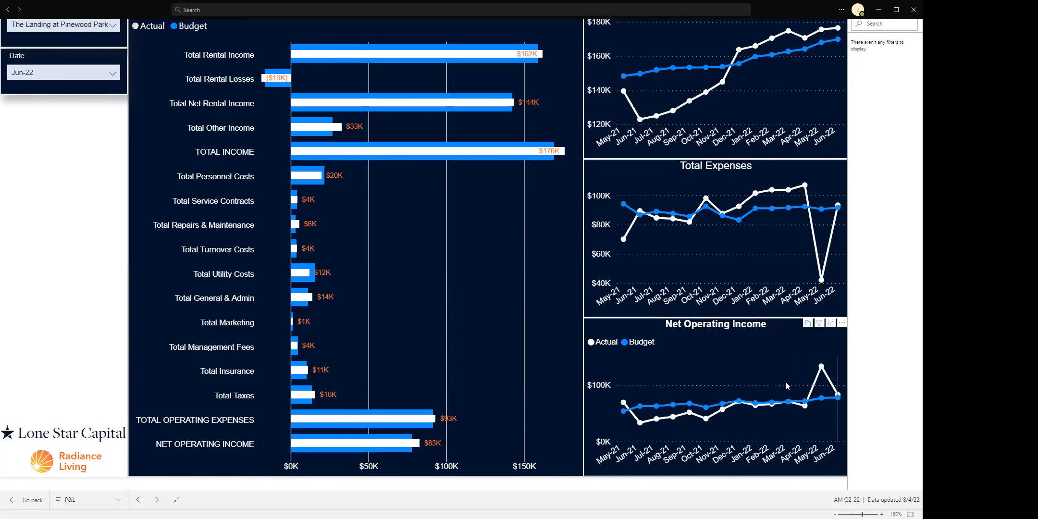
mouse_move(787, 397)
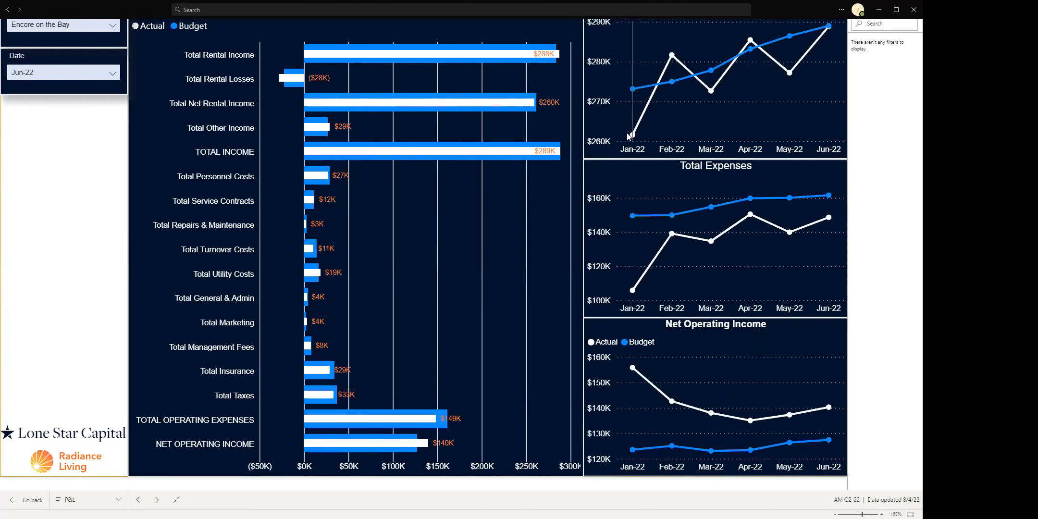
mouse_move(645, 138)
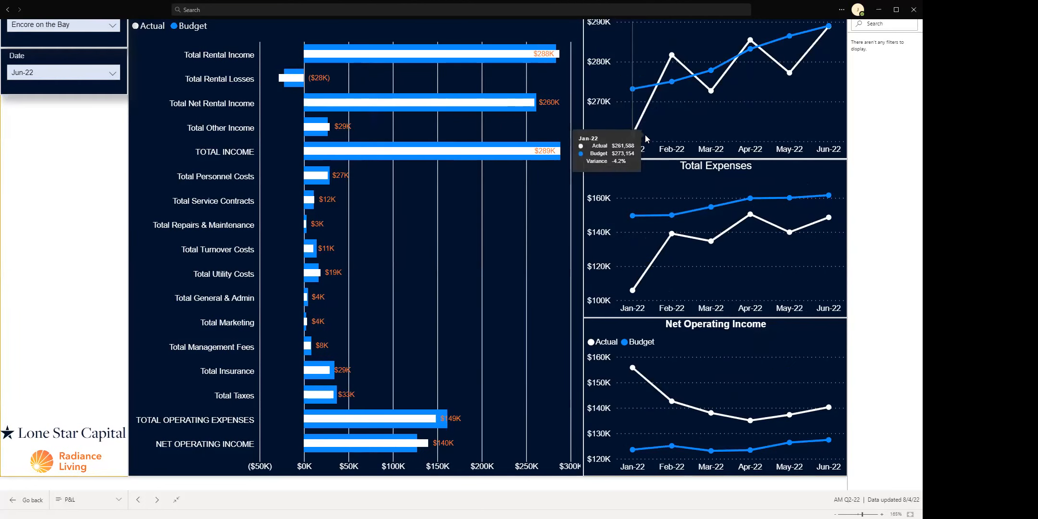
mouse_move(710, 76)
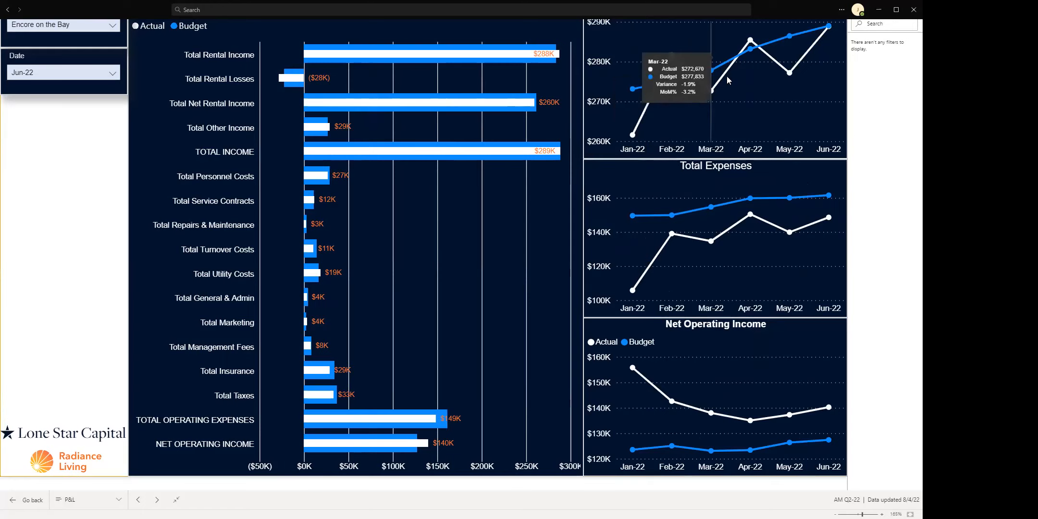
mouse_move(647, 355)
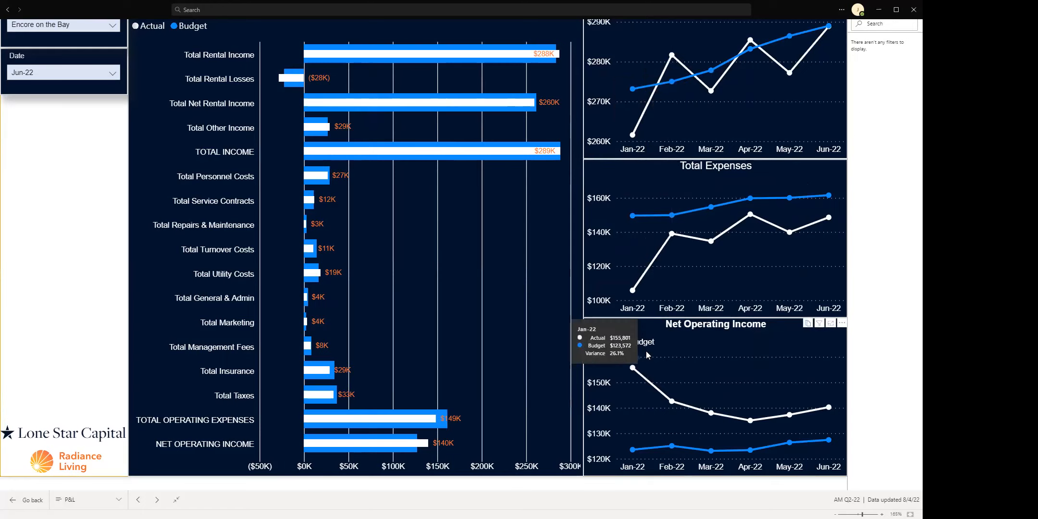
mouse_move(824, 412)
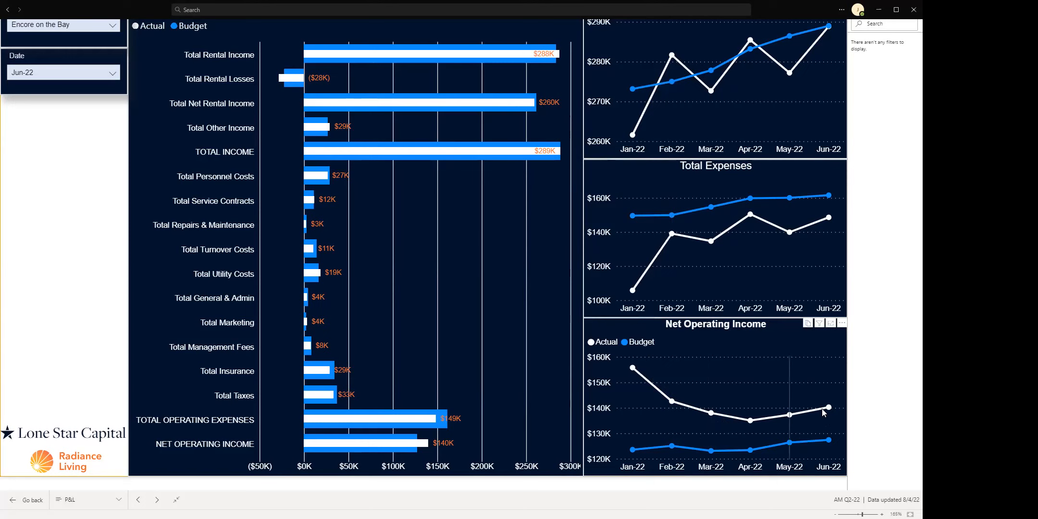
mouse_move(699, 401)
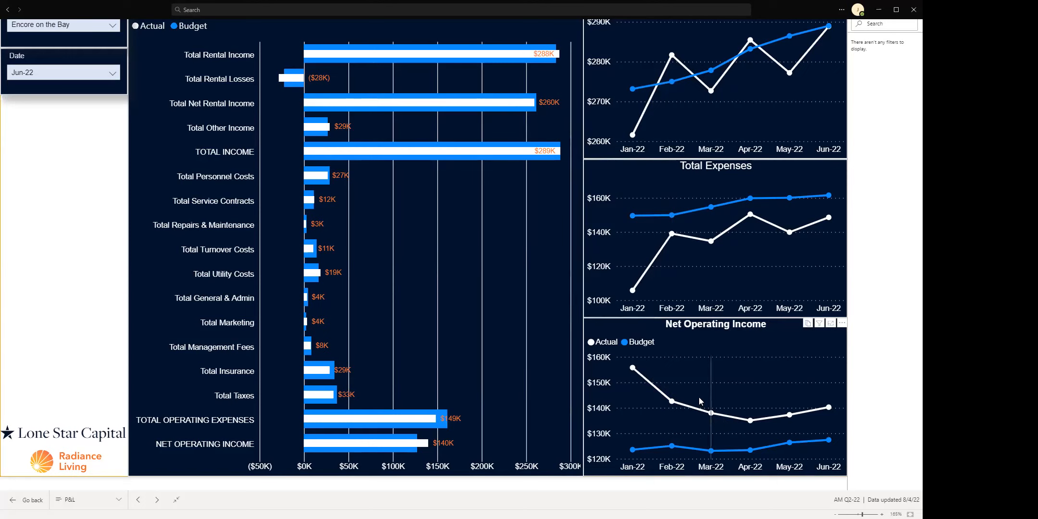
mouse_move(627, 356)
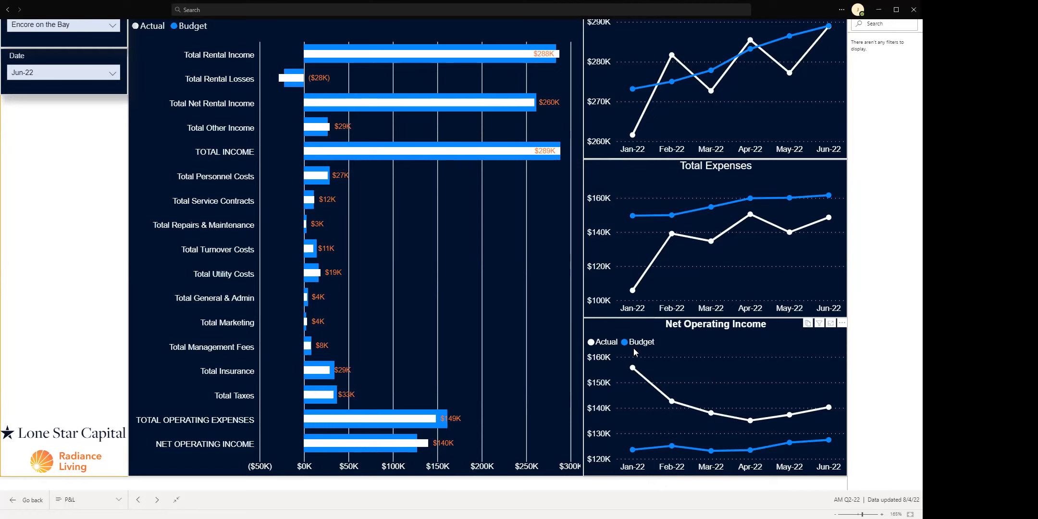
mouse_move(610, 349)
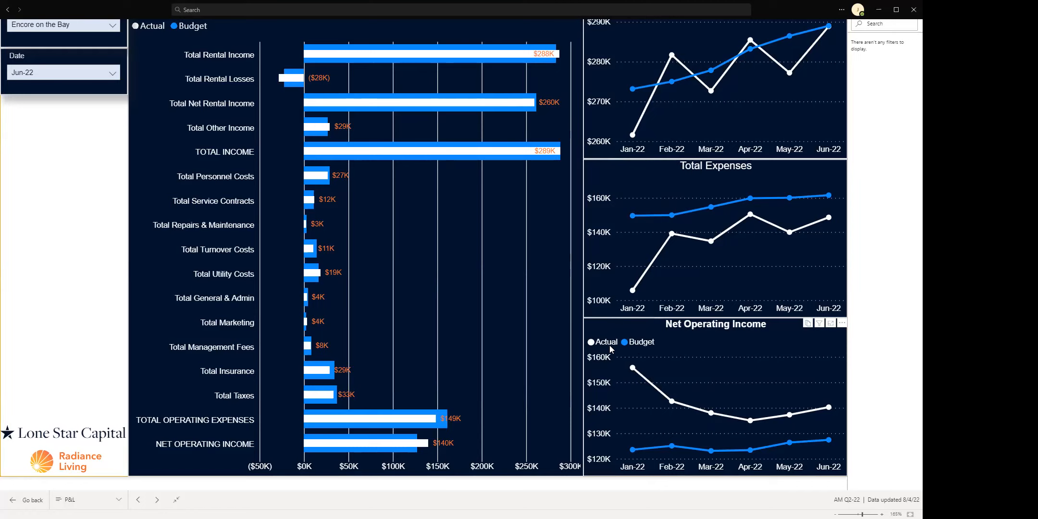
mouse_move(664, 390)
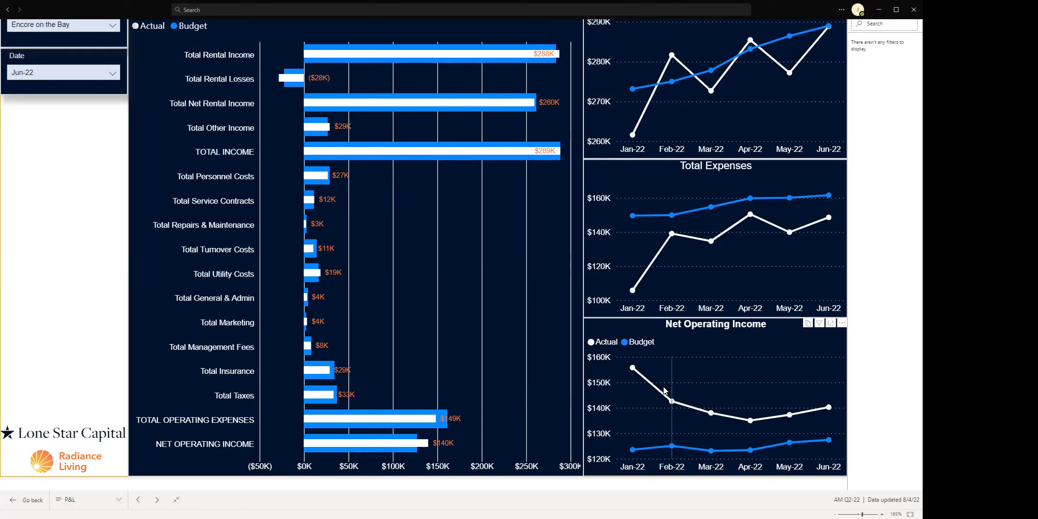
mouse_move(203, 79)
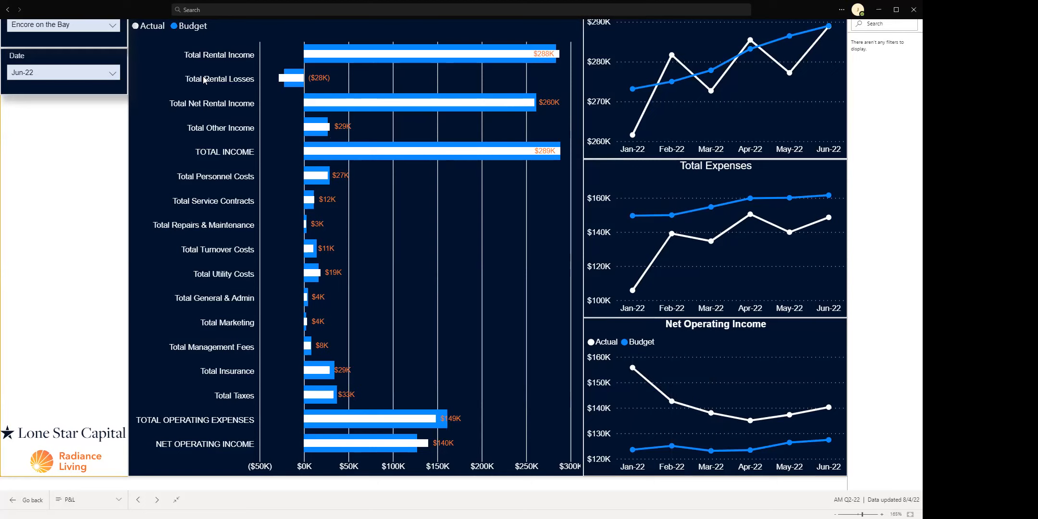
- Filter the P&L page to Solano Apartments using the property slicer
left_click(63, 25)
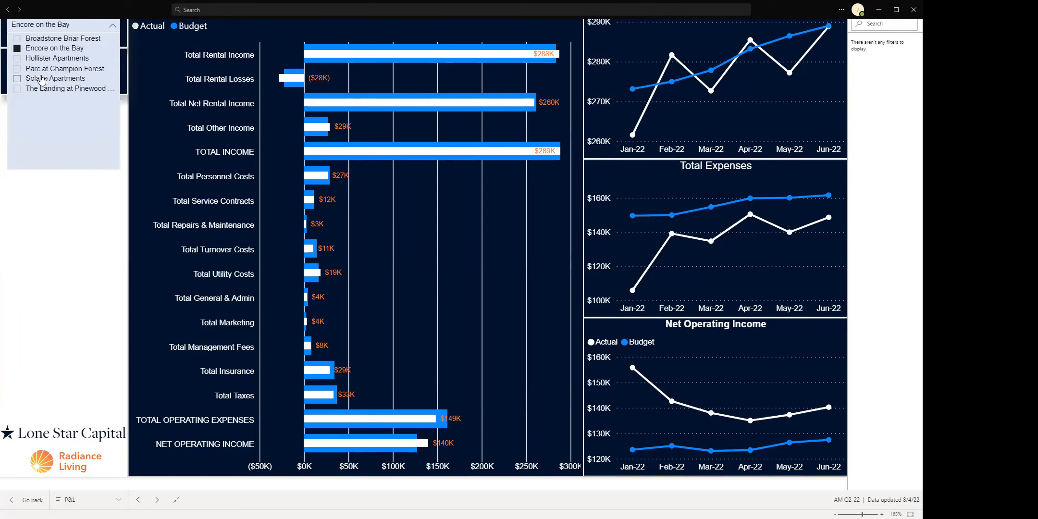
left_click(55, 78)
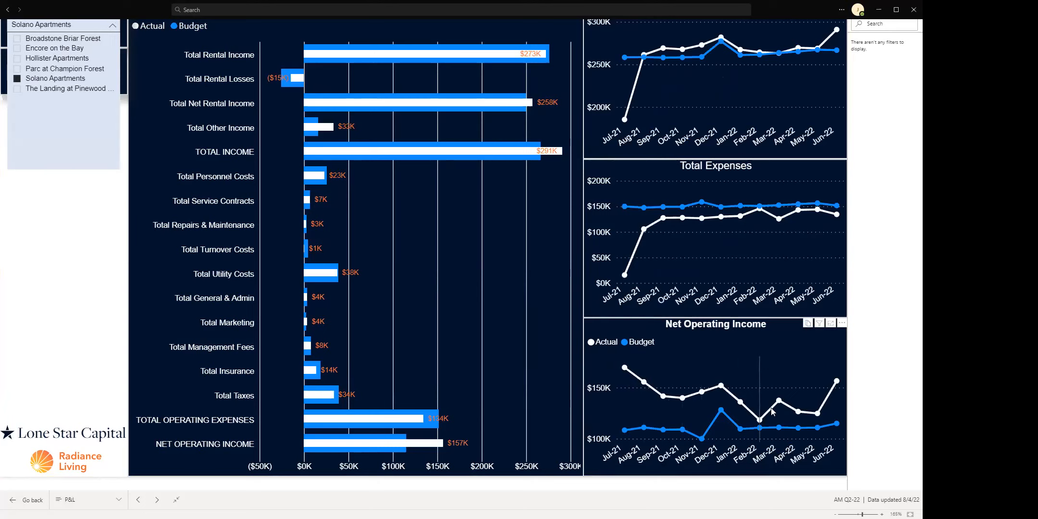
mouse_move(770, 227)
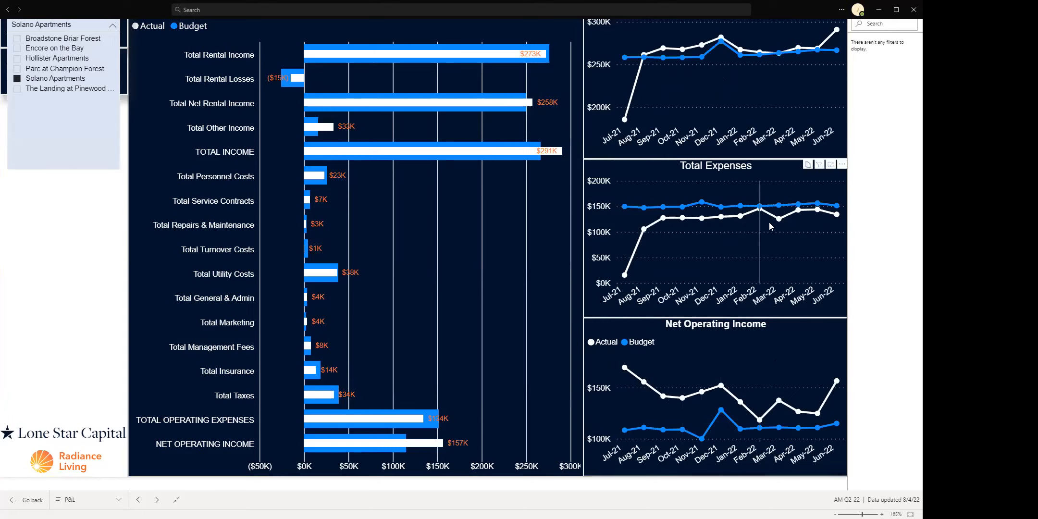
mouse_move(781, 386)
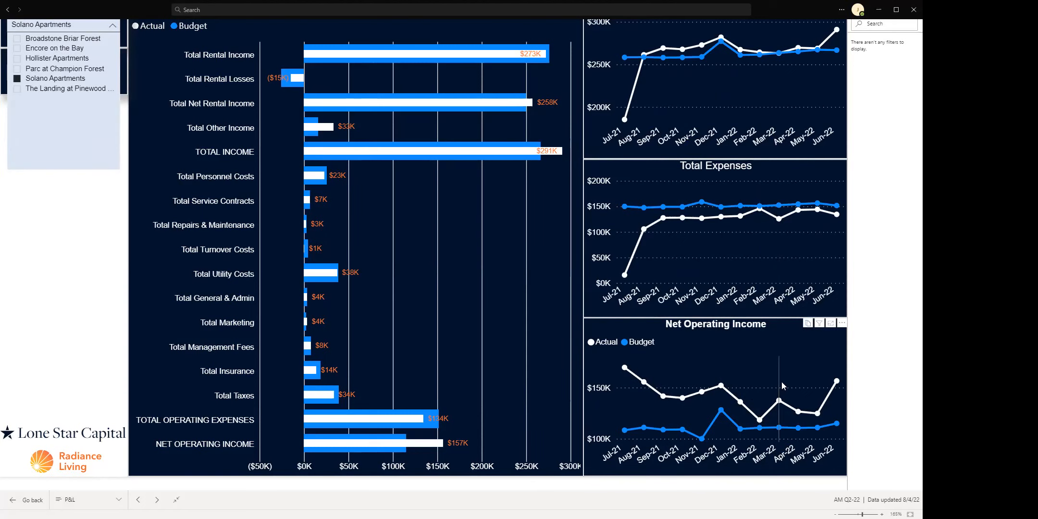
mouse_move(621, 359)
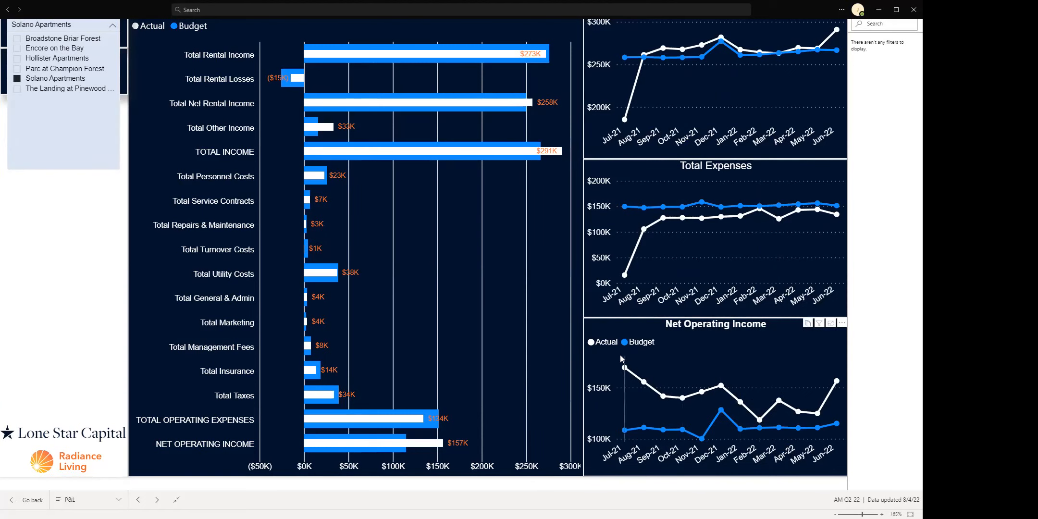
mouse_move(806, 391)
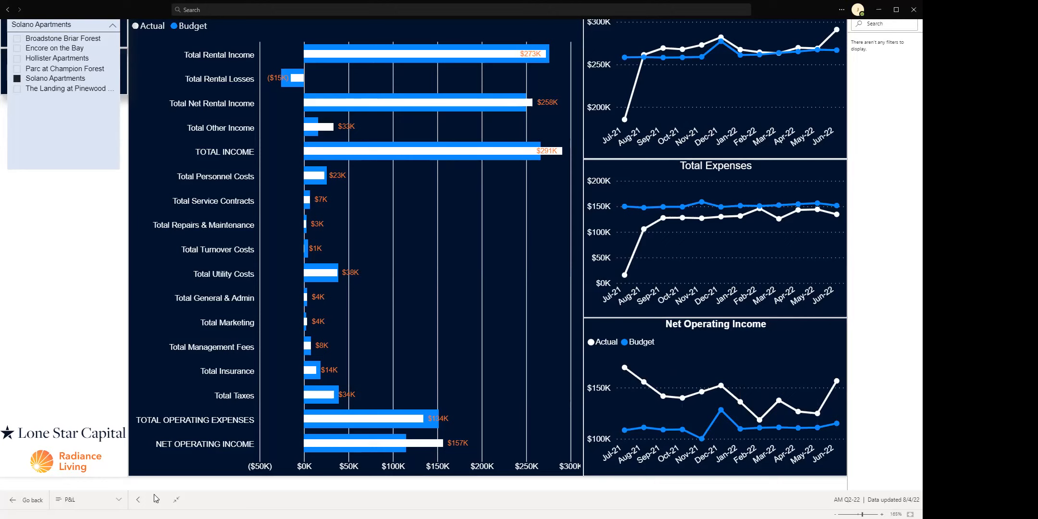
left_click(156, 500)
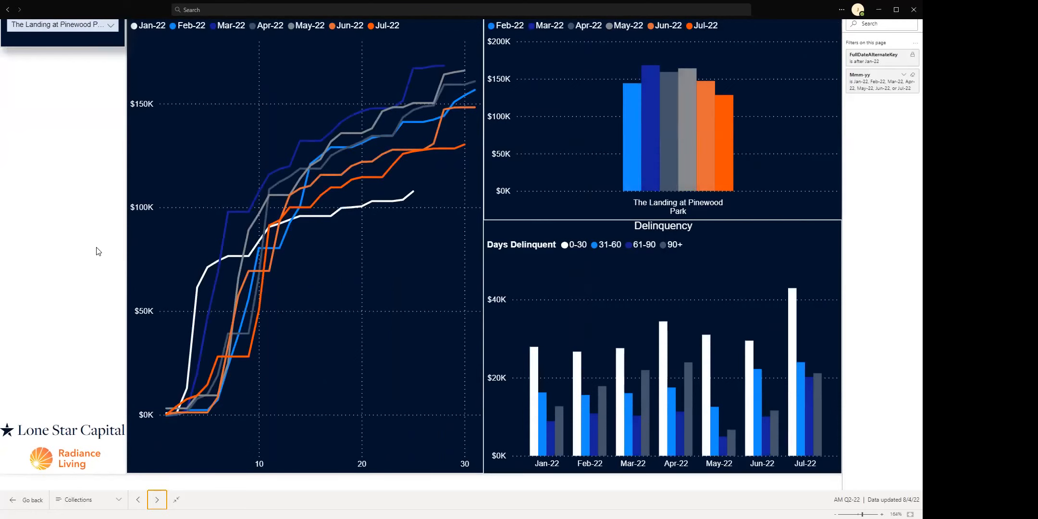
mouse_move(164, 106)
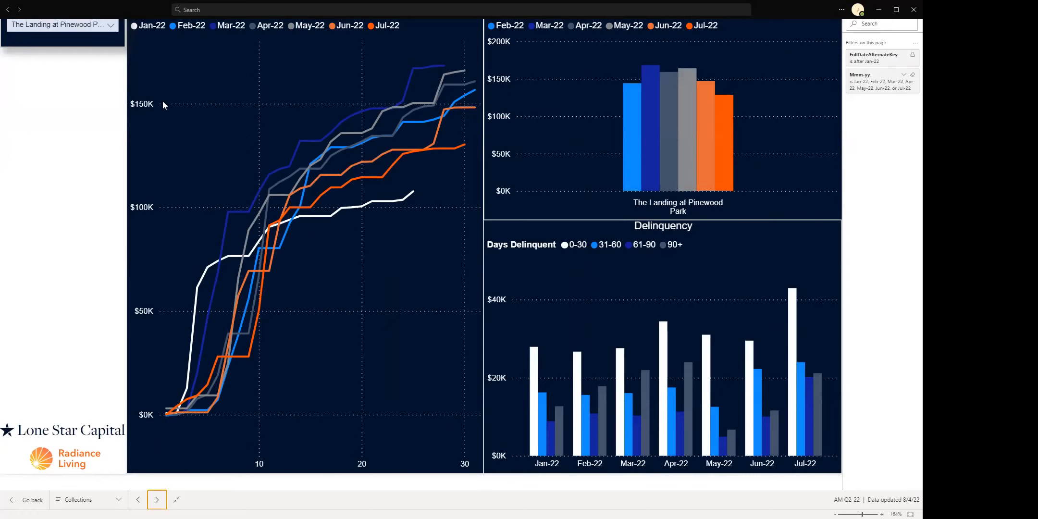
mouse_move(127, 205)
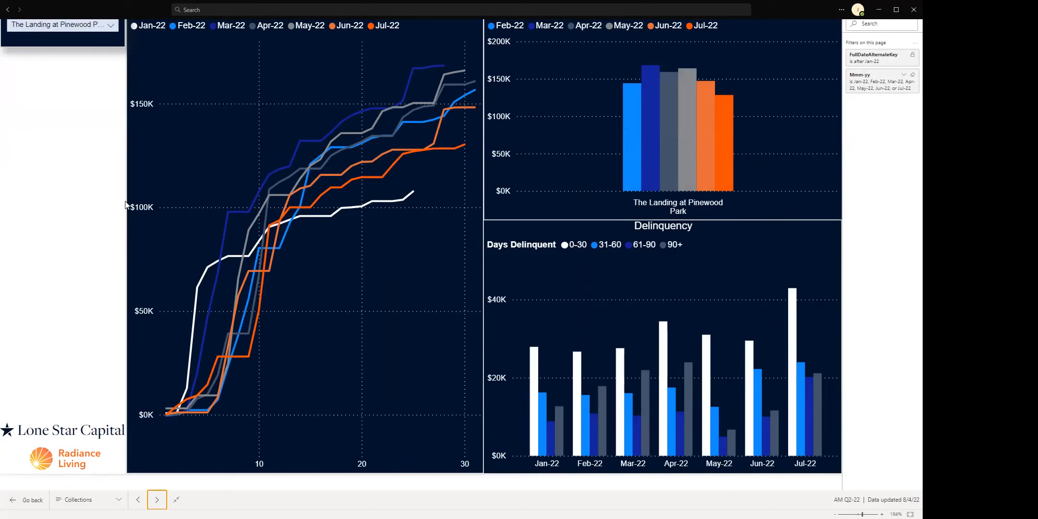
mouse_move(357, 225)
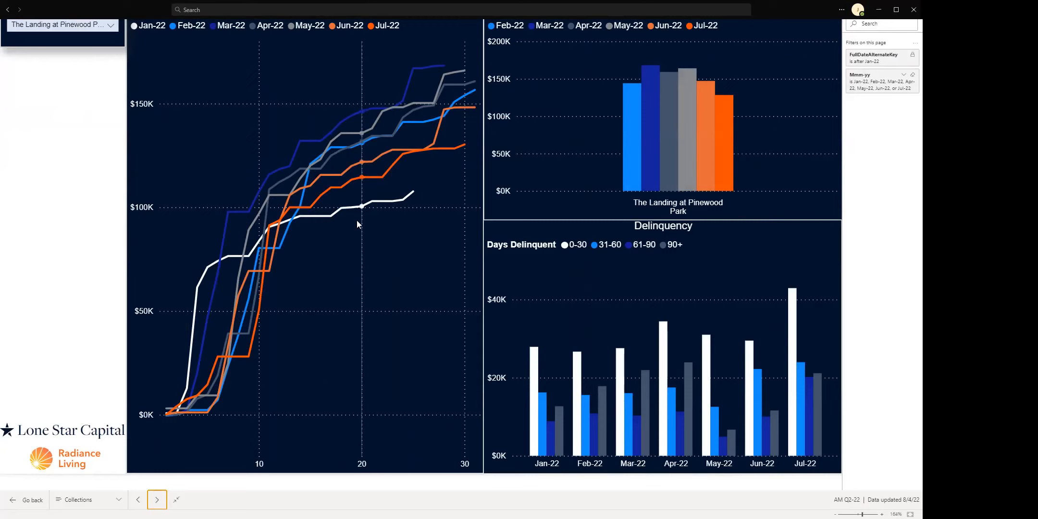
mouse_move(639, 96)
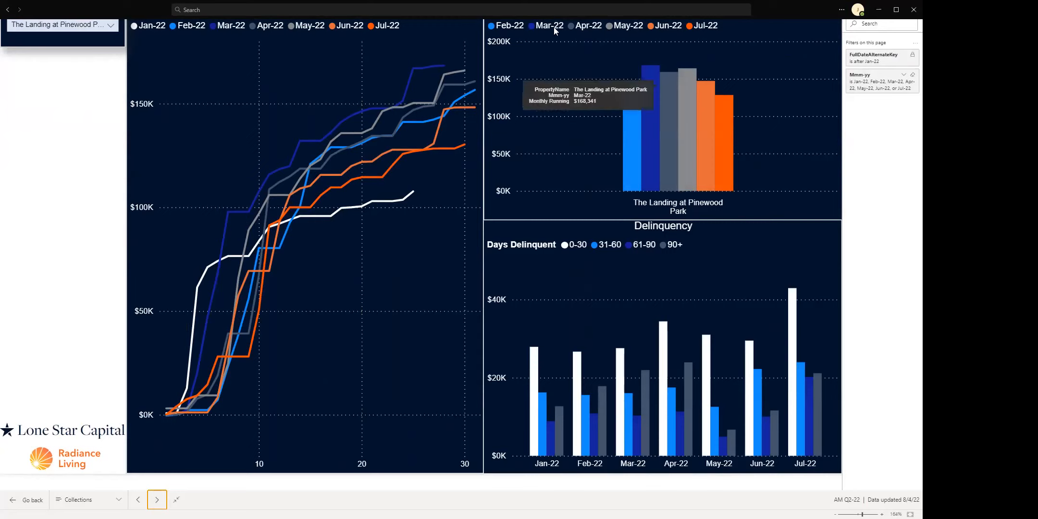
mouse_move(730, 129)
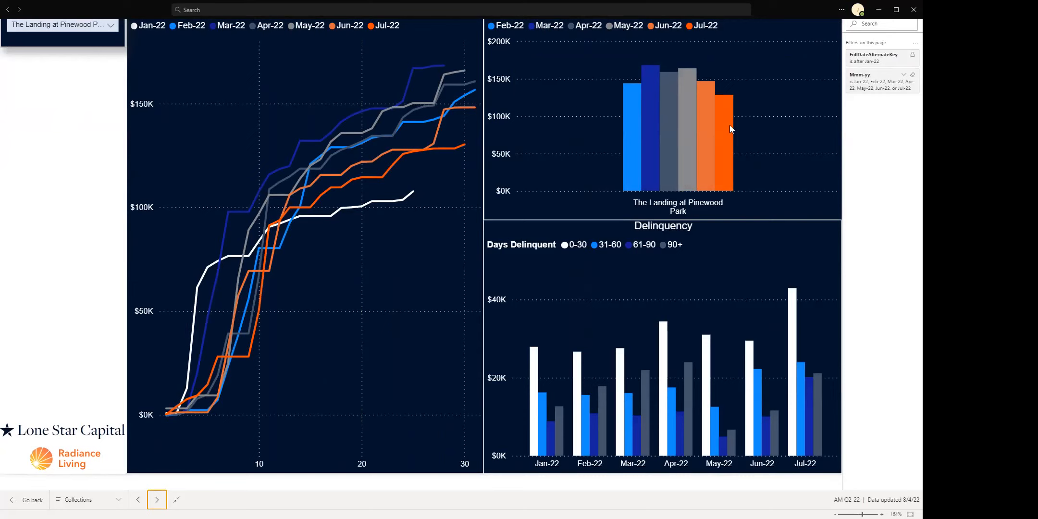
mouse_move(675, 149)
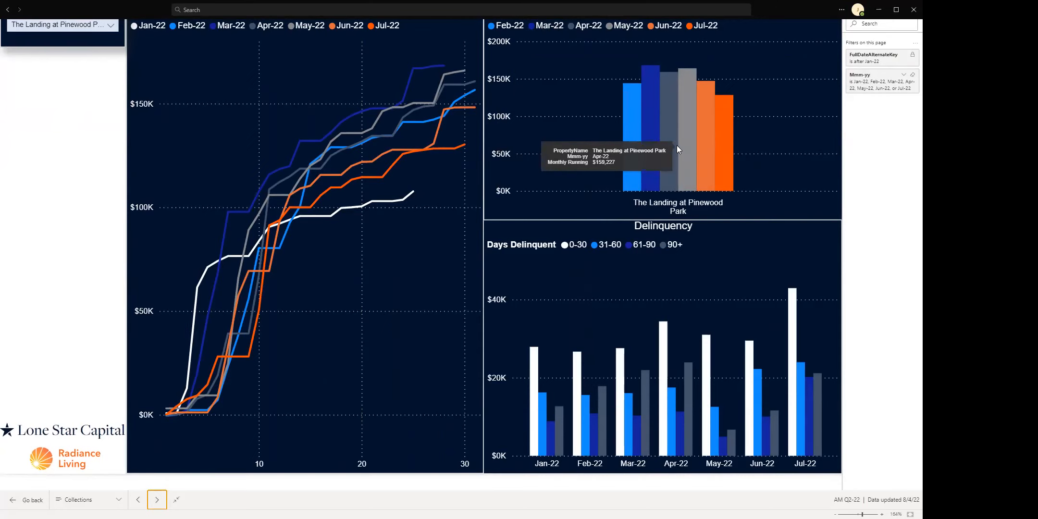
mouse_move(677, 149)
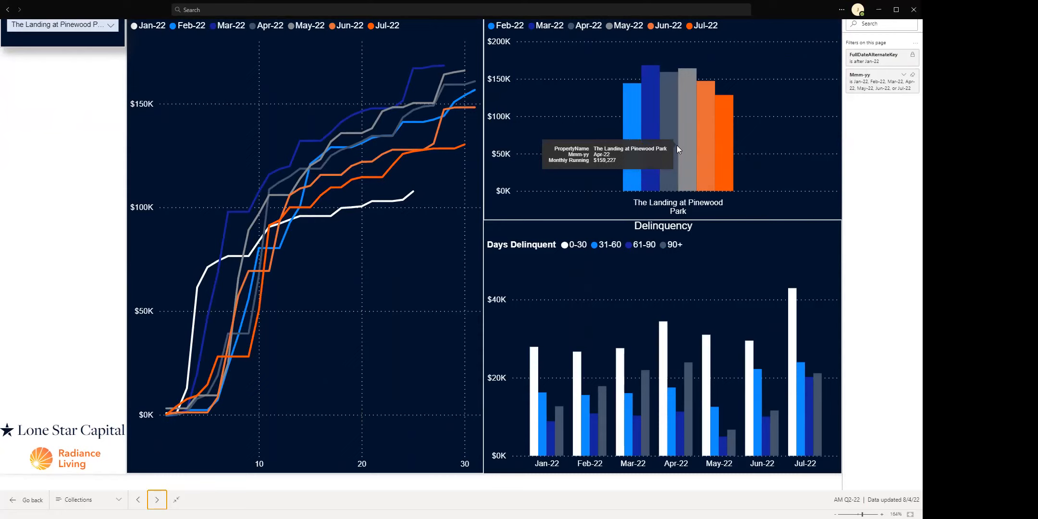
mouse_move(647, 133)
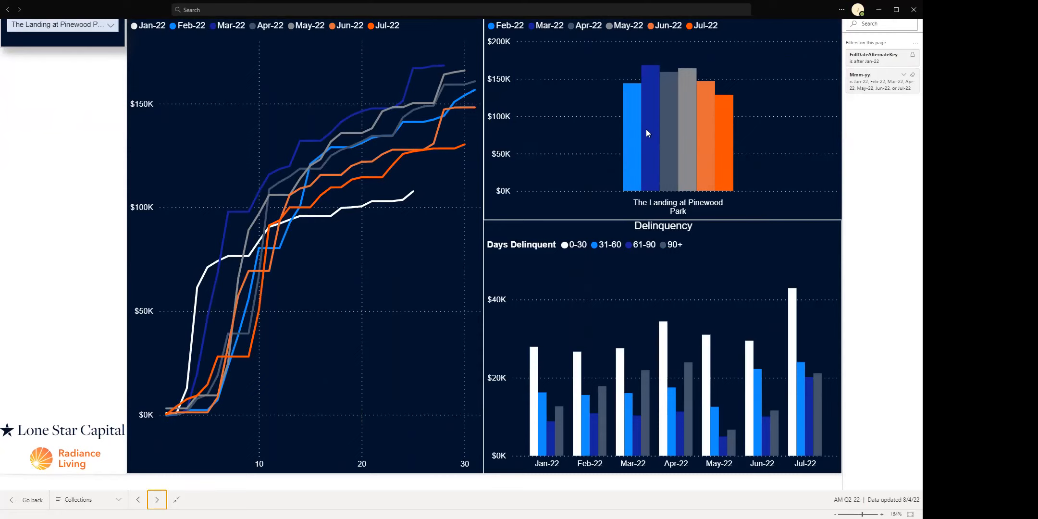
mouse_move(440, 197)
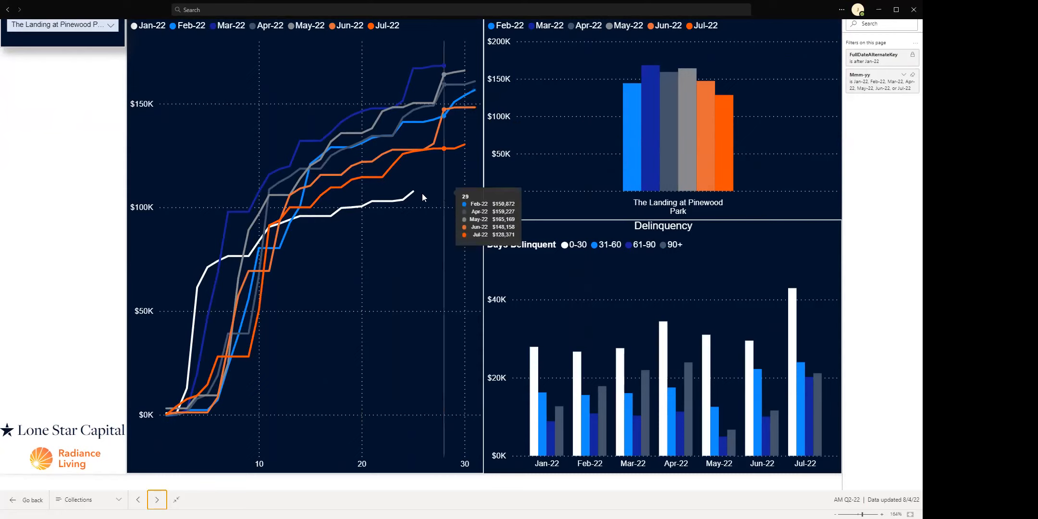
mouse_move(631, 152)
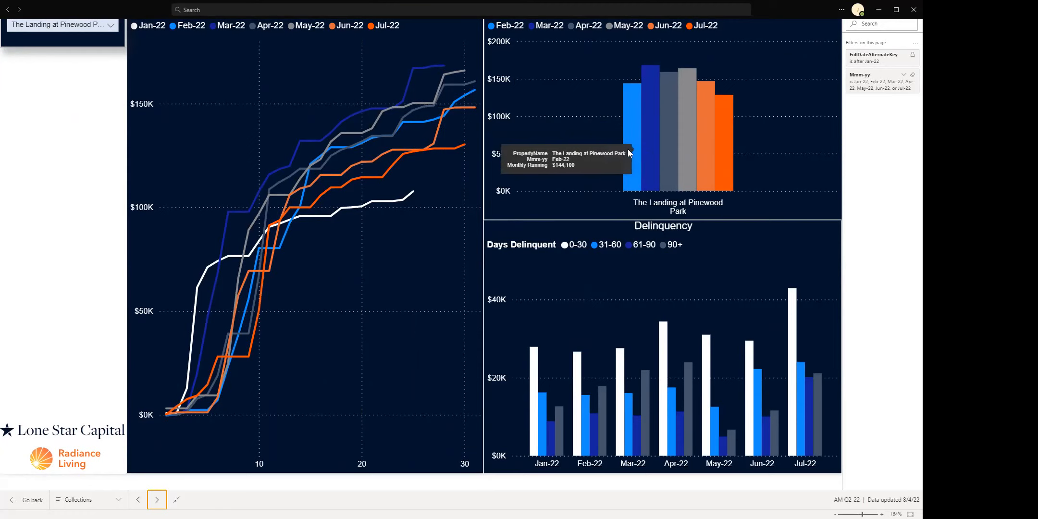
mouse_move(412, 195)
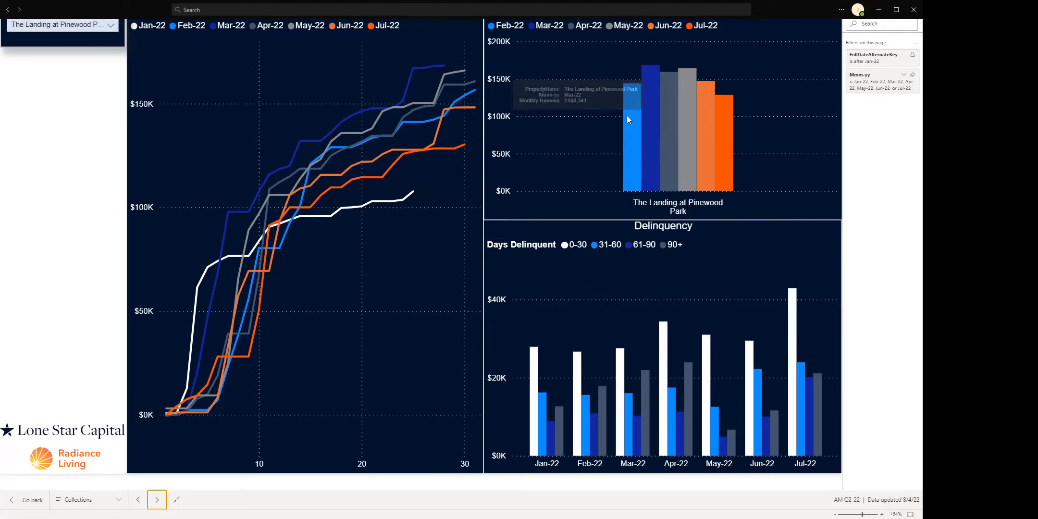
mouse_move(727, 106)
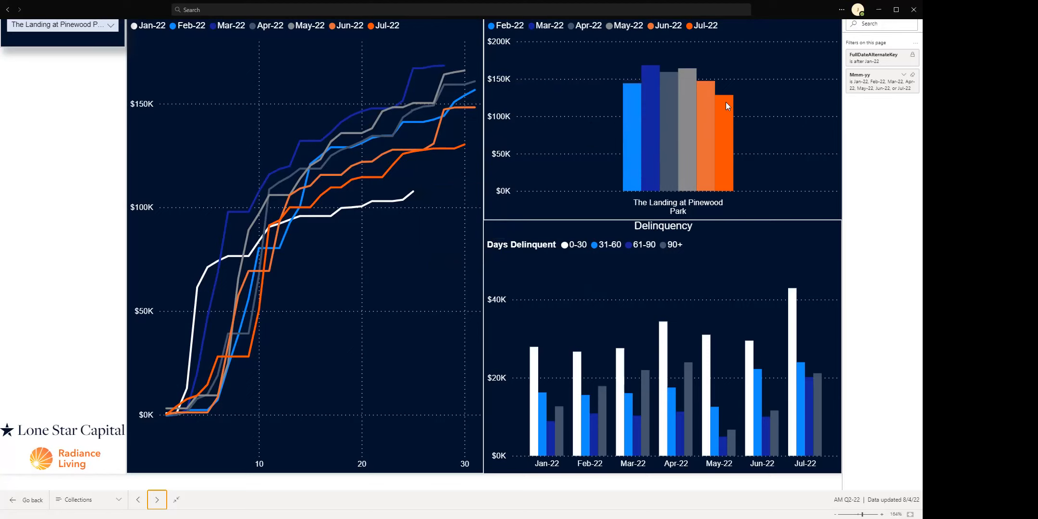
mouse_move(727, 101)
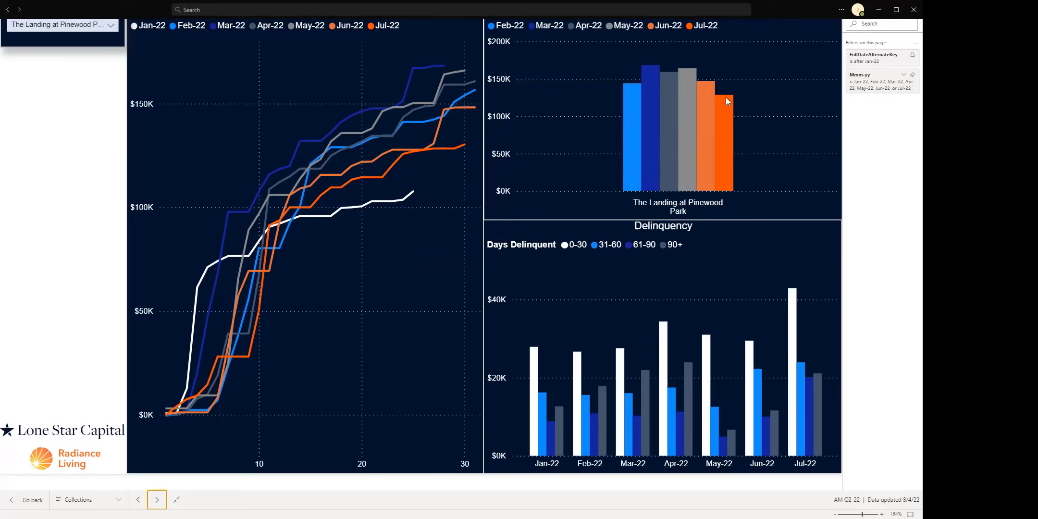
mouse_move(726, 101)
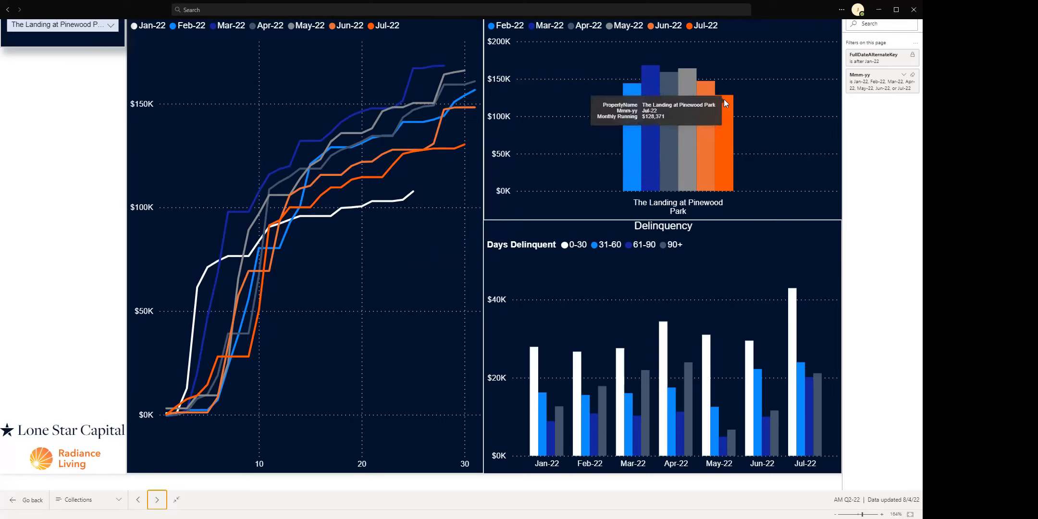
mouse_move(463, 148)
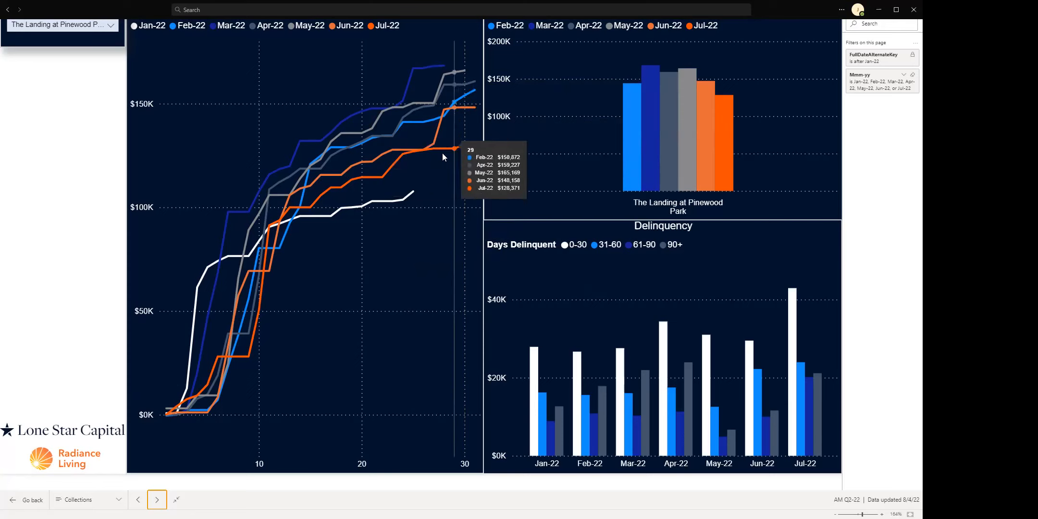
mouse_move(256, 225)
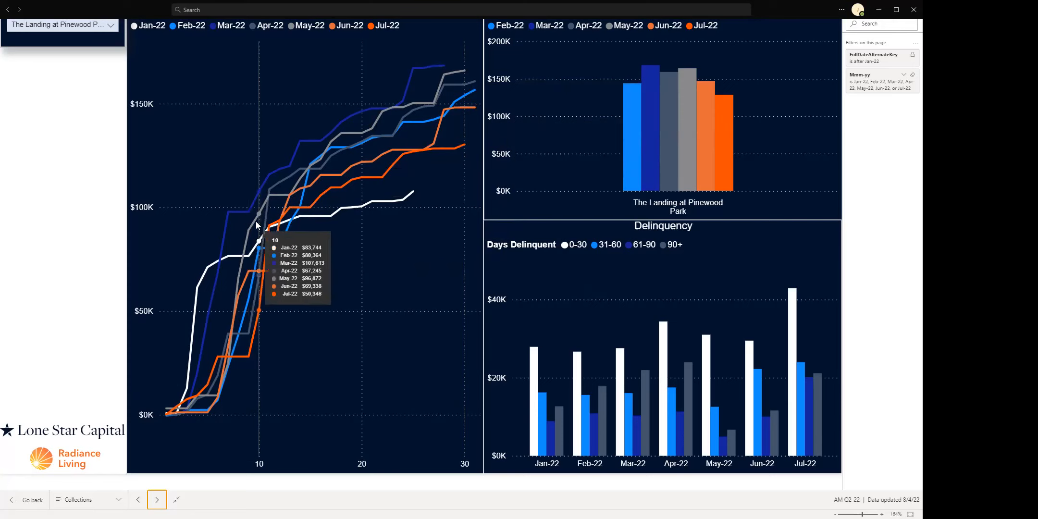
mouse_move(258, 237)
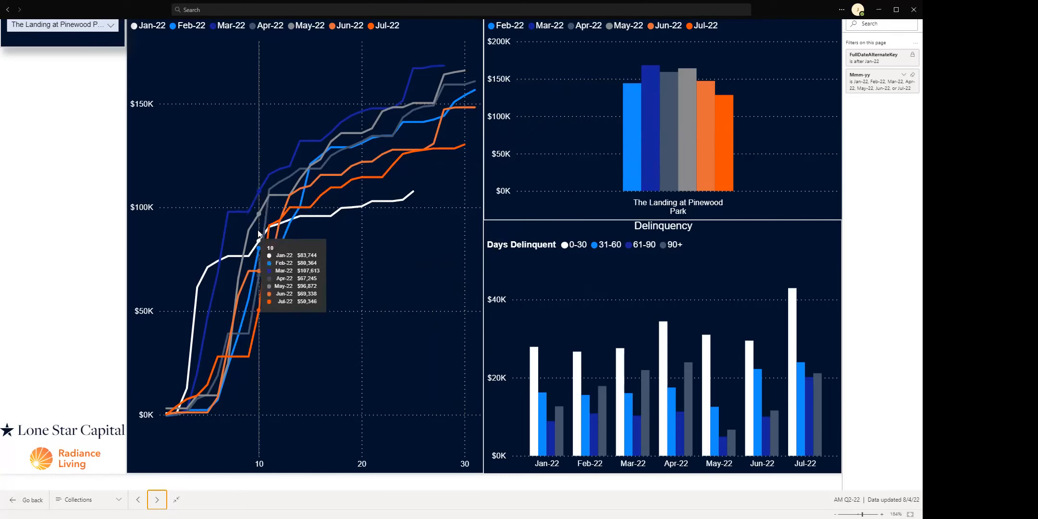
mouse_move(260, 227)
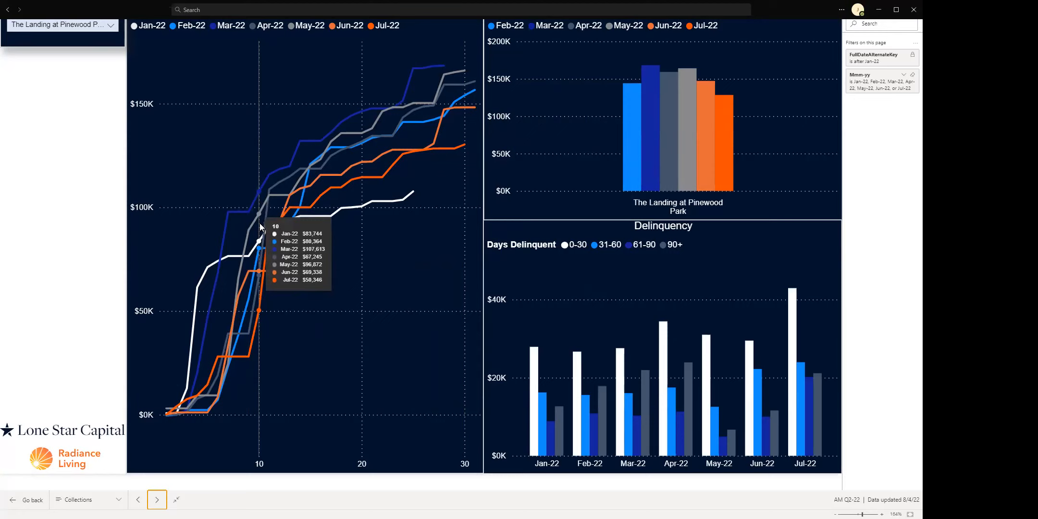
mouse_move(261, 230)
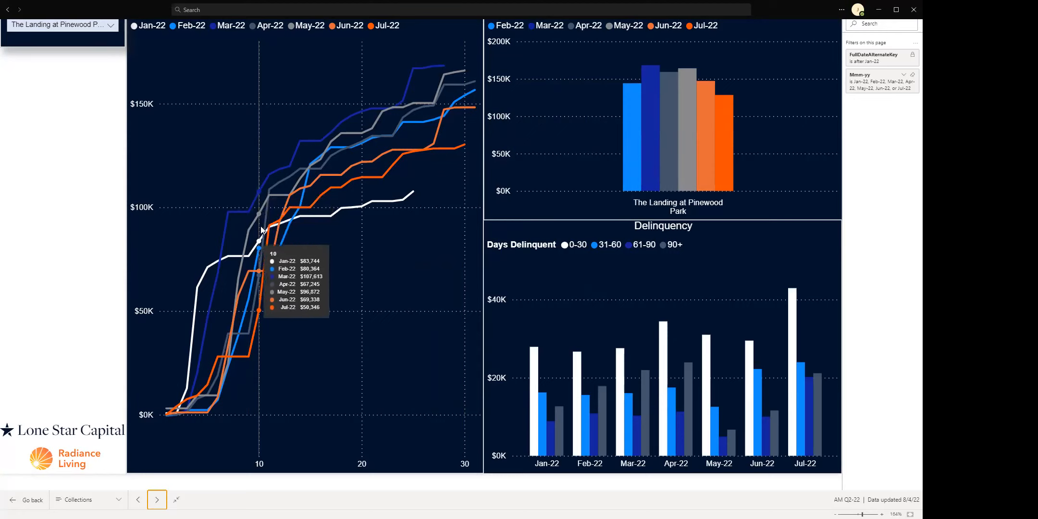
mouse_move(259, 268)
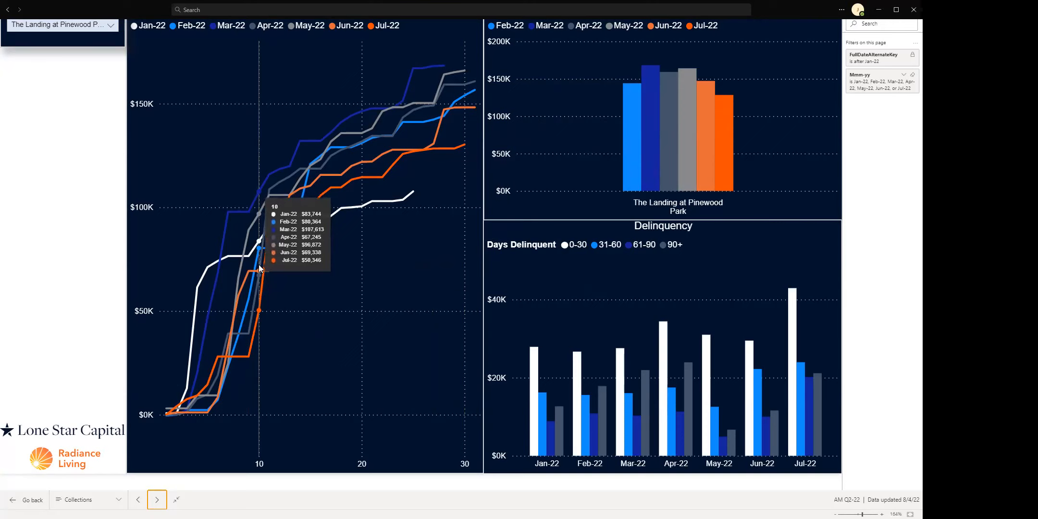
mouse_move(268, 251)
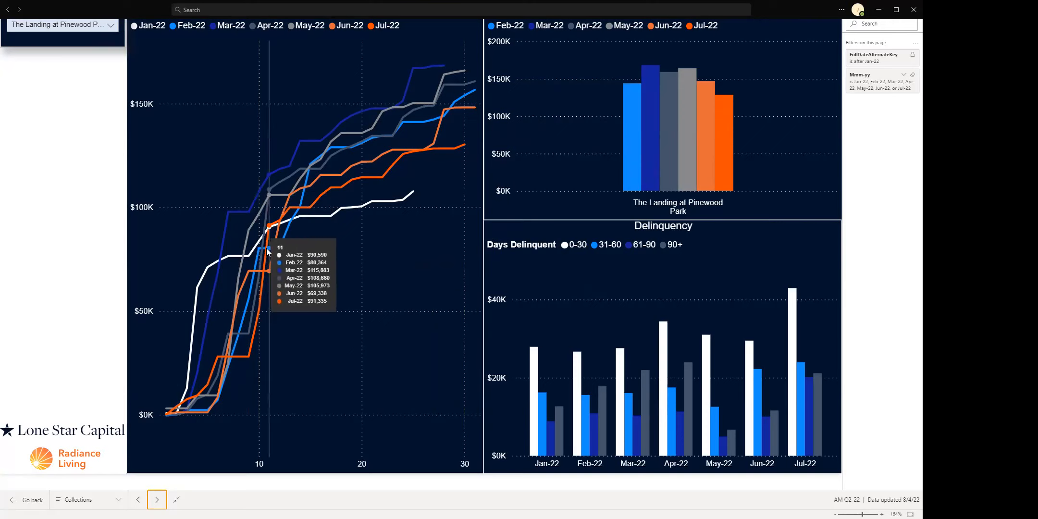
mouse_move(310, 268)
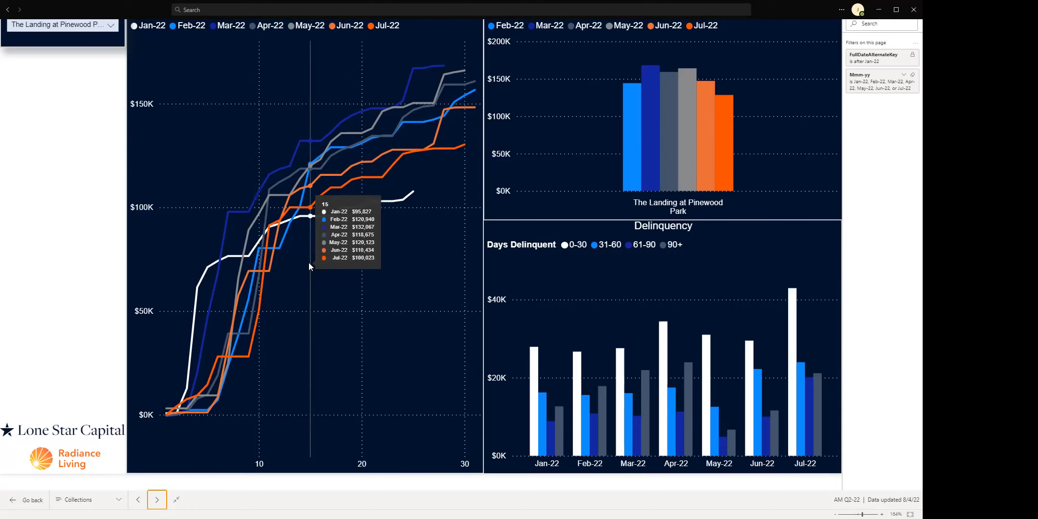
mouse_move(731, 135)
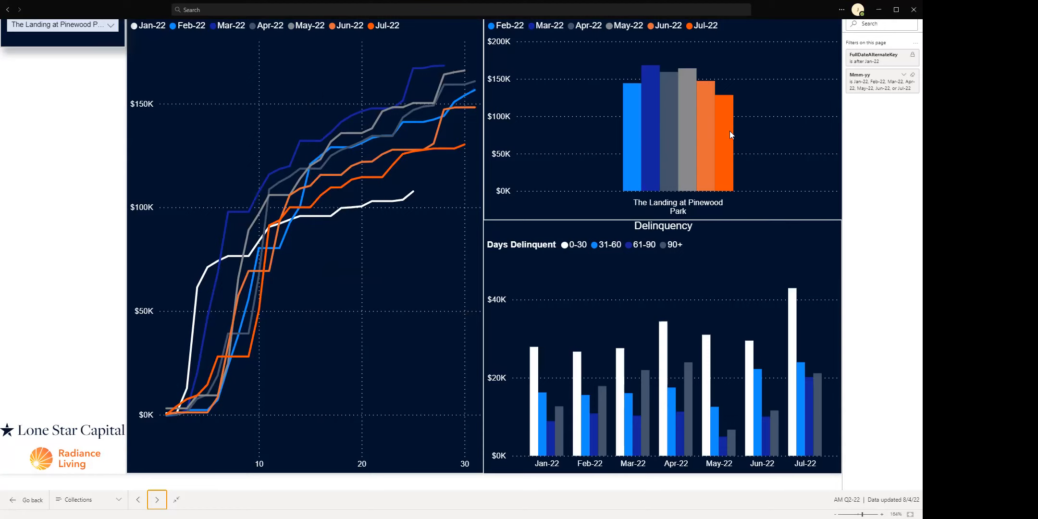
mouse_move(720, 132)
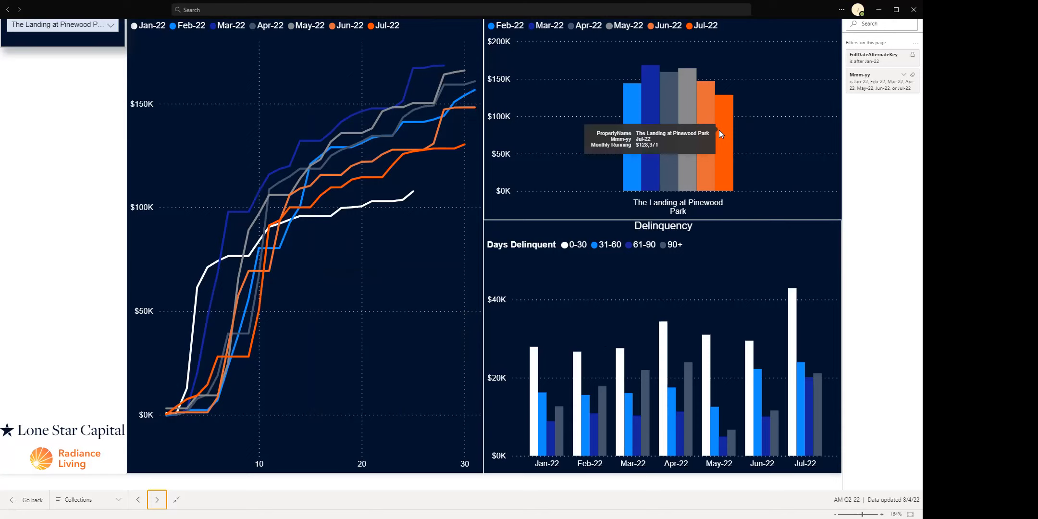
mouse_move(691, 127)
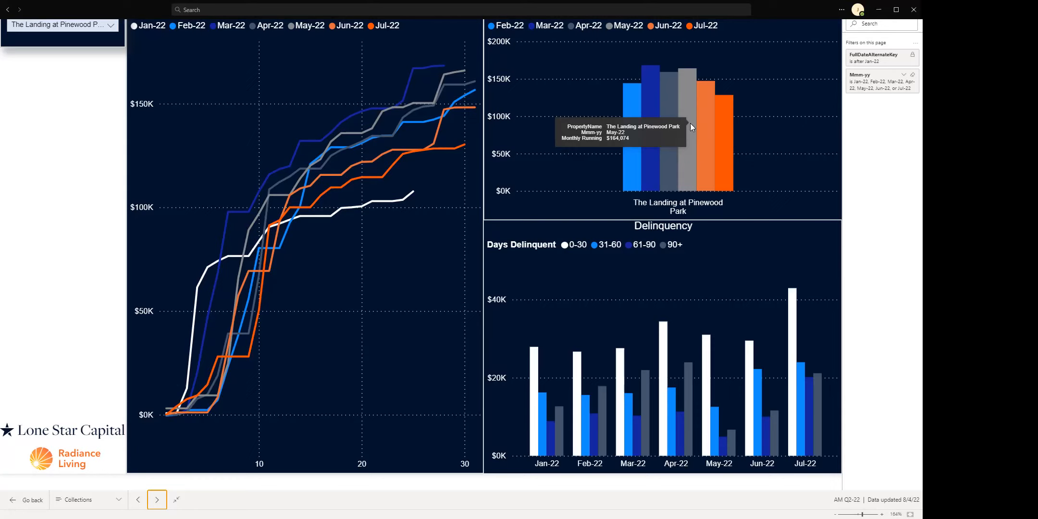
mouse_move(594, 112)
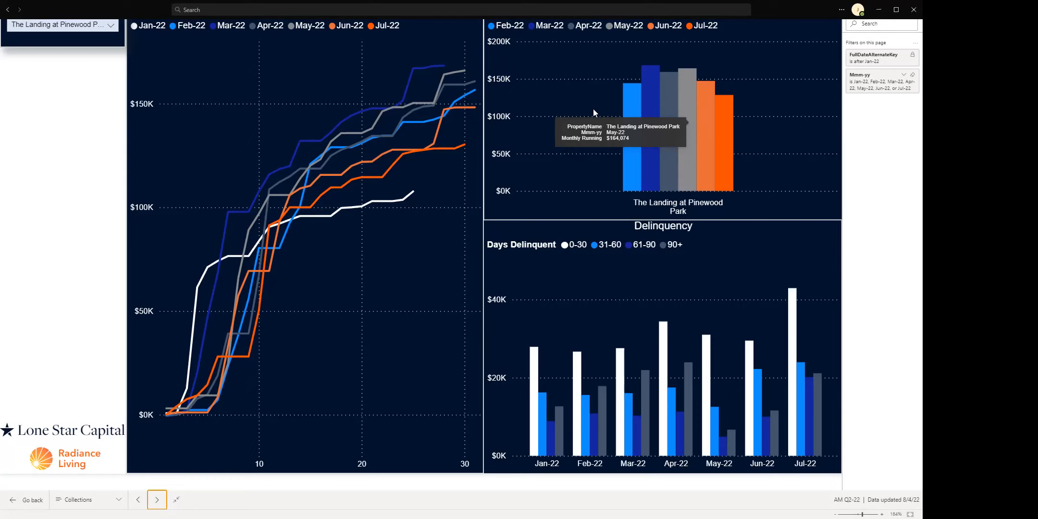
mouse_move(567, 155)
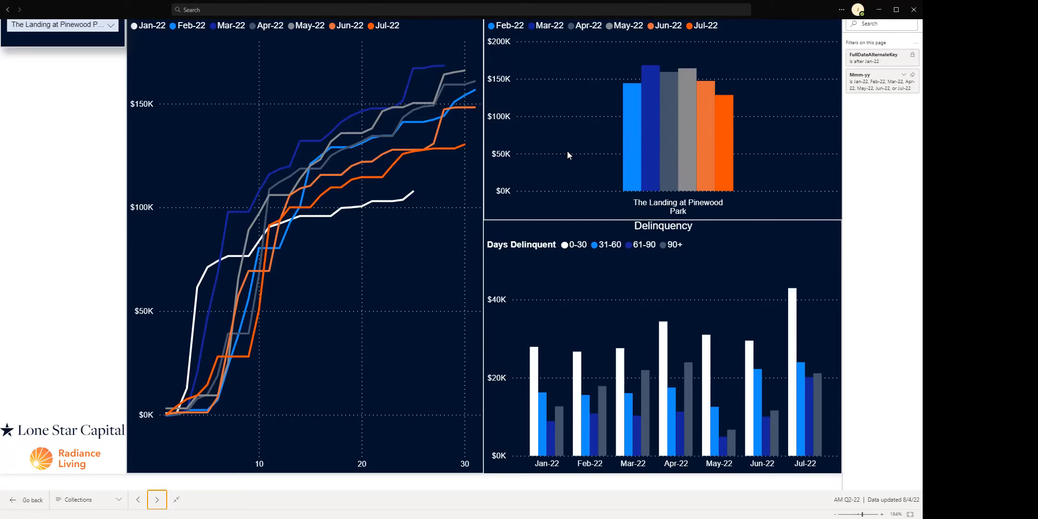
mouse_move(718, 118)
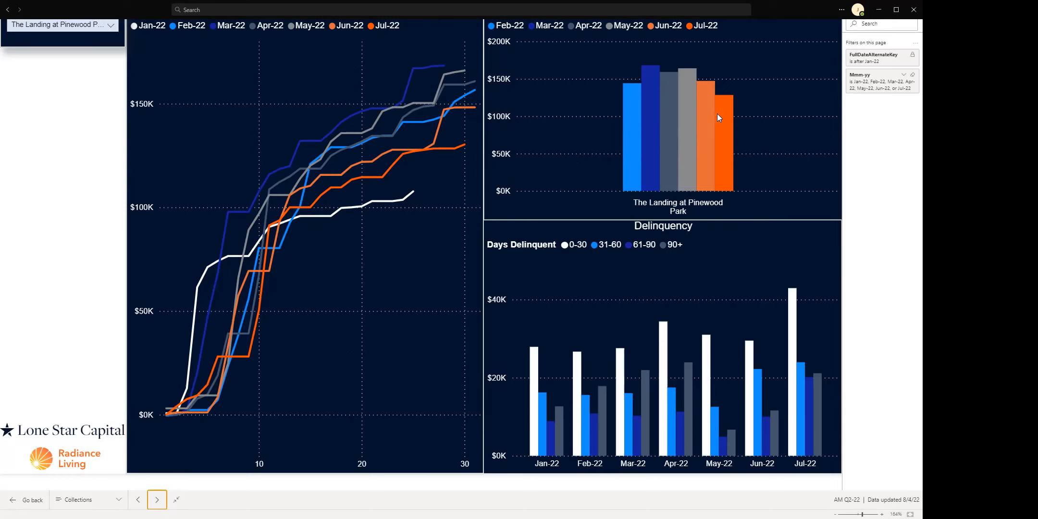
mouse_move(111, 25)
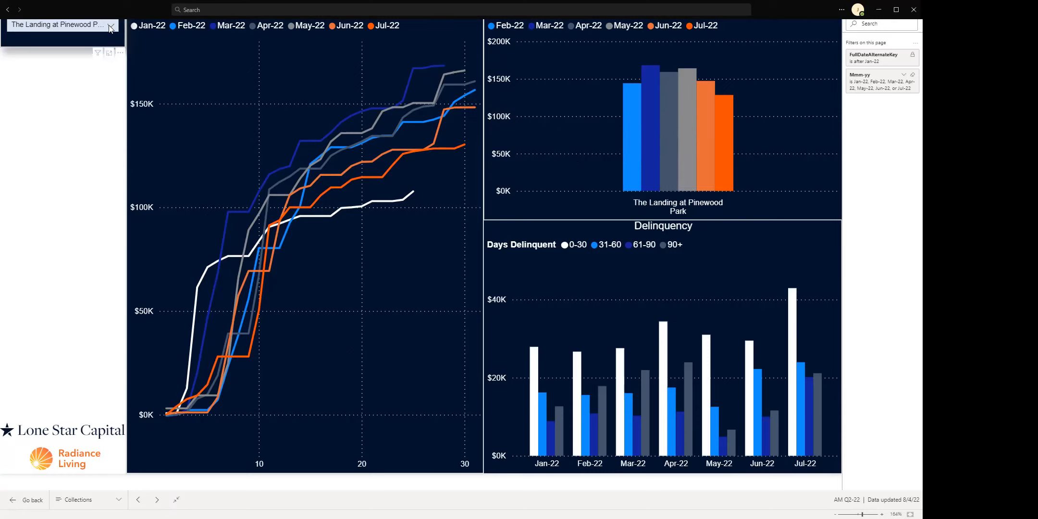
- Open the property slicer list on the Collections page to choose Solano Apartments
left_click(110, 26)
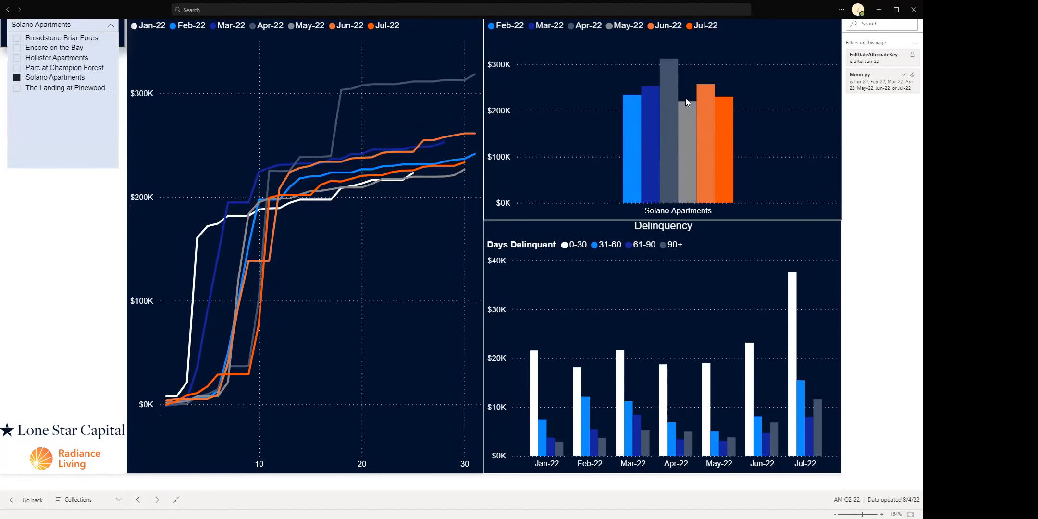
mouse_move(706, 102)
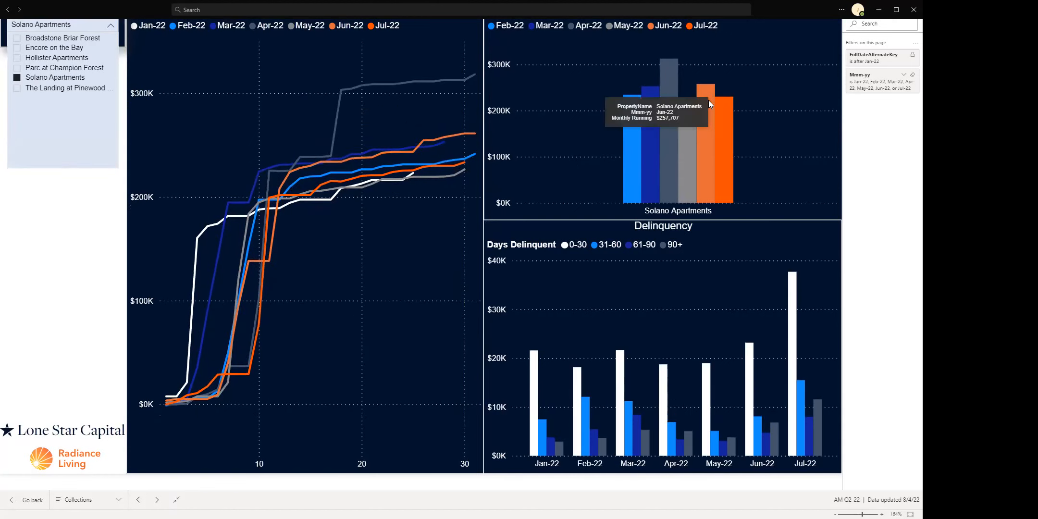
mouse_move(621, 135)
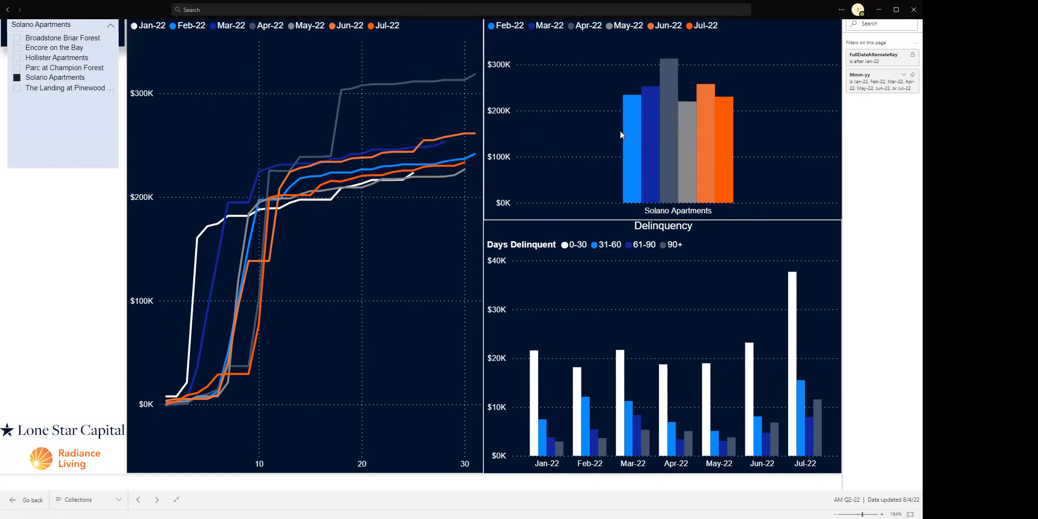
mouse_move(664, 90)
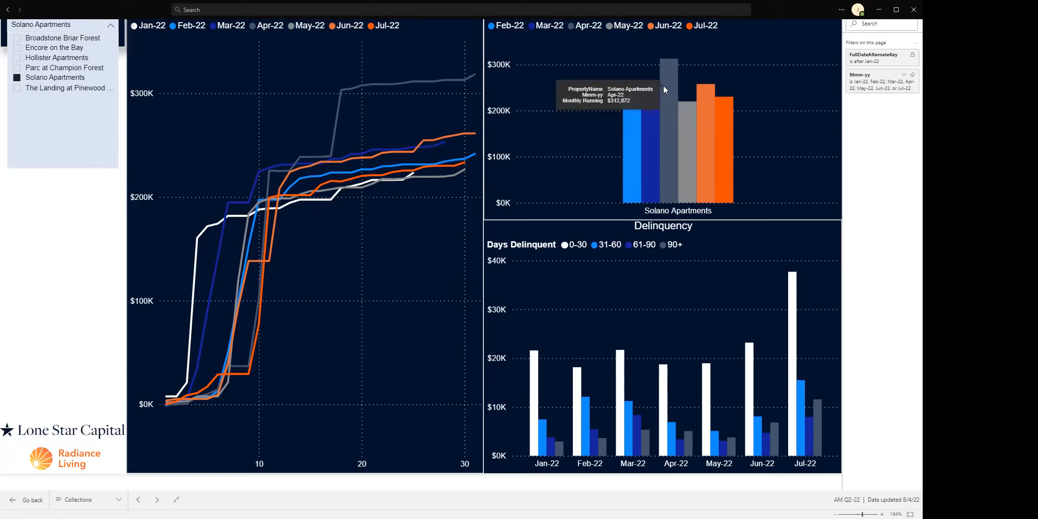
mouse_move(673, 85)
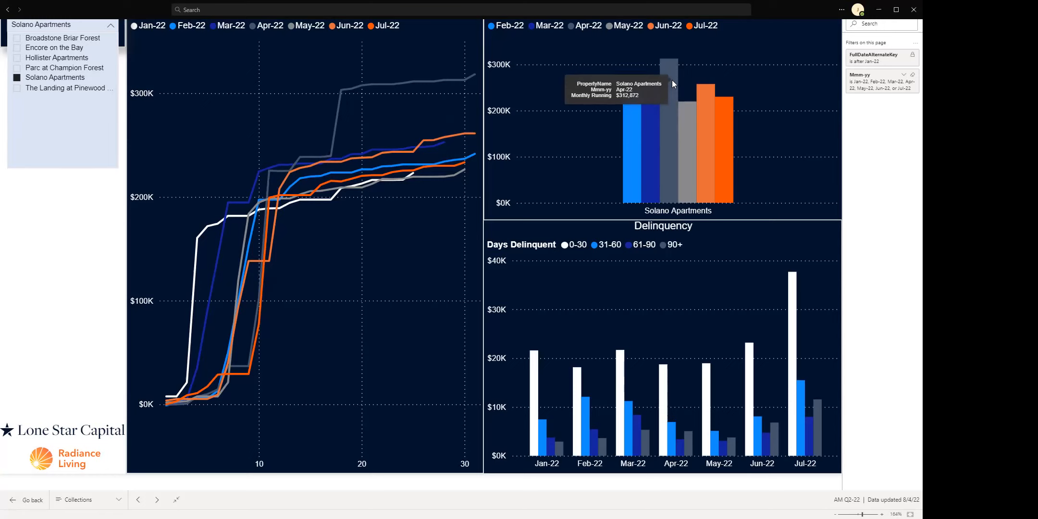
mouse_move(669, 108)
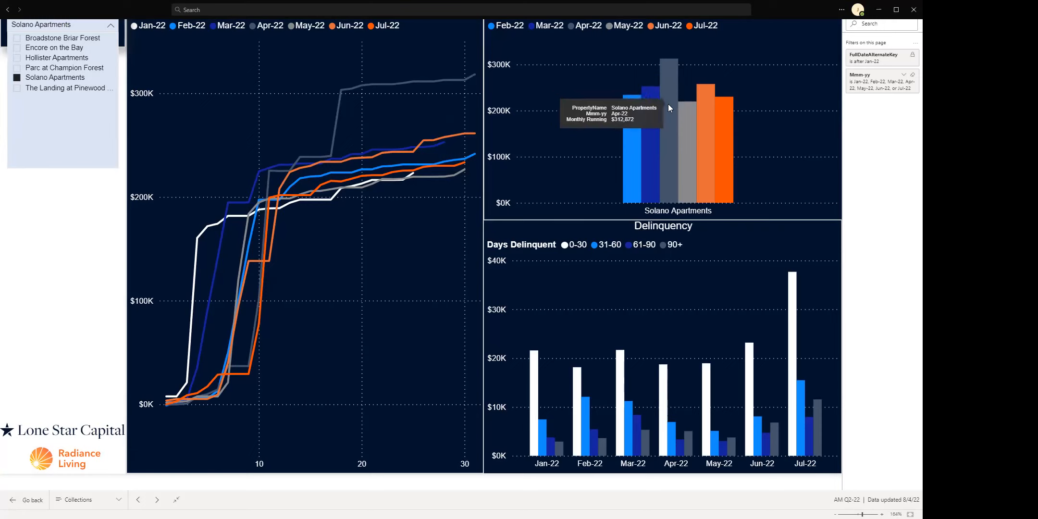
mouse_move(609, 359)
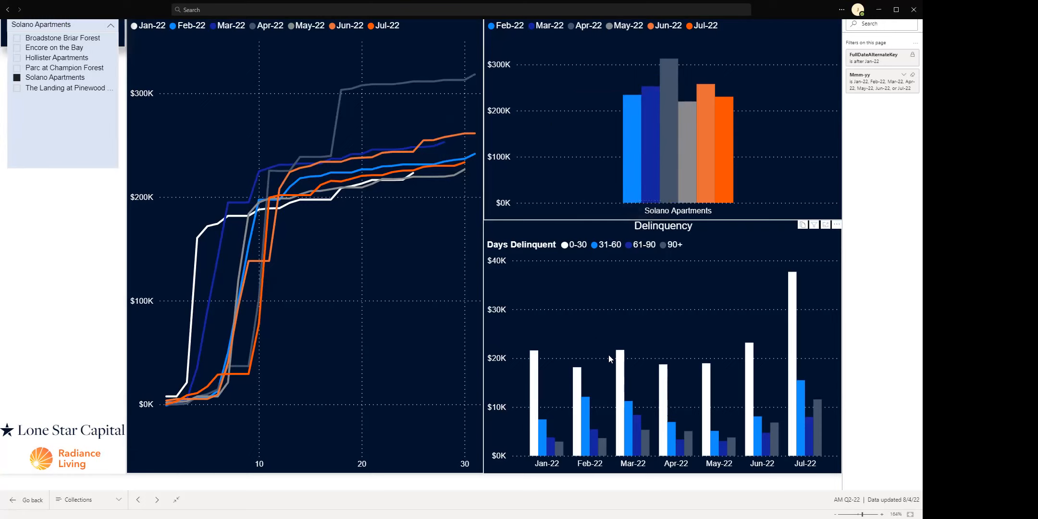
mouse_move(696, 352)
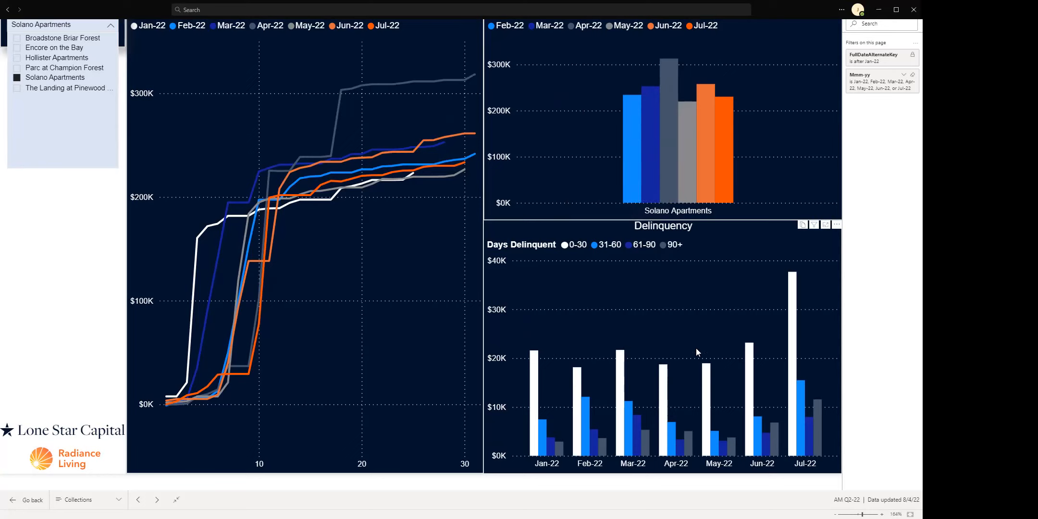
mouse_move(796, 358)
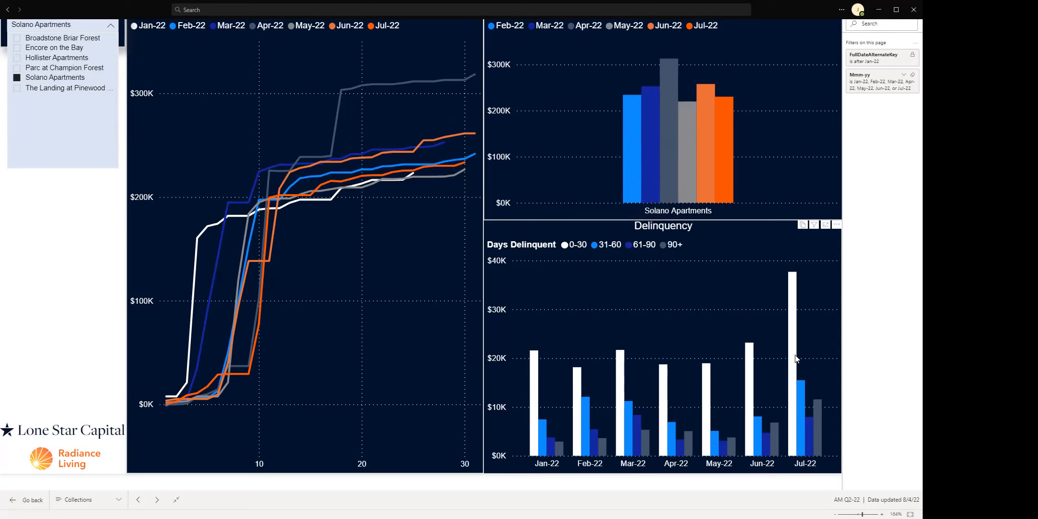
mouse_move(792, 338)
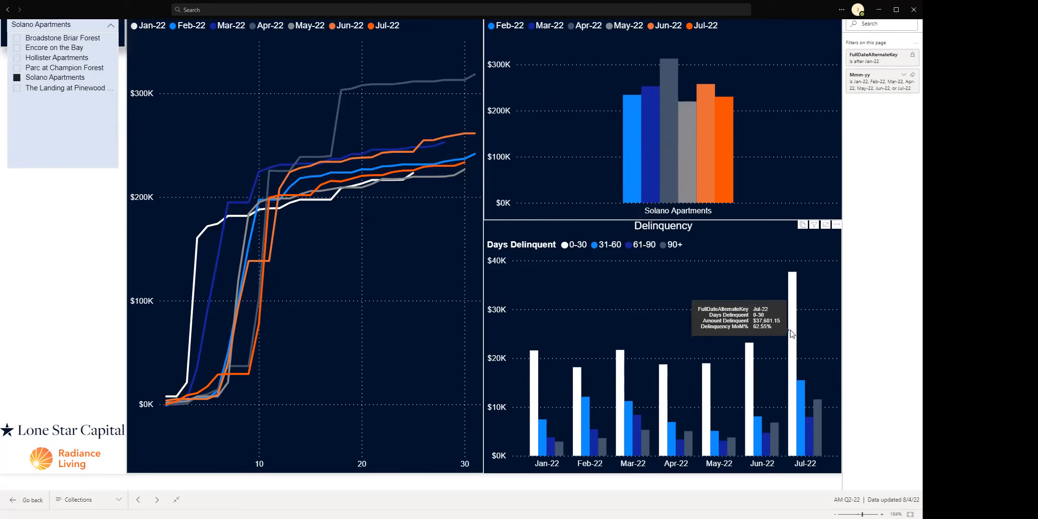
mouse_move(804, 417)
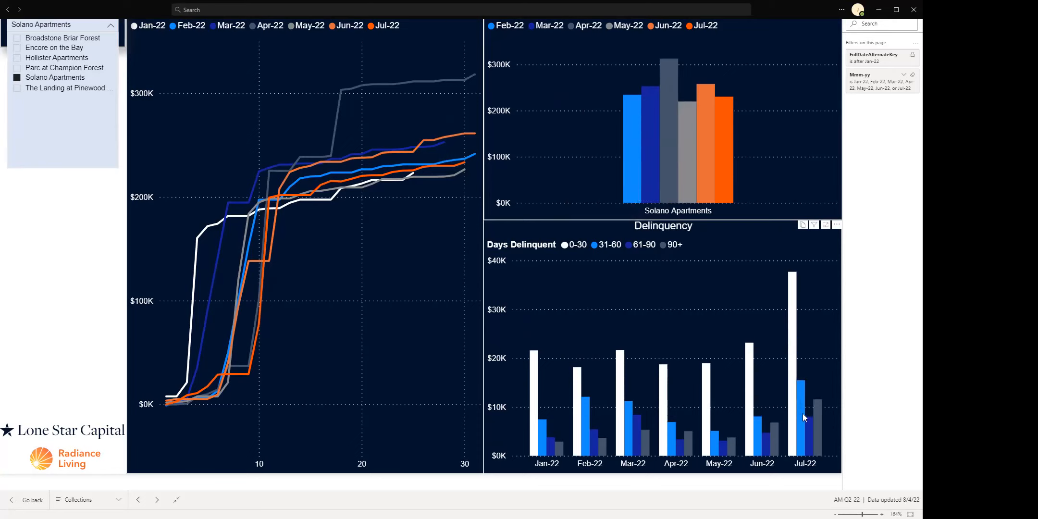
mouse_move(794, 338)
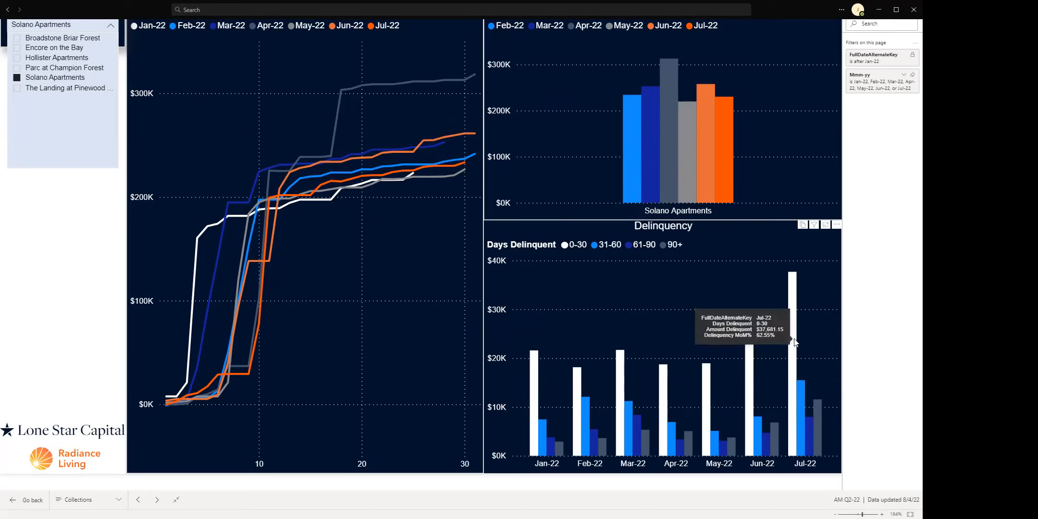
mouse_move(803, 420)
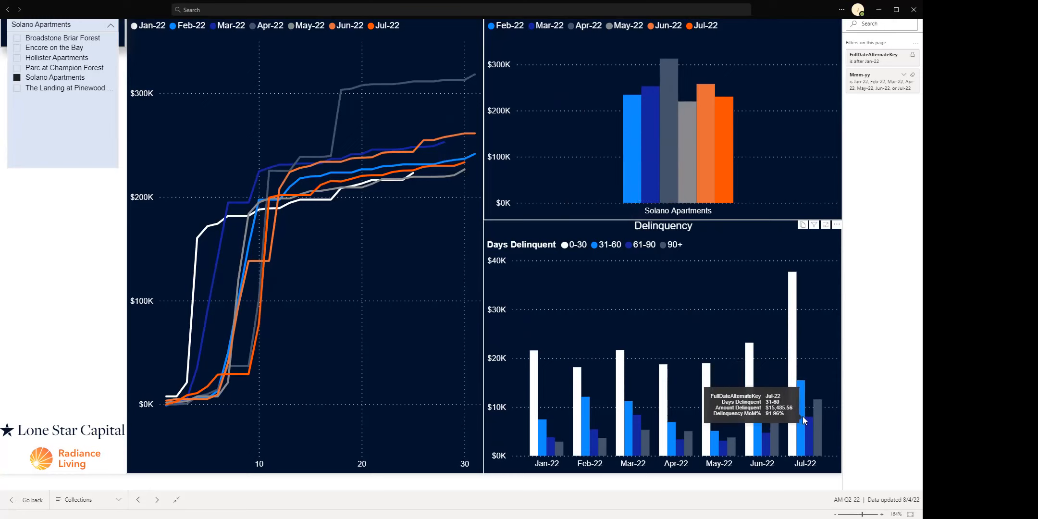
mouse_move(796, 369)
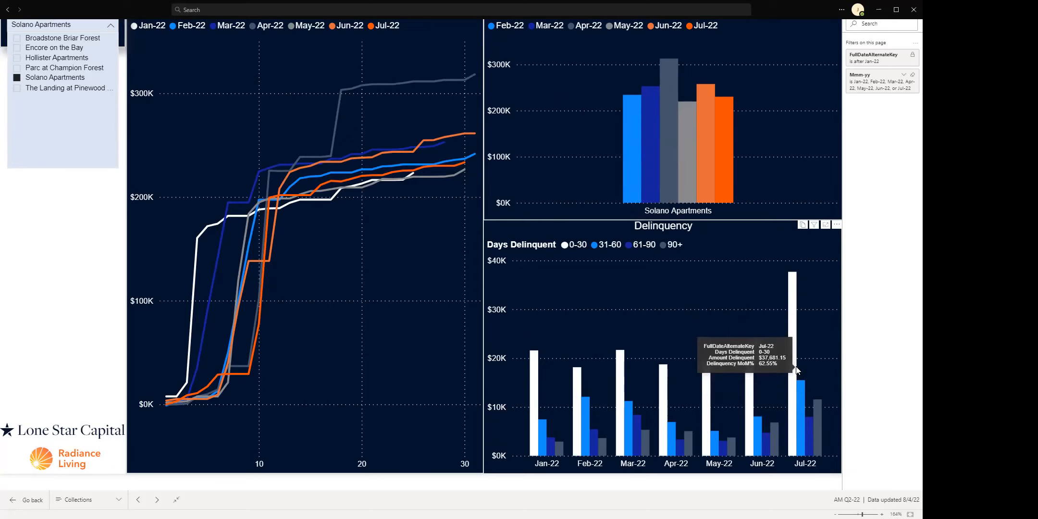
mouse_move(761, 400)
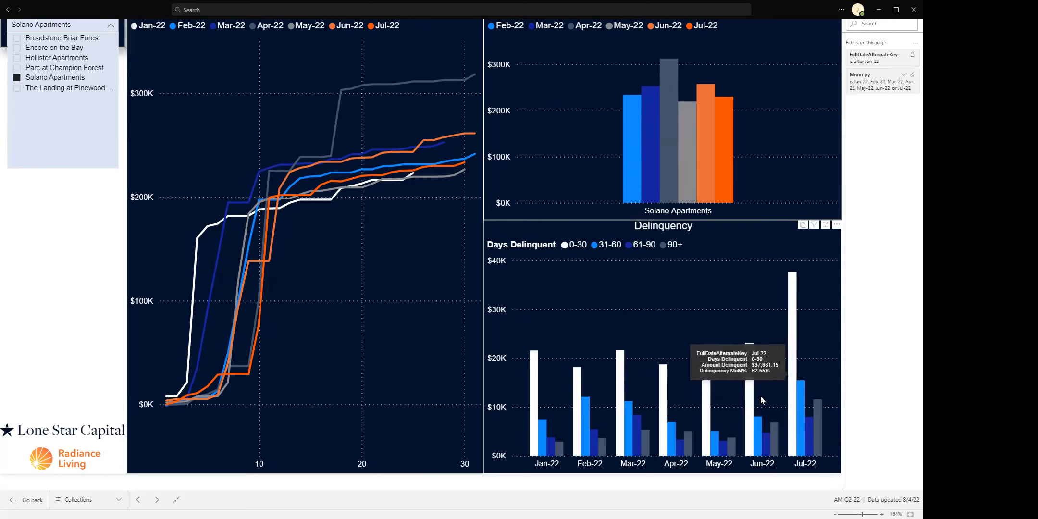
mouse_move(786, 401)
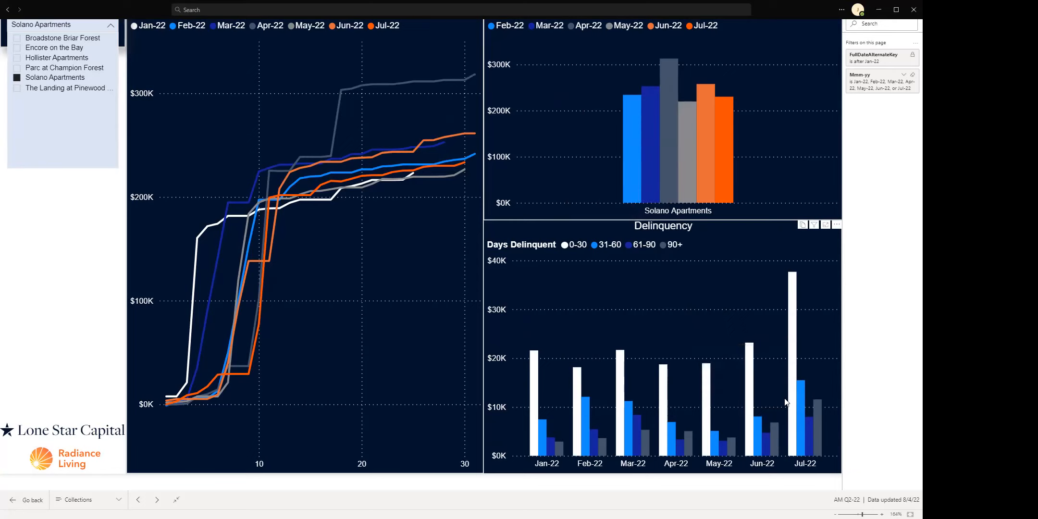
mouse_move(808, 426)
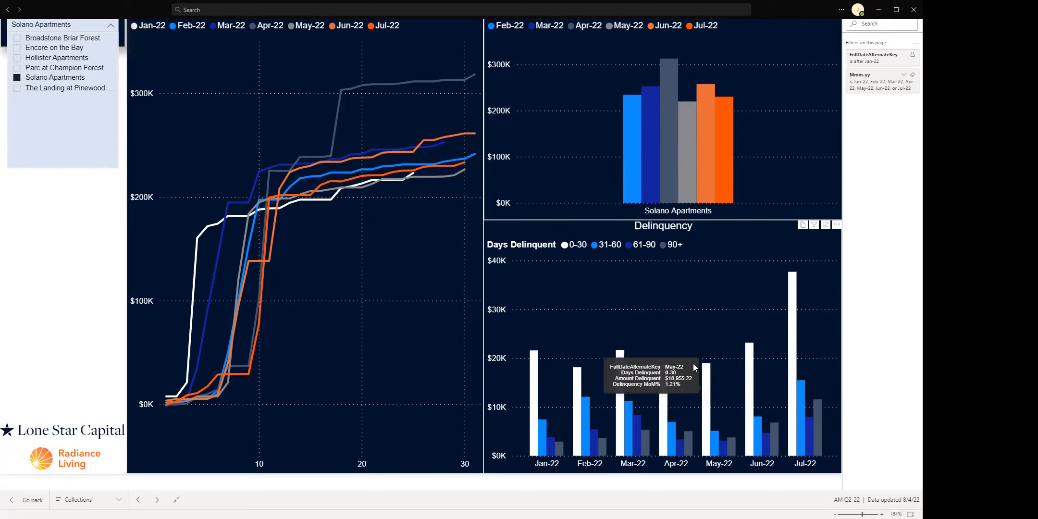
mouse_move(436, 312)
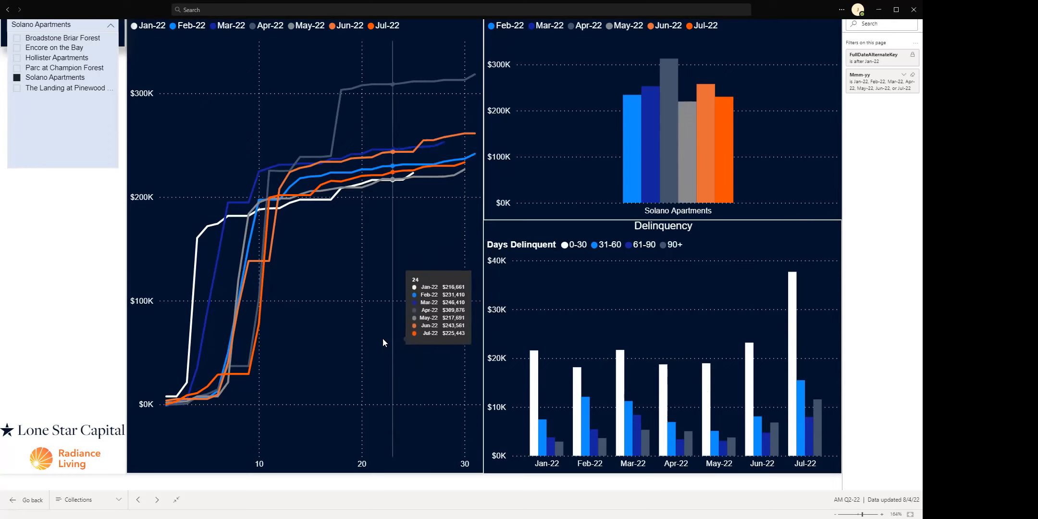
mouse_move(536, 354)
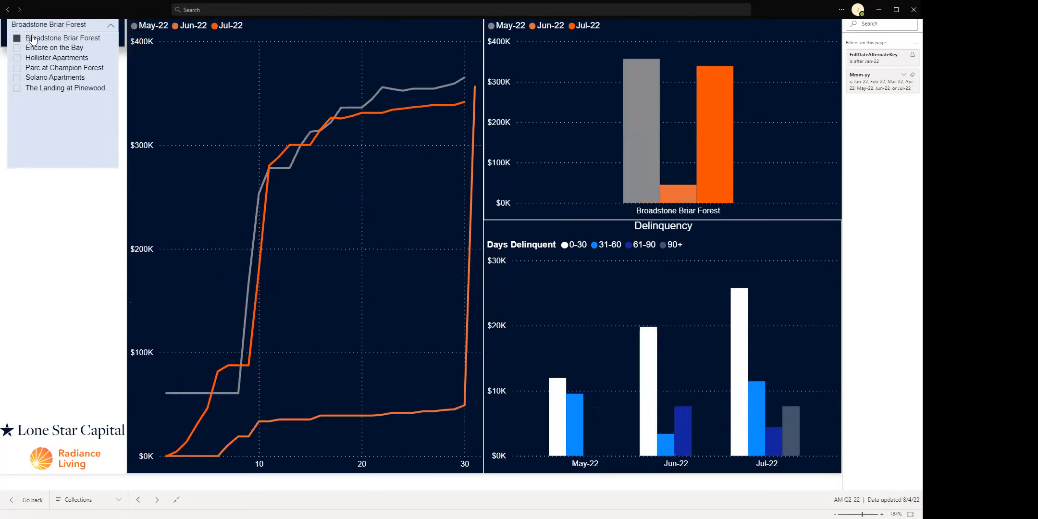
mouse_move(36, 38)
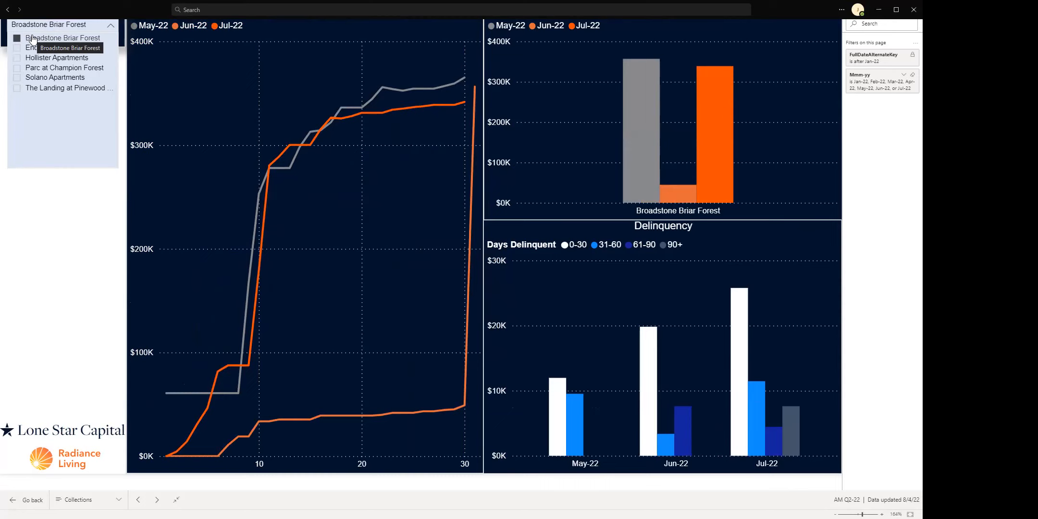
mouse_move(292, 419)
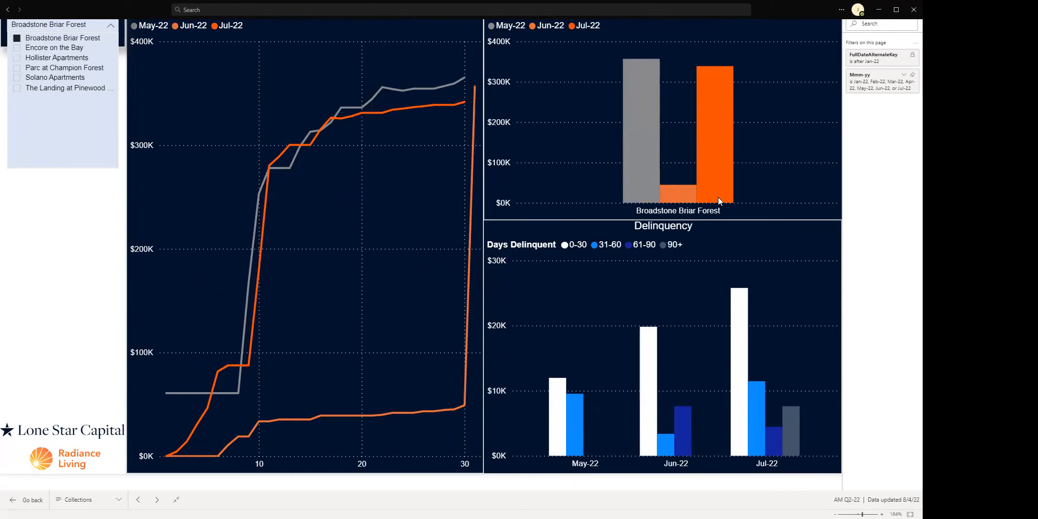
mouse_move(683, 187)
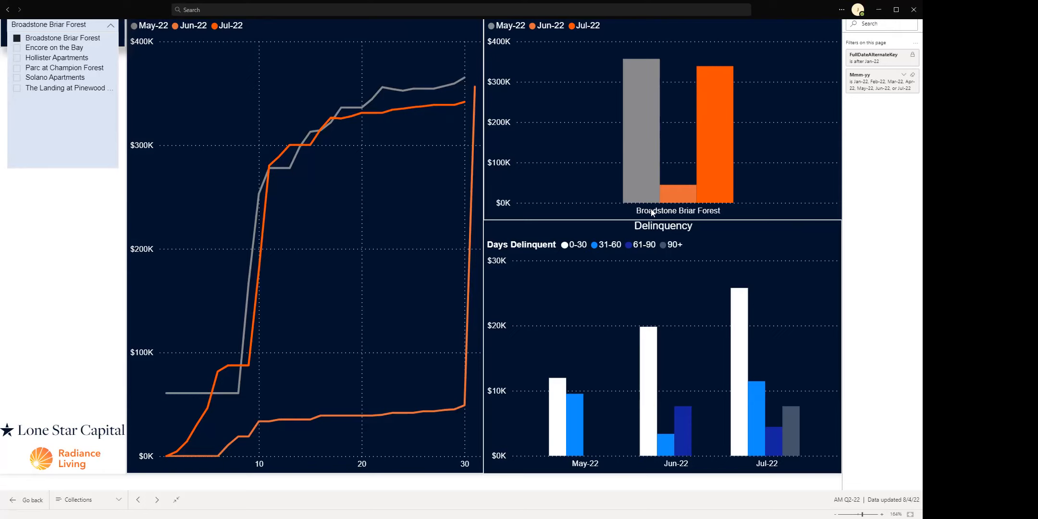
mouse_move(453, 281)
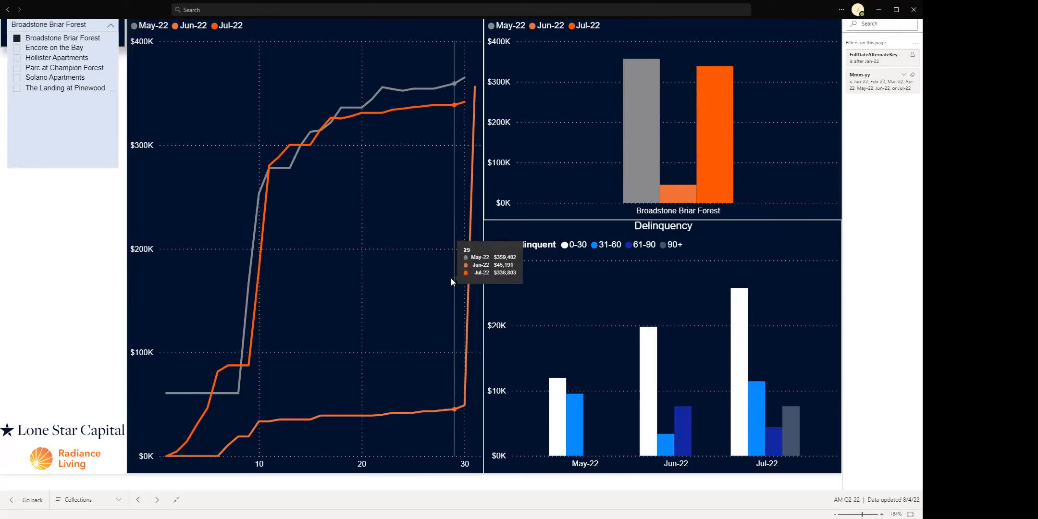
mouse_move(464, 384)
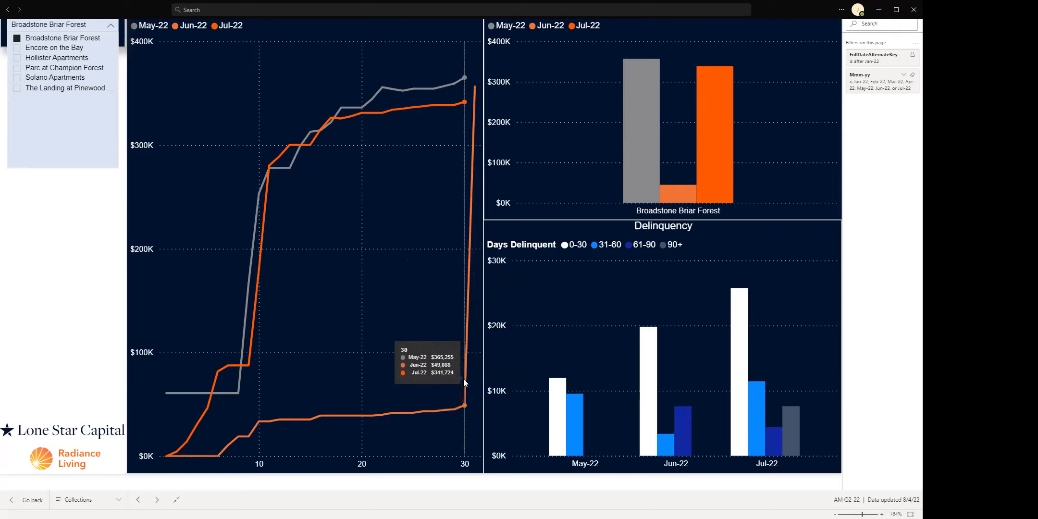
mouse_move(469, 376)
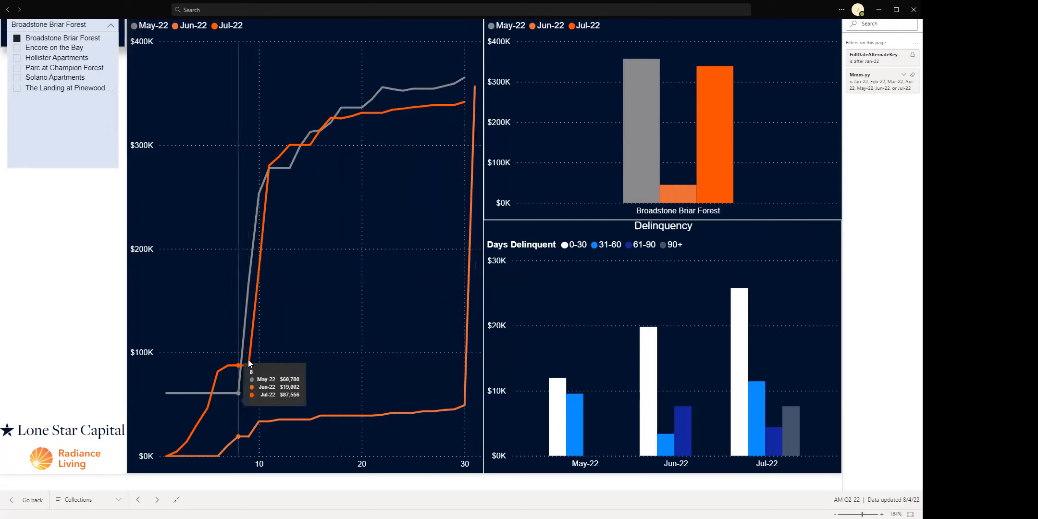
mouse_move(279, 180)
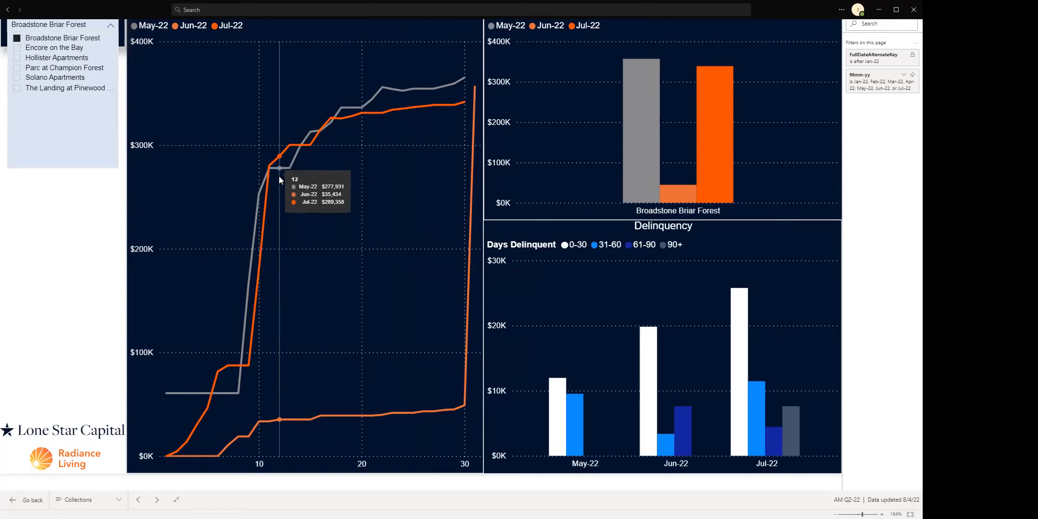
mouse_move(281, 306)
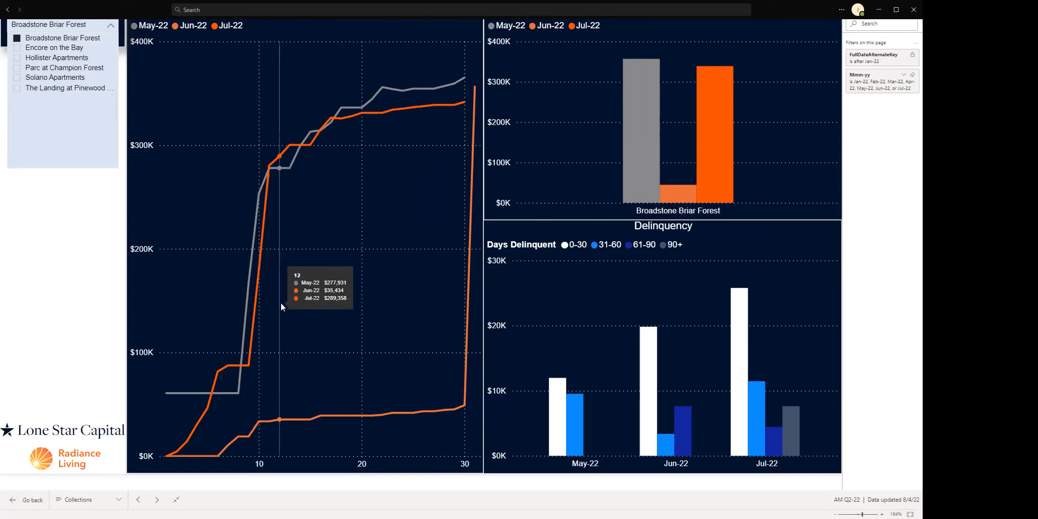
mouse_move(269, 297)
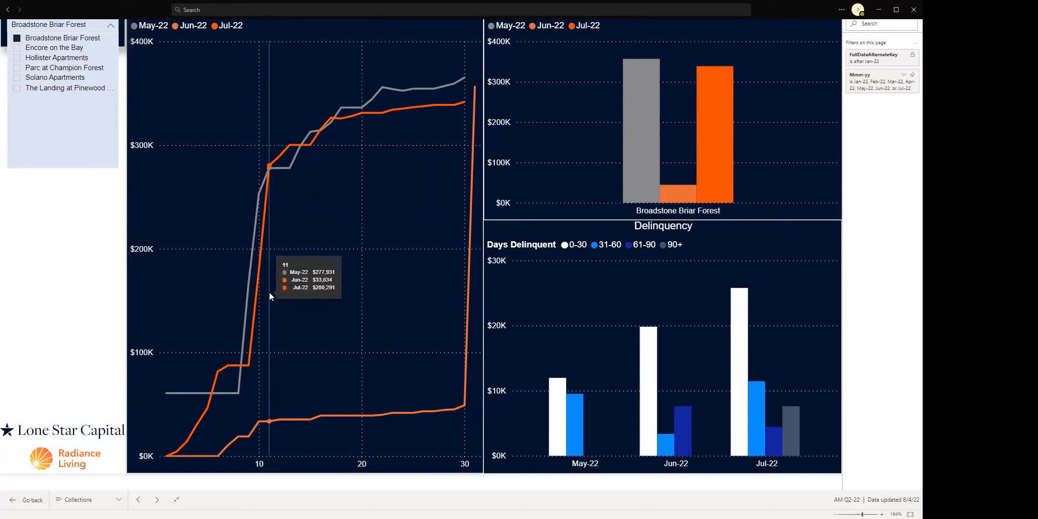
mouse_move(270, 304)
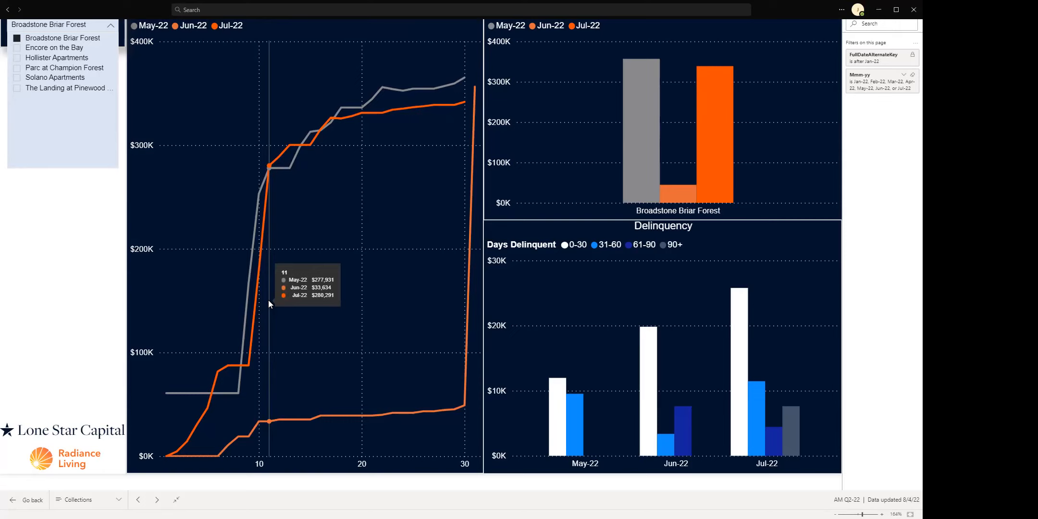
mouse_move(225, 303)
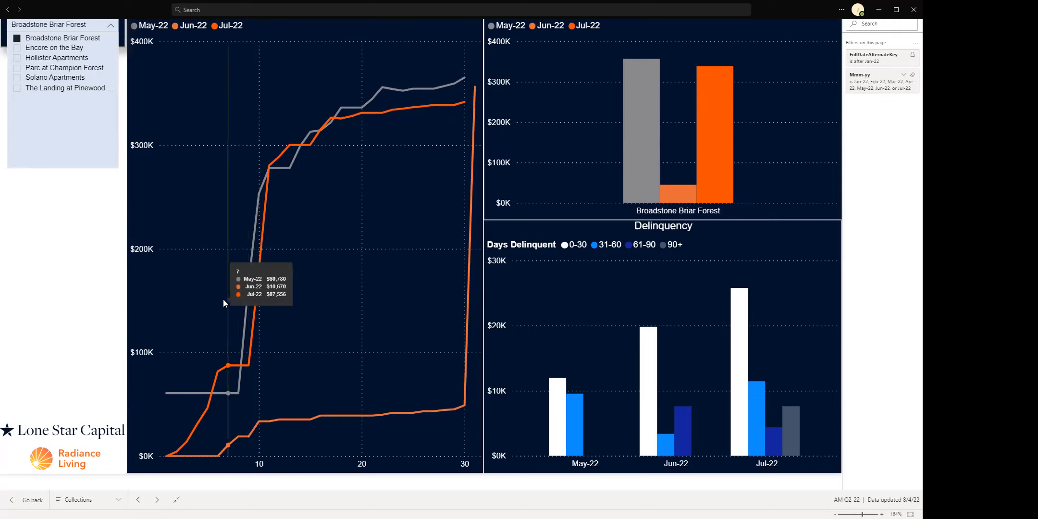
mouse_move(223, 303)
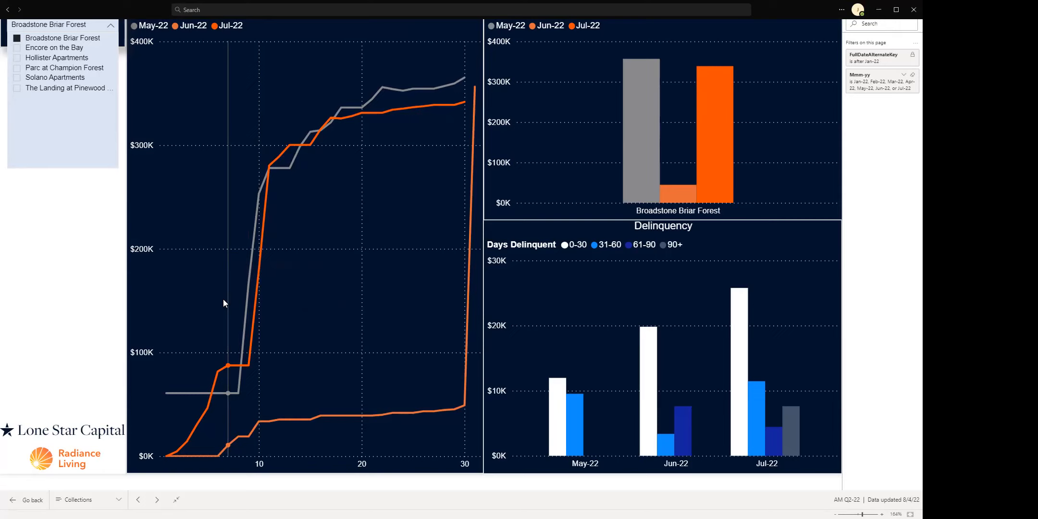
mouse_move(221, 257)
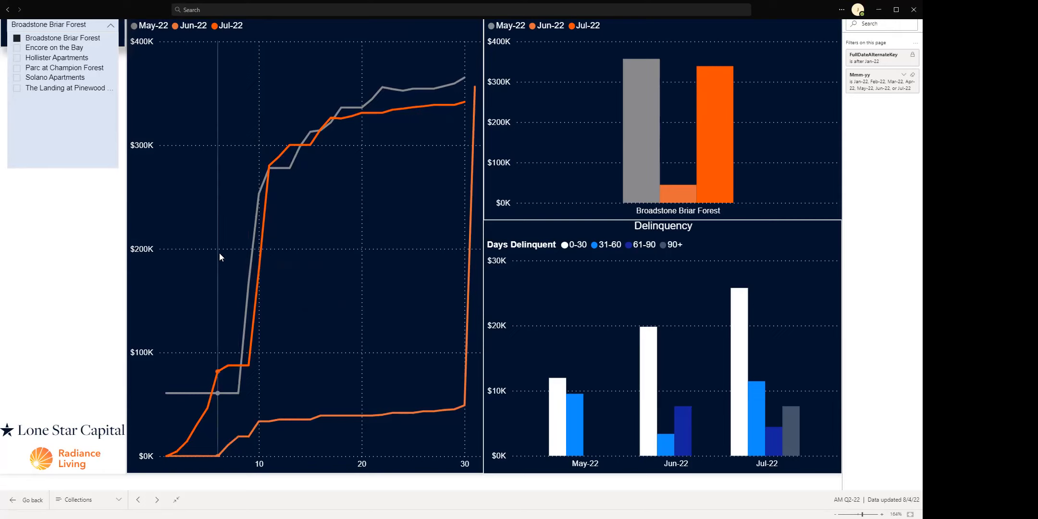
- Advance from the Broadstone Briar Forest Collections page to the next report page
left_click(157, 500)
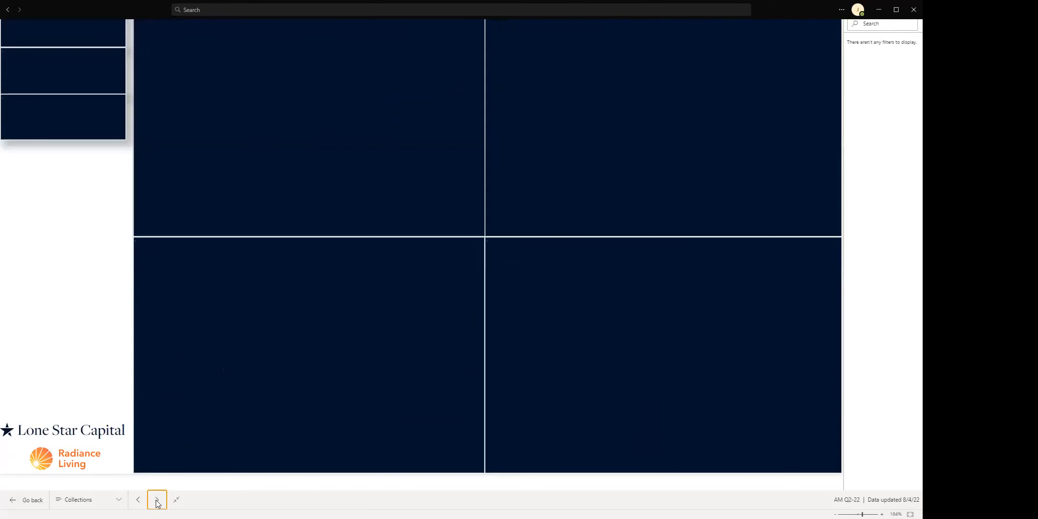
- Move on to the Rents page and scroll down to the New Rents chart
left_click(156, 500)
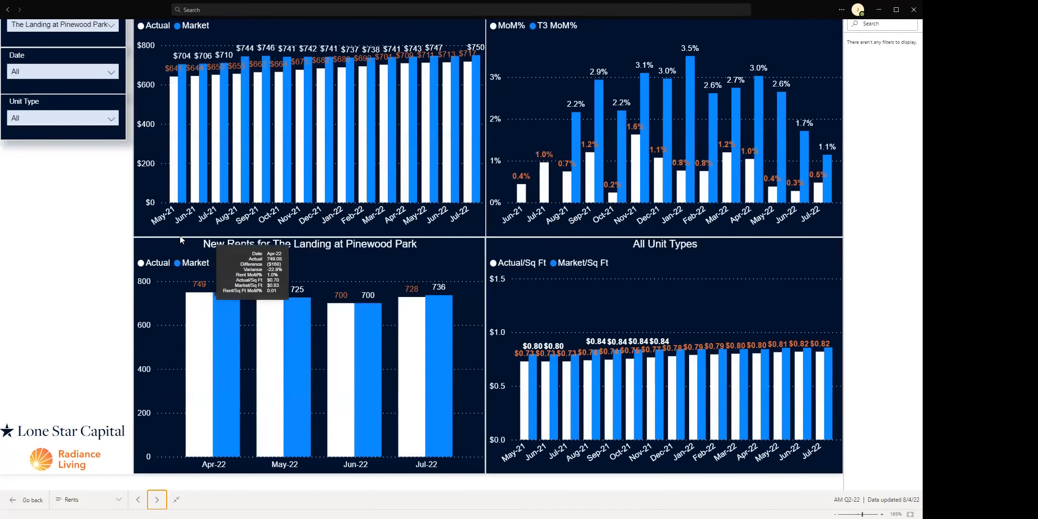
mouse_move(334, 196)
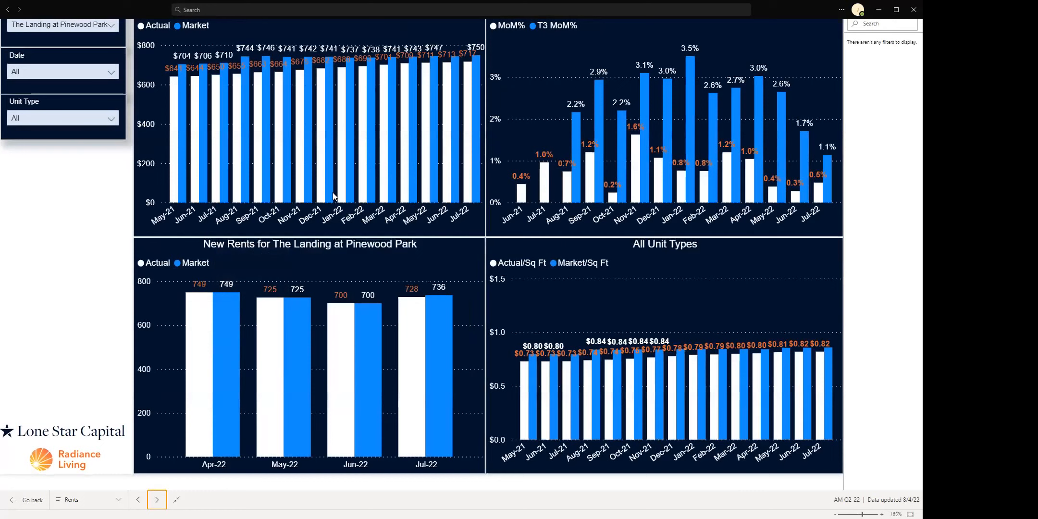
mouse_move(289, 171)
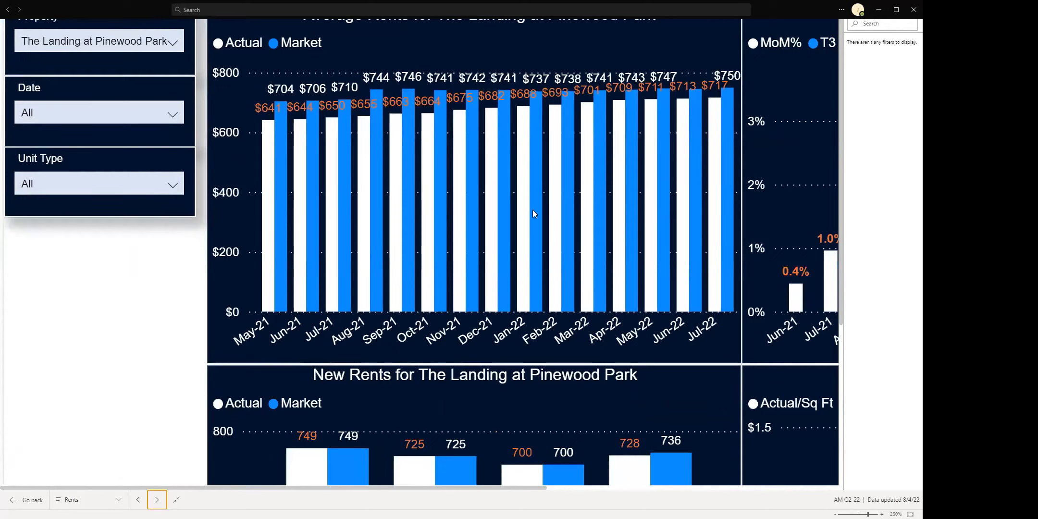
mouse_move(367, 31)
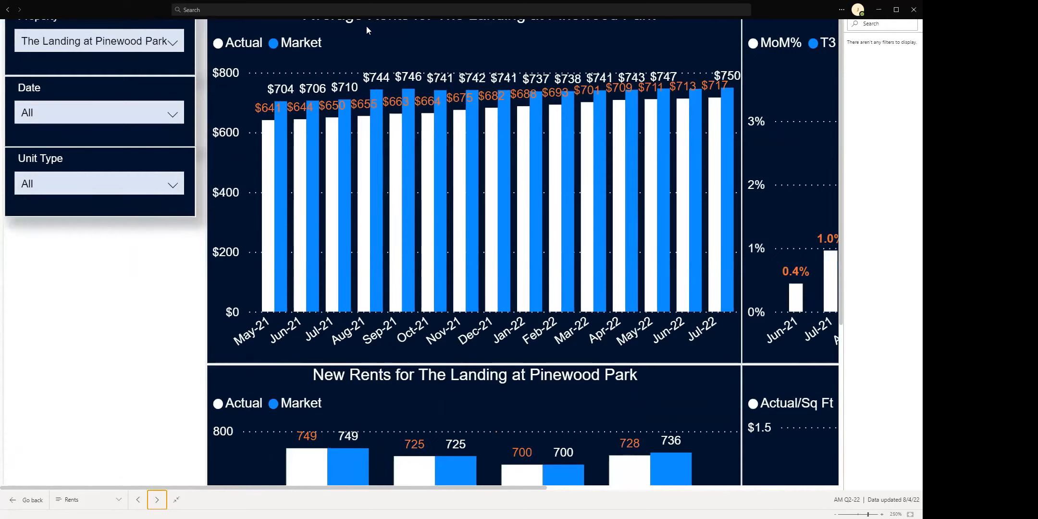
mouse_move(528, 198)
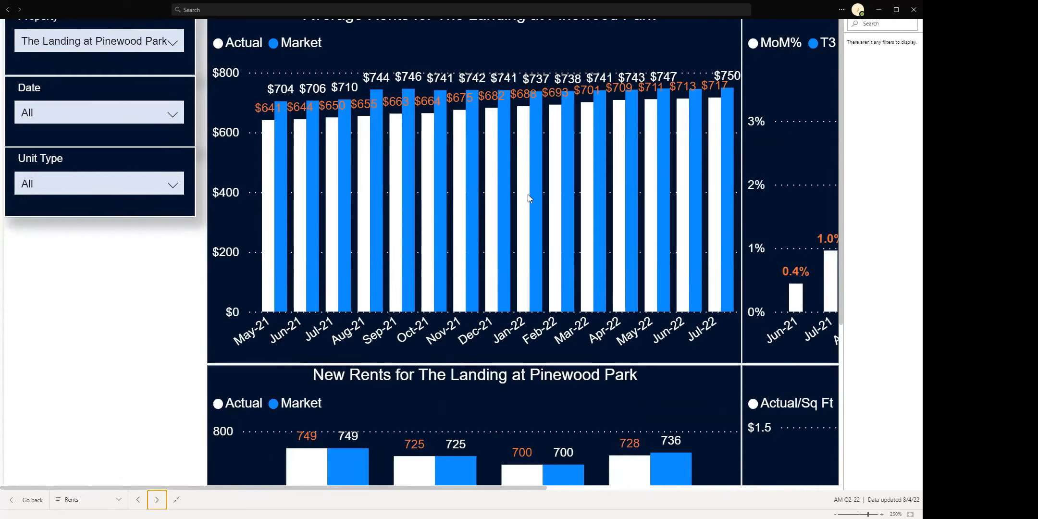
mouse_move(320, 35)
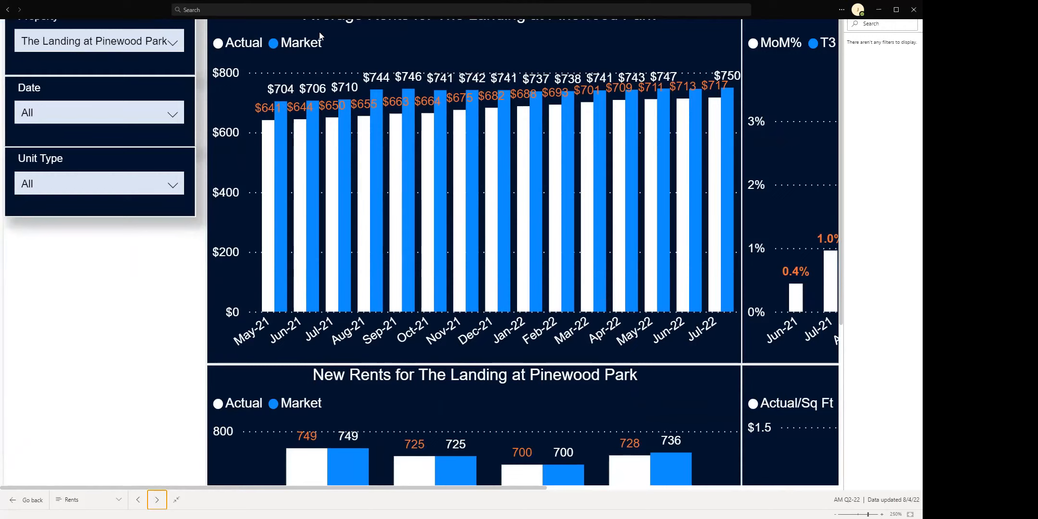
mouse_move(568, 36)
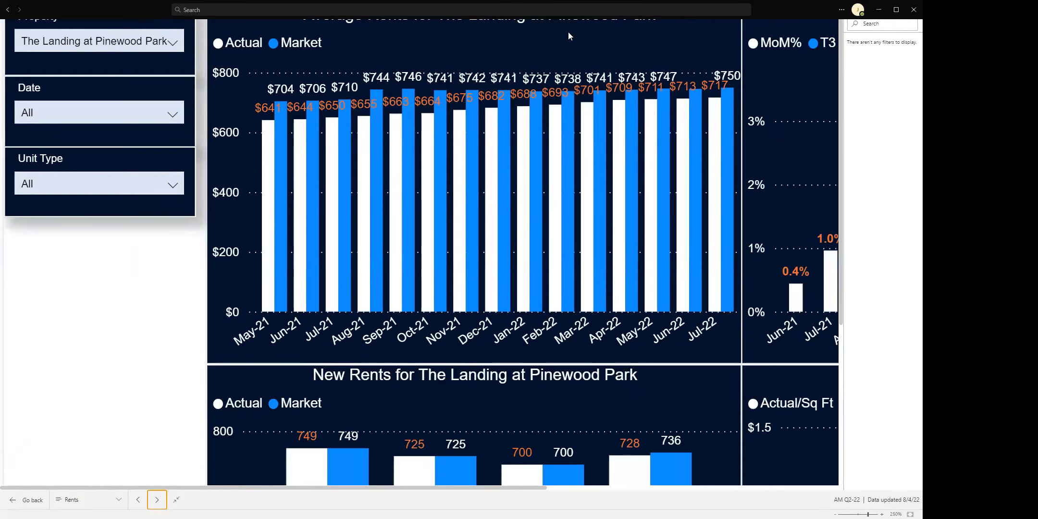
mouse_move(308, 129)
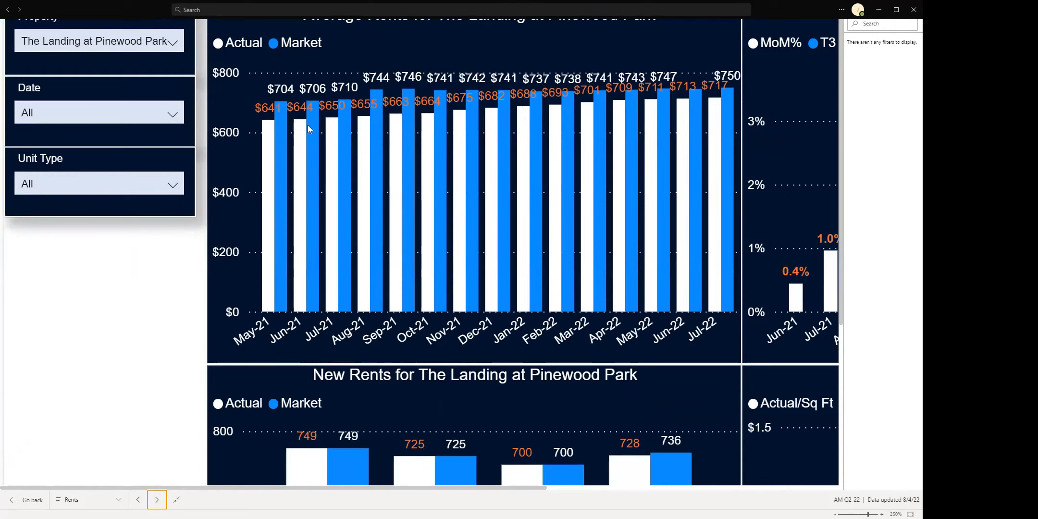
mouse_move(278, 126)
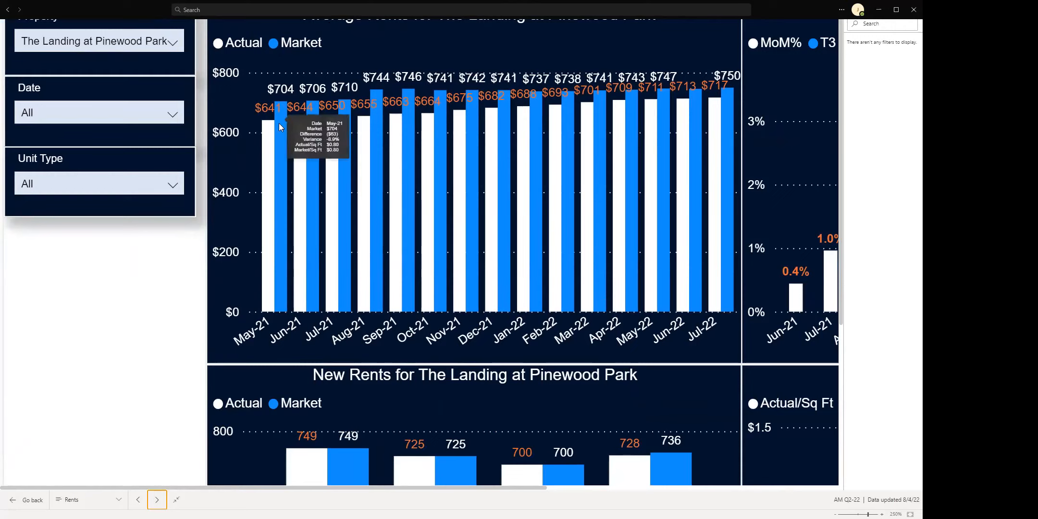
mouse_move(277, 130)
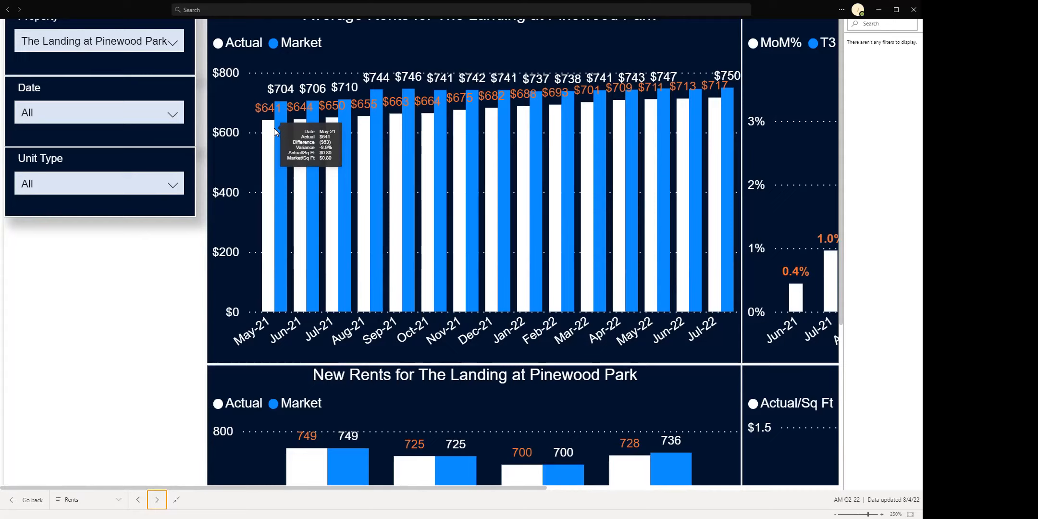
mouse_move(421, 165)
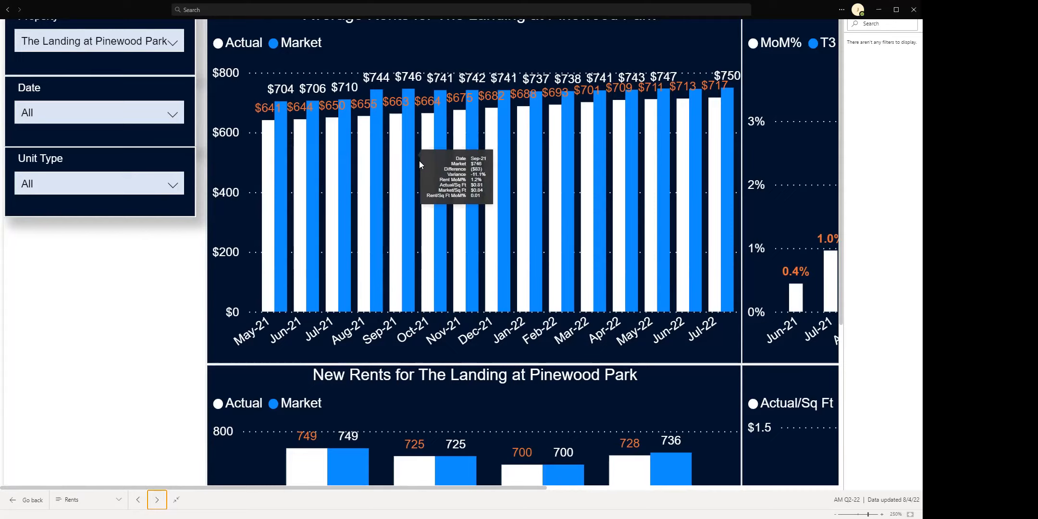
mouse_move(503, 117)
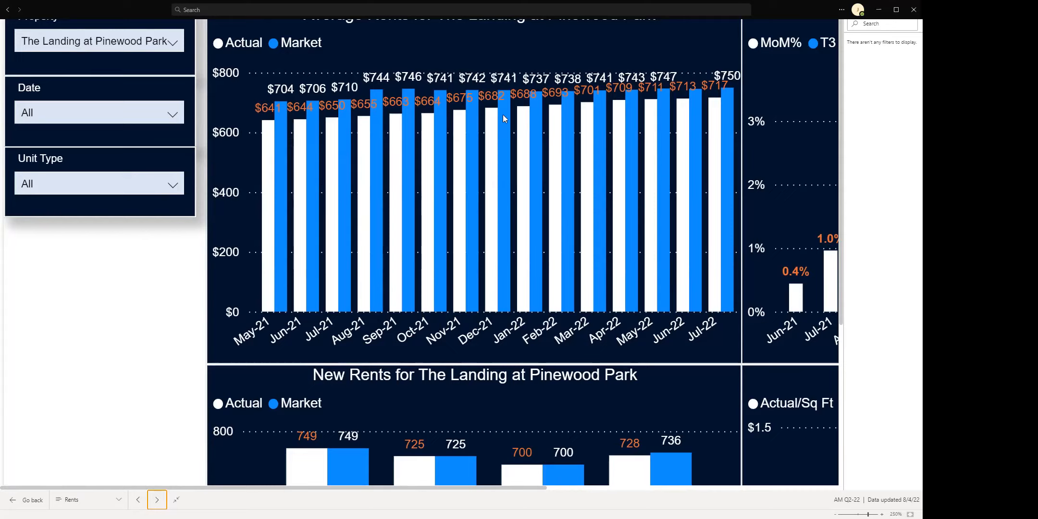
mouse_move(701, 116)
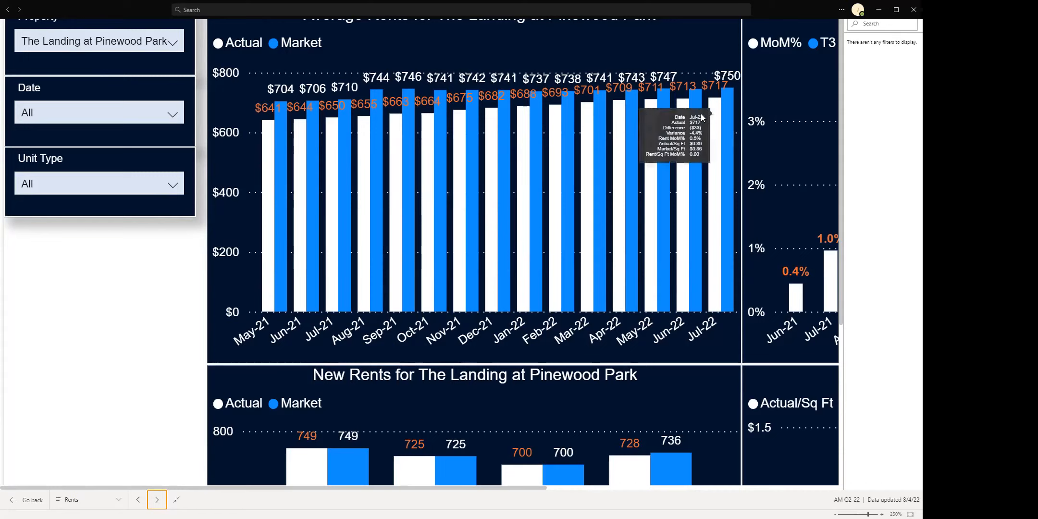
mouse_move(380, 96)
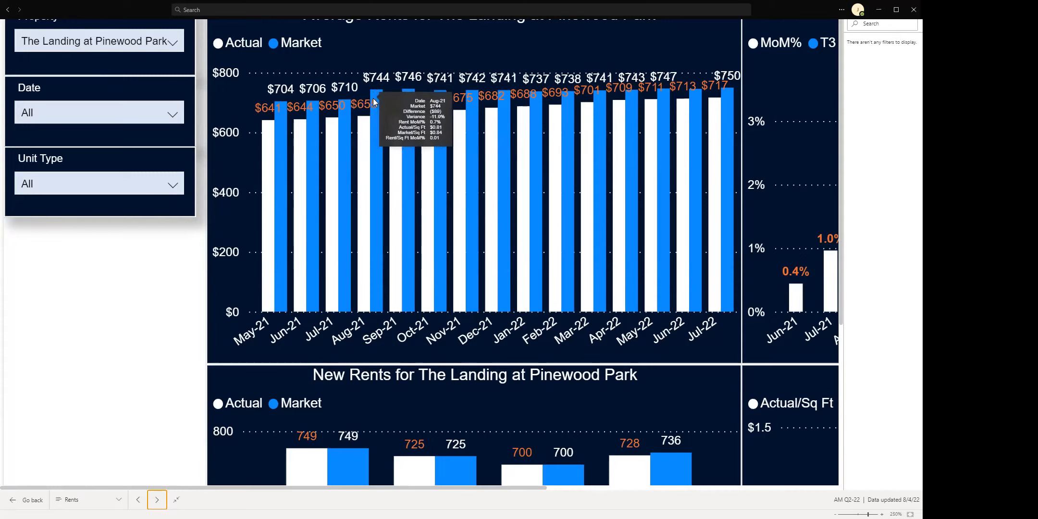
mouse_move(706, 138)
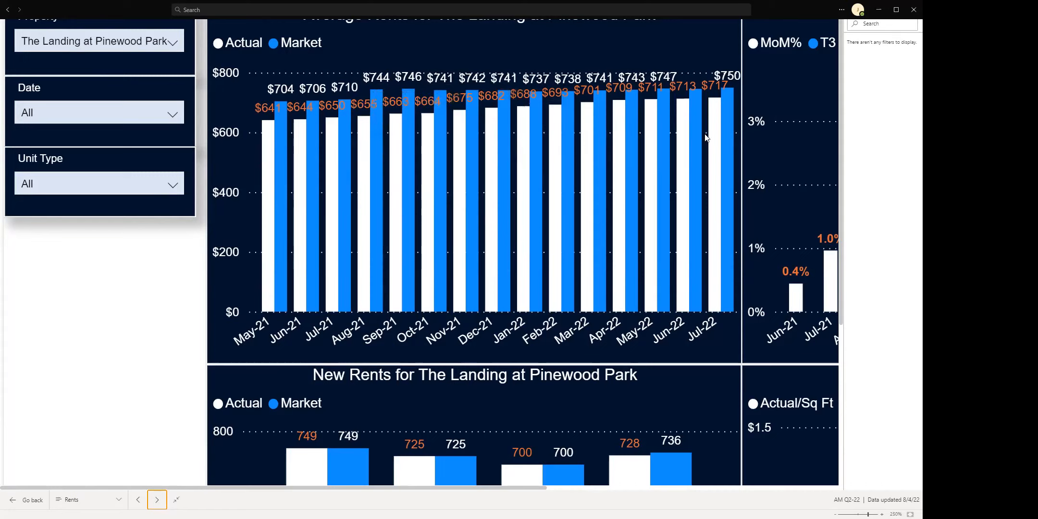
mouse_move(646, 149)
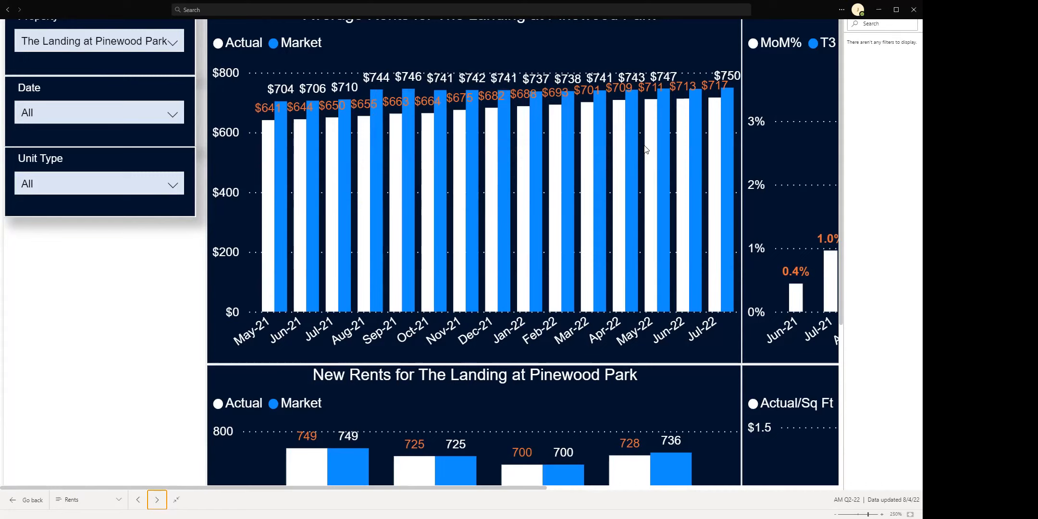
mouse_move(621, 168)
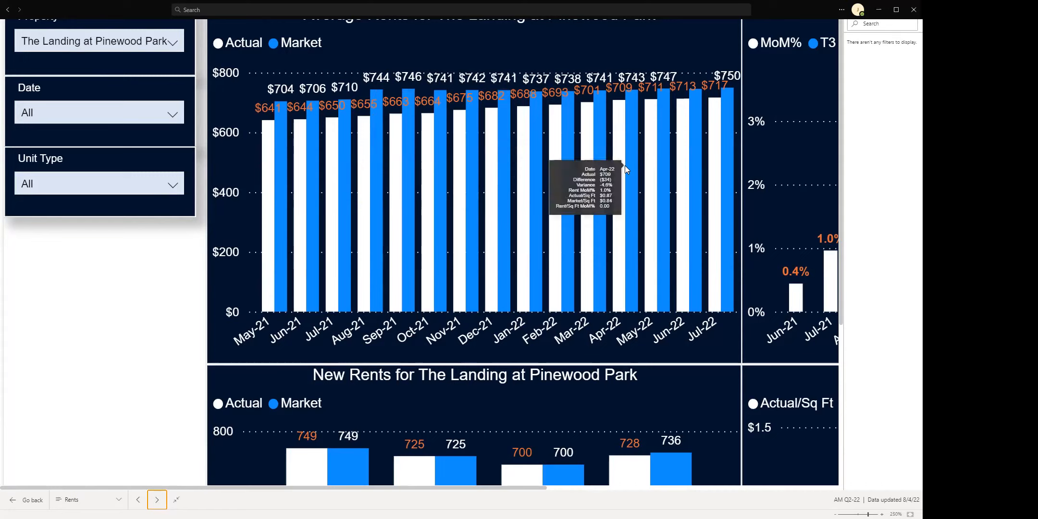
mouse_move(639, 188)
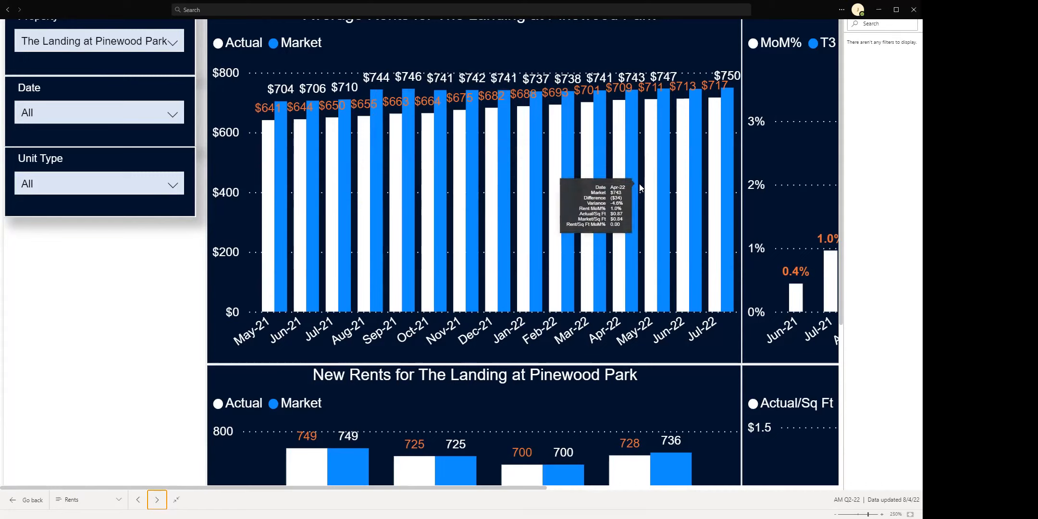
mouse_move(616, 151)
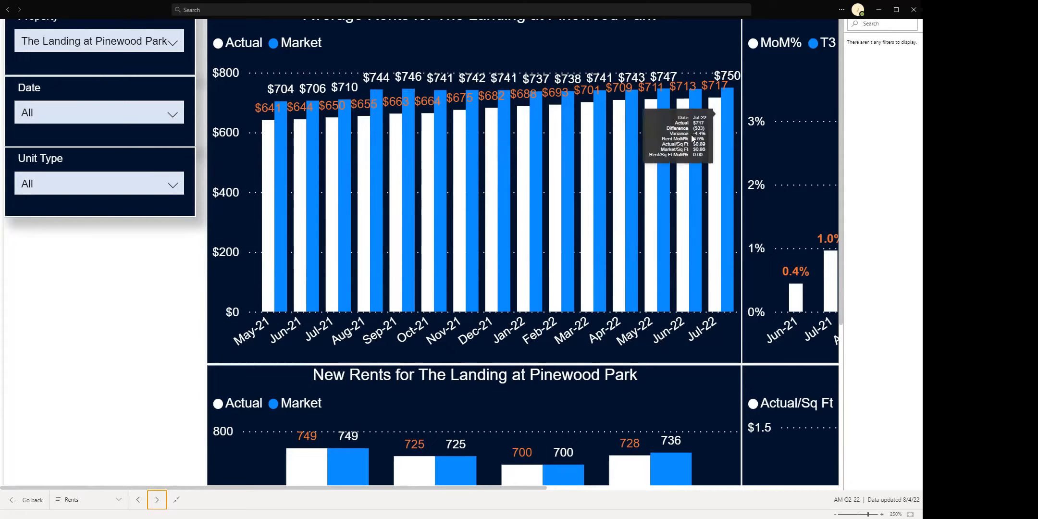
scroll("down", 3)
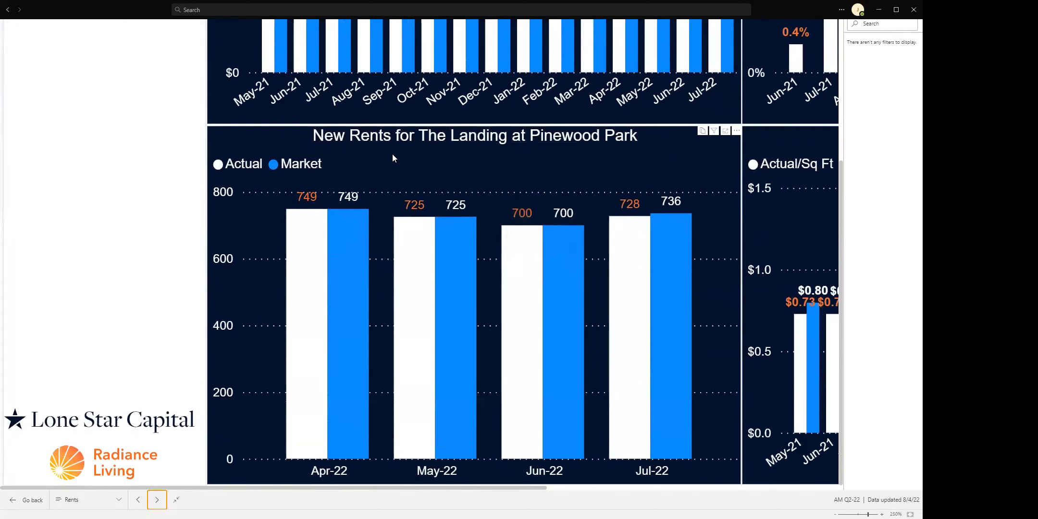
mouse_move(463, 163)
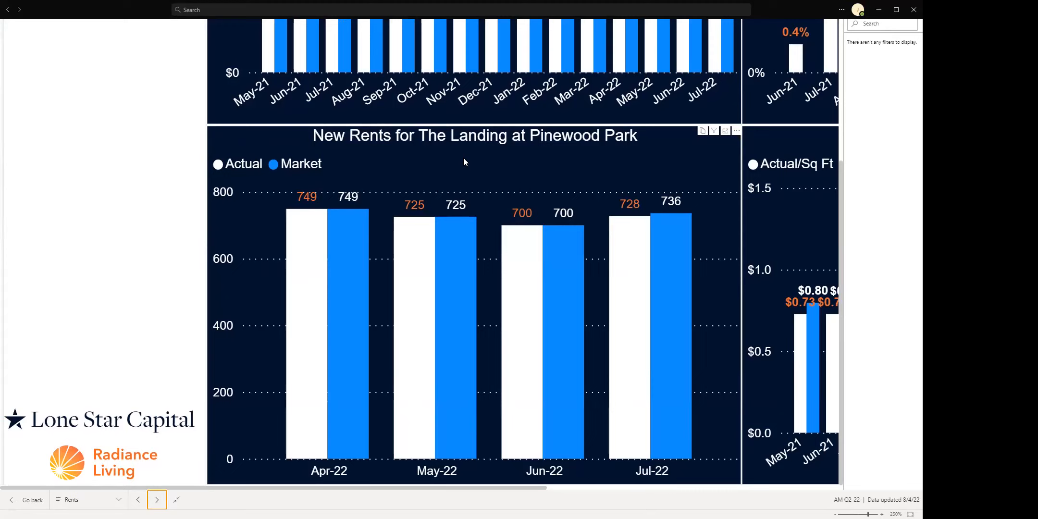
mouse_move(450, 241)
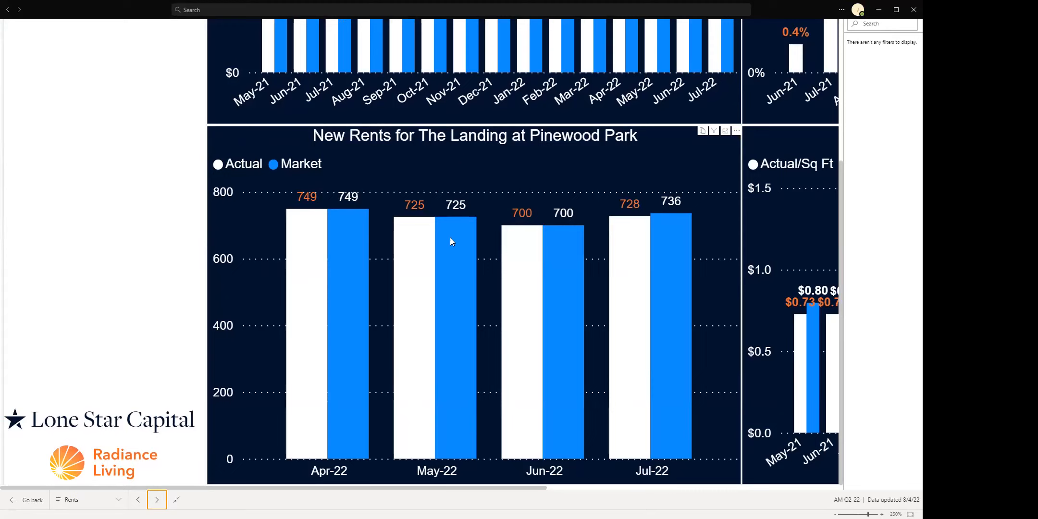
mouse_move(609, 242)
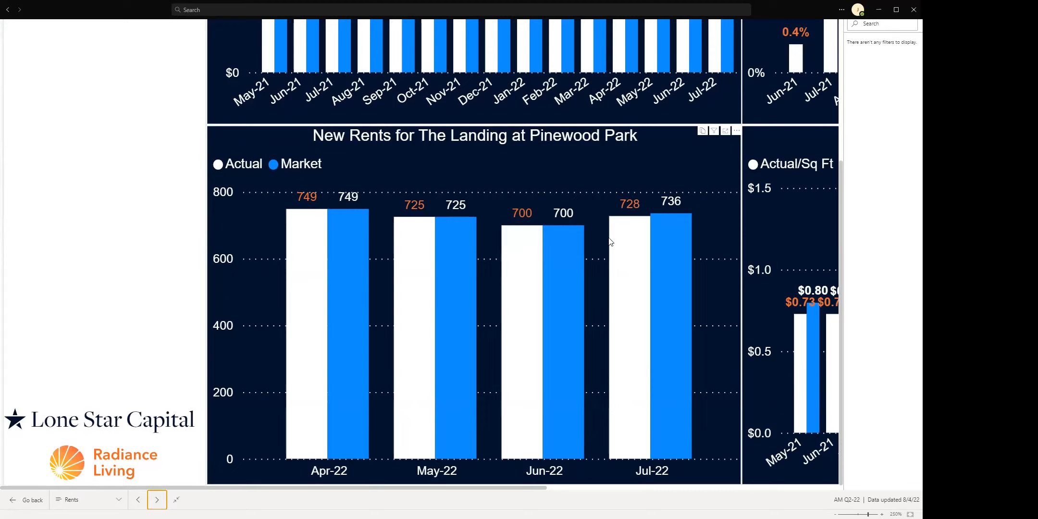
mouse_move(635, 268)
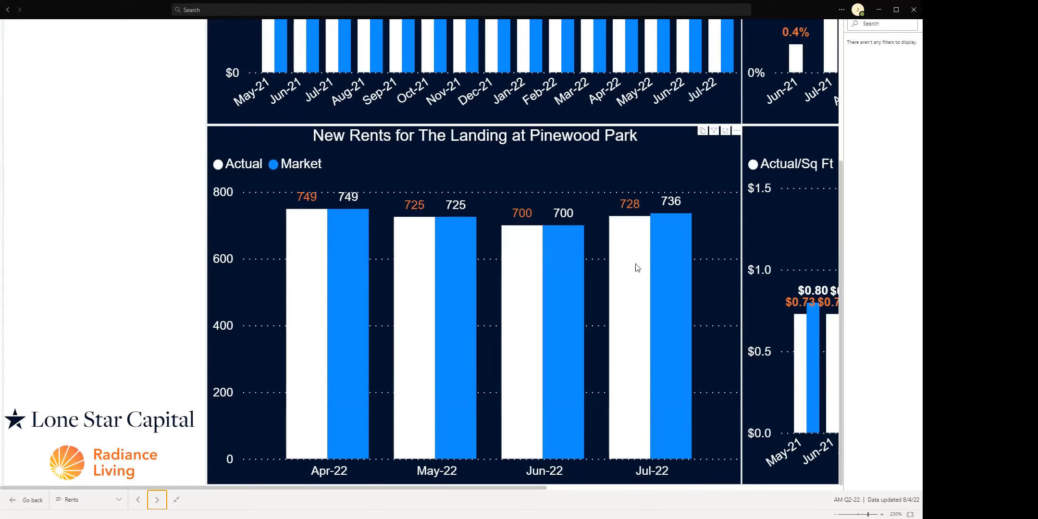
mouse_move(628, 231)
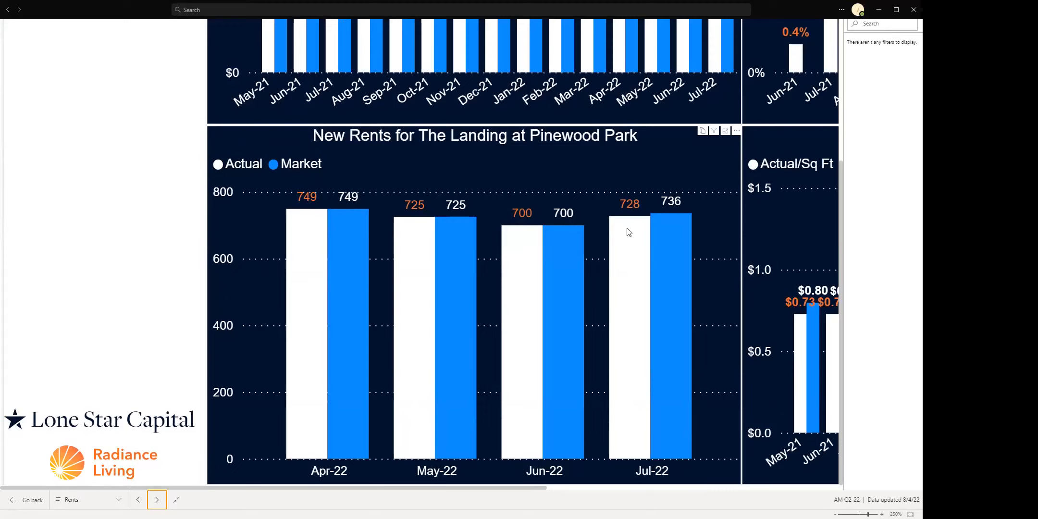
mouse_move(642, 228)
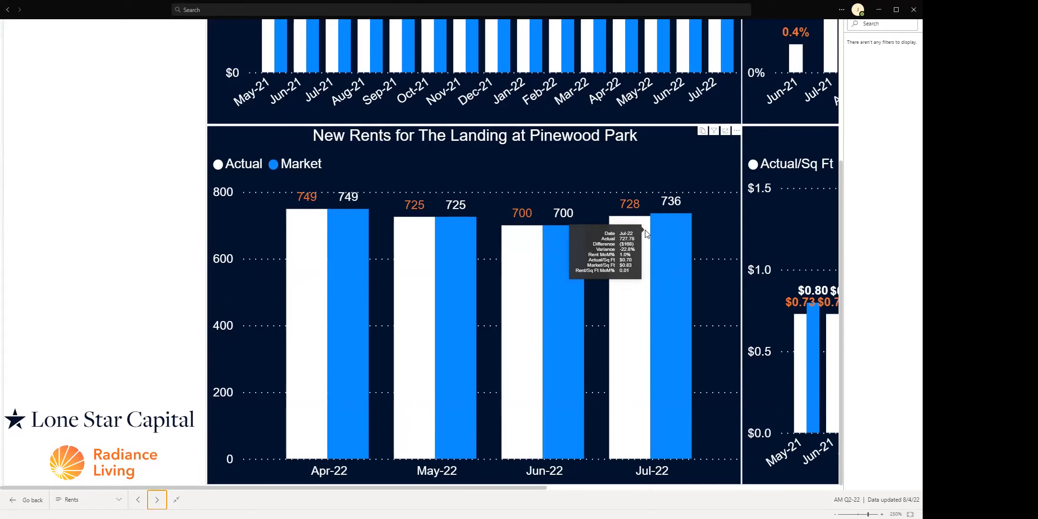
mouse_move(397, 225)
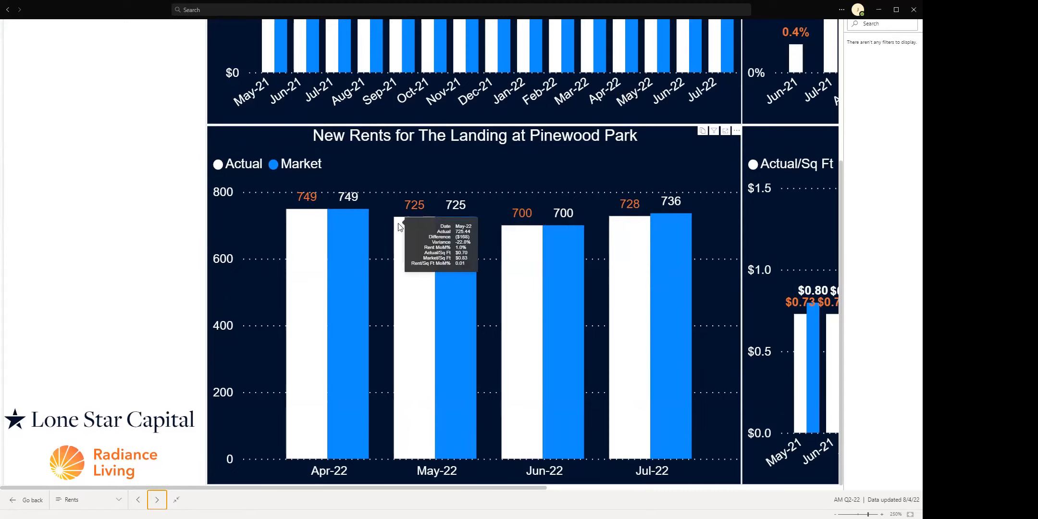
mouse_move(371, 246)
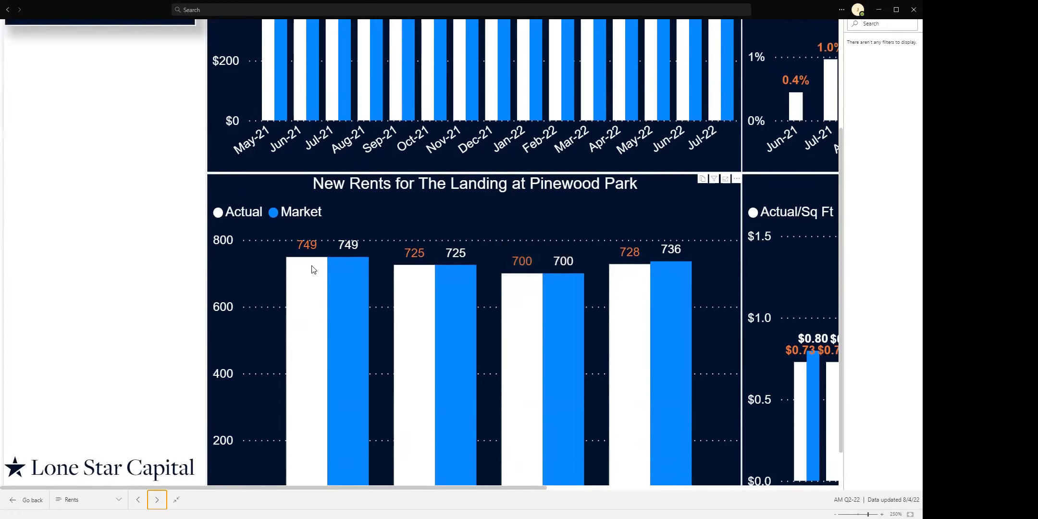
- Scroll the Rents page down and back up to the May-21 to Jul-22 rents chart
scroll("down", 3)
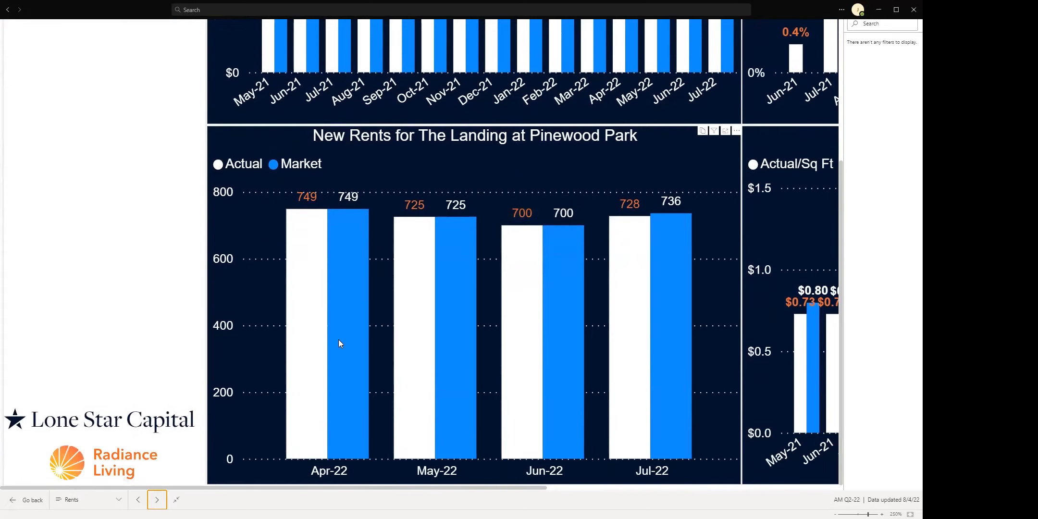
mouse_move(60, 242)
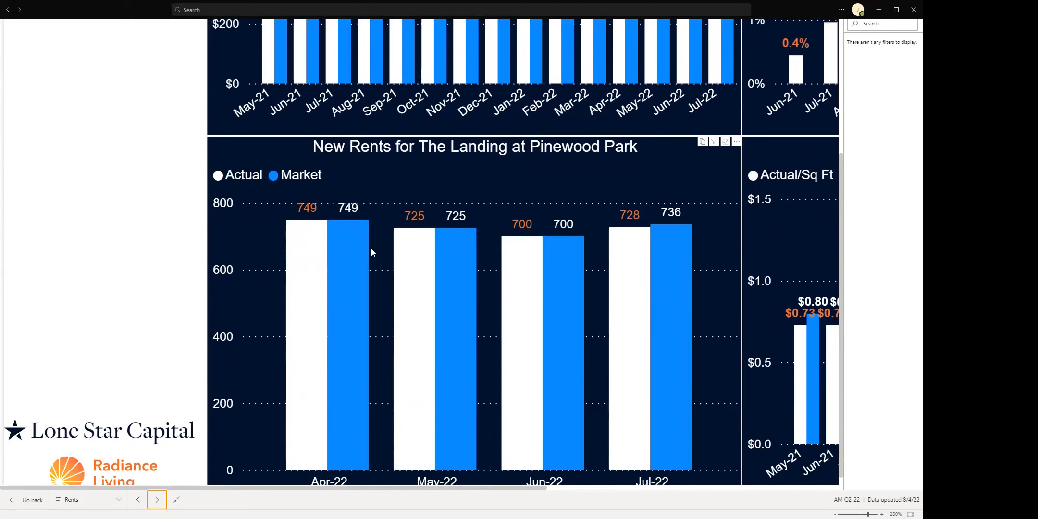
scroll("up", 3)
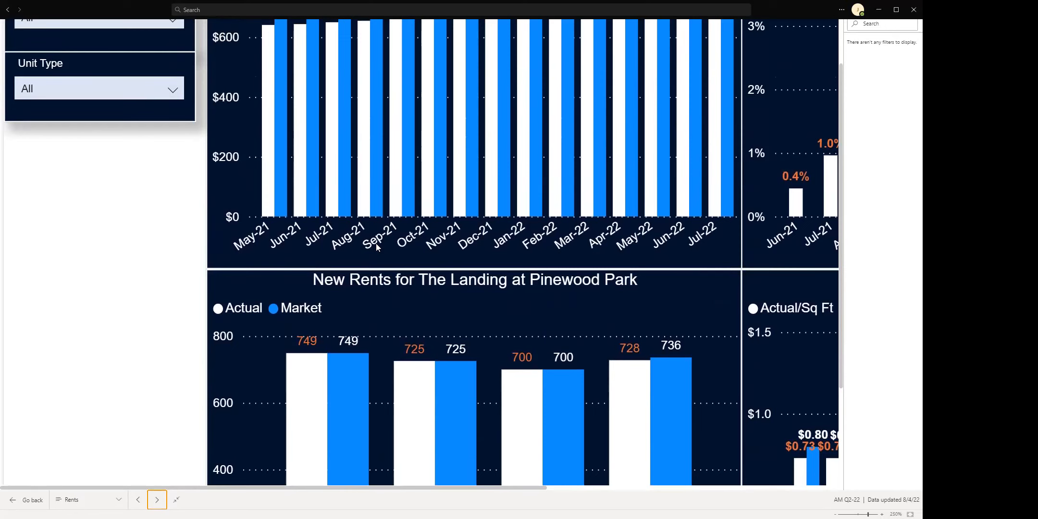
scroll("down", 3)
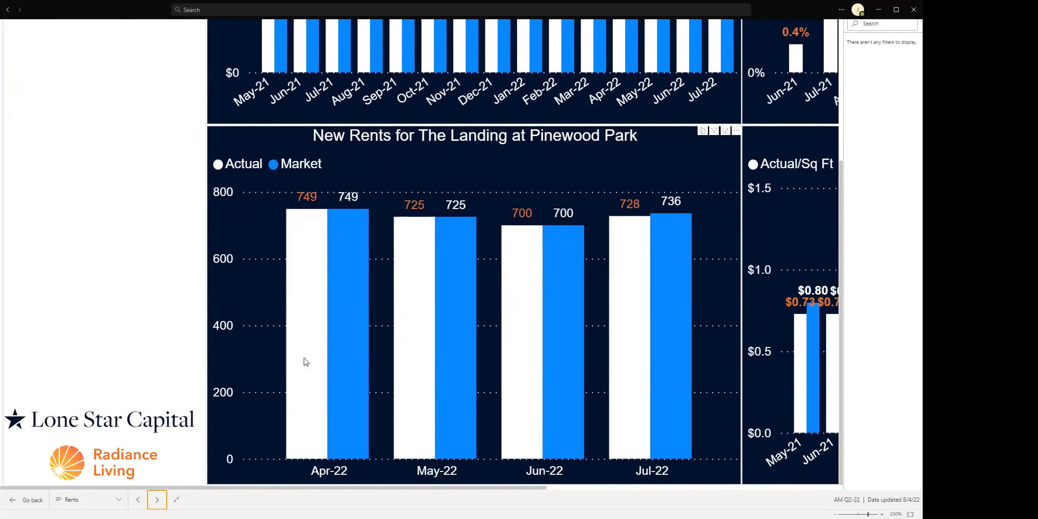
mouse_move(305, 251)
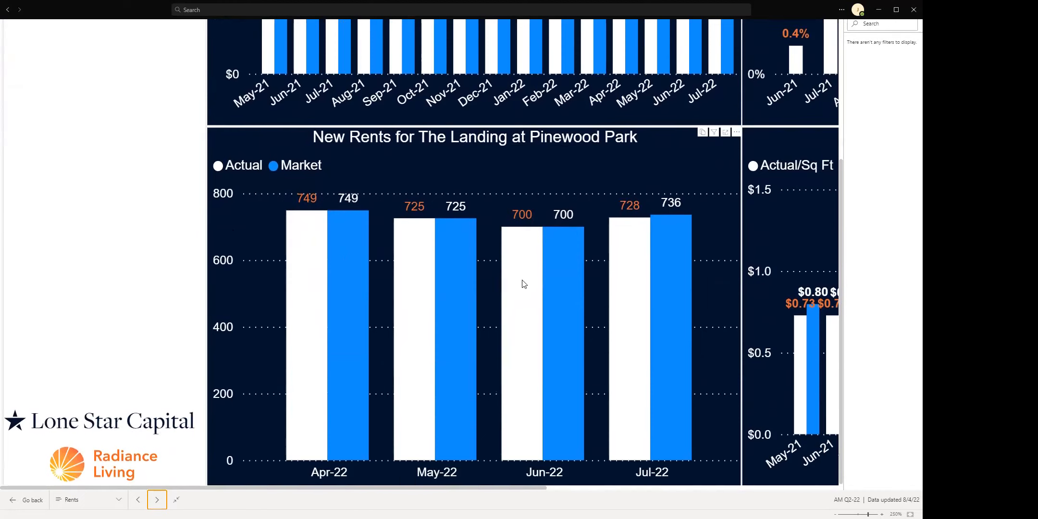
scroll("up", 3)
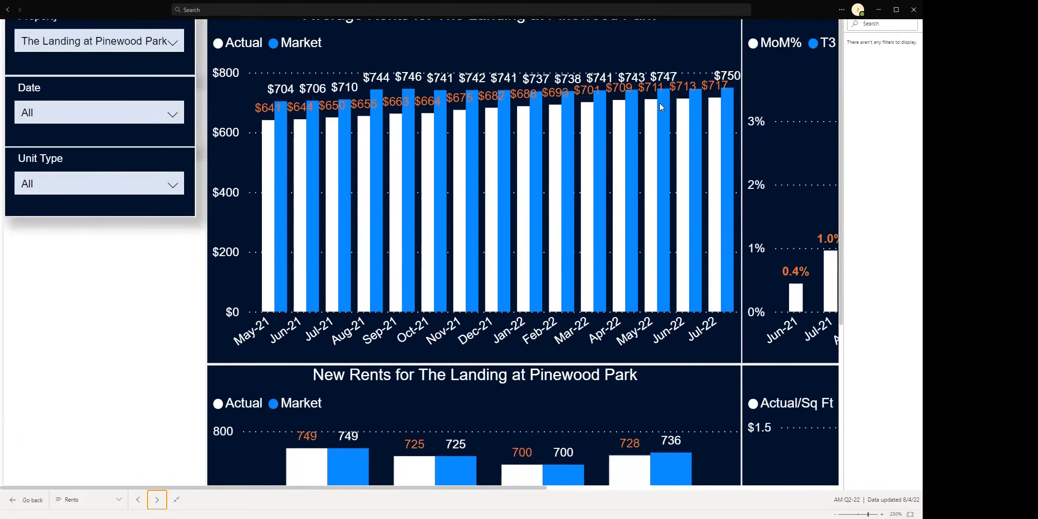
mouse_move(660, 51)
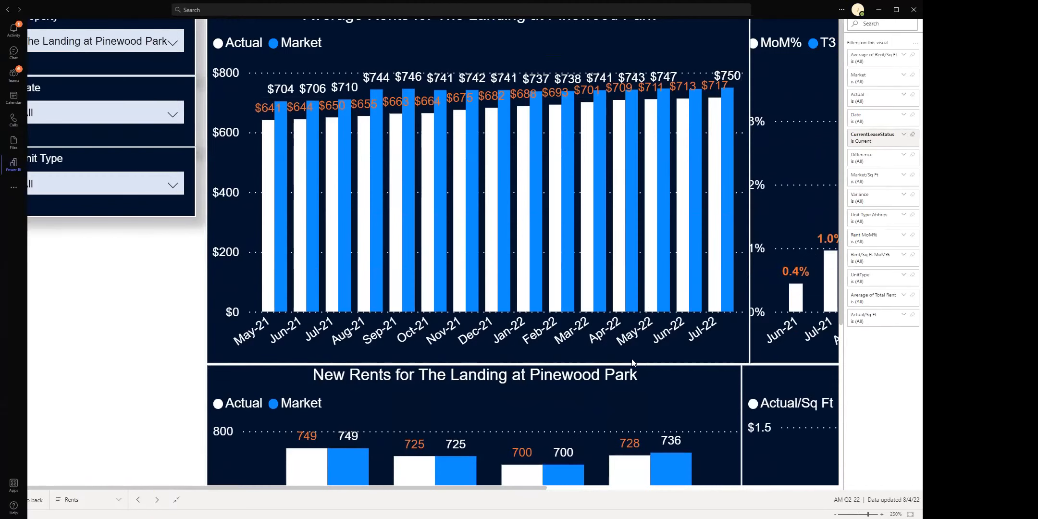
- Clear the Jun-22 highlight on the Actual vs Market chart, then go to Occupancy
scroll("down", 3)
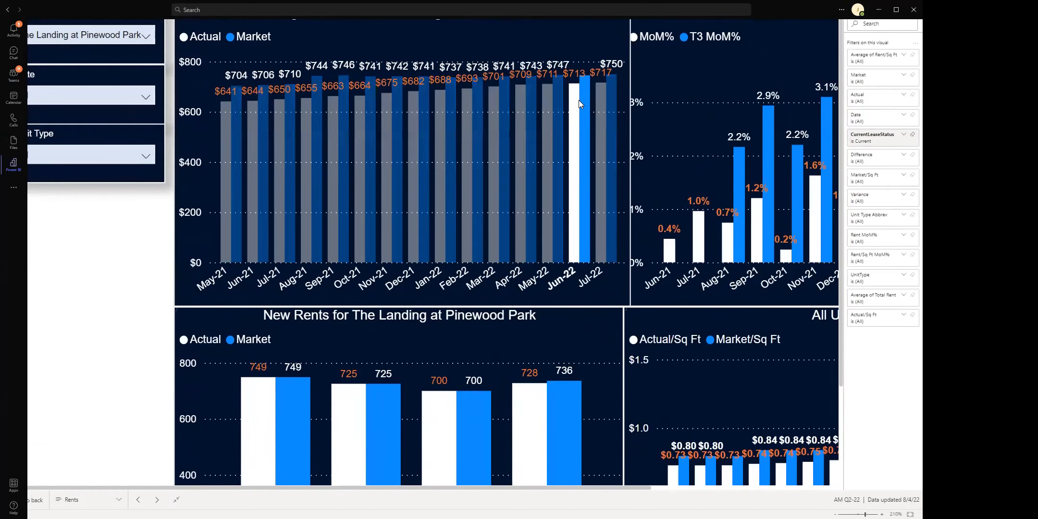
left_click(562, 37)
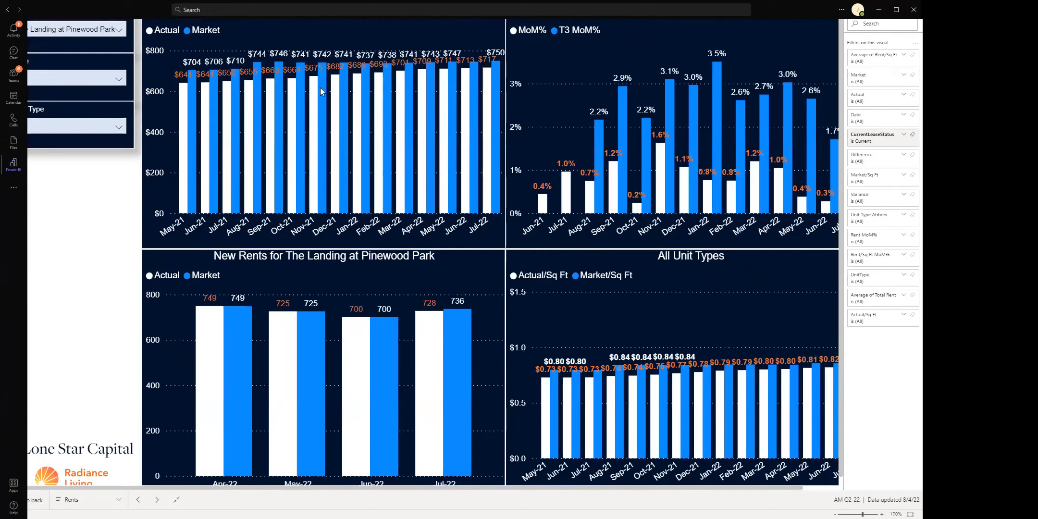
mouse_move(444, 99)
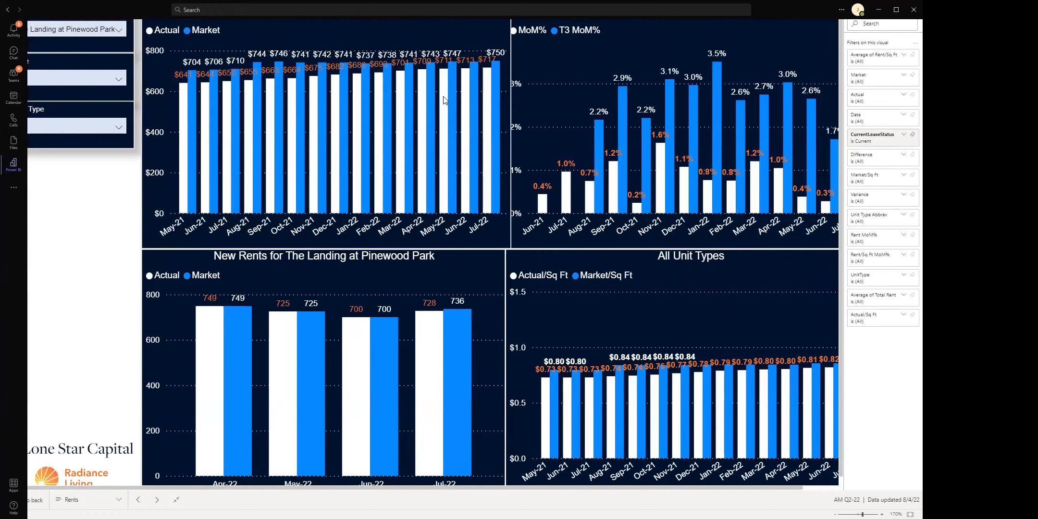
mouse_move(454, 87)
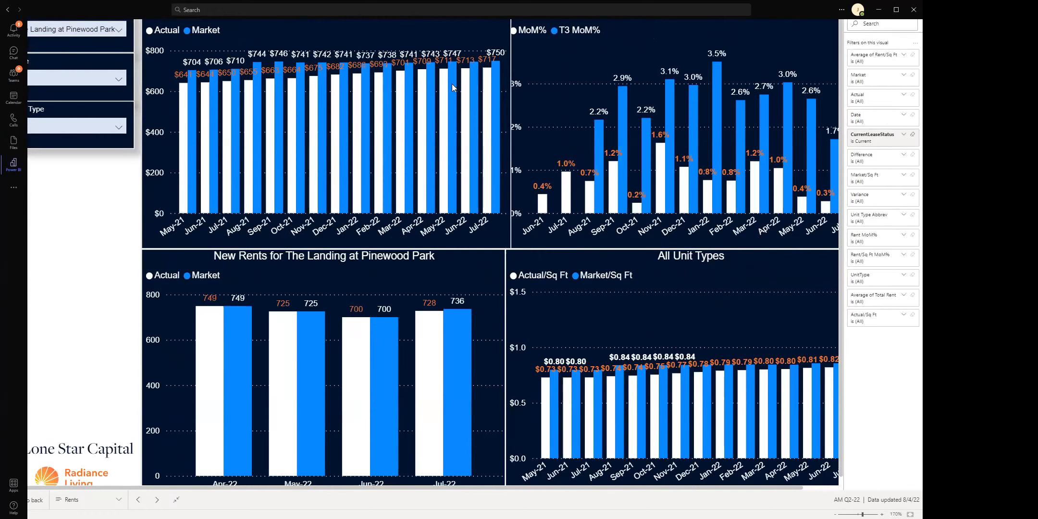
mouse_move(243, 314)
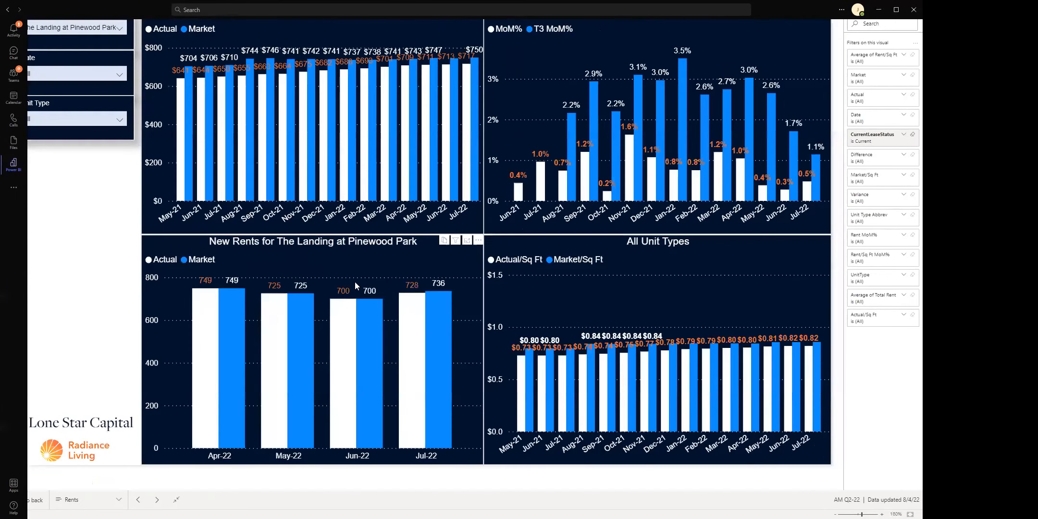
mouse_move(384, 200)
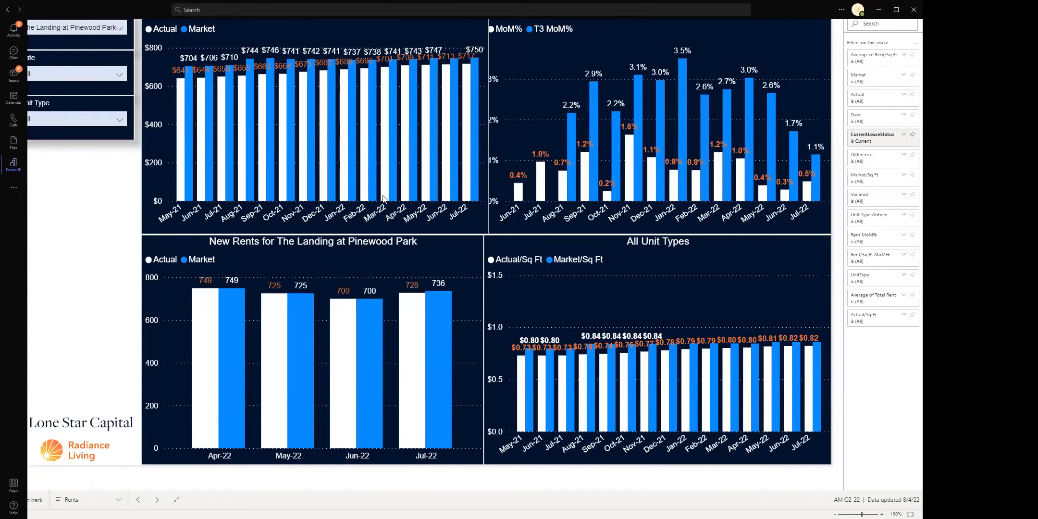
mouse_move(410, 202)
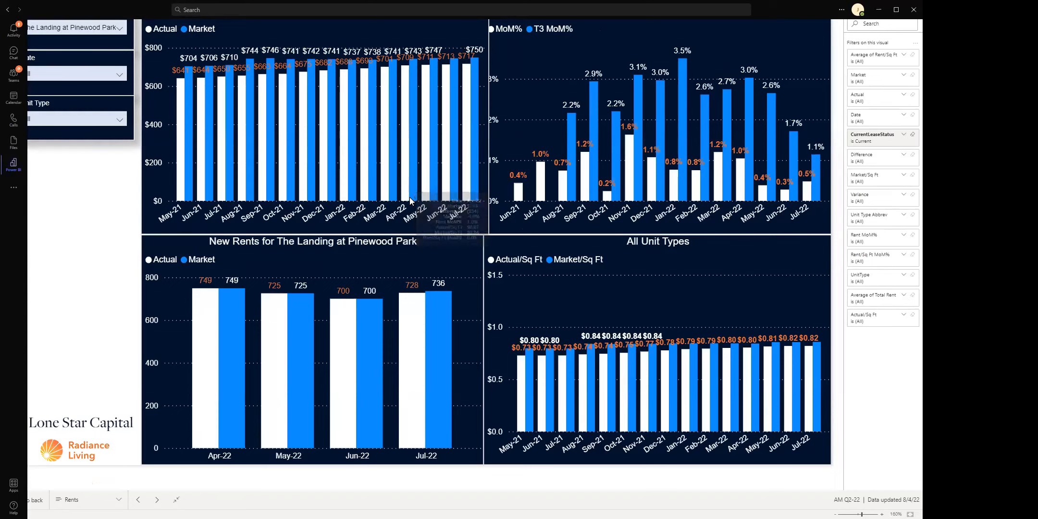
mouse_move(414, 202)
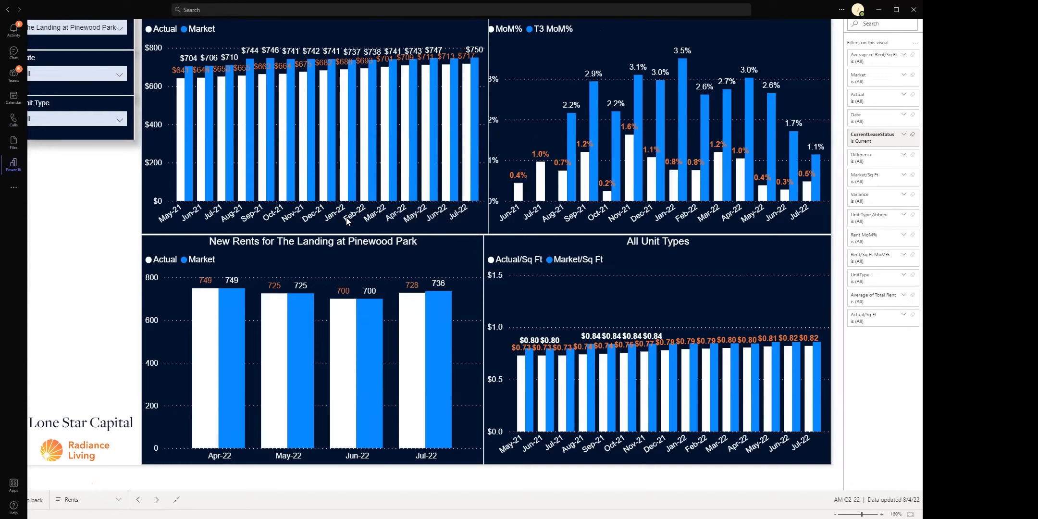
mouse_move(558, 285)
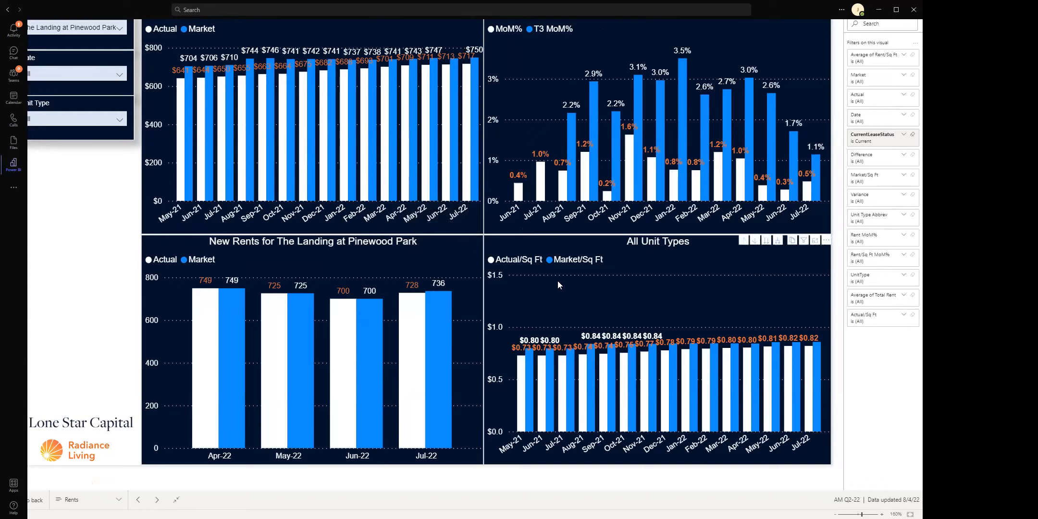
mouse_move(512, 293)
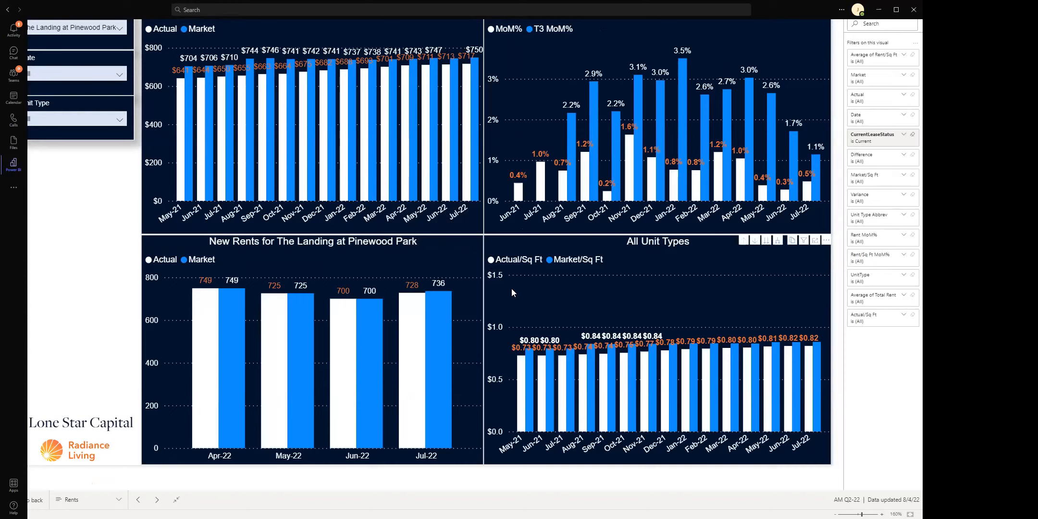
mouse_move(551, 105)
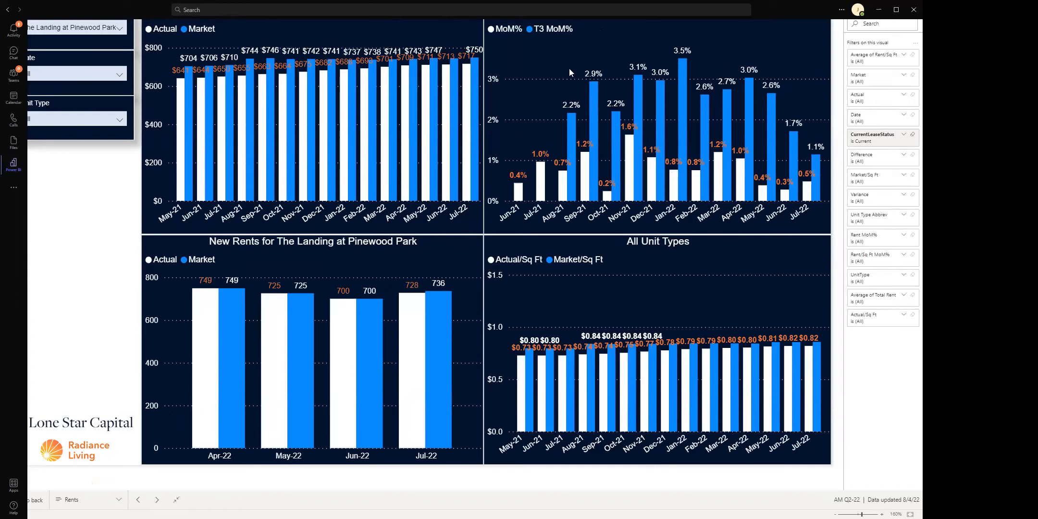
mouse_move(712, 80)
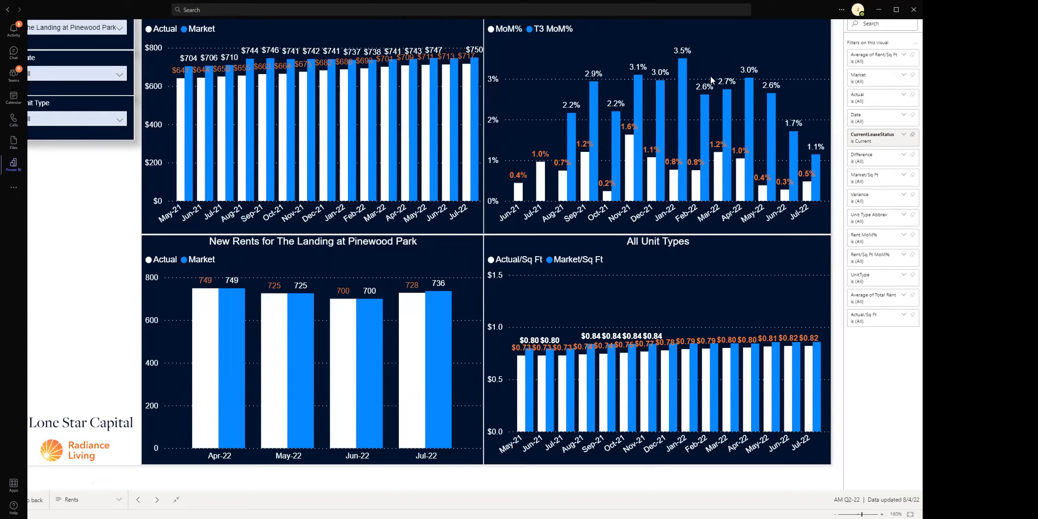
mouse_move(749, 106)
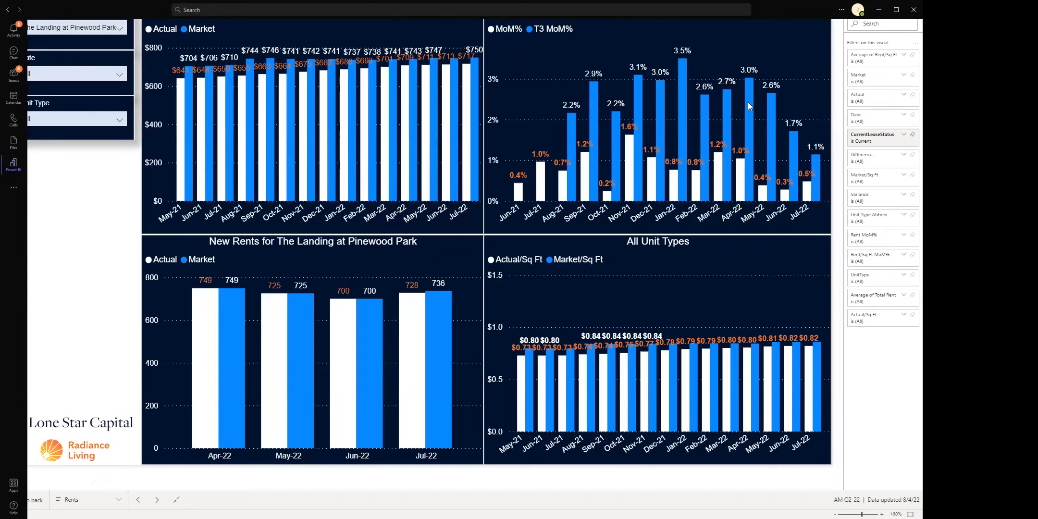
mouse_move(744, 123)
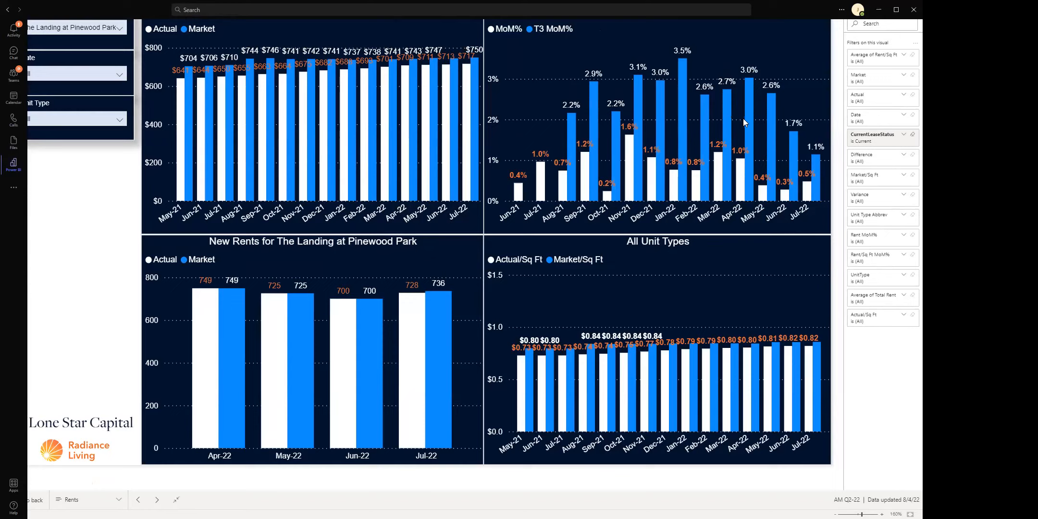
mouse_move(580, 299)
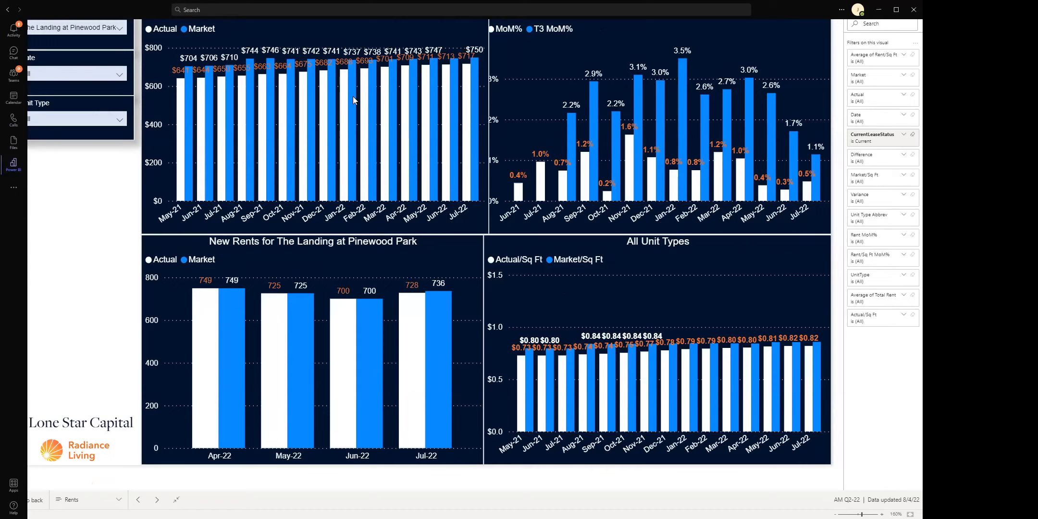
mouse_move(642, 310)
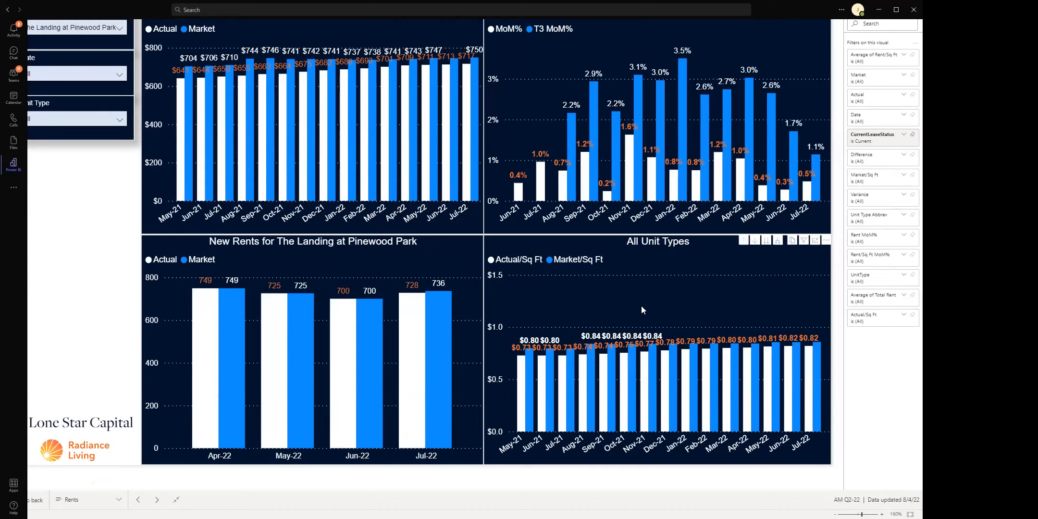
mouse_move(622, 334)
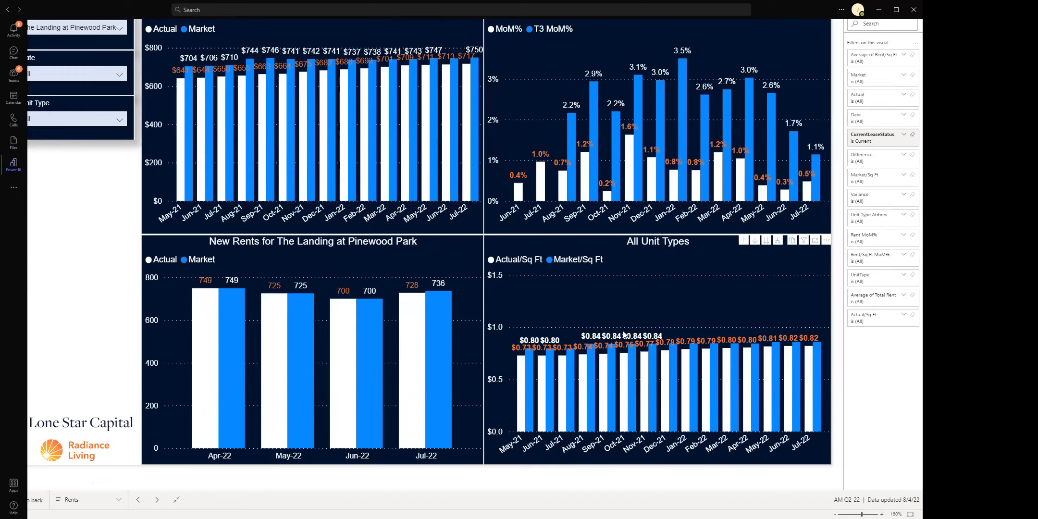
mouse_move(601, 312)
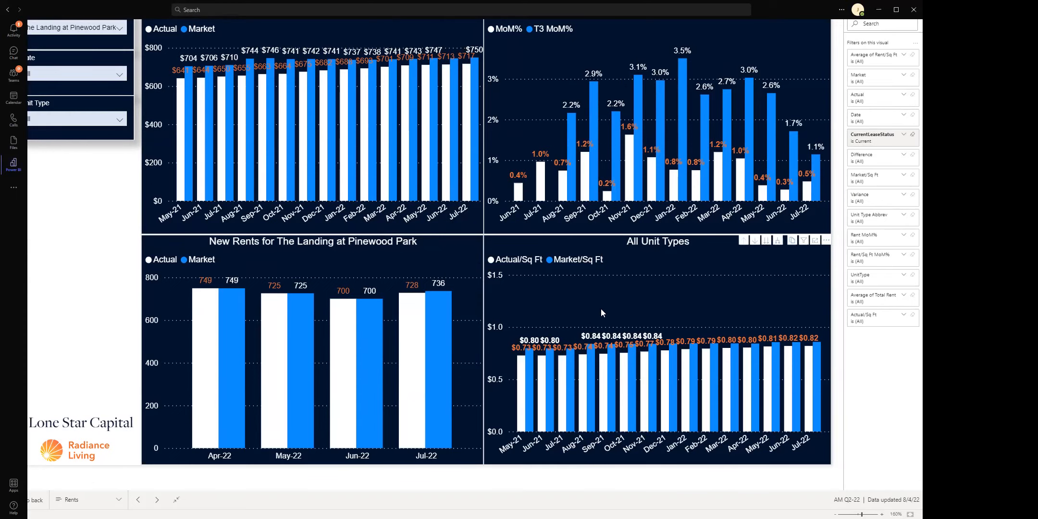
mouse_move(648, 306)
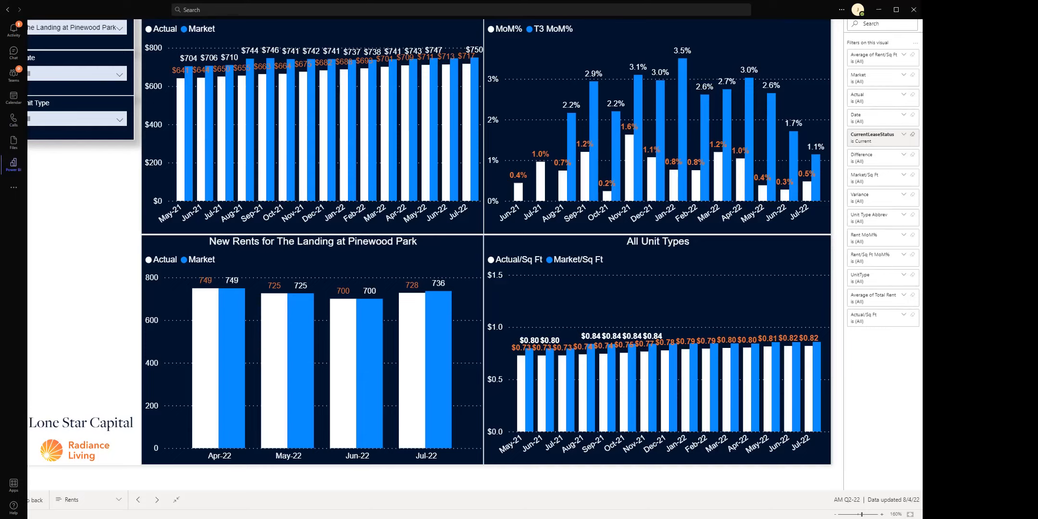
left_click(156, 500)
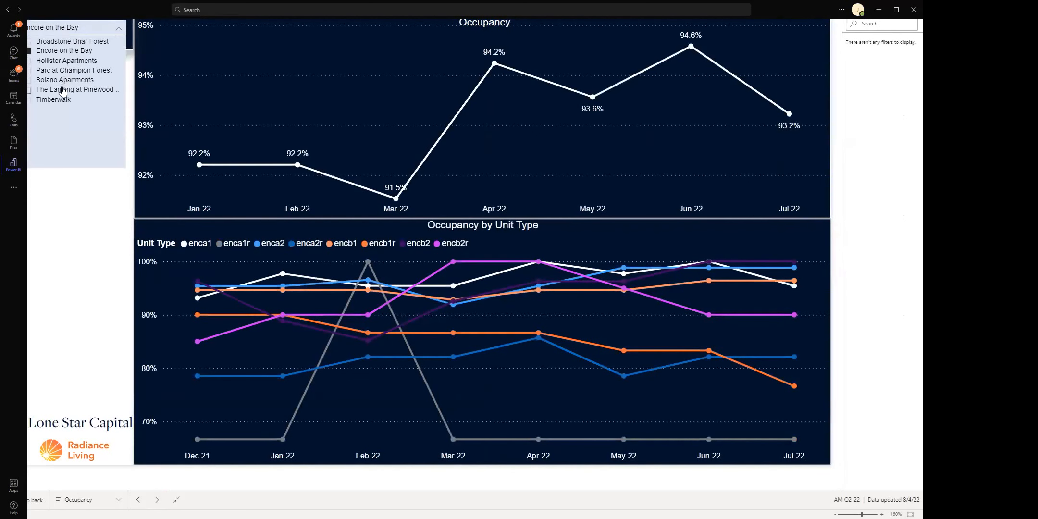
- Show occupancy trends for The Landing at Pinewood Park
left_click(76, 90)
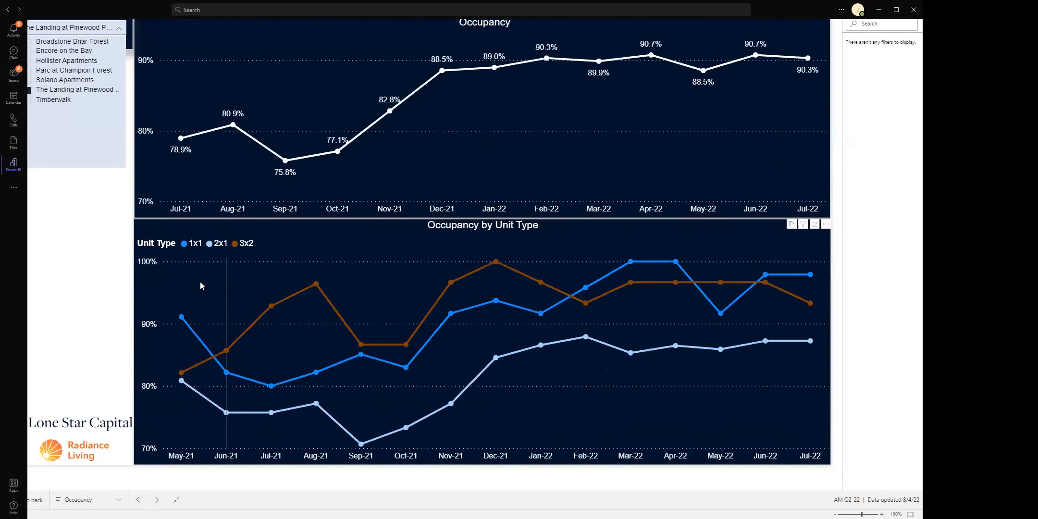
mouse_move(454, 377)
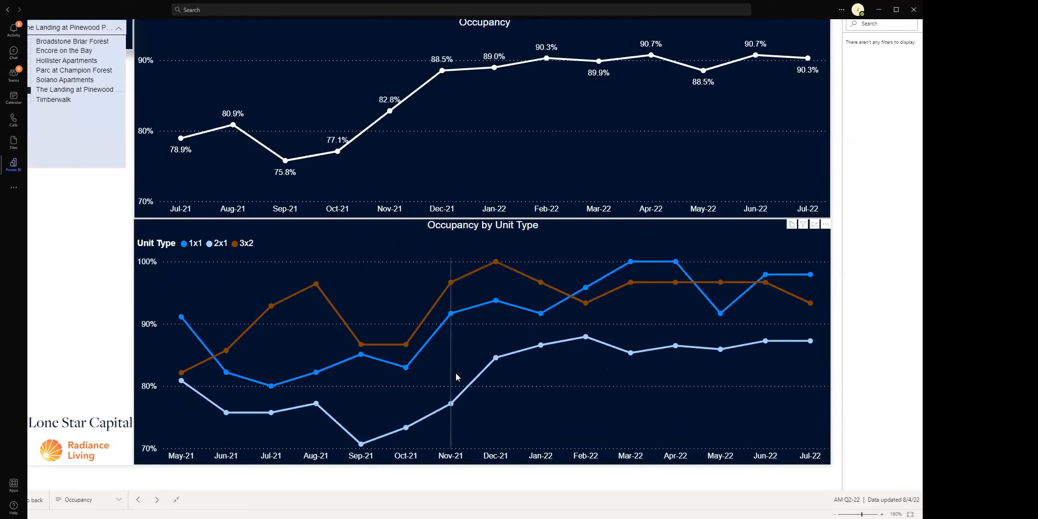
mouse_move(752, 351)
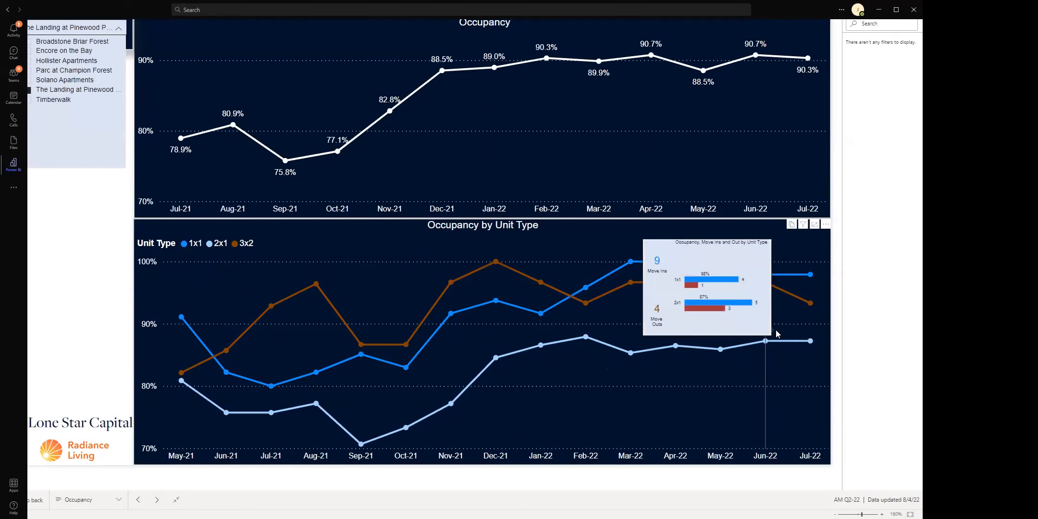
mouse_move(753, 340)
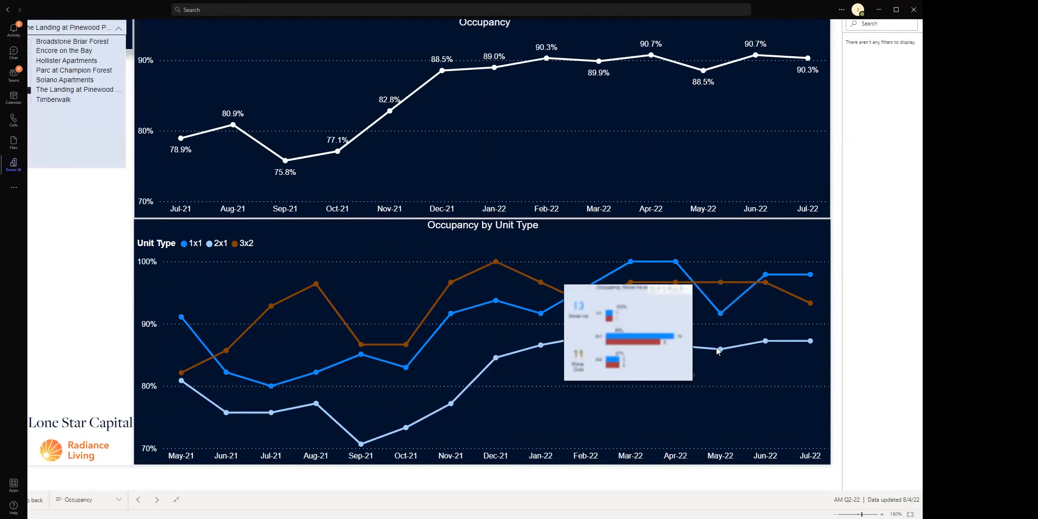
mouse_move(719, 329)
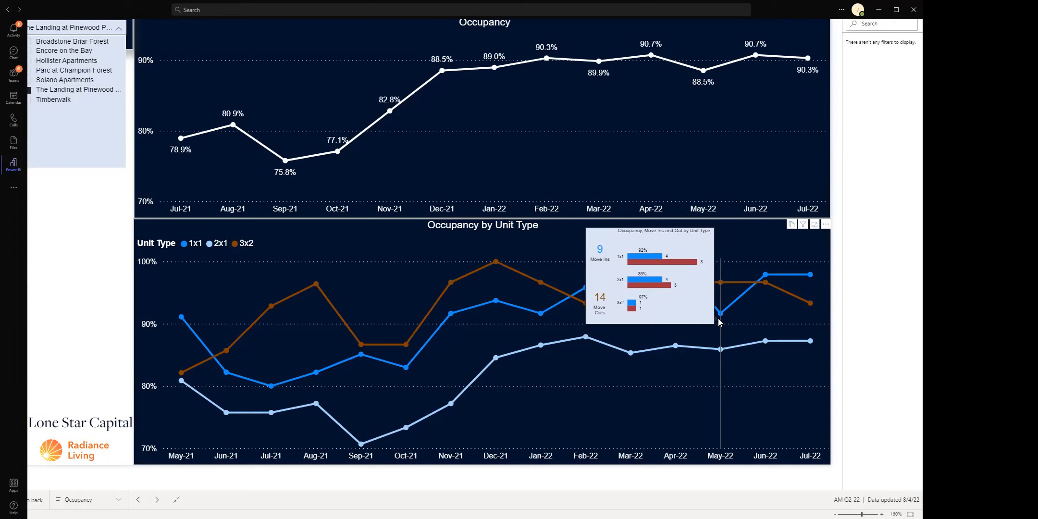
mouse_move(666, 348)
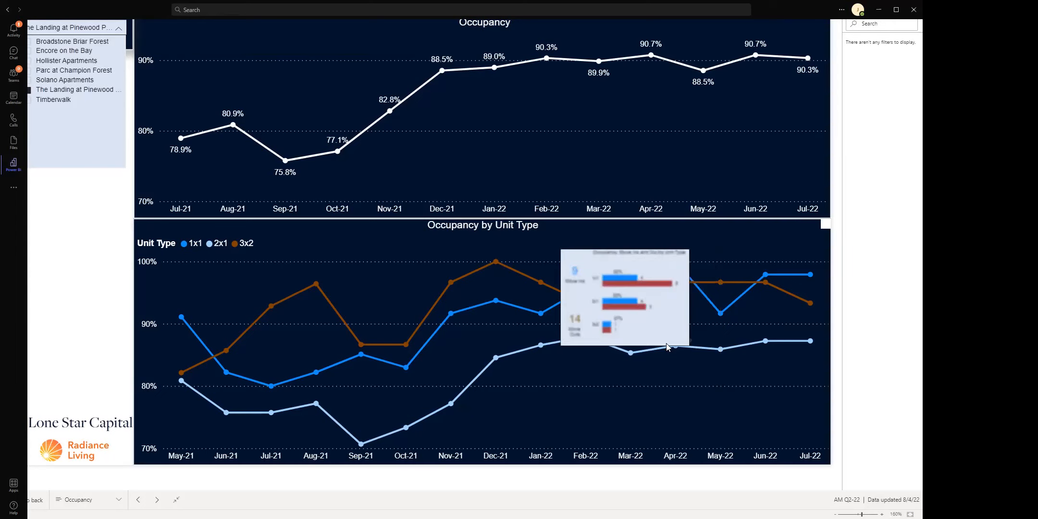
mouse_move(130, 279)
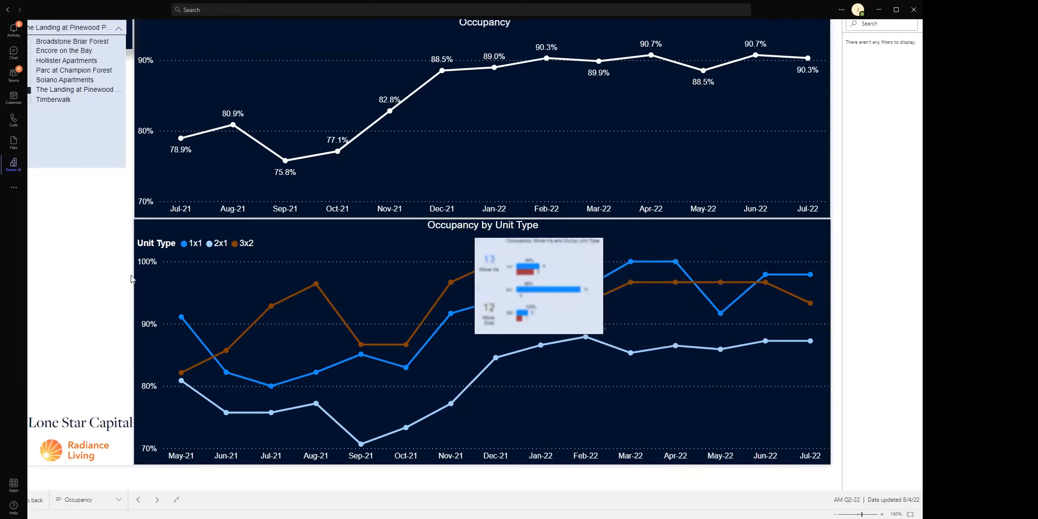
- Return to the previous Rents page
left_click(137, 500)
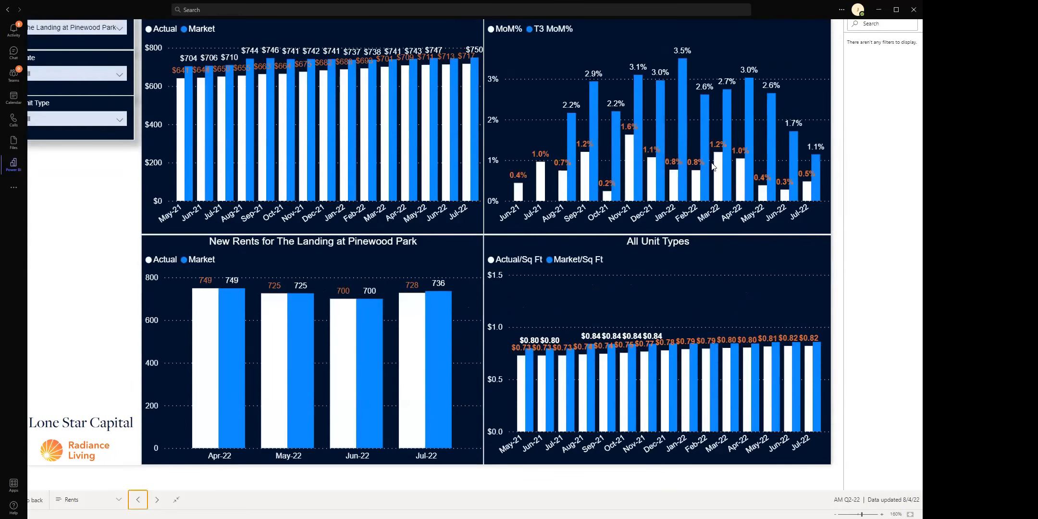
mouse_move(628, 185)
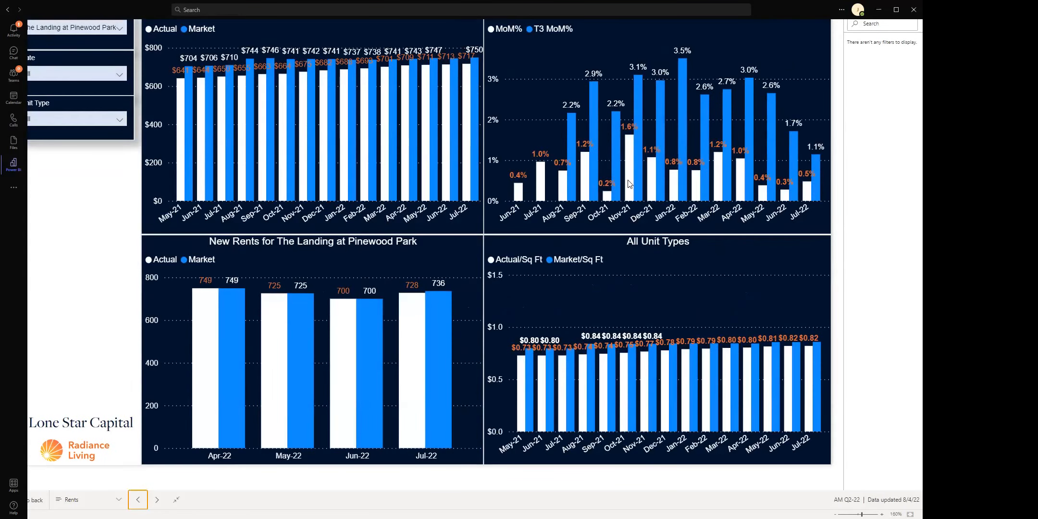
mouse_move(696, 174)
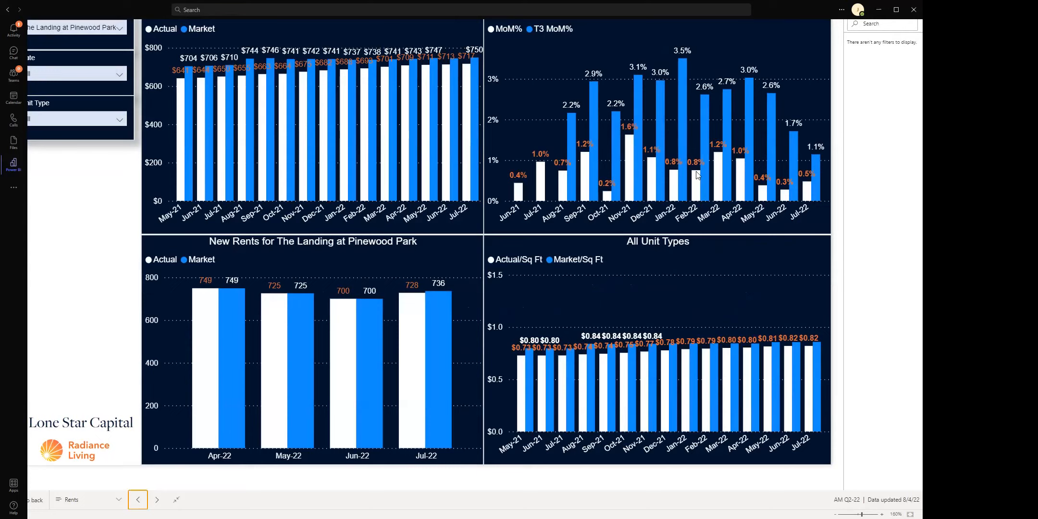
mouse_move(83, 36)
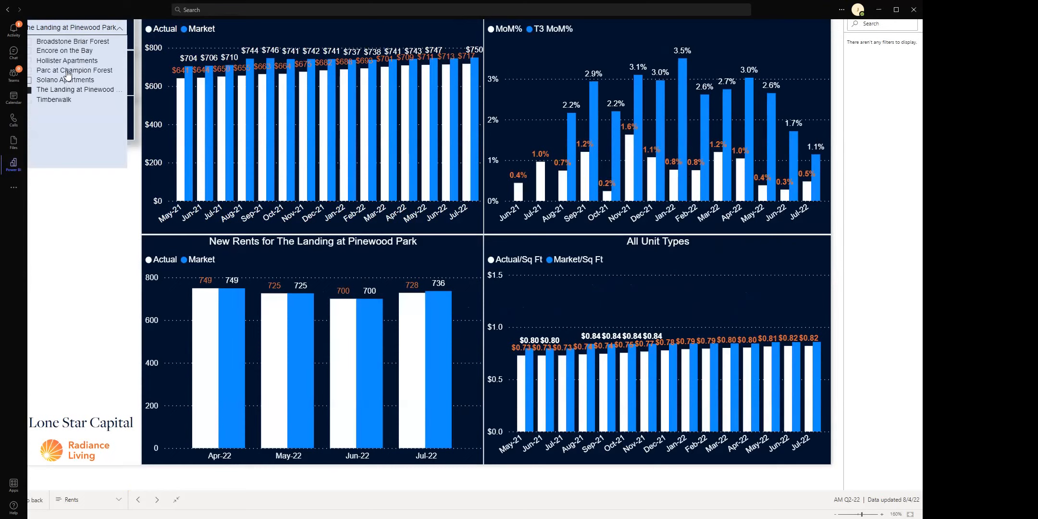
- Filter the Rents page to Encore on the Bay: Jul-22 new rent $995 vs $1,000 market
left_click(65, 50)
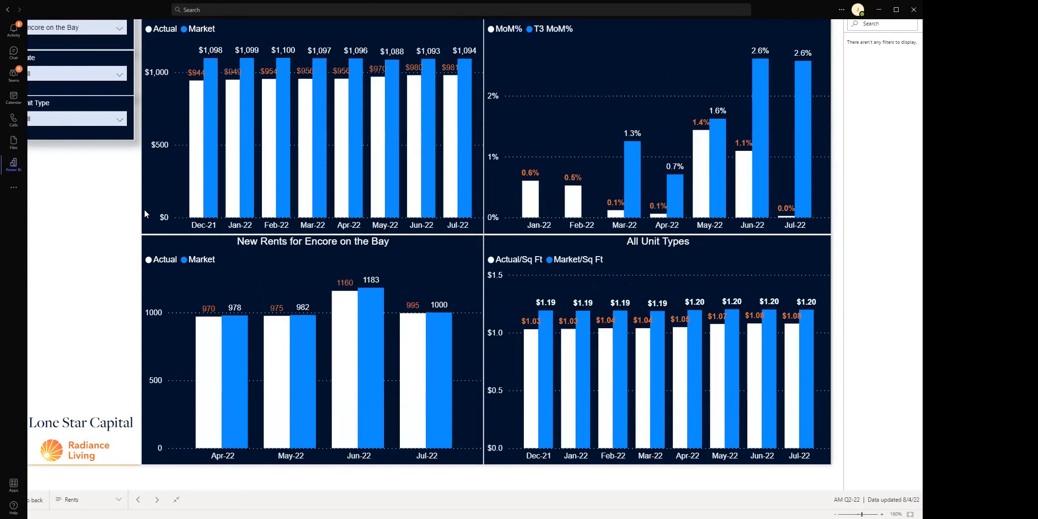
mouse_move(373, 119)
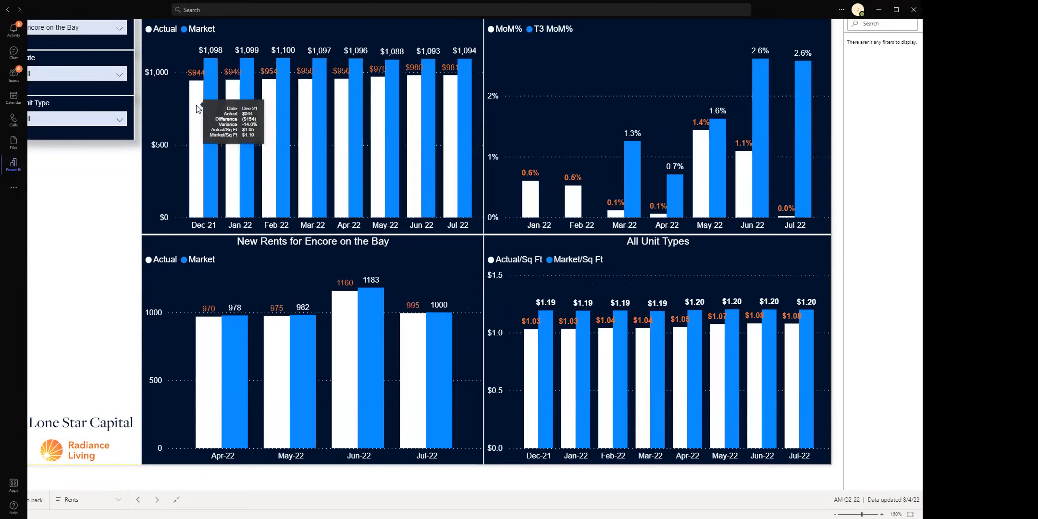
mouse_move(204, 112)
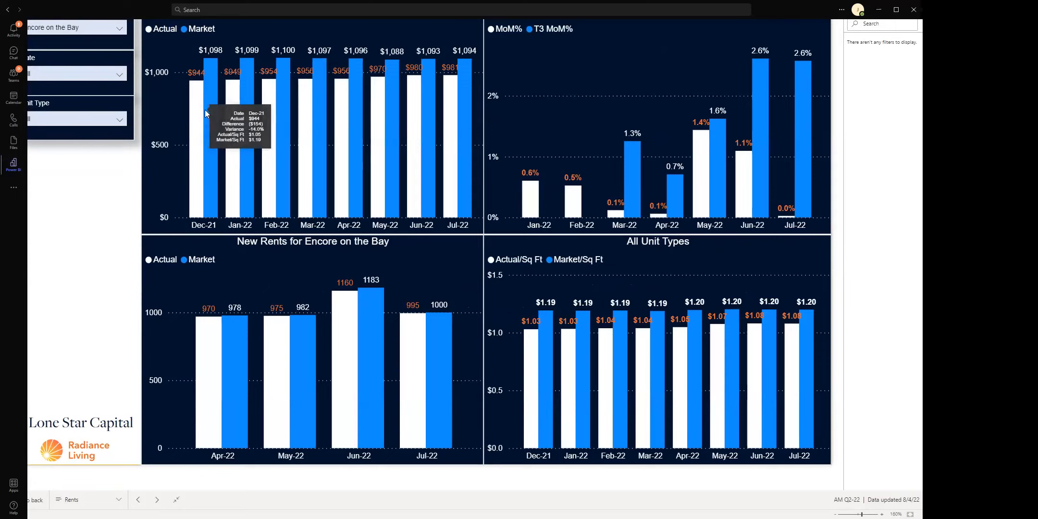
mouse_move(426, 96)
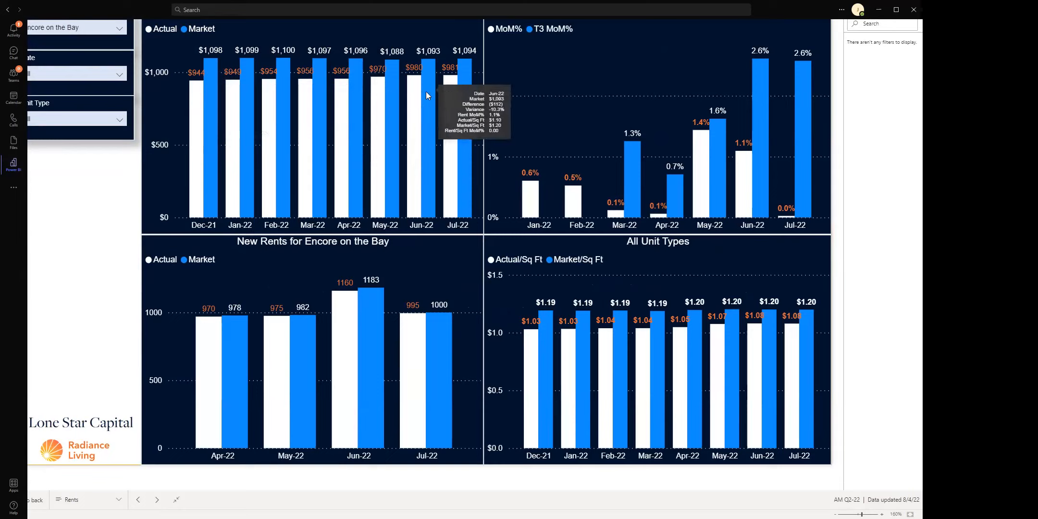
mouse_move(452, 109)
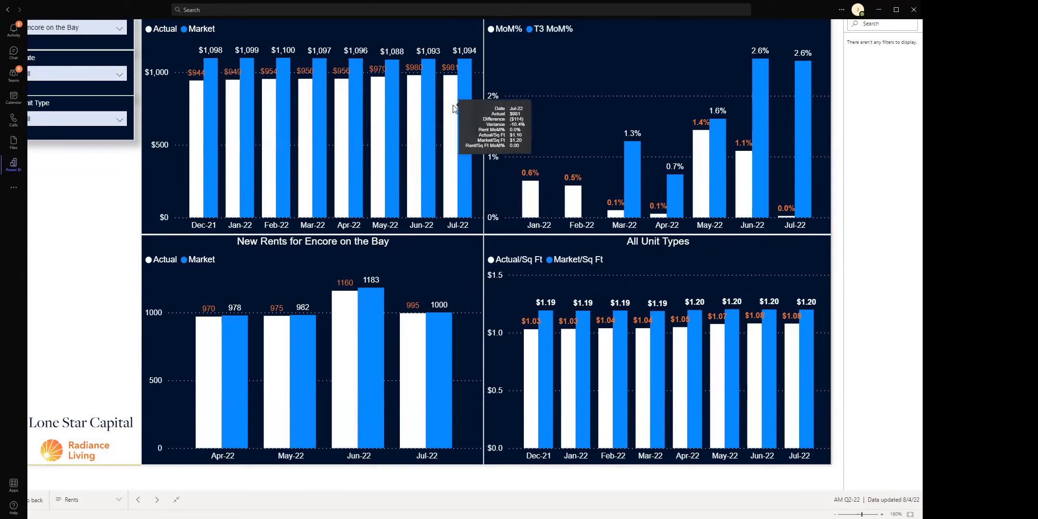
mouse_move(222, 321)
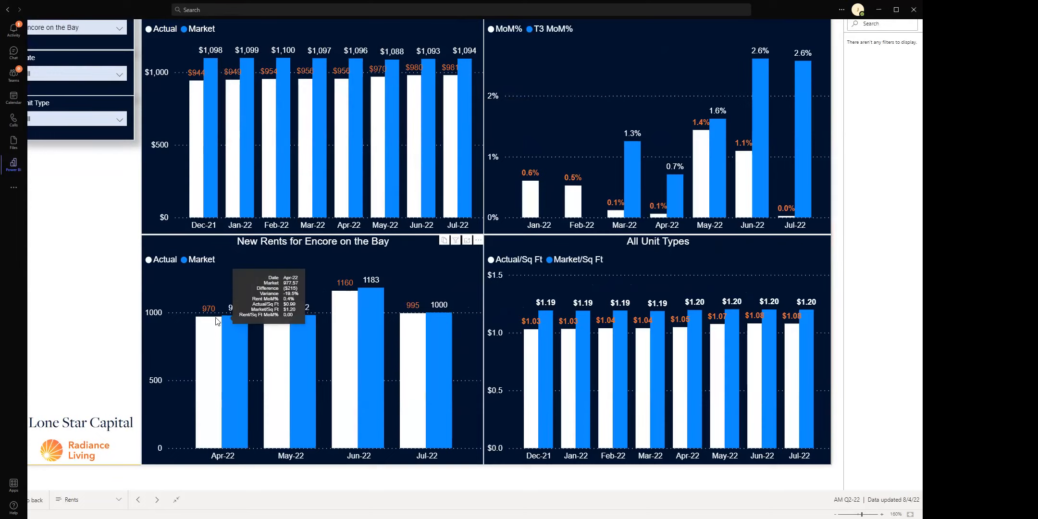
mouse_move(239, 397)
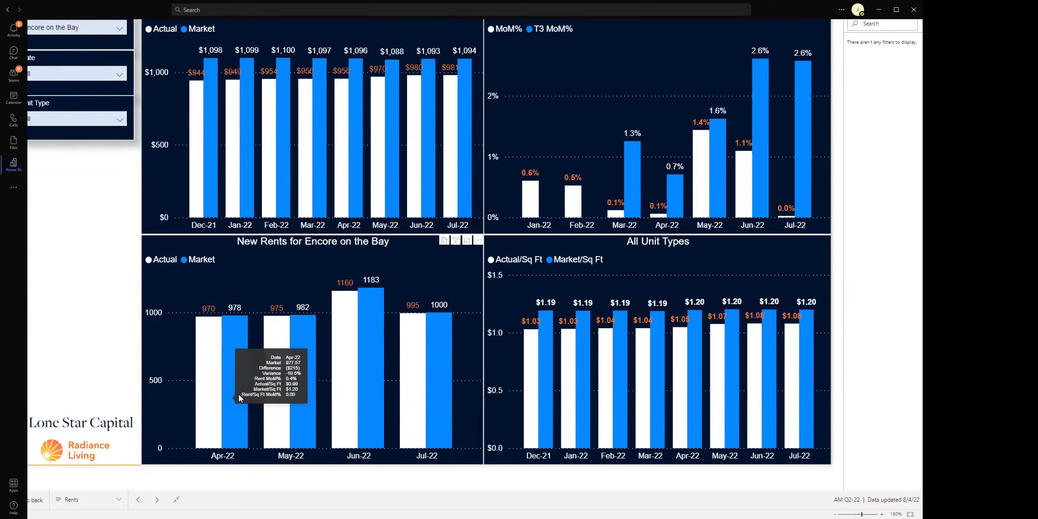
mouse_move(277, 376)
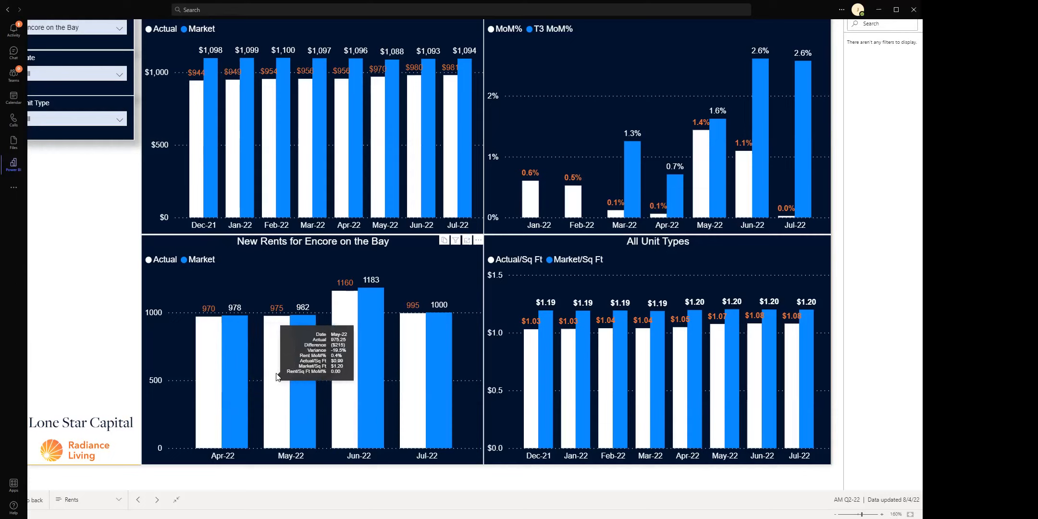
mouse_move(303, 364)
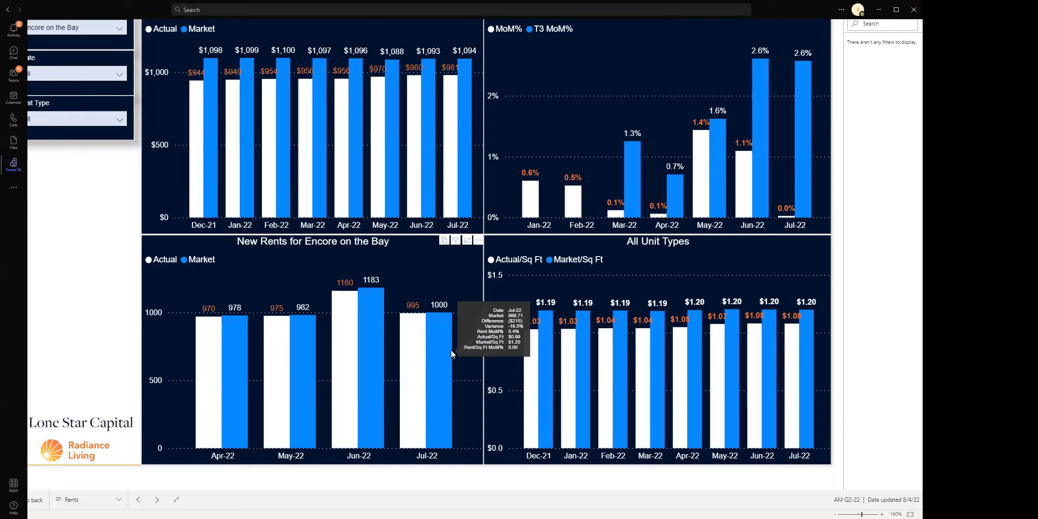
mouse_move(349, 357)
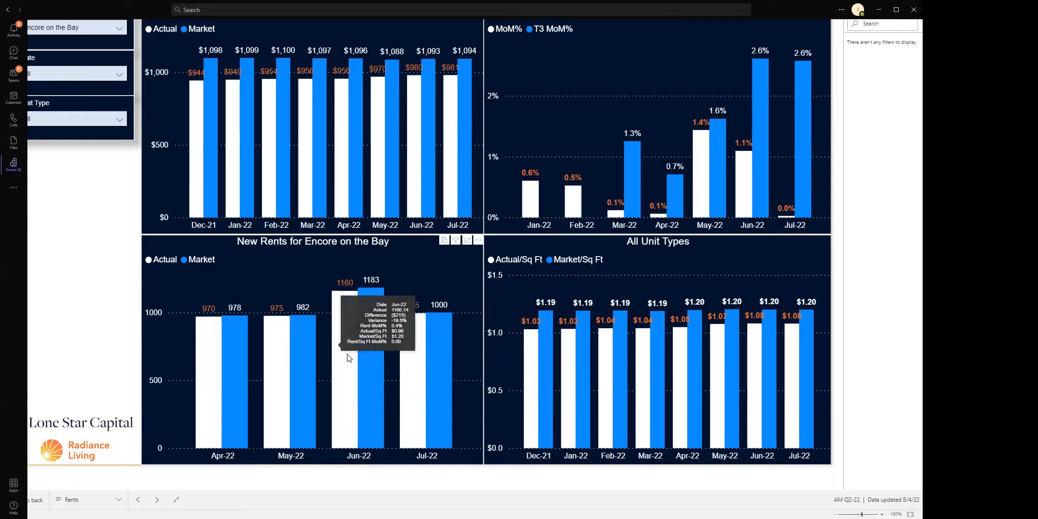
mouse_move(436, 311)
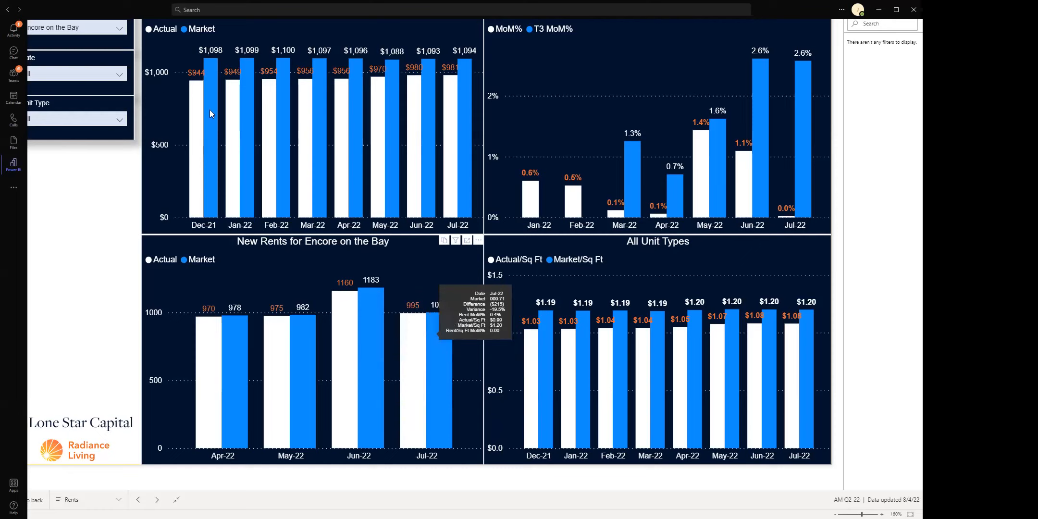
- Open the property slicer's list of properties over the Encore on the Bay rent charts
left_click(119, 27)
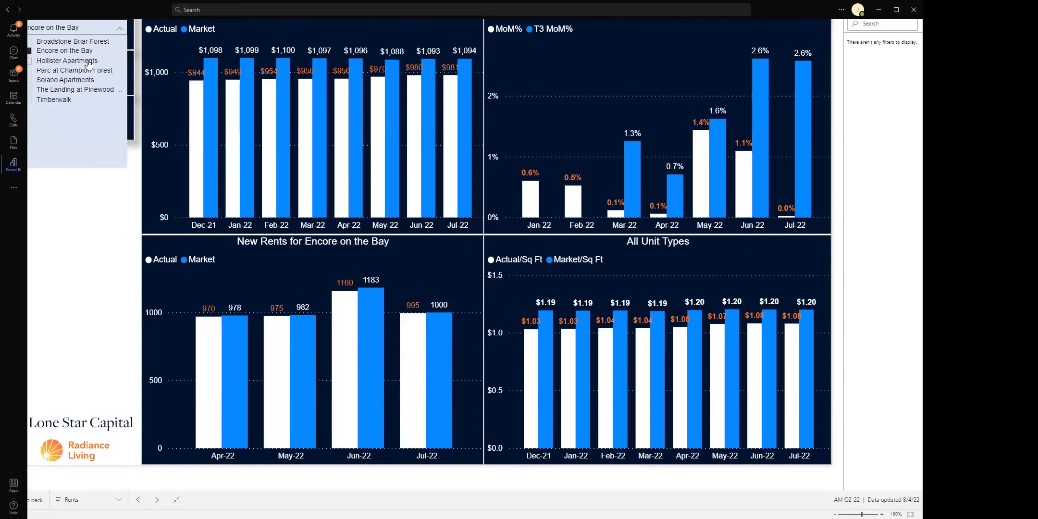
- Switch the Rents page to Hollister Apartments: Jul-22 new rent $1,211 vs $1,139 market
left_click(67, 60)
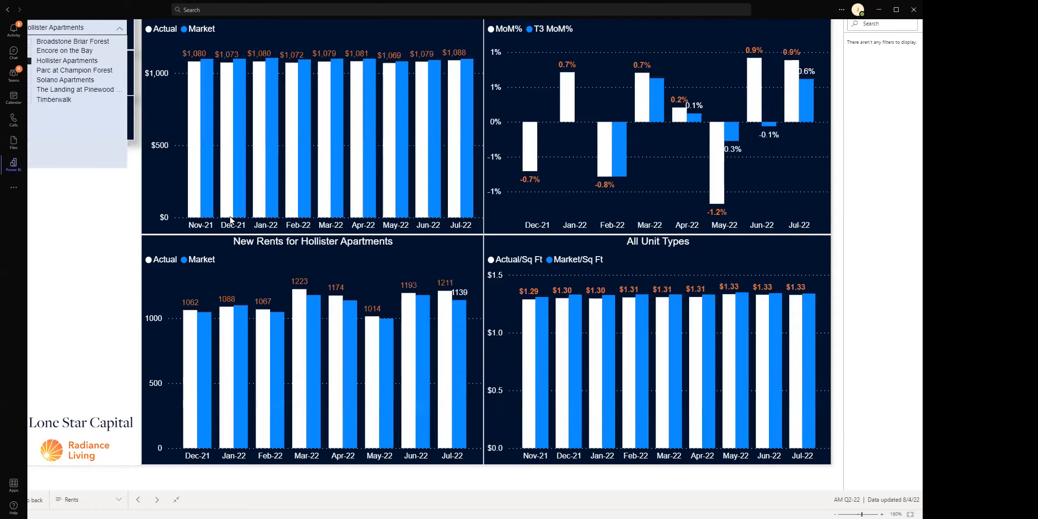
mouse_move(268, 289)
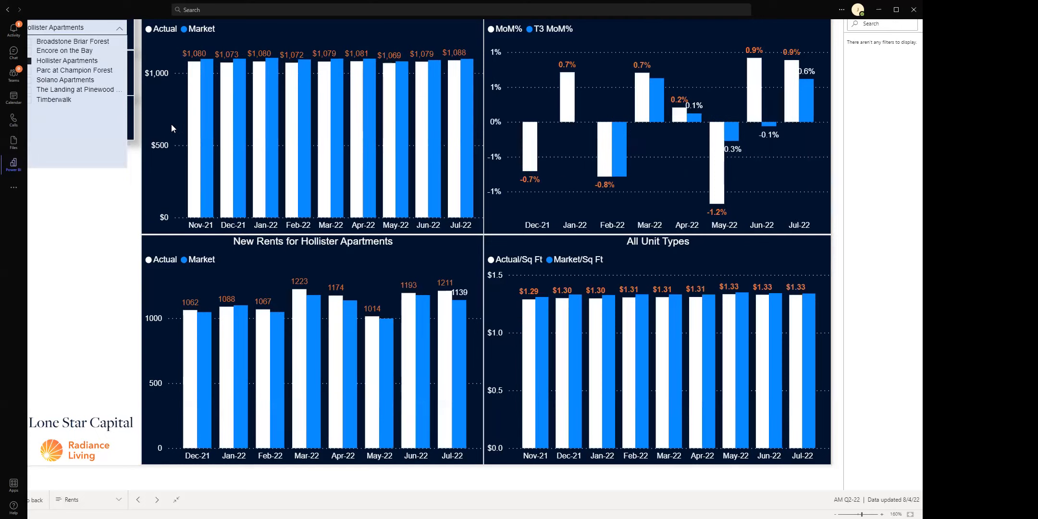
mouse_move(421, 105)
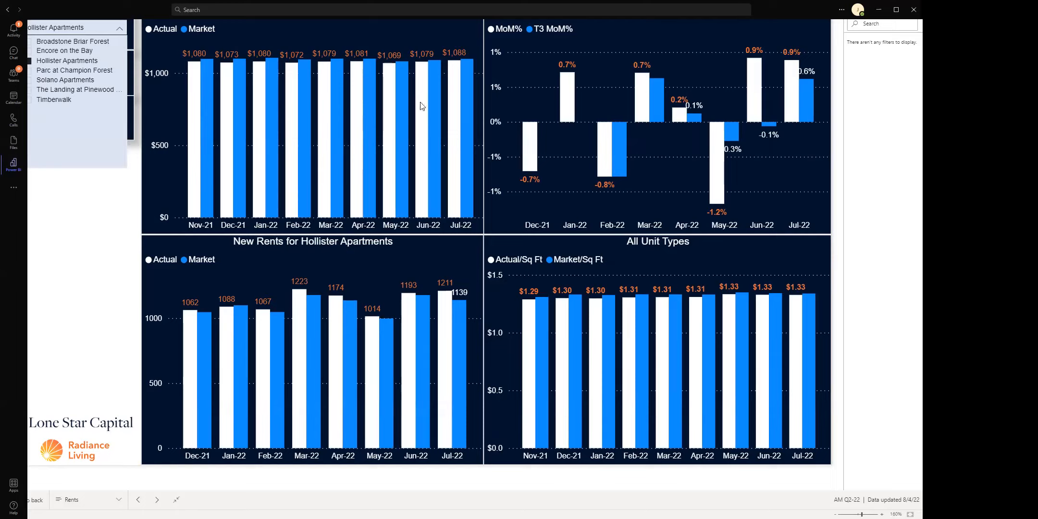
mouse_move(460, 99)
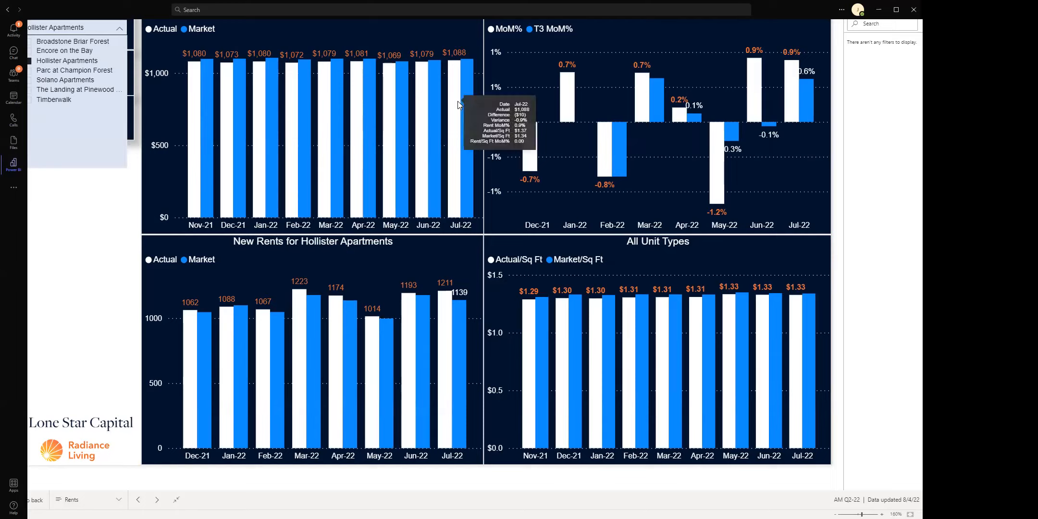
mouse_move(266, 106)
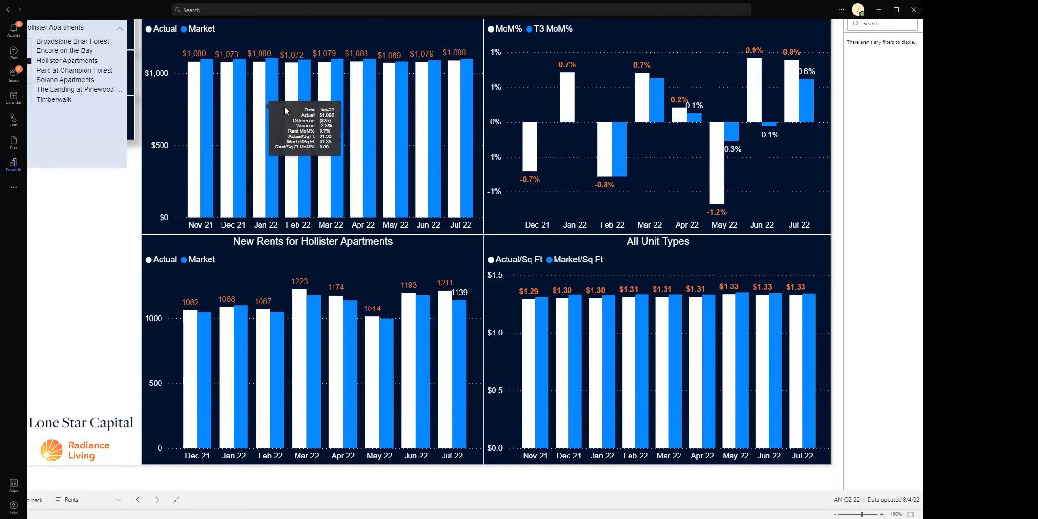
mouse_move(195, 325)
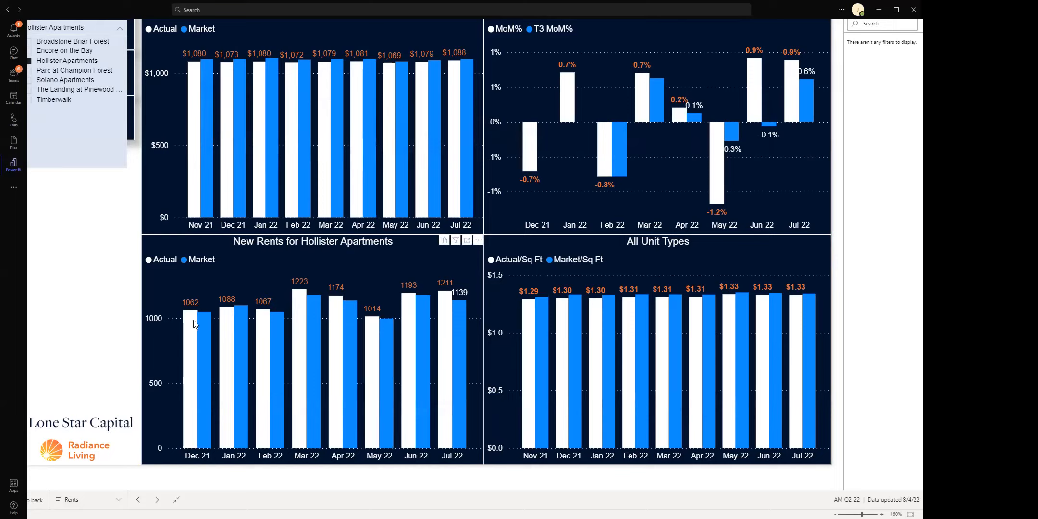
mouse_move(410, 344)
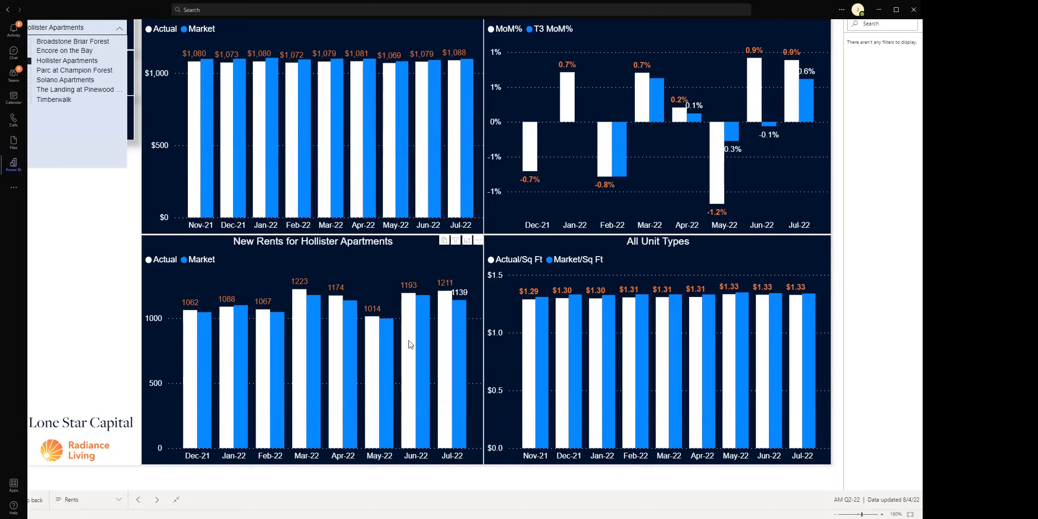
mouse_move(452, 324)
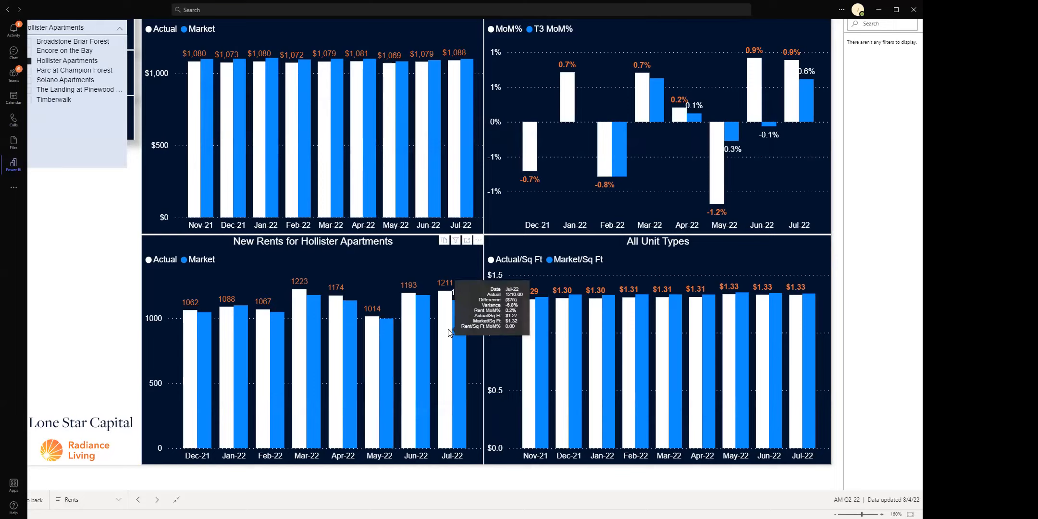
mouse_move(568, 272)
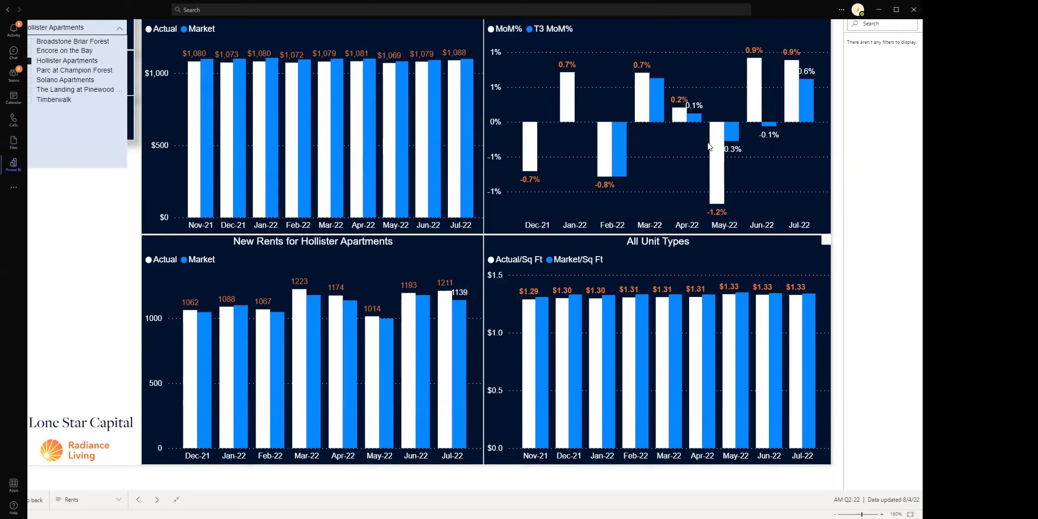
mouse_move(718, 147)
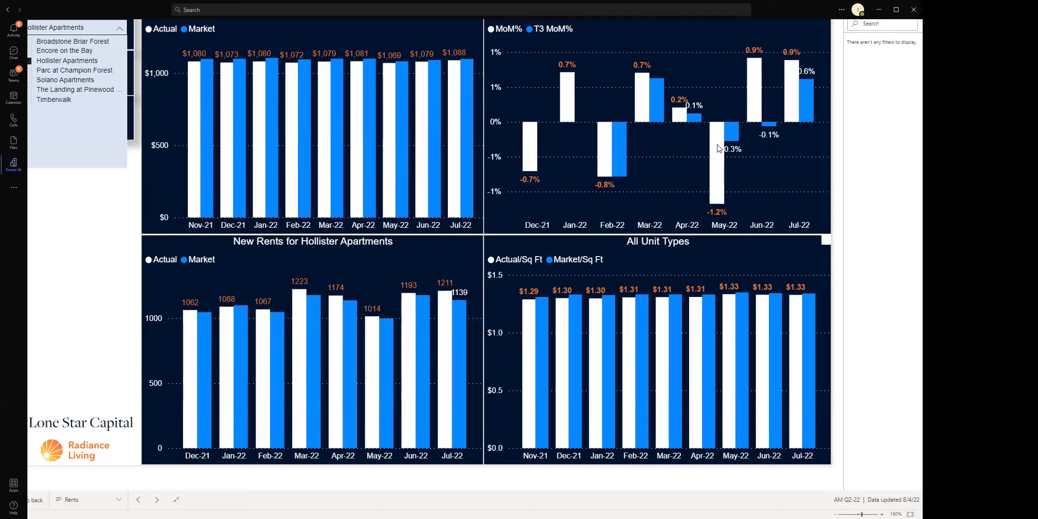
mouse_move(612, 149)
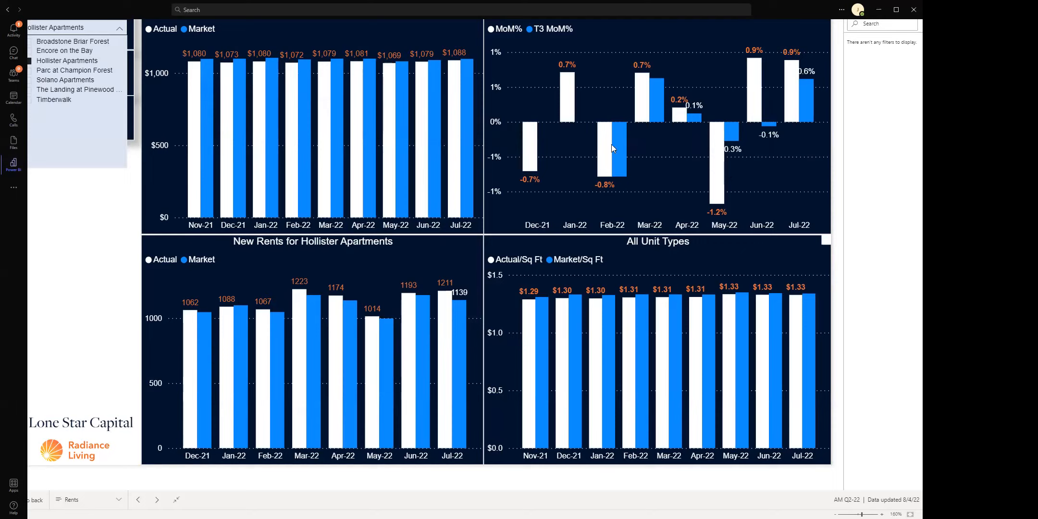
mouse_move(608, 148)
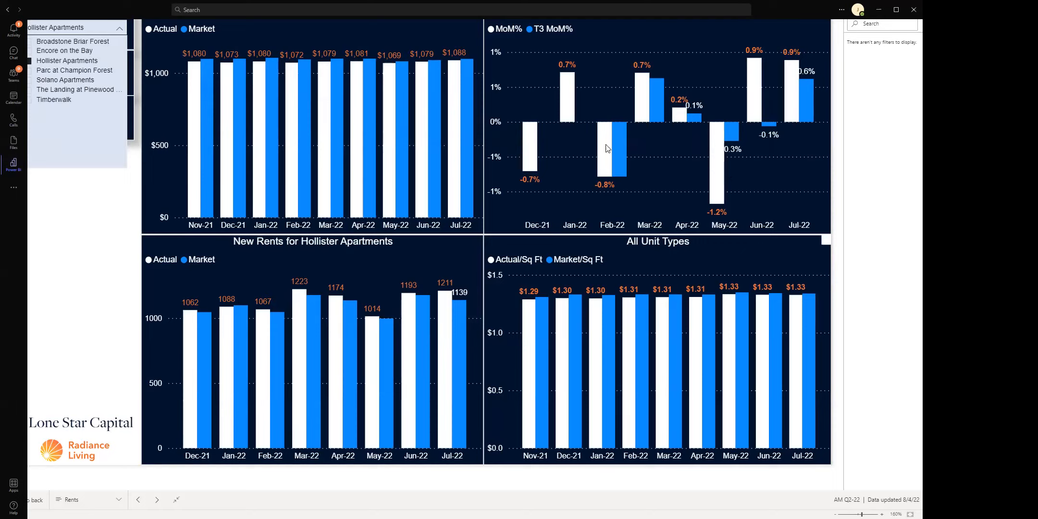
mouse_move(333, 152)
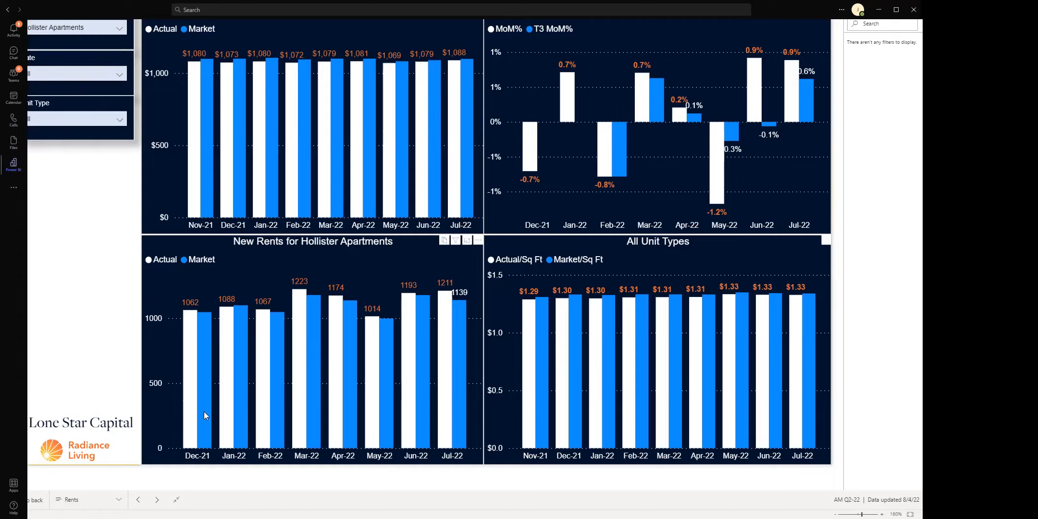
left_click(156, 500)
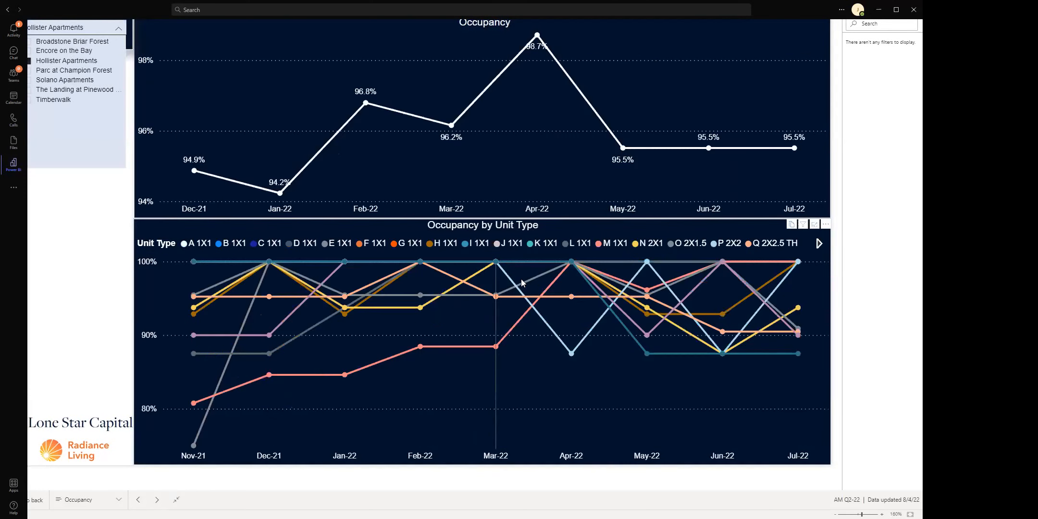
mouse_move(647, 297)
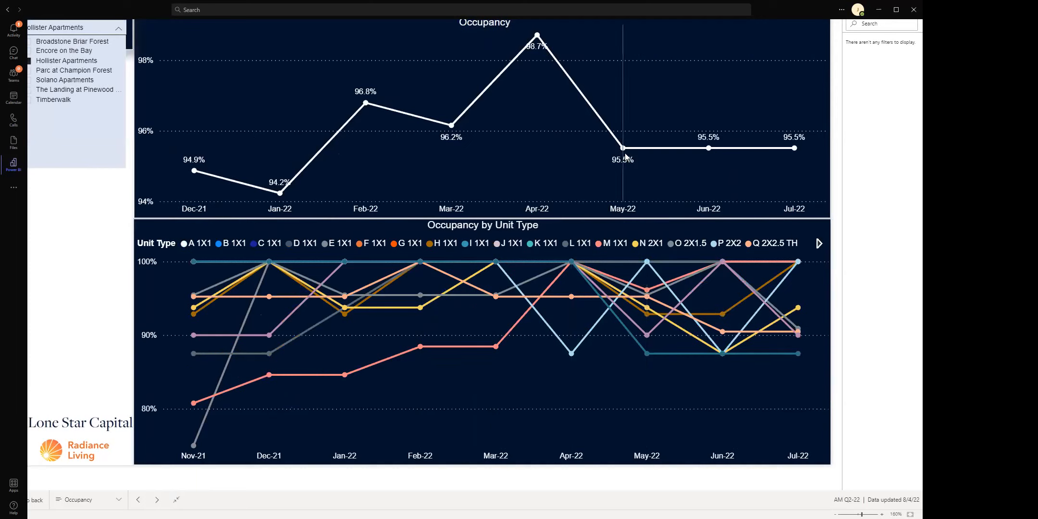
mouse_move(622, 149)
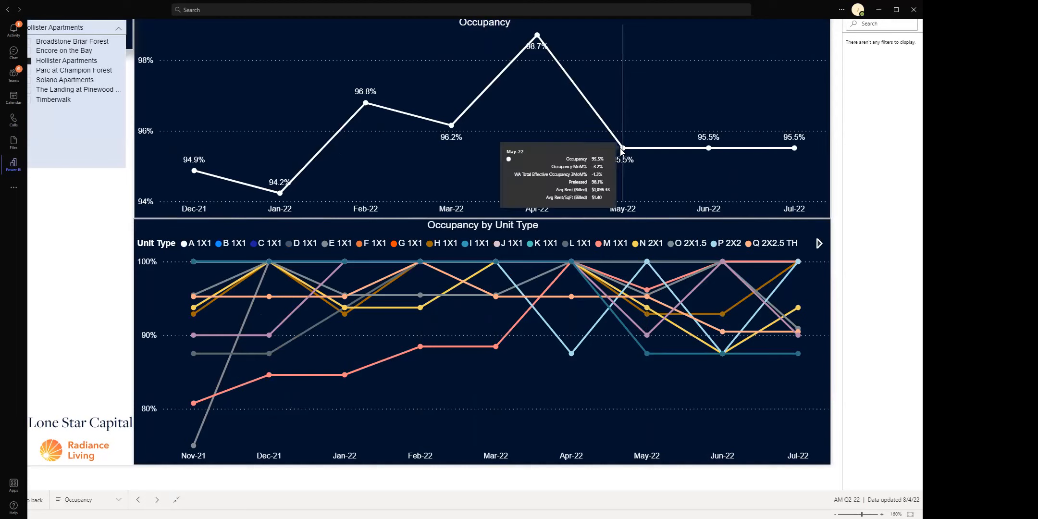
mouse_move(647, 350)
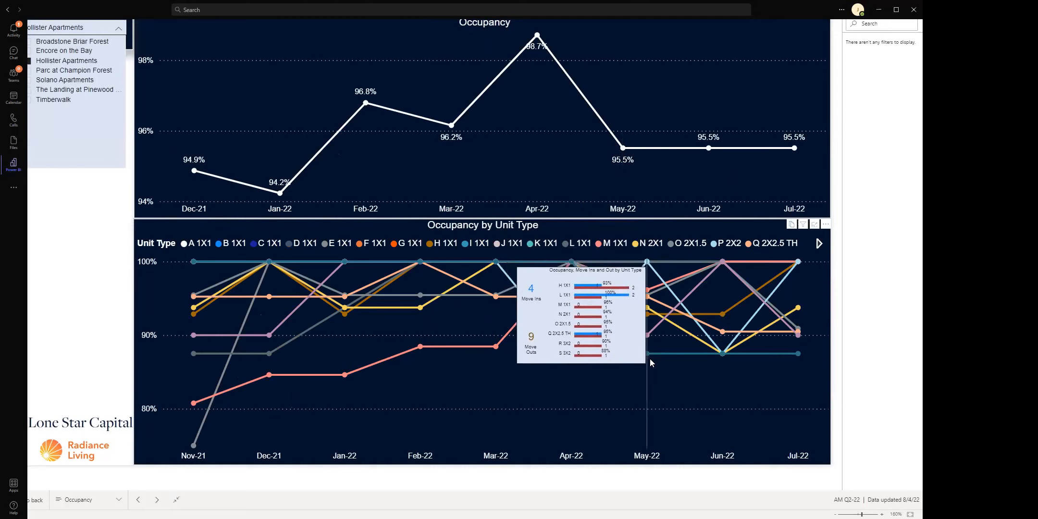
mouse_move(647, 348)
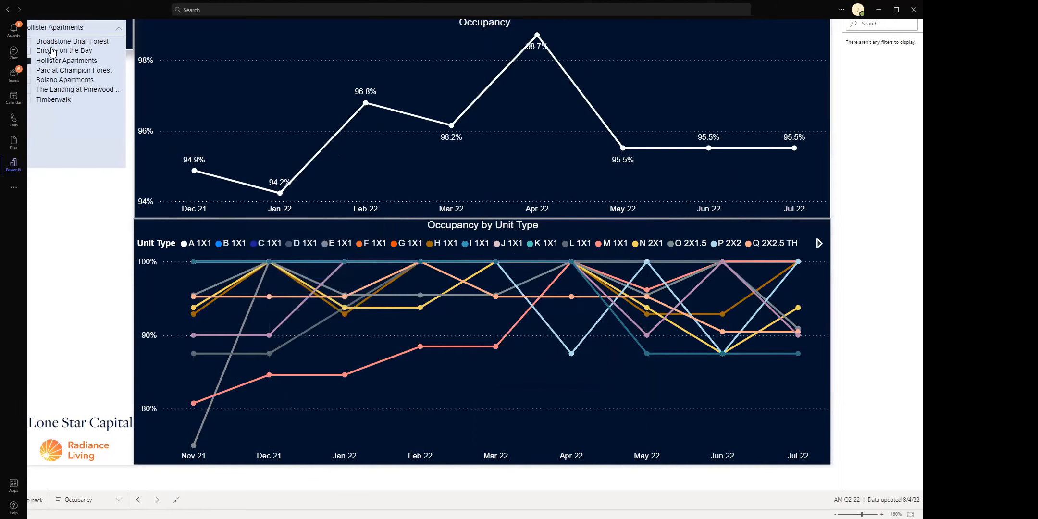
mouse_move(269, 292)
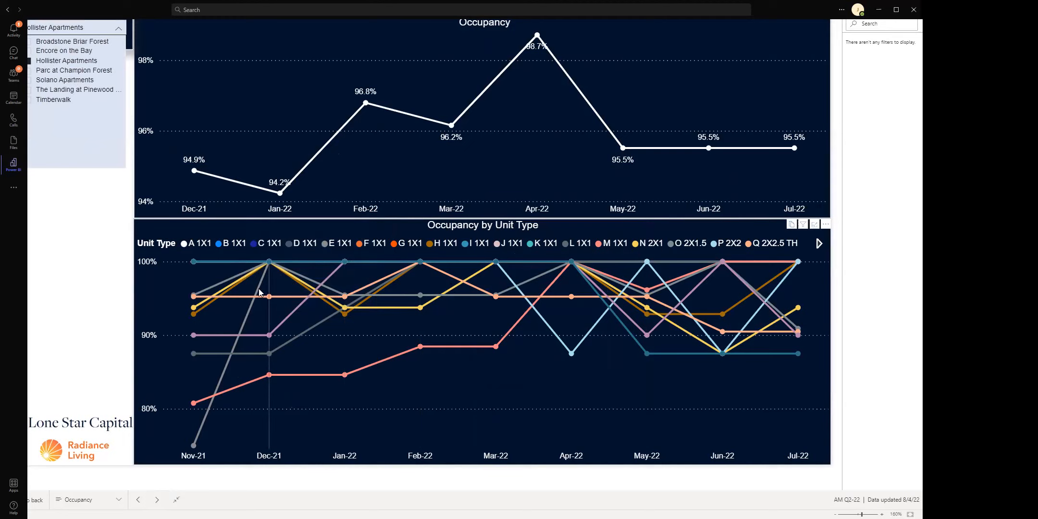
mouse_move(235, 277)
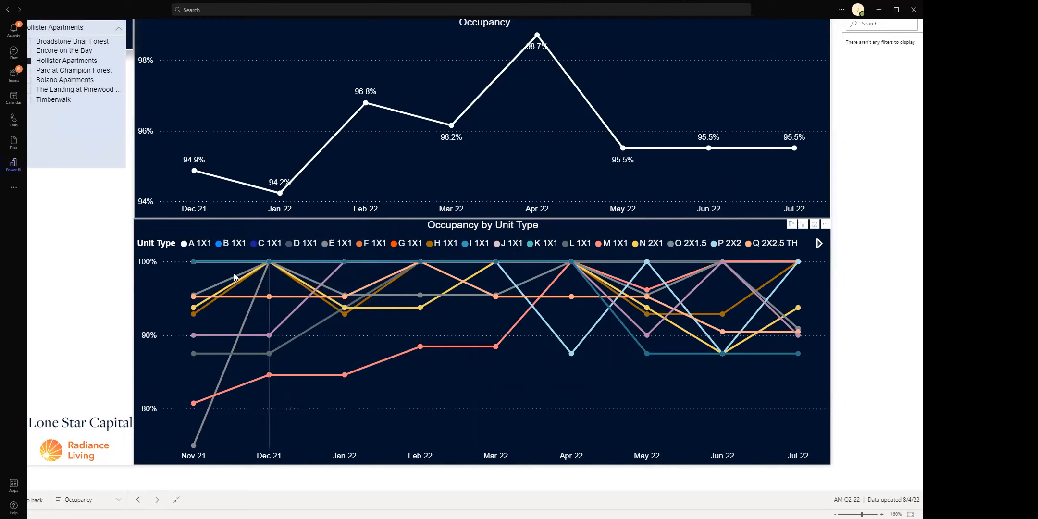
mouse_move(318, 279)
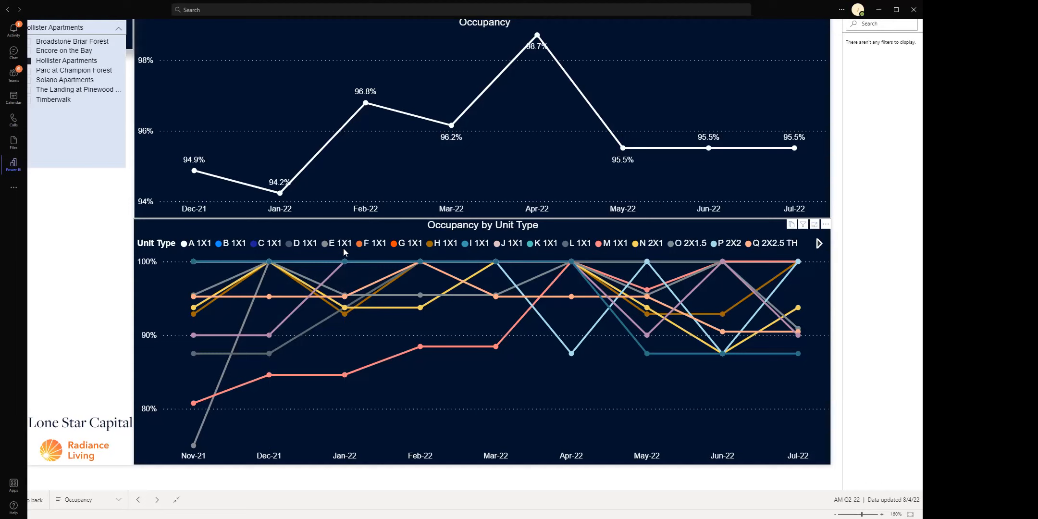
mouse_move(267, 243)
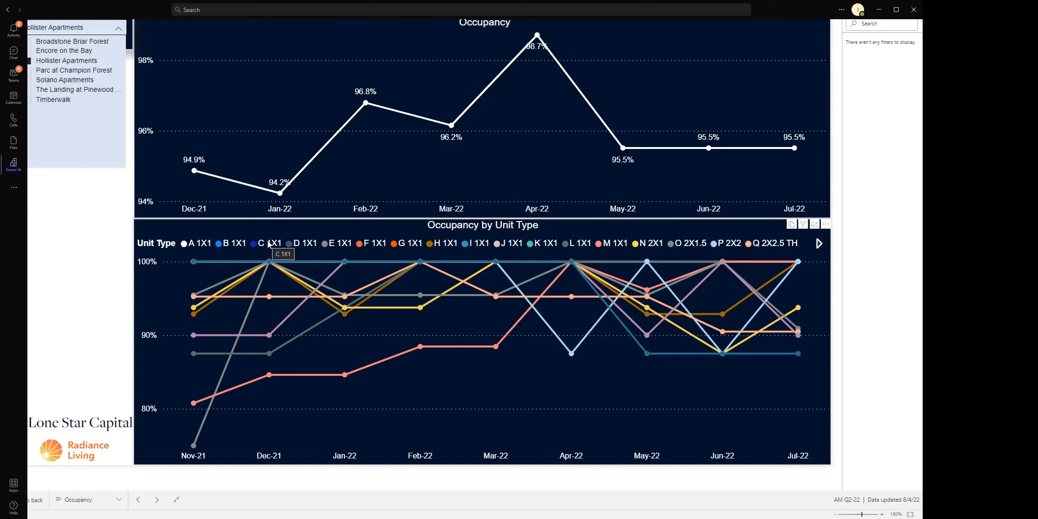
mouse_move(357, 243)
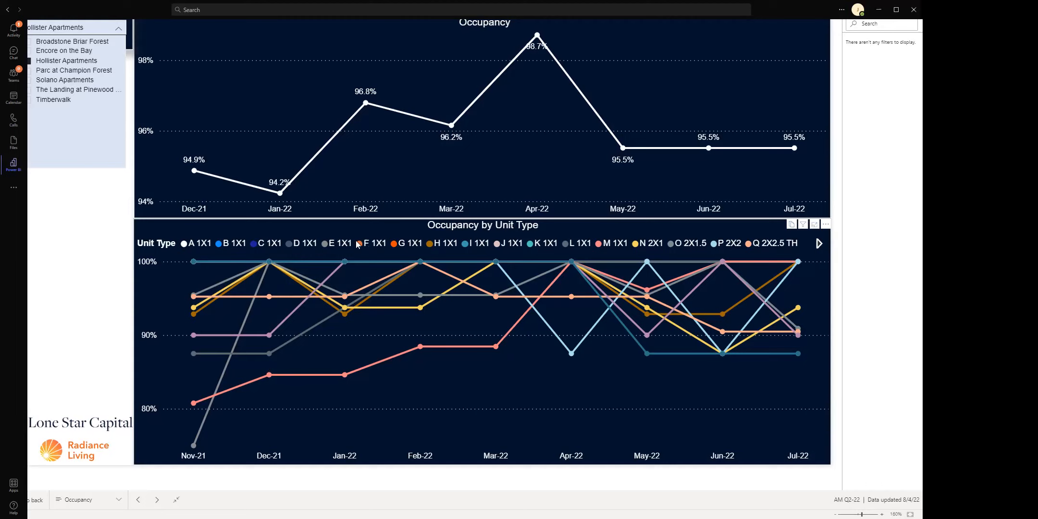
mouse_move(603, 247)
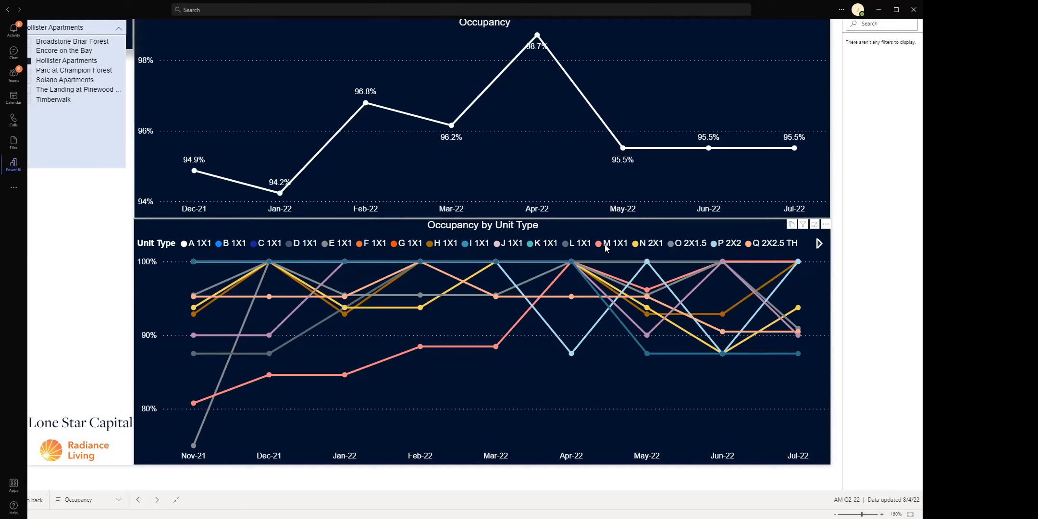
mouse_move(603, 243)
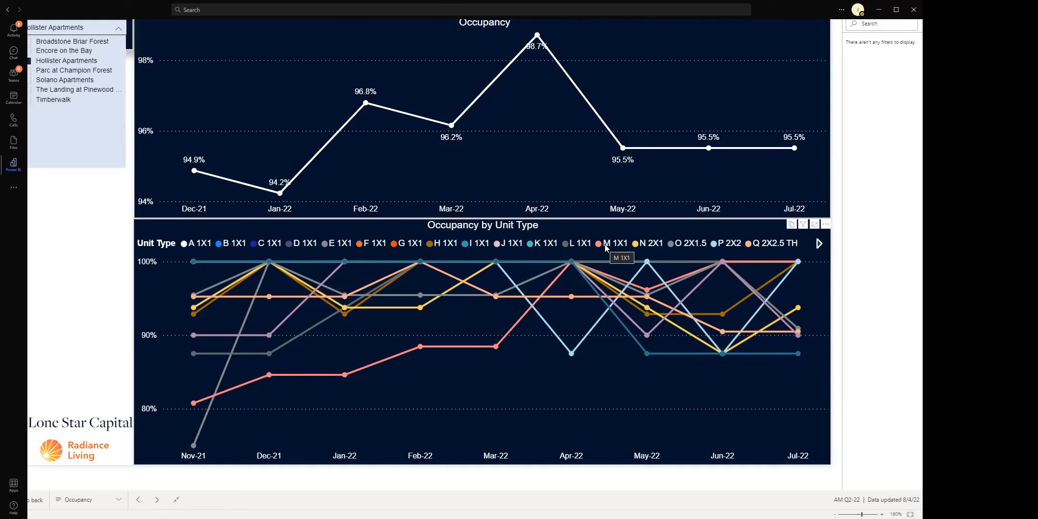
- Filter the Occupancy page to Encore on the Bay, peaking at 94.6% in Jun-22
left_click(65, 51)
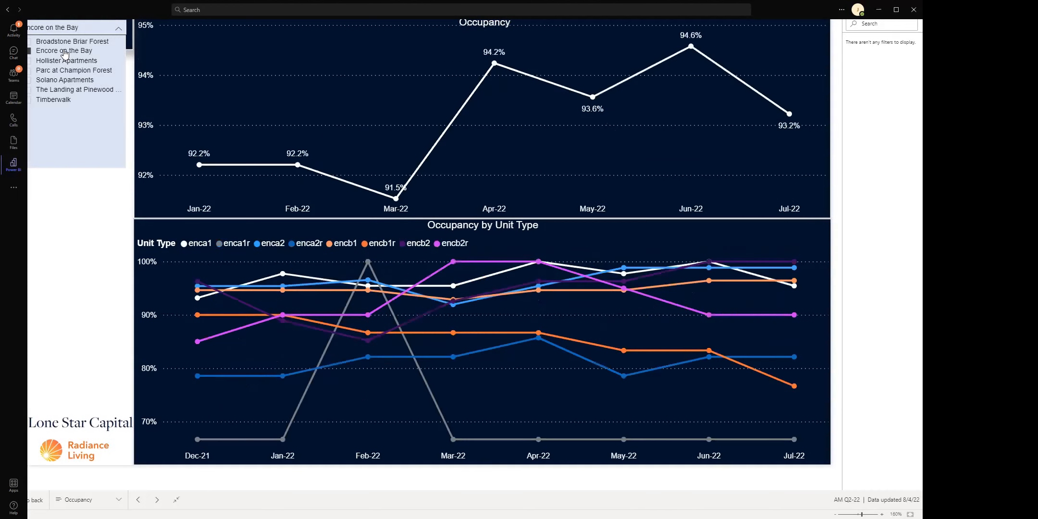
mouse_move(352, 245)
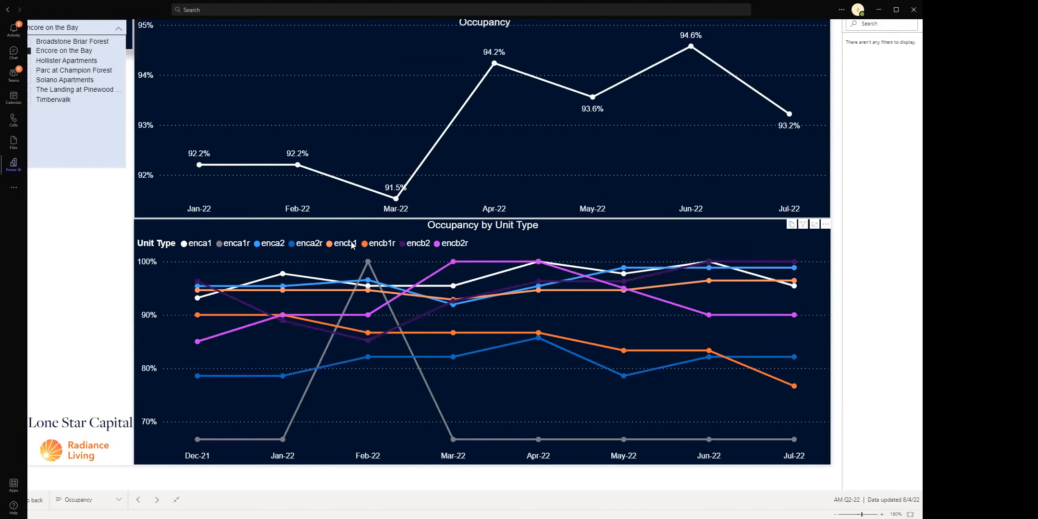
mouse_move(76, 111)
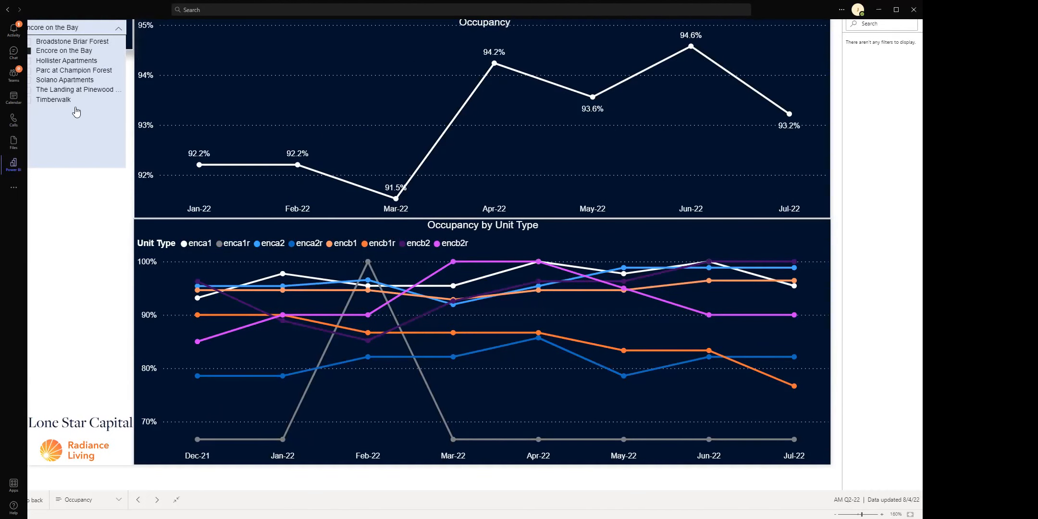
left_click(64, 79)
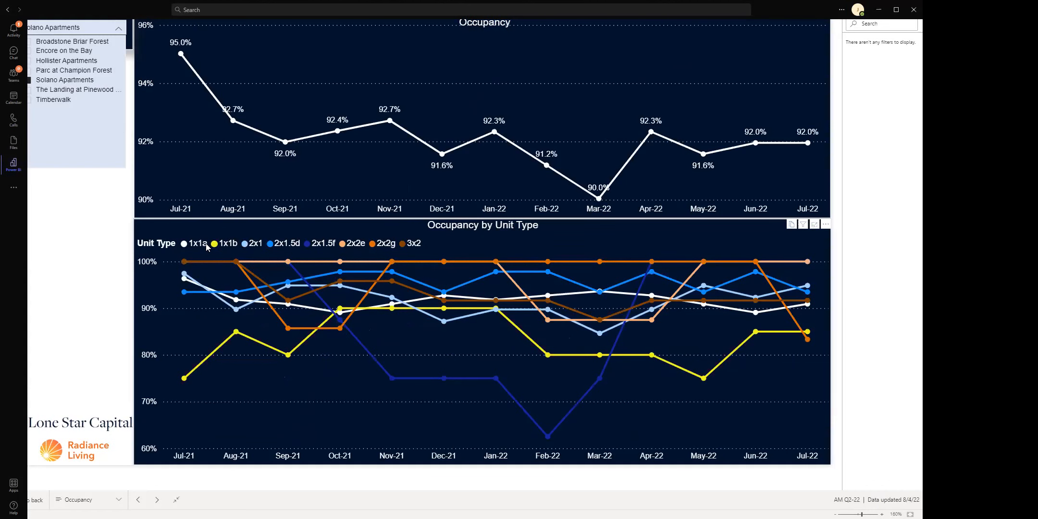
mouse_move(197, 243)
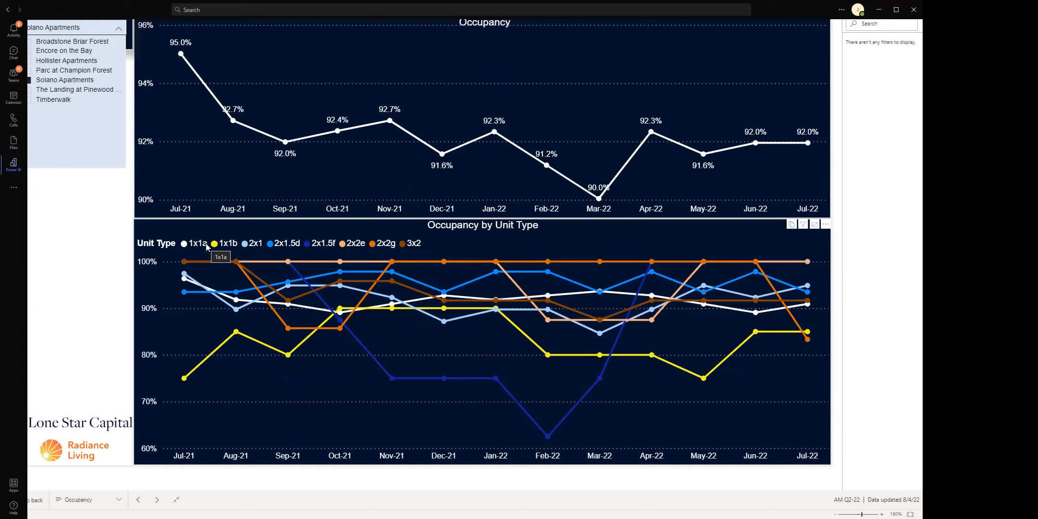
mouse_move(222, 225)
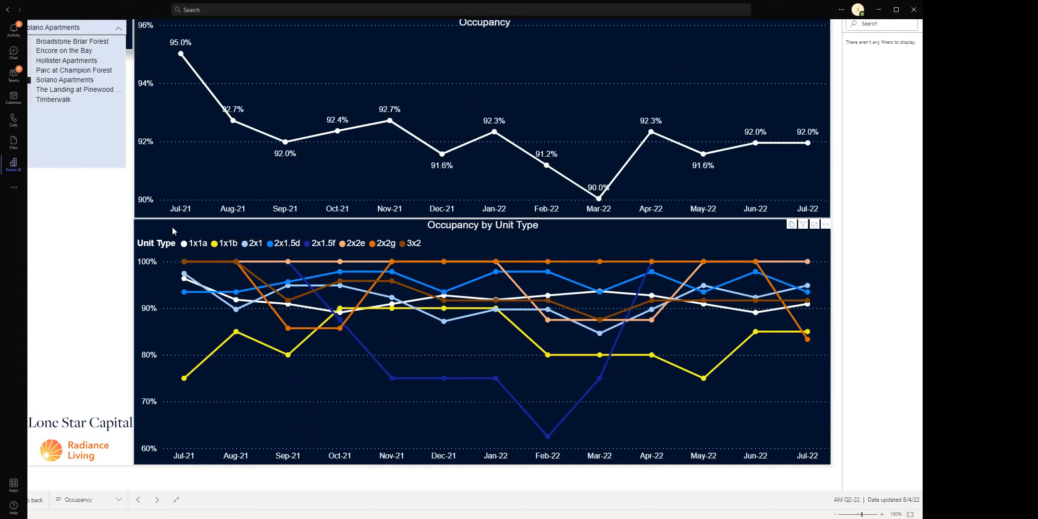
mouse_move(172, 232)
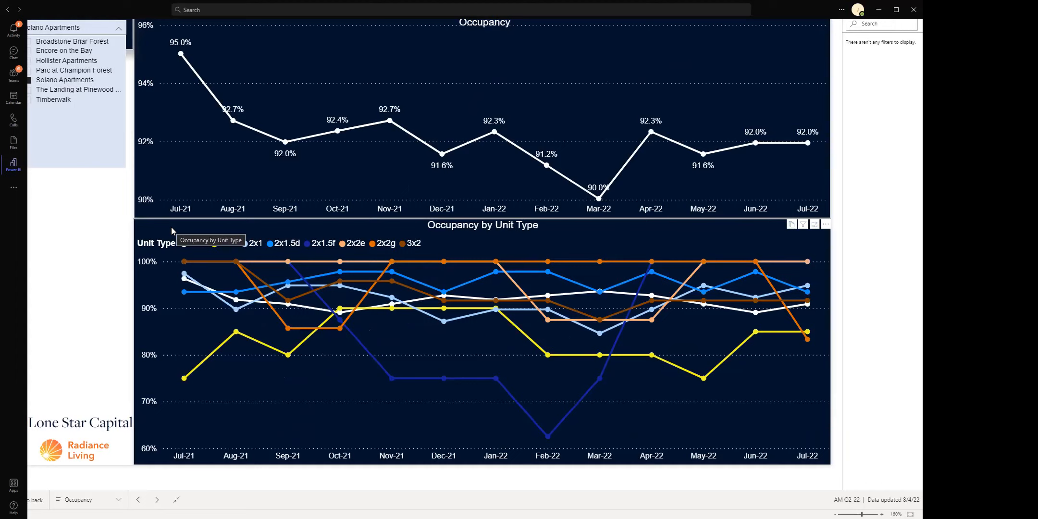
mouse_move(172, 231)
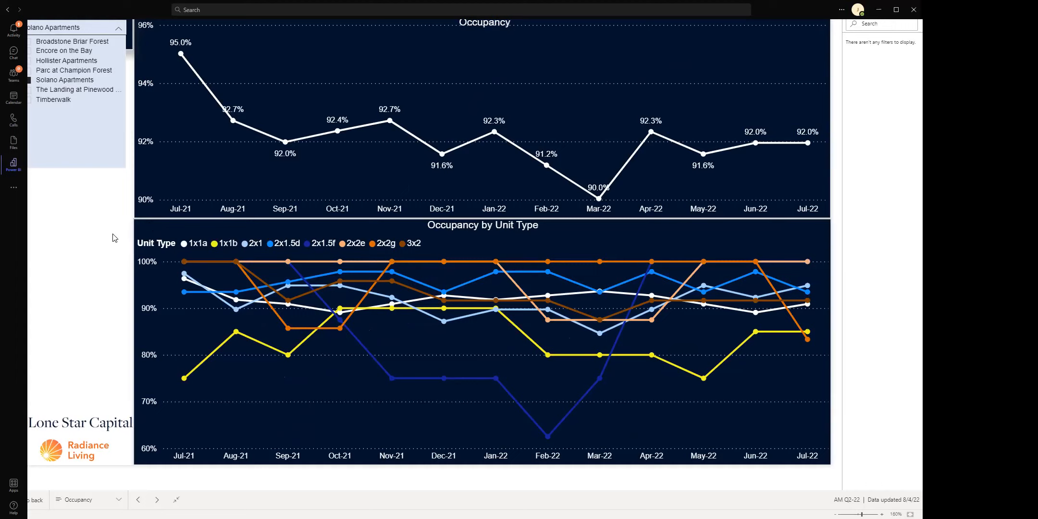
mouse_move(87, 243)
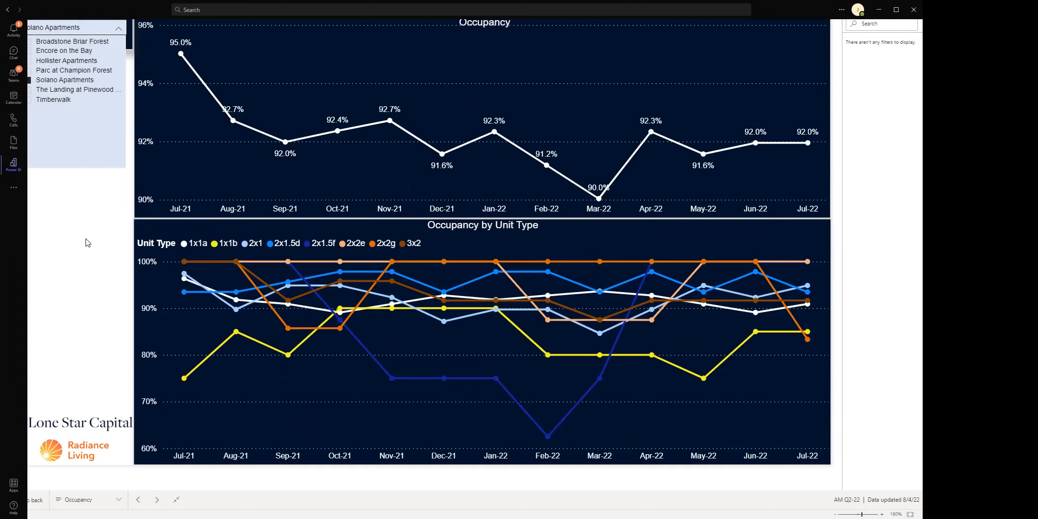
mouse_move(103, 240)
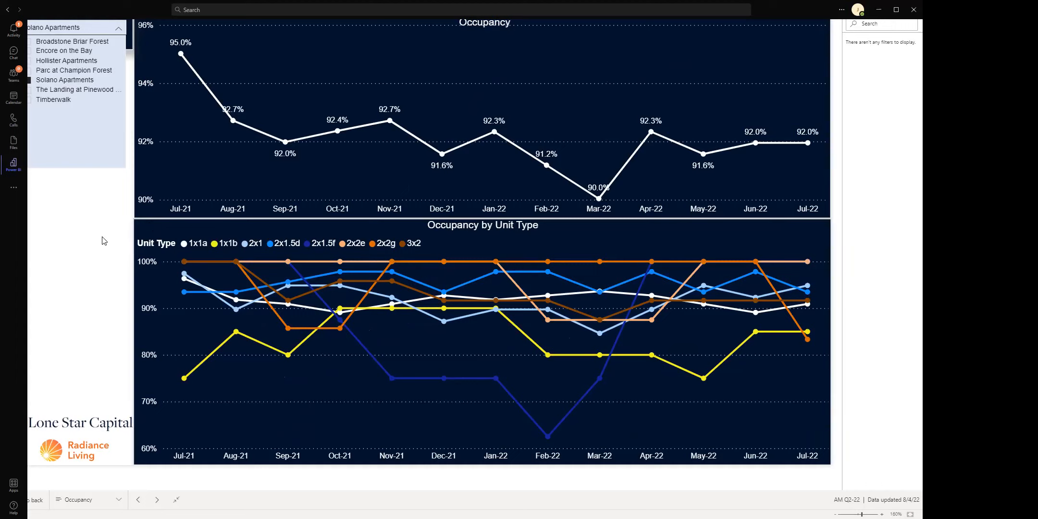
mouse_move(218, 112)
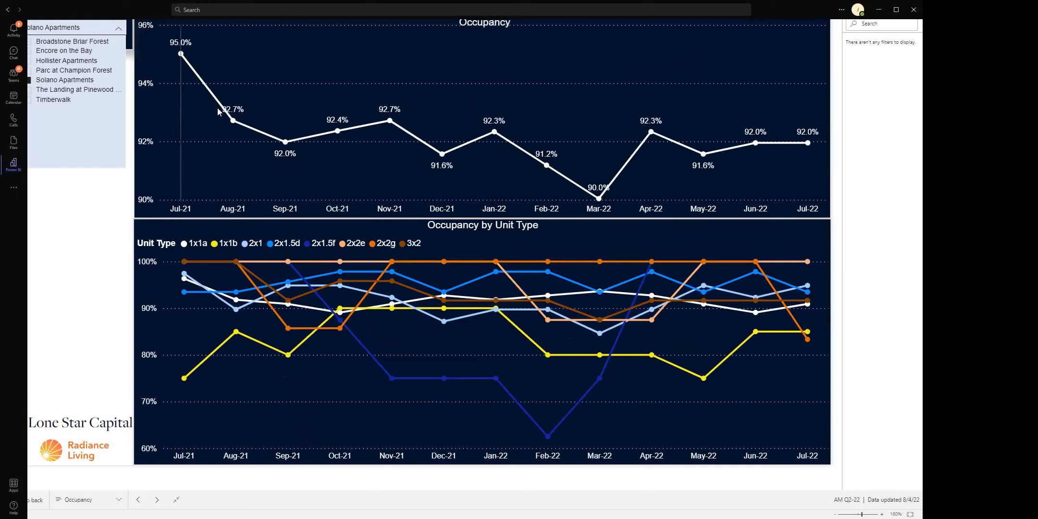
mouse_move(204, 71)
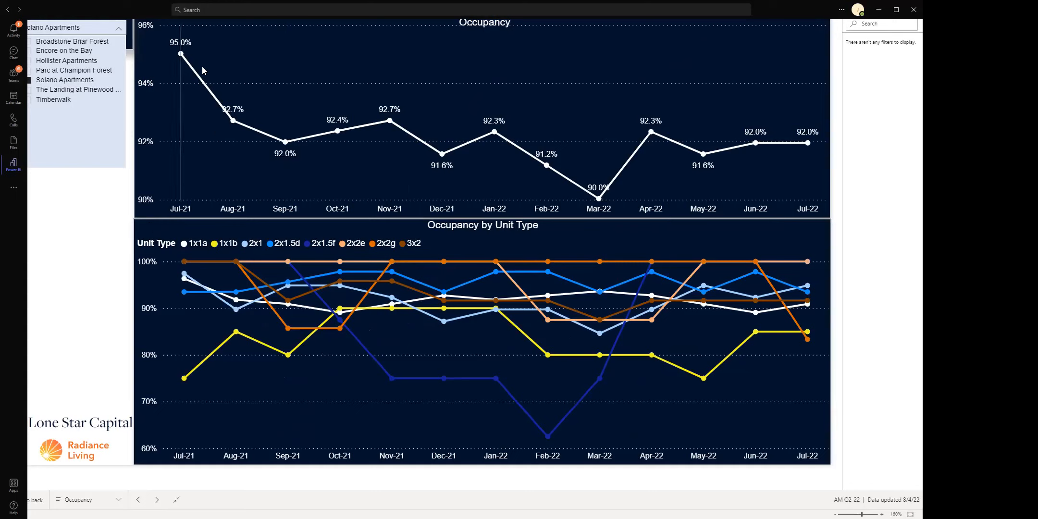
mouse_move(283, 134)
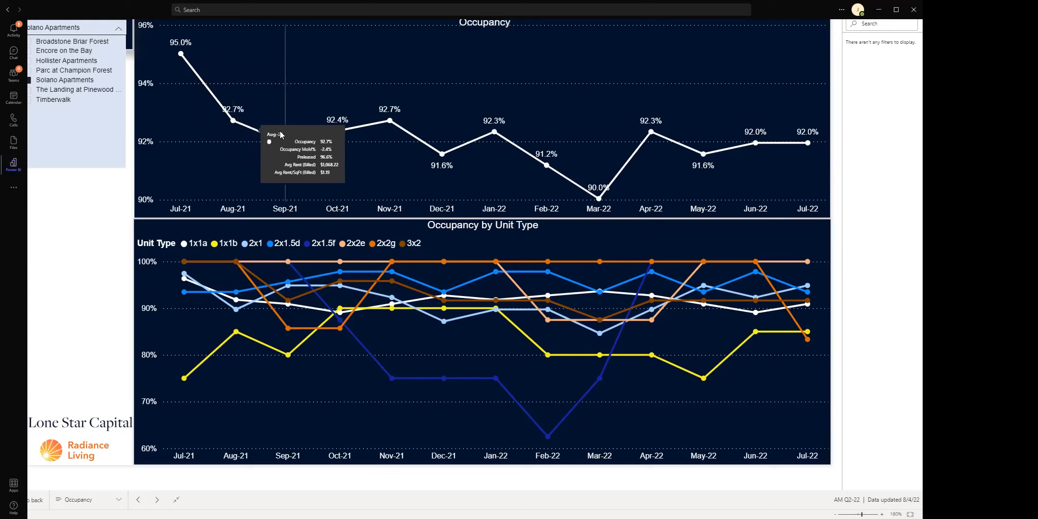
mouse_move(491, 121)
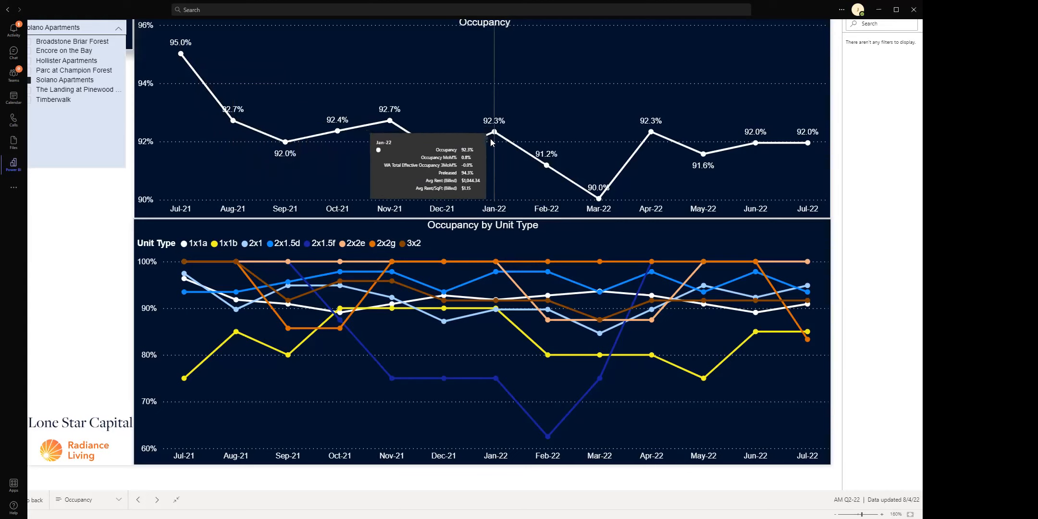
mouse_move(598, 199)
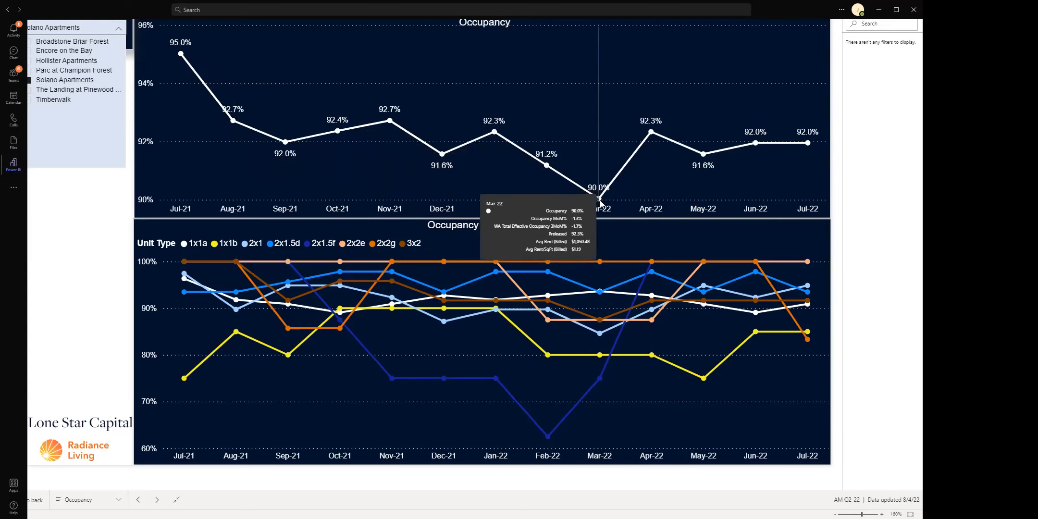
mouse_move(390, 121)
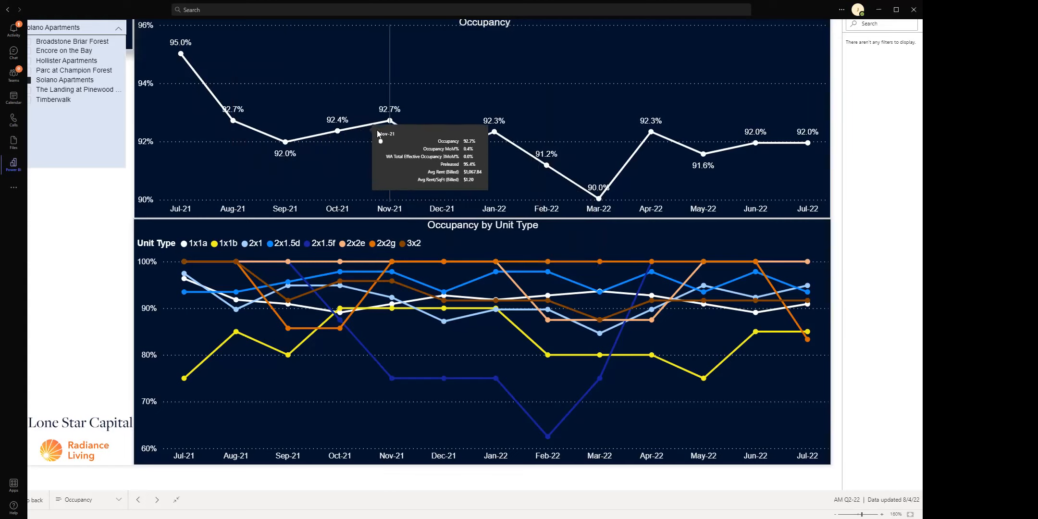
mouse_move(390, 138)
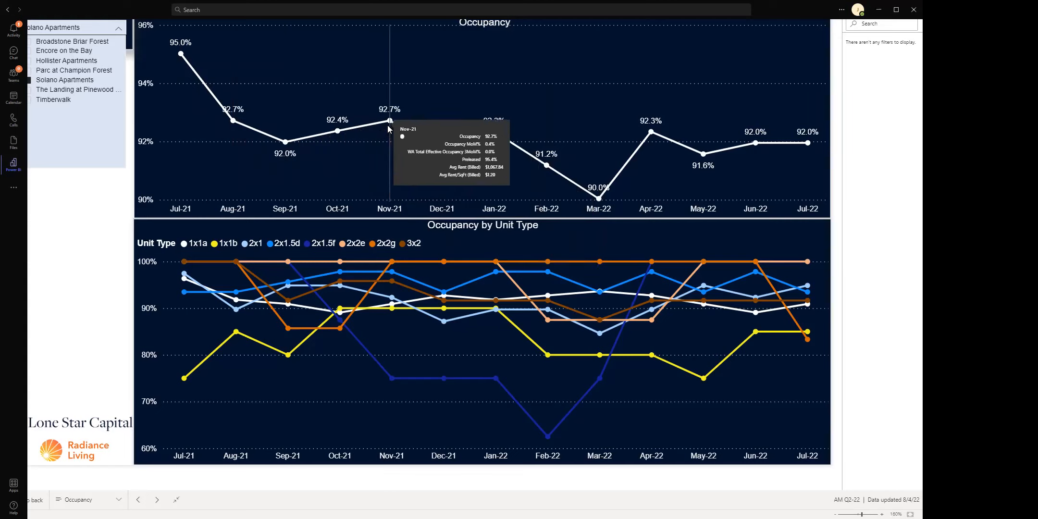
mouse_move(400, 137)
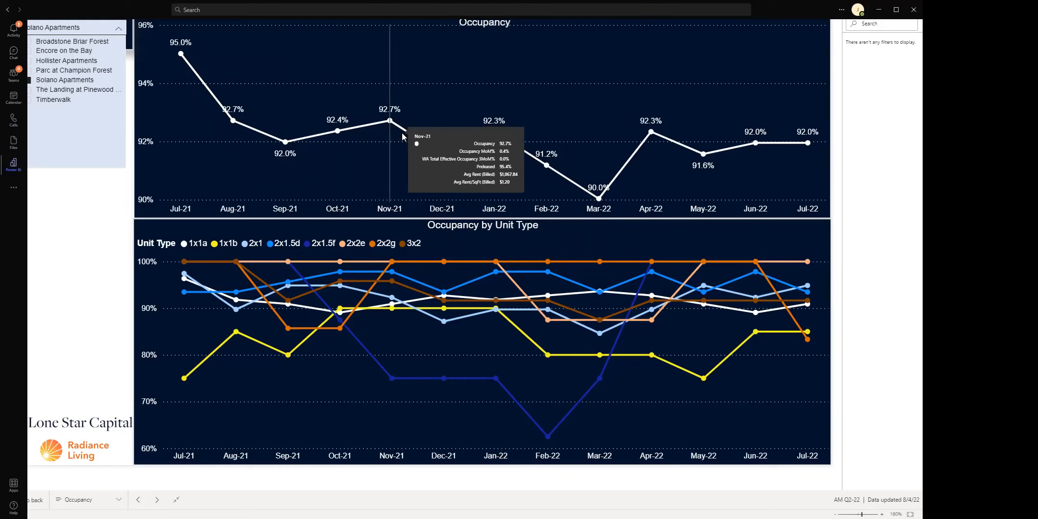
mouse_move(601, 173)
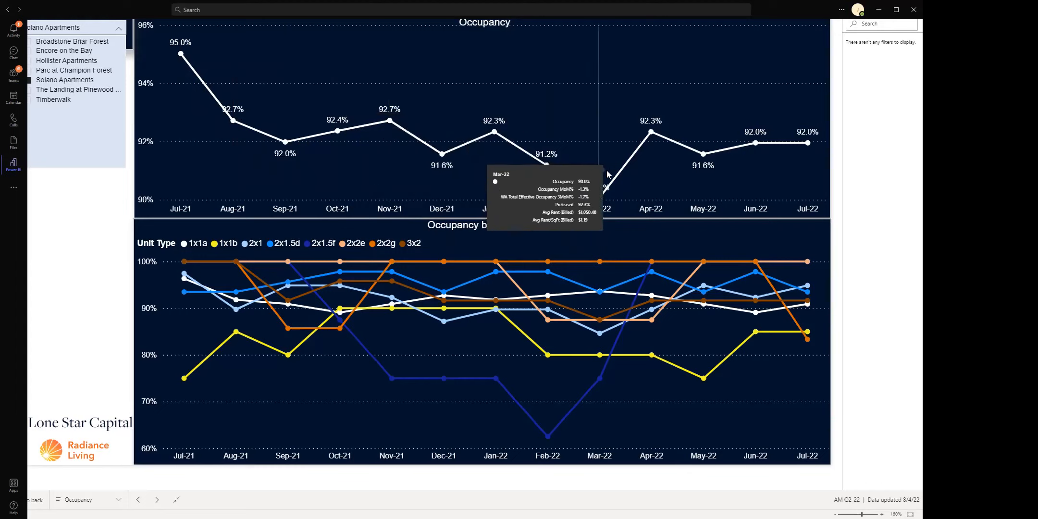
mouse_move(806, 143)
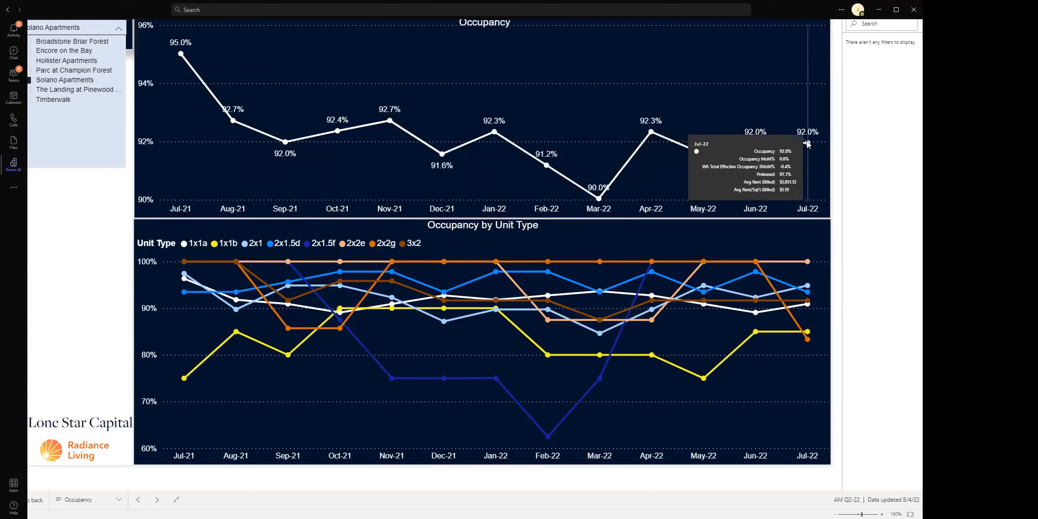
mouse_move(703, 170)
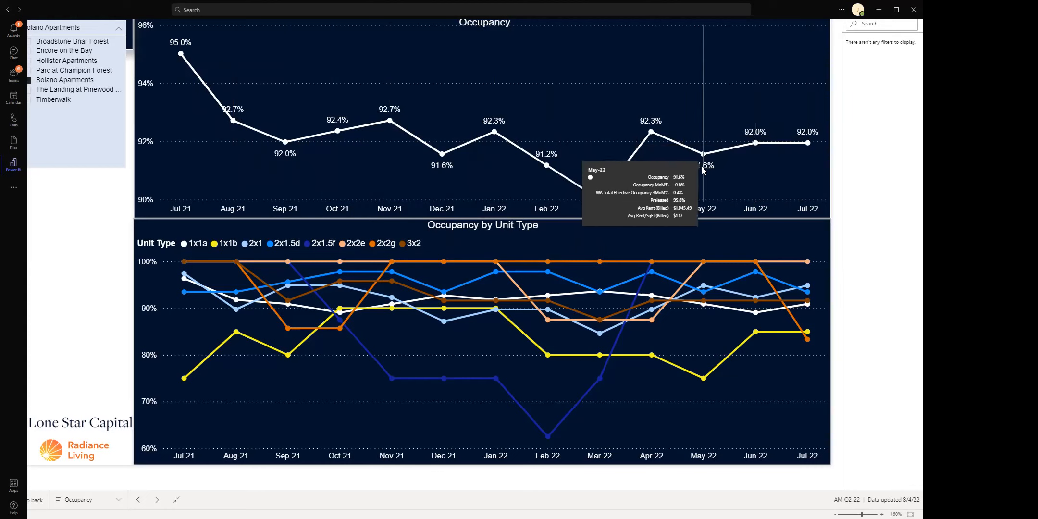
mouse_move(700, 249)
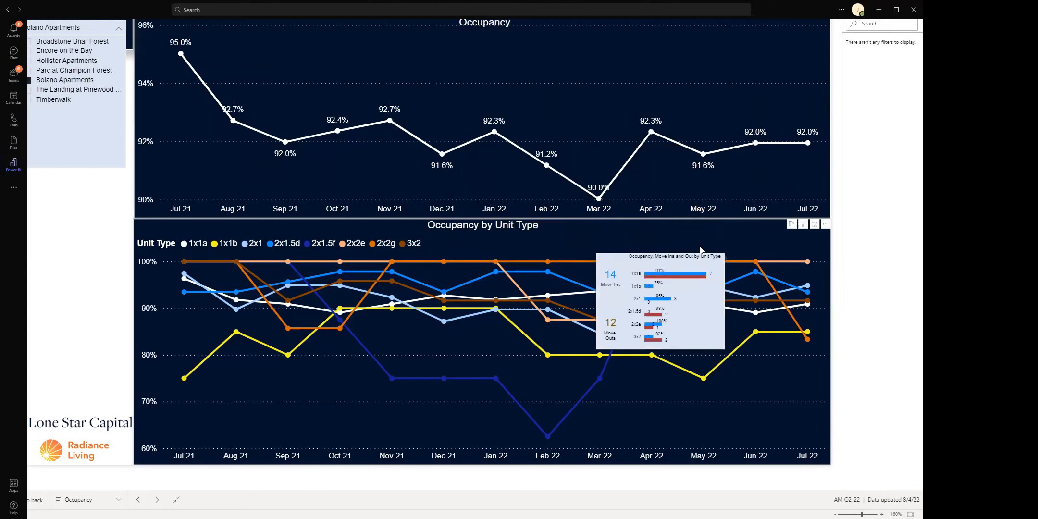
mouse_move(703, 237)
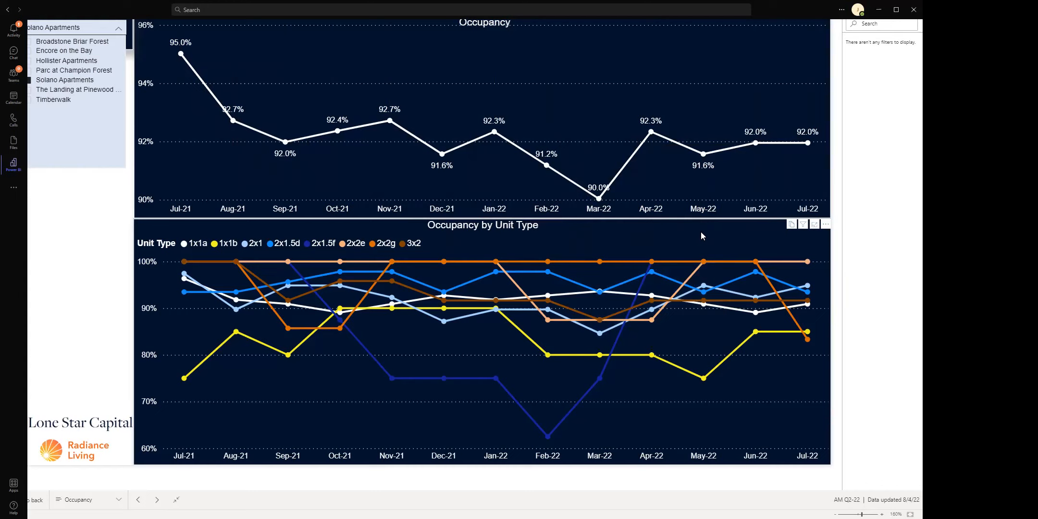
mouse_move(701, 155)
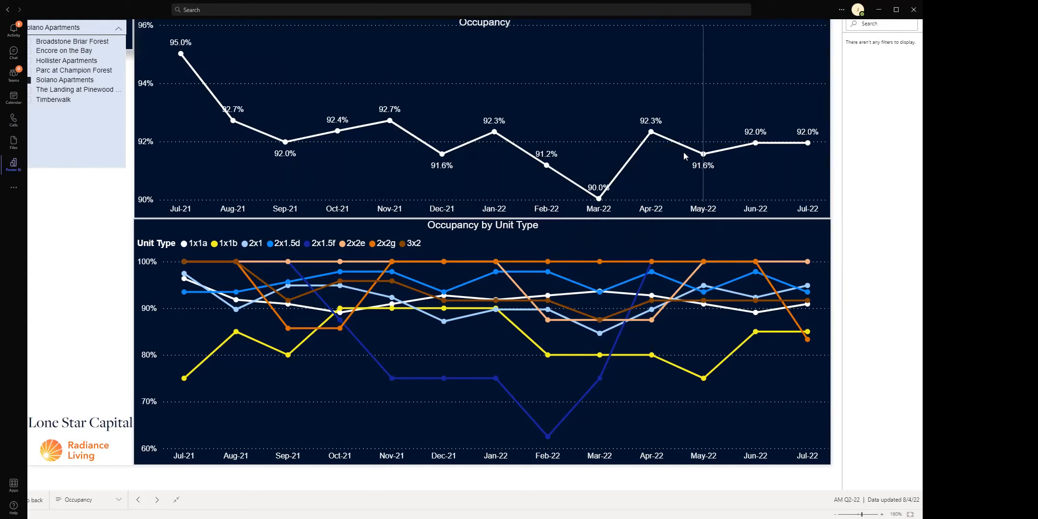
mouse_move(599, 198)
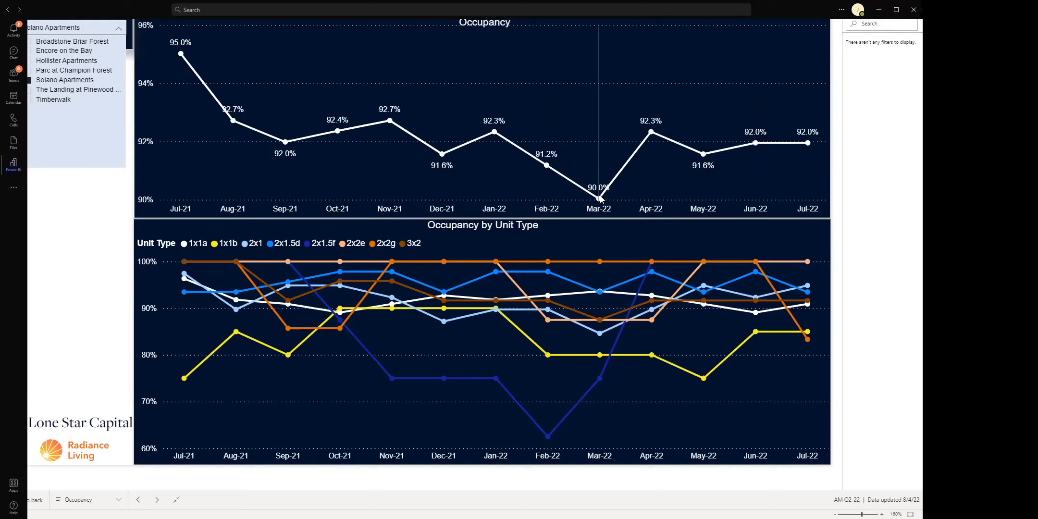
mouse_move(606, 192)
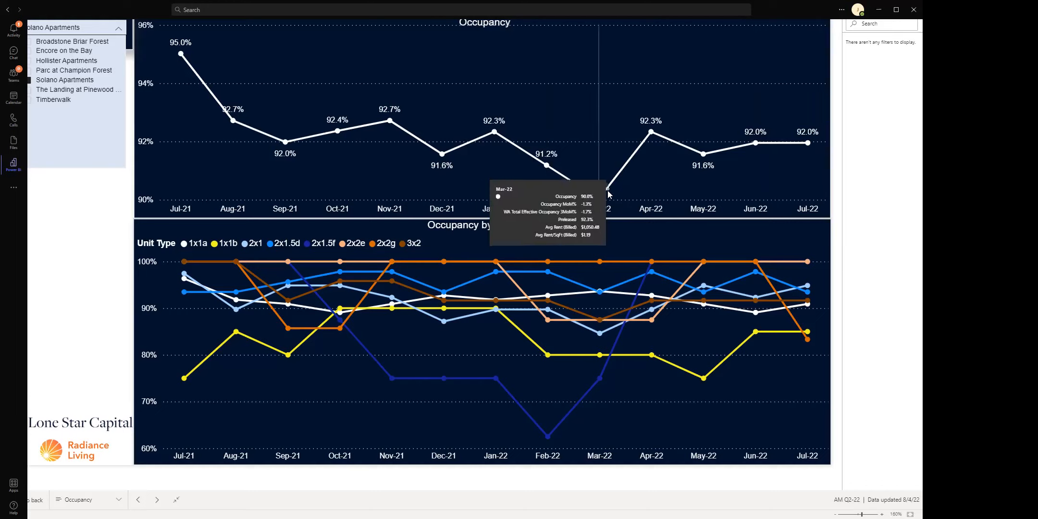
mouse_move(597, 192)
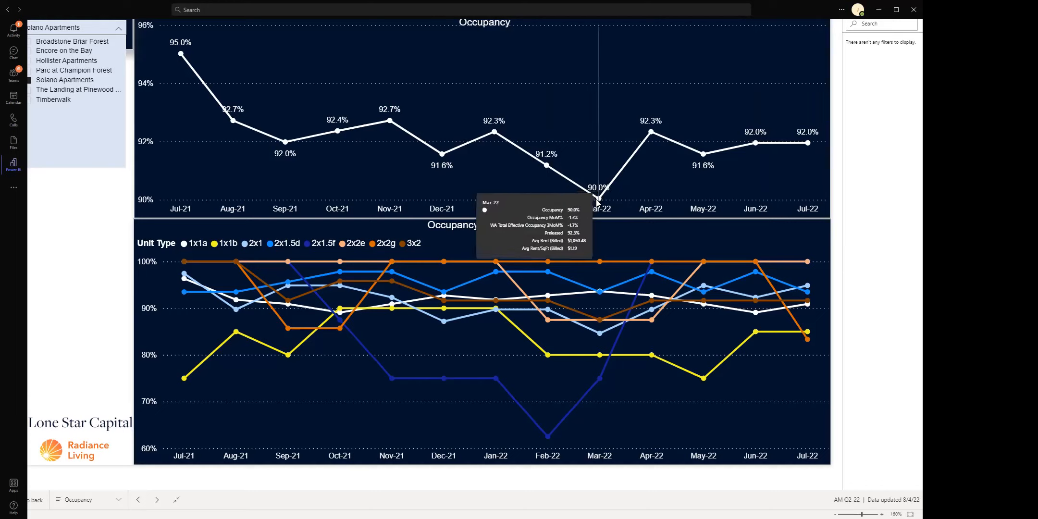
mouse_move(606, 205)
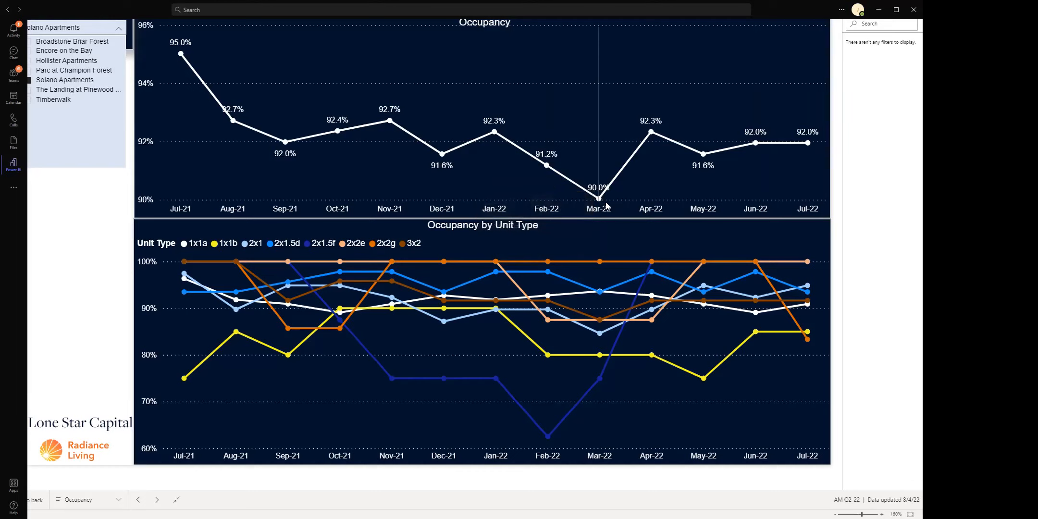
mouse_move(754, 142)
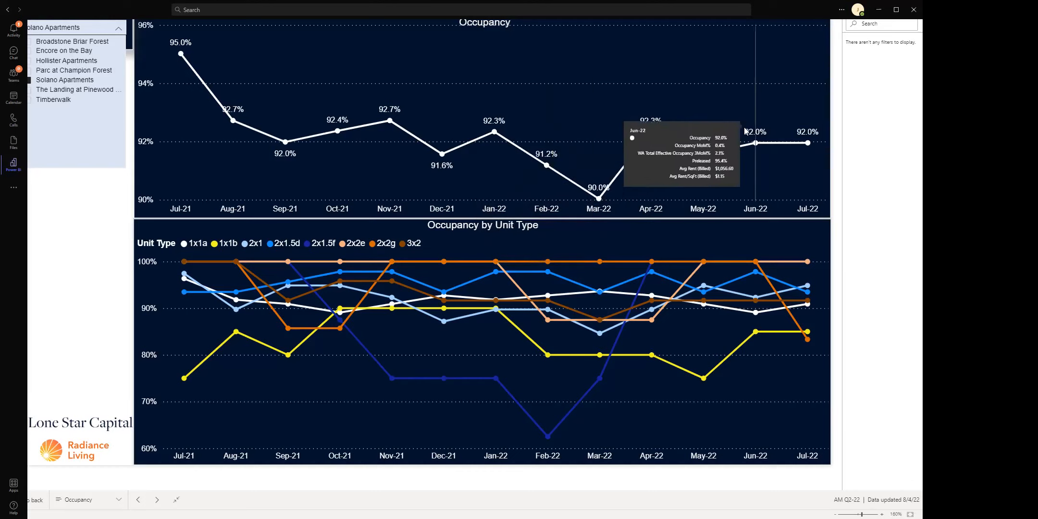
mouse_move(232, 120)
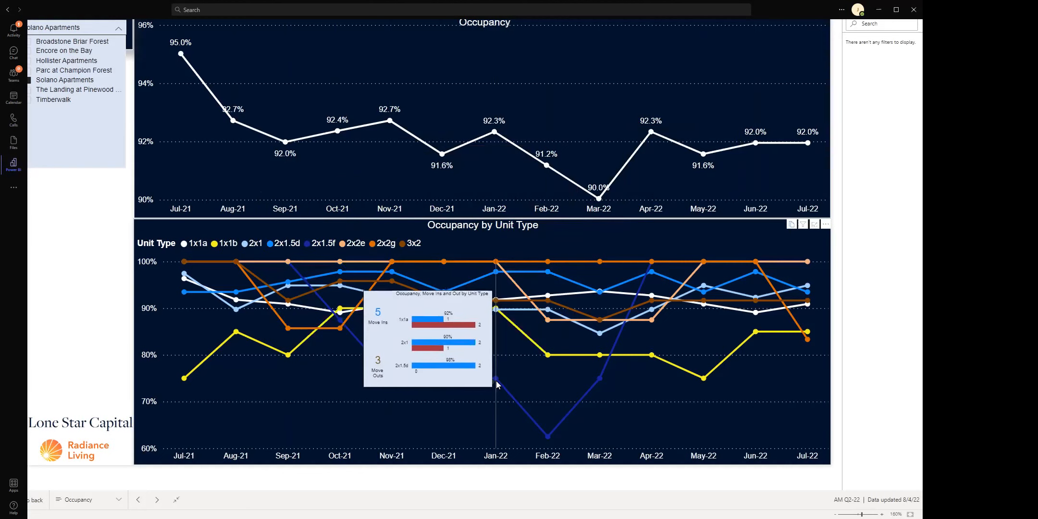
mouse_move(526, 416)
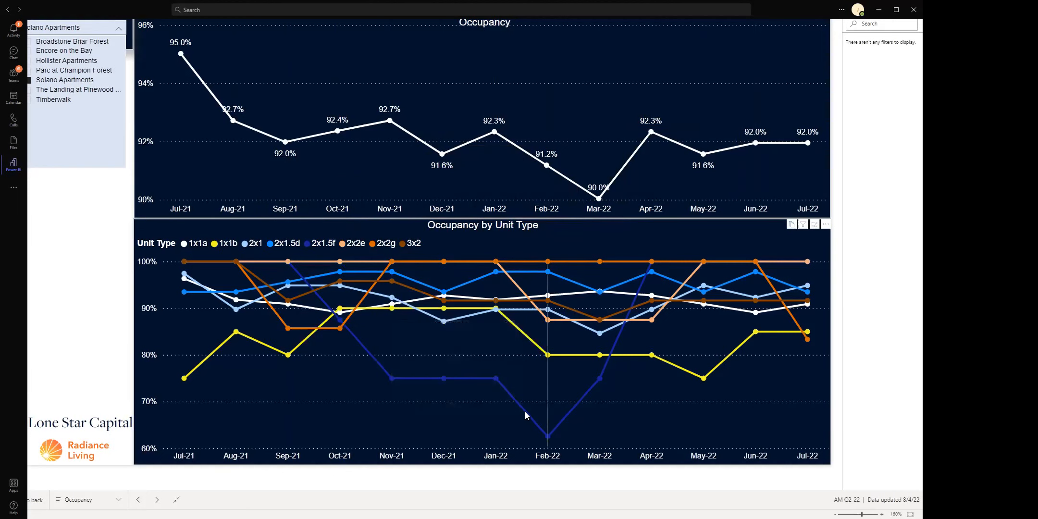
mouse_move(545, 434)
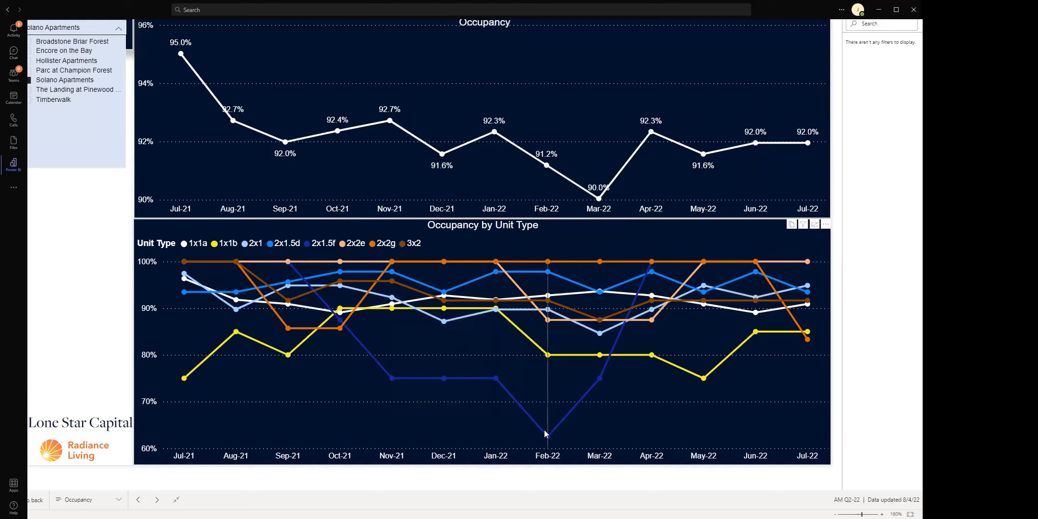
mouse_move(510, 411)
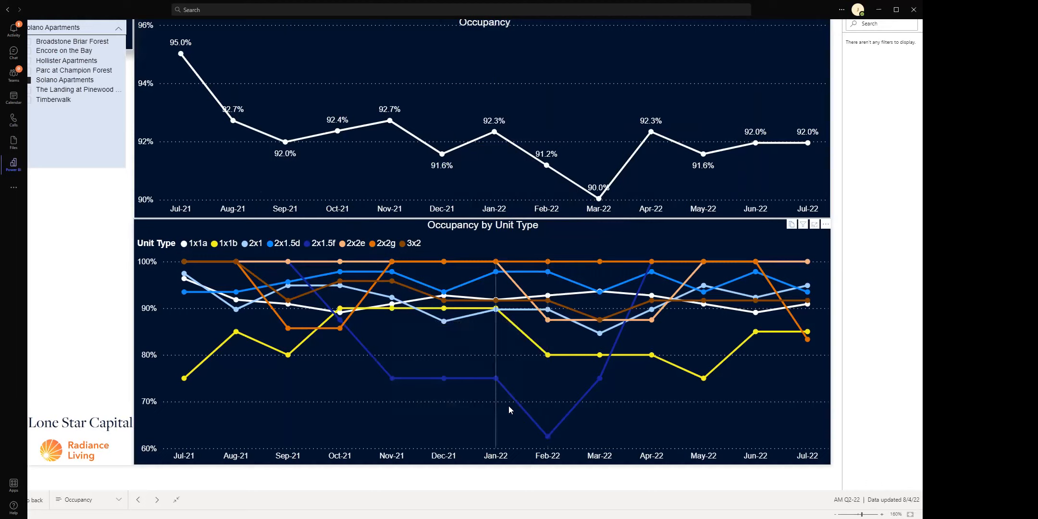
mouse_move(503, 407)
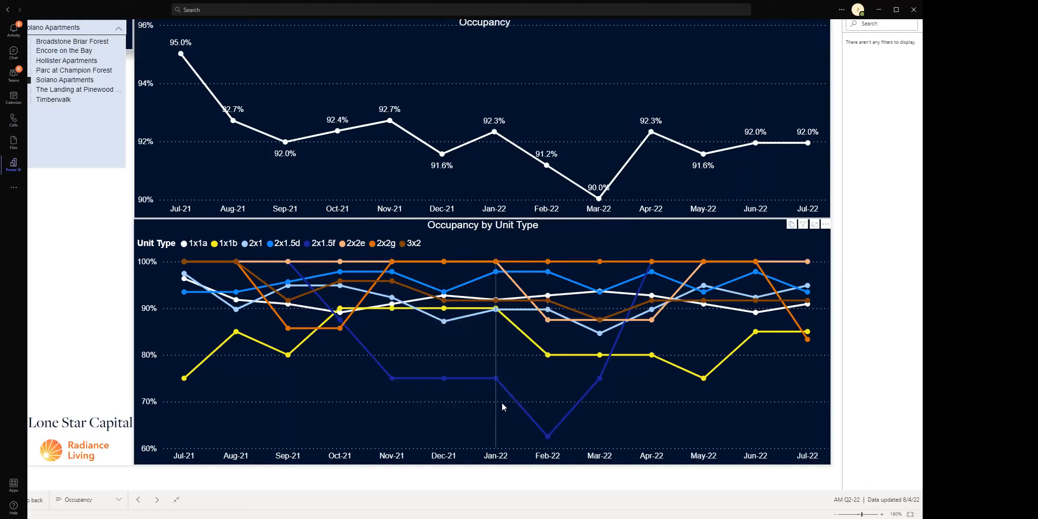
mouse_move(526, 422)
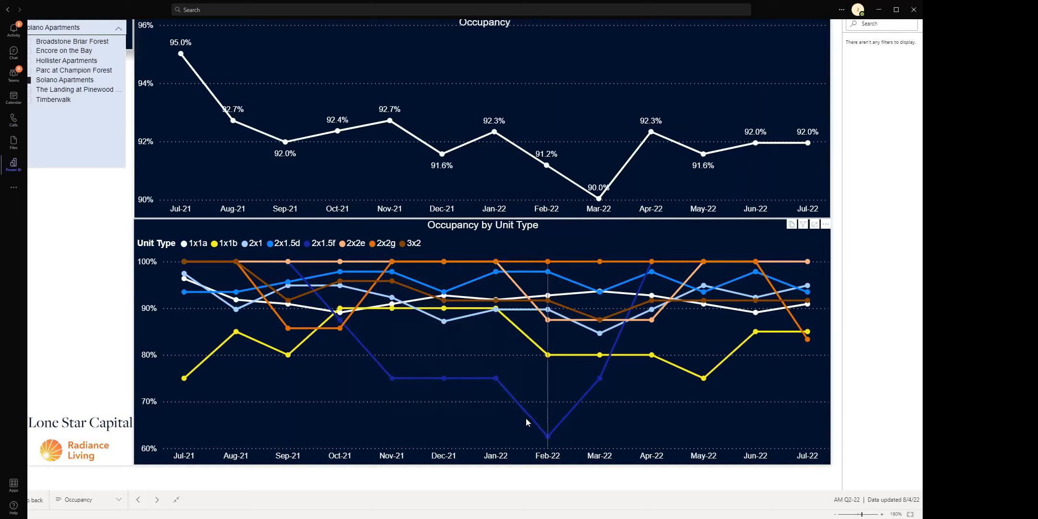
mouse_move(642, 280)
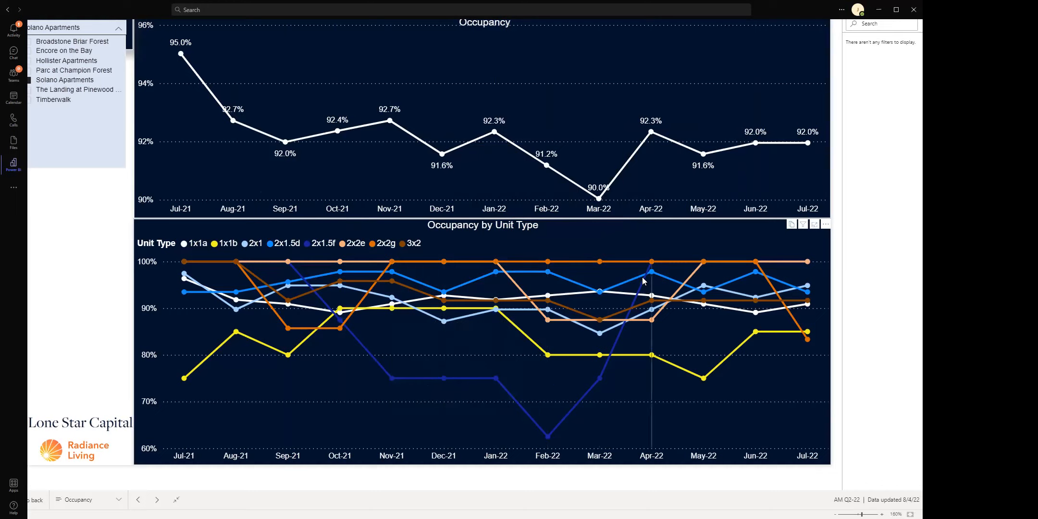
mouse_move(650, 272)
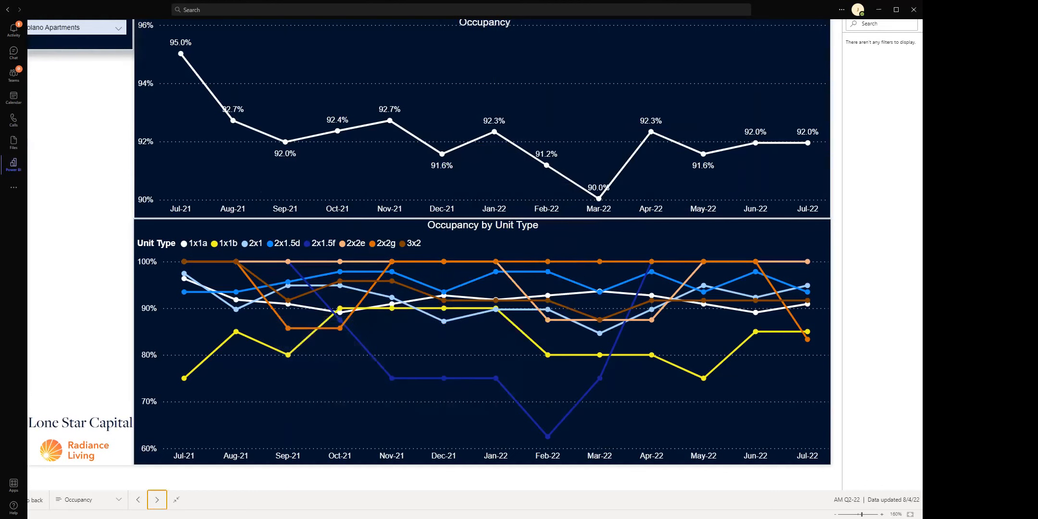
left_click(156, 499)
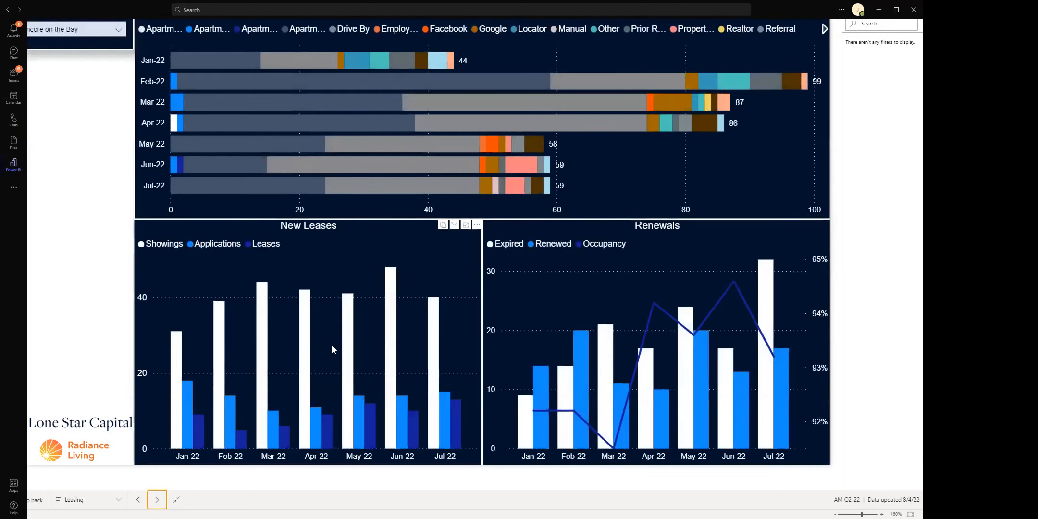
mouse_move(344, 200)
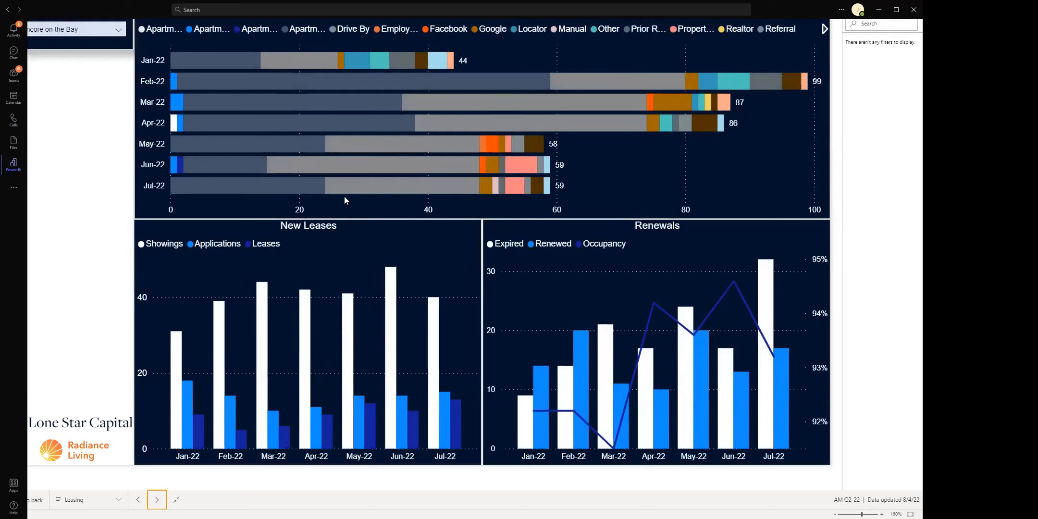
mouse_move(381, 176)
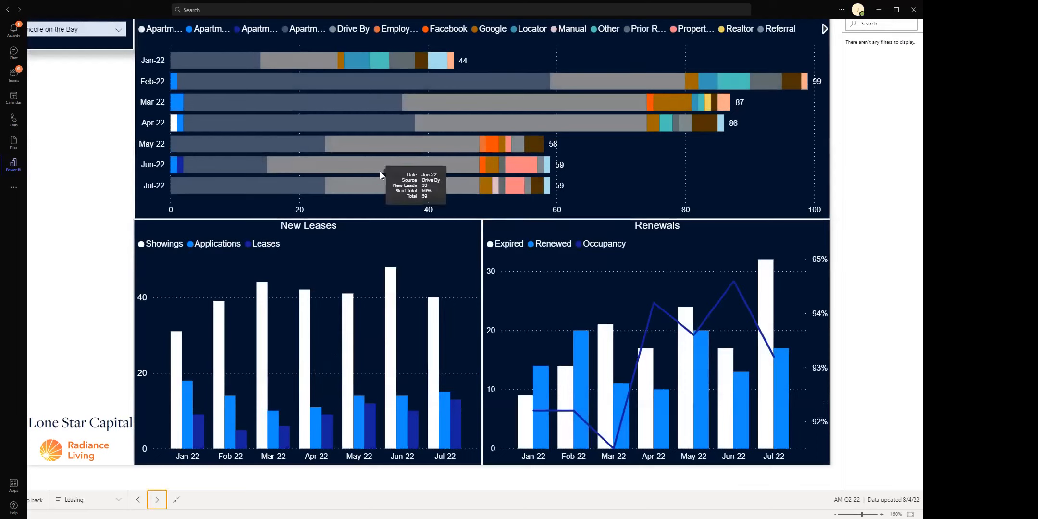
mouse_move(409, 173)
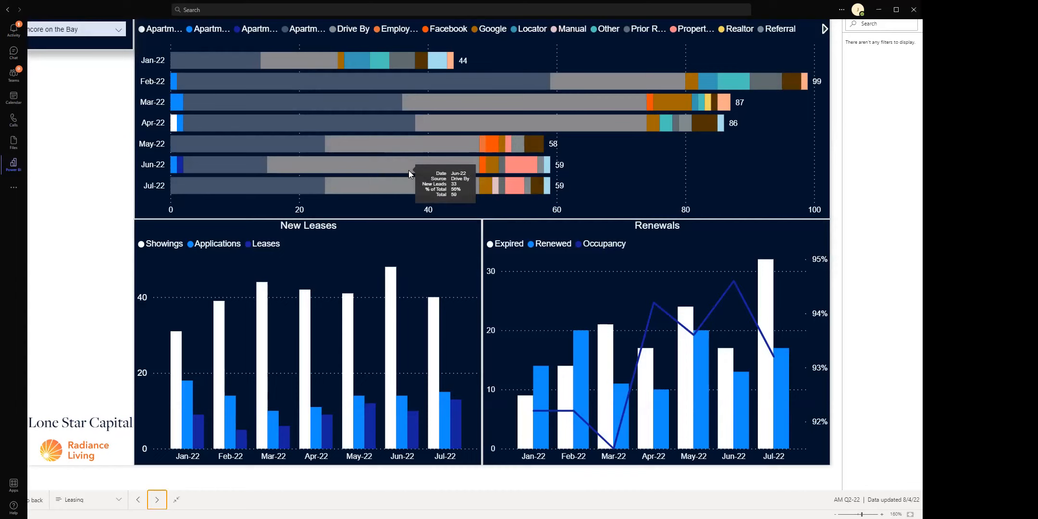
mouse_move(430, 218)
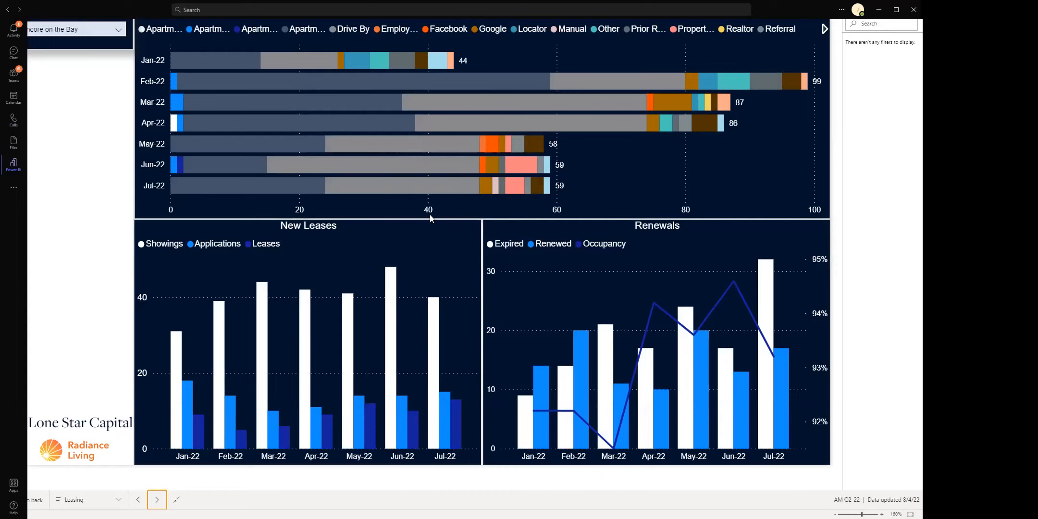
mouse_move(572, 130)
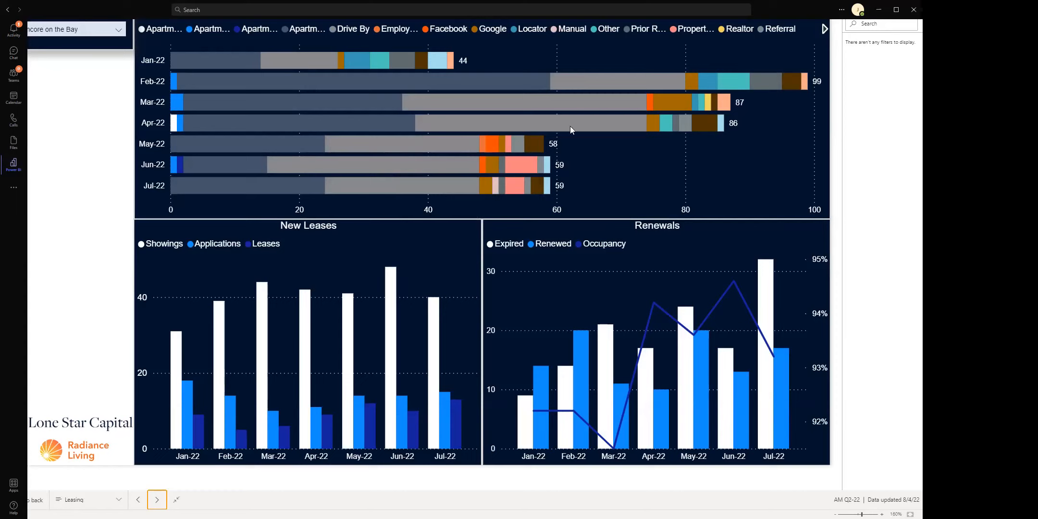
mouse_move(687, 102)
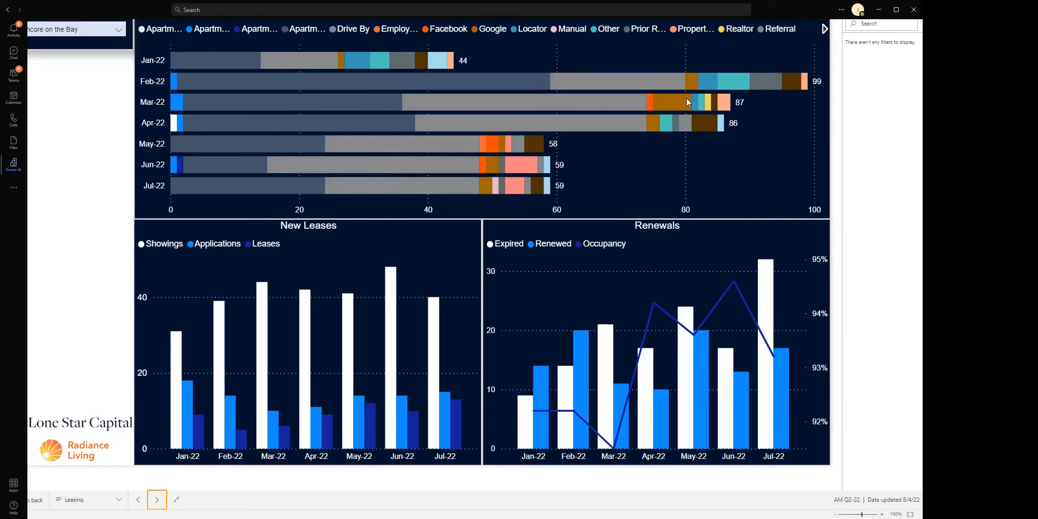
mouse_move(390, 157)
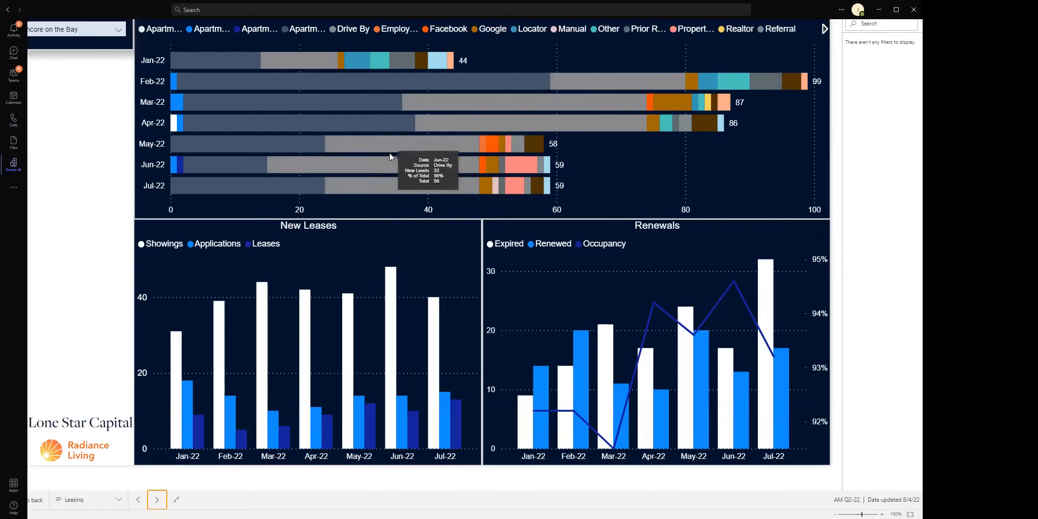
mouse_move(371, 206)
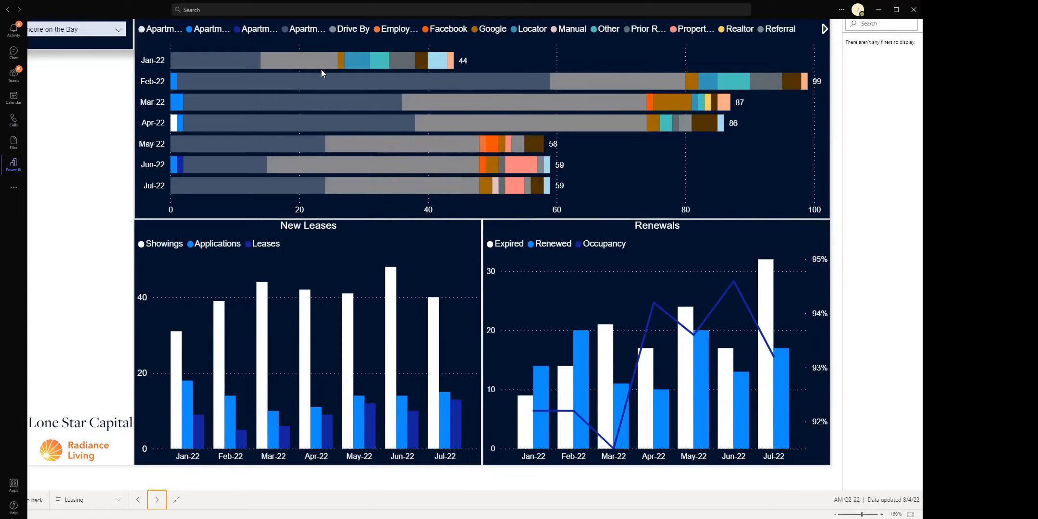
mouse_move(253, 59)
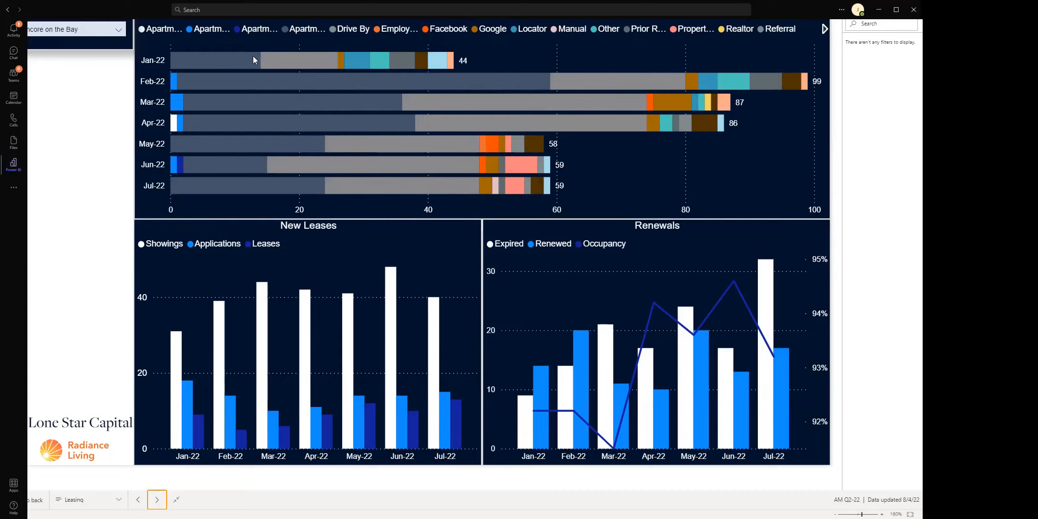
mouse_move(241, 76)
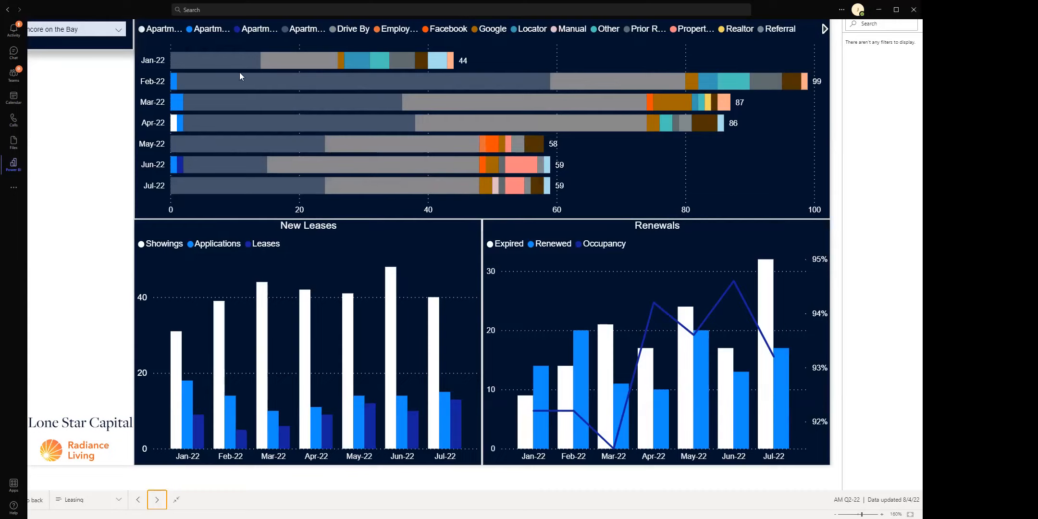
mouse_move(470, 11)
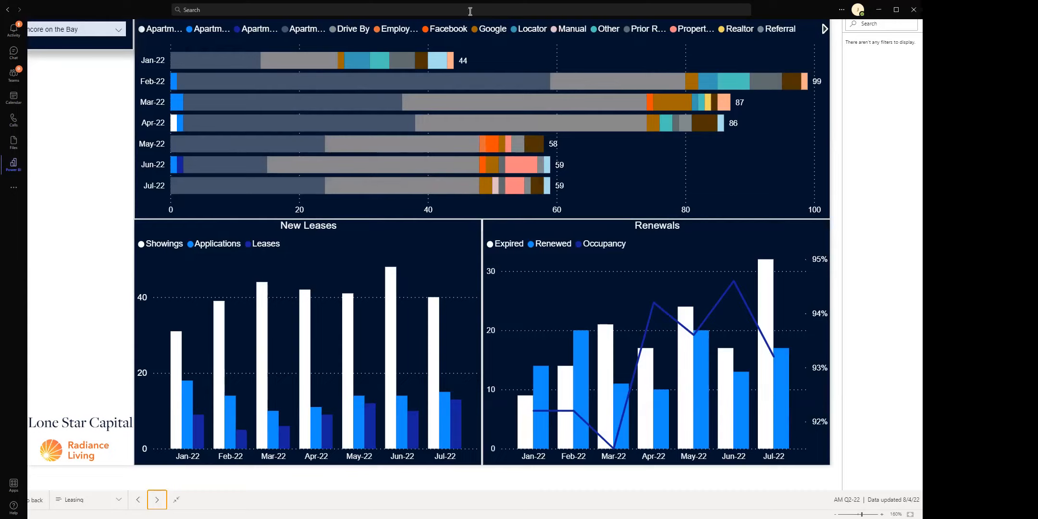
mouse_move(489, 92)
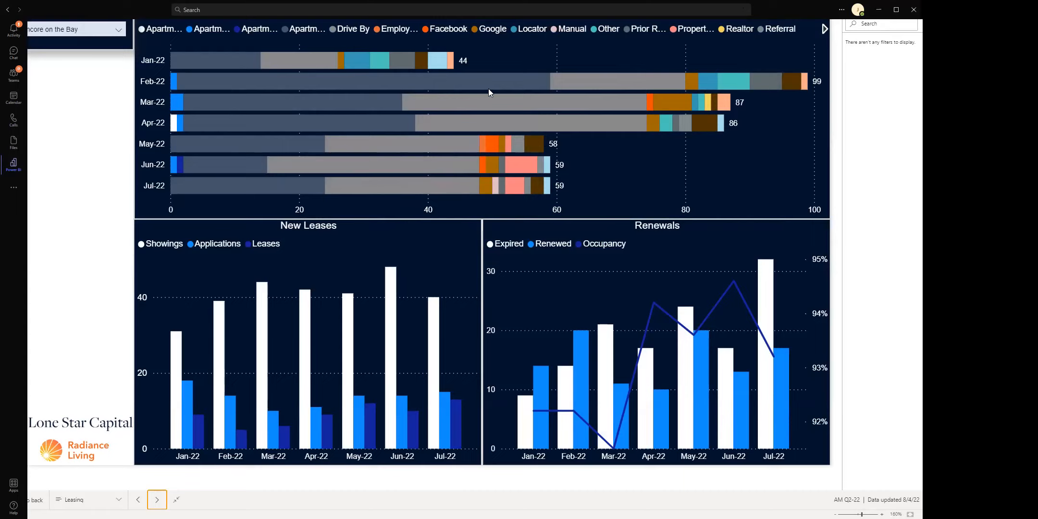
mouse_move(410, 106)
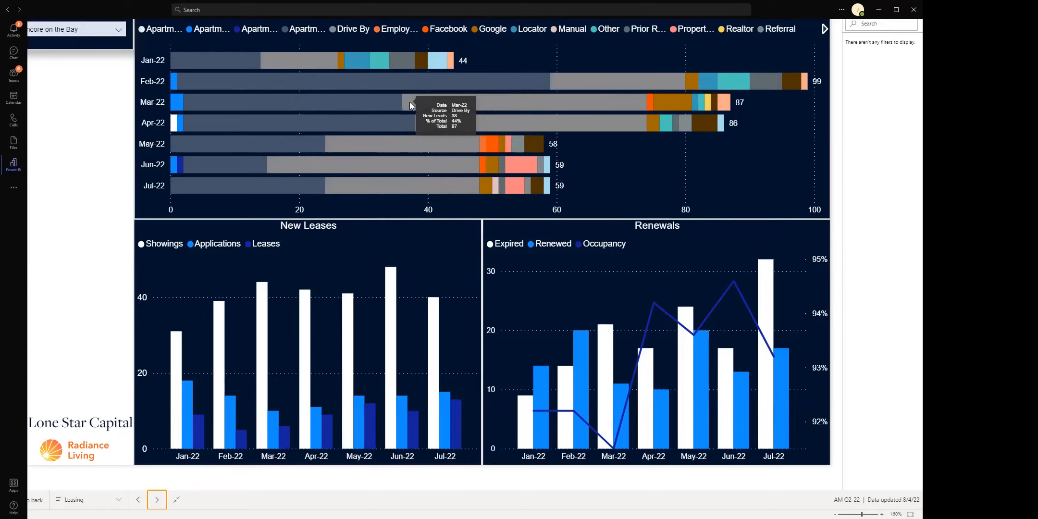
mouse_move(349, 446)
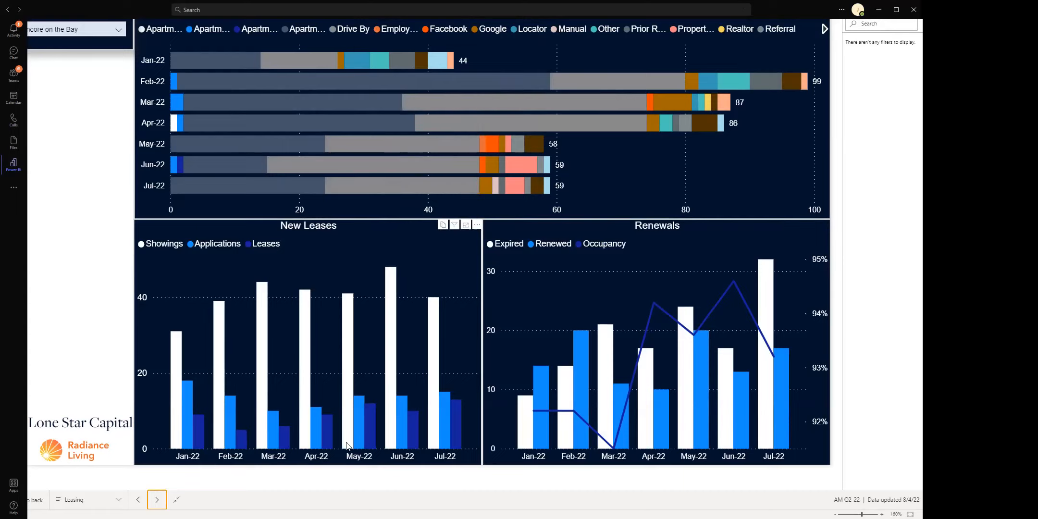
mouse_move(394, 333)
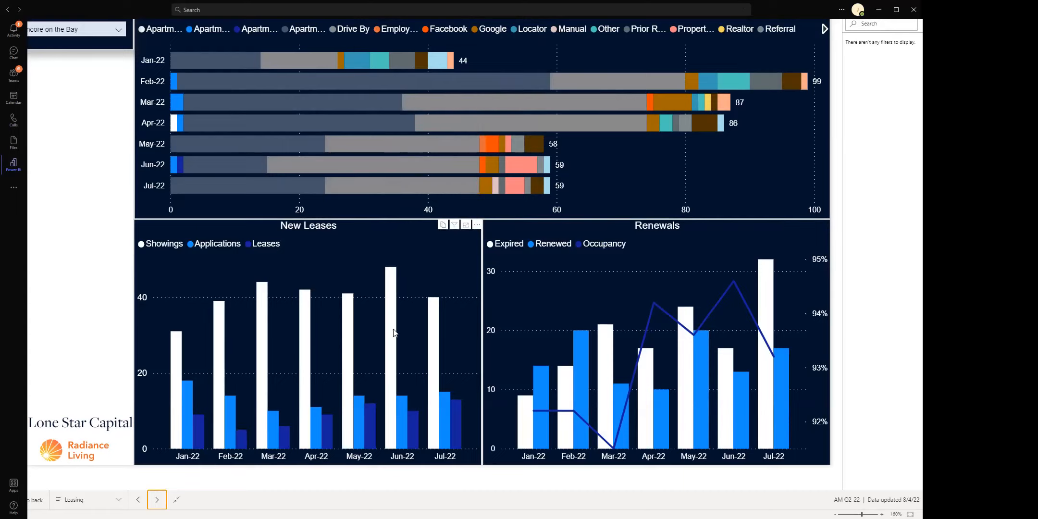
mouse_move(396, 438)
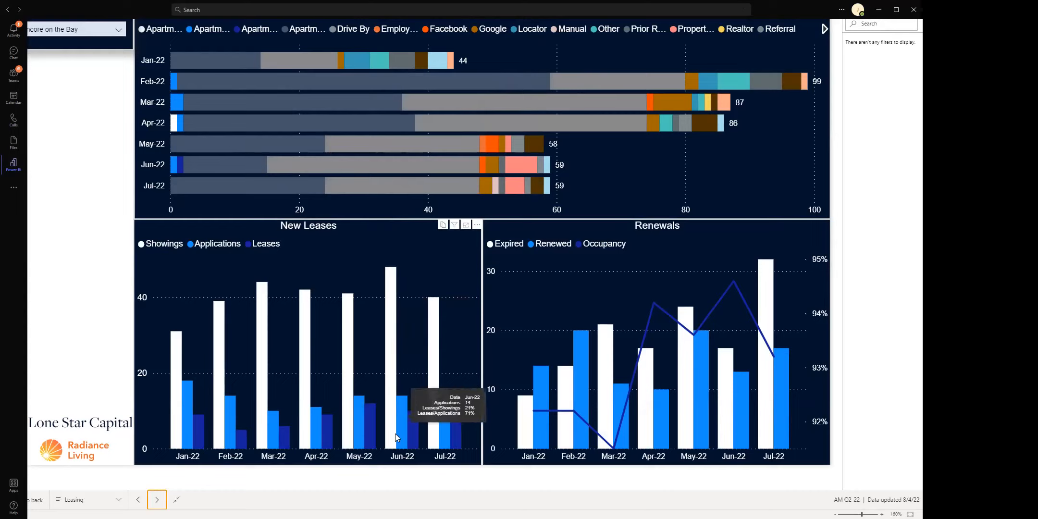
mouse_move(454, 433)
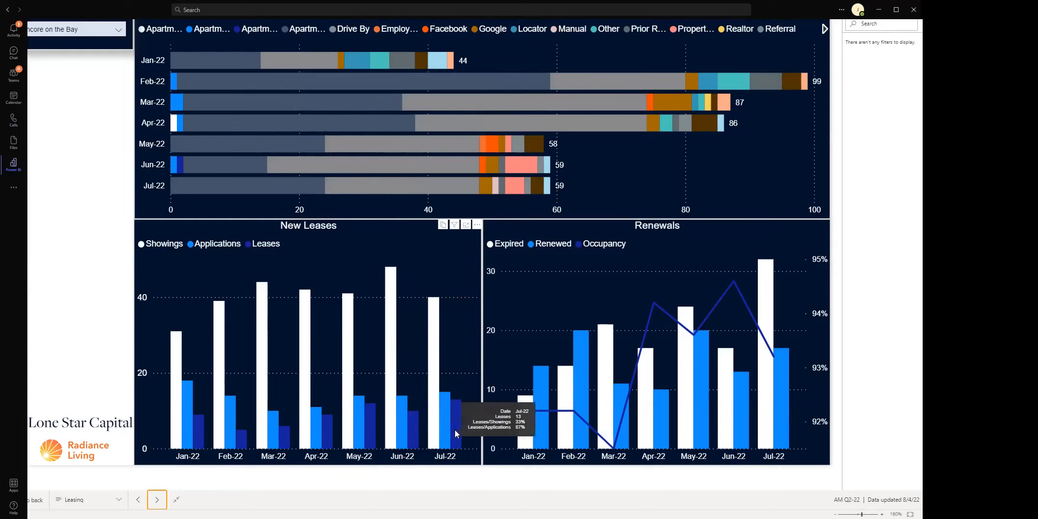
mouse_move(442, 429)
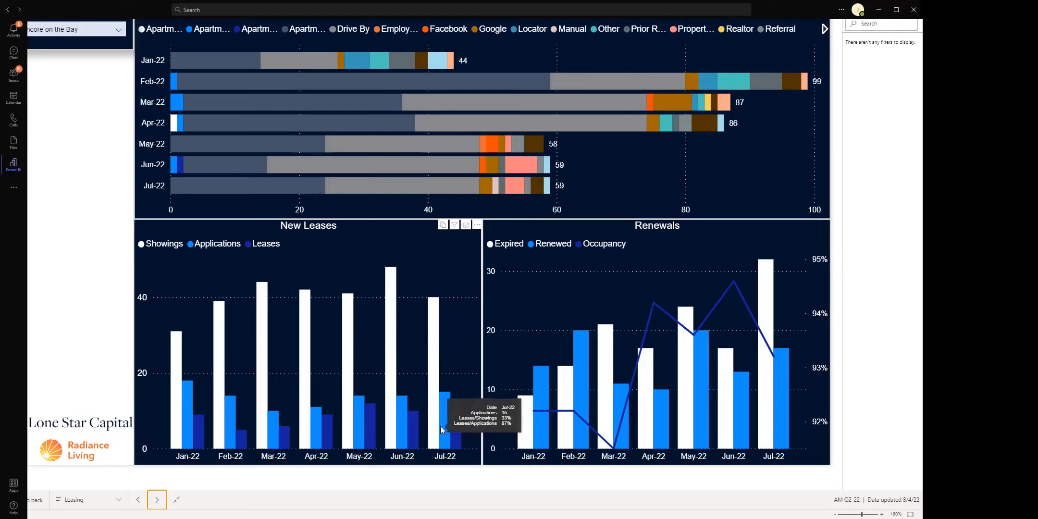
mouse_move(436, 427)
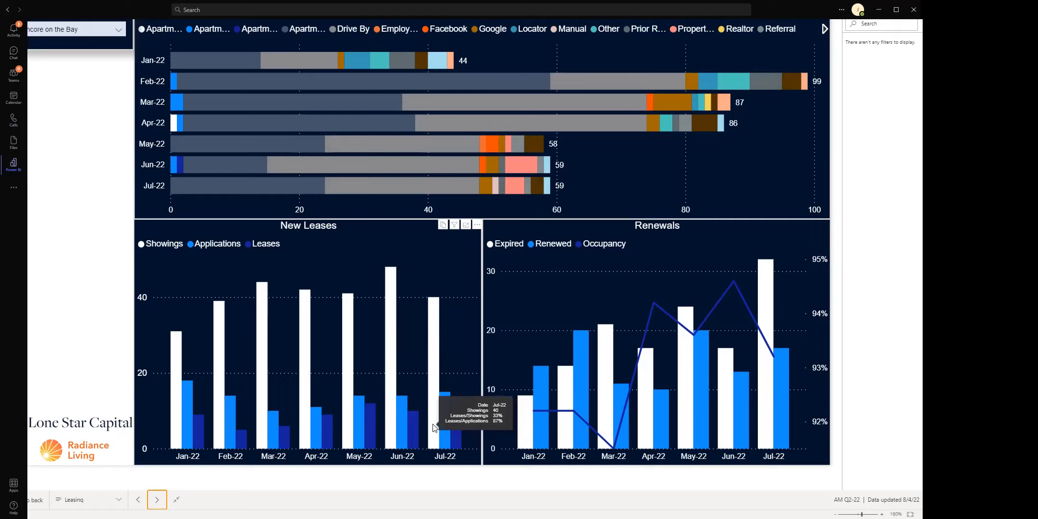
mouse_move(443, 424)
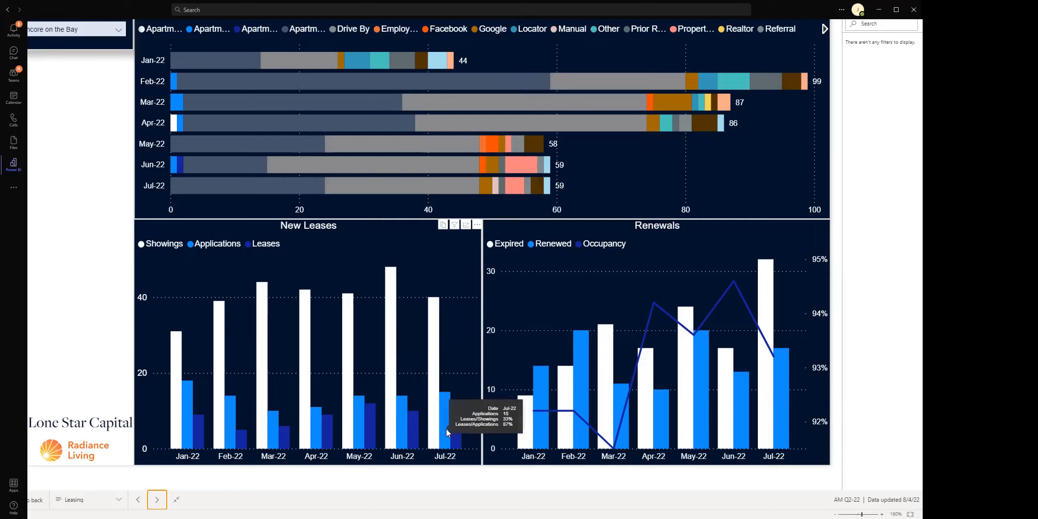
mouse_move(454, 424)
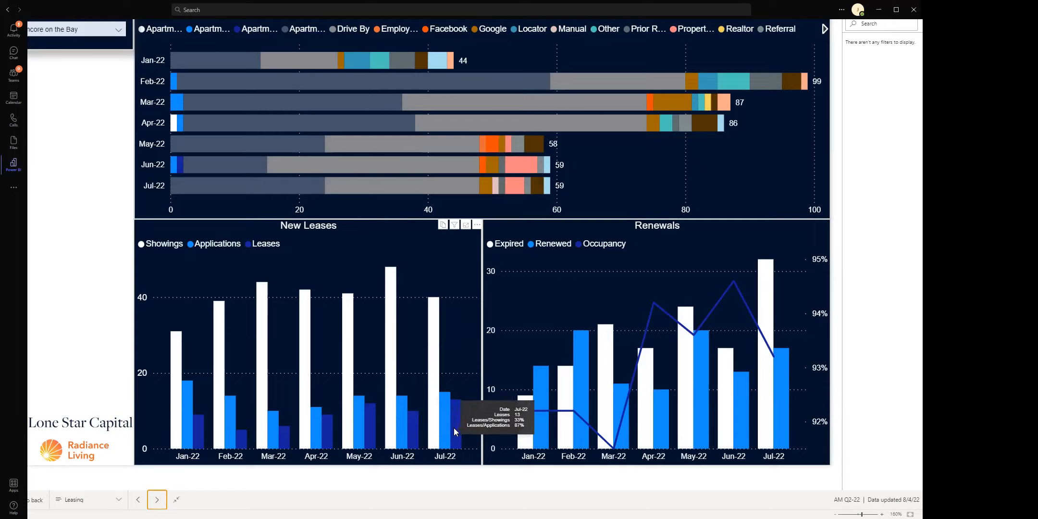
mouse_move(344, 59)
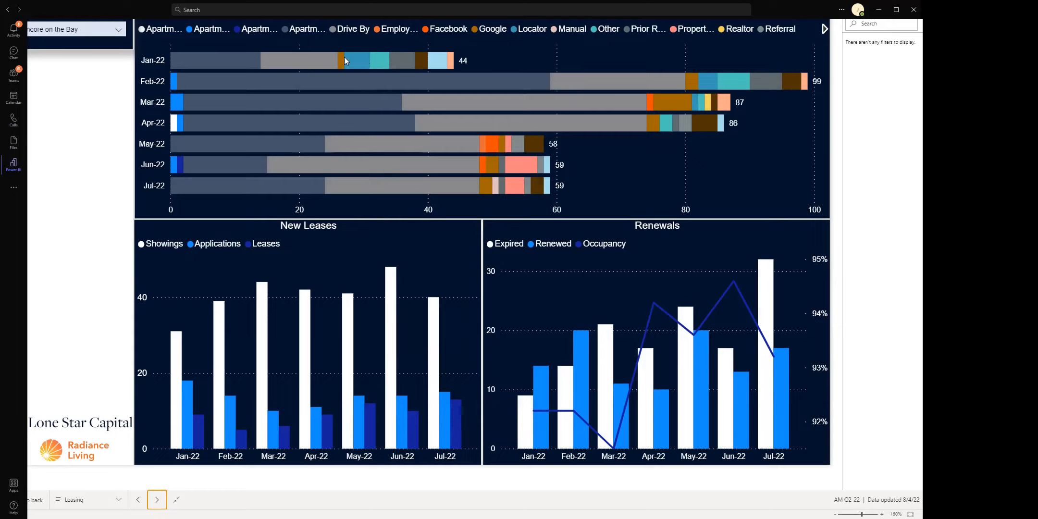
mouse_move(121, 186)
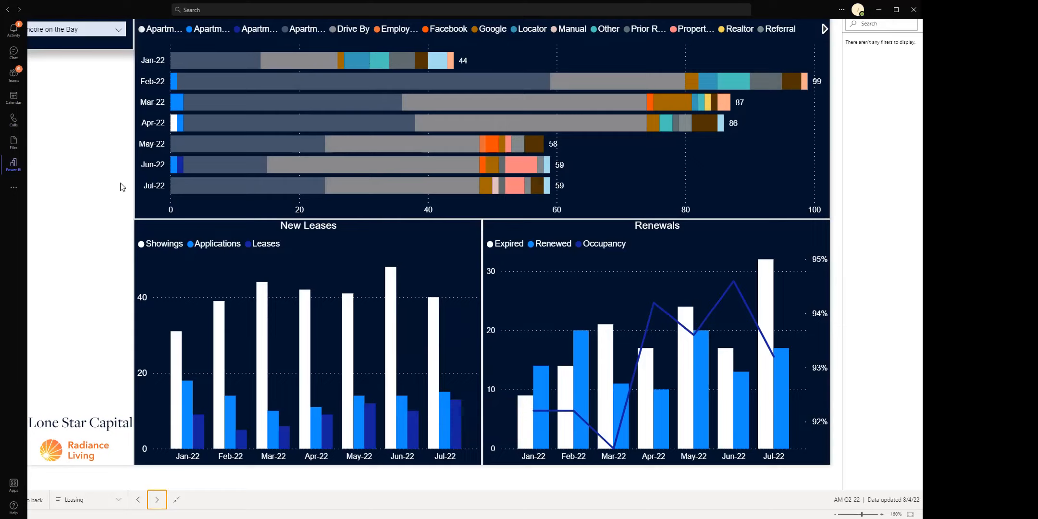
mouse_move(277, 129)
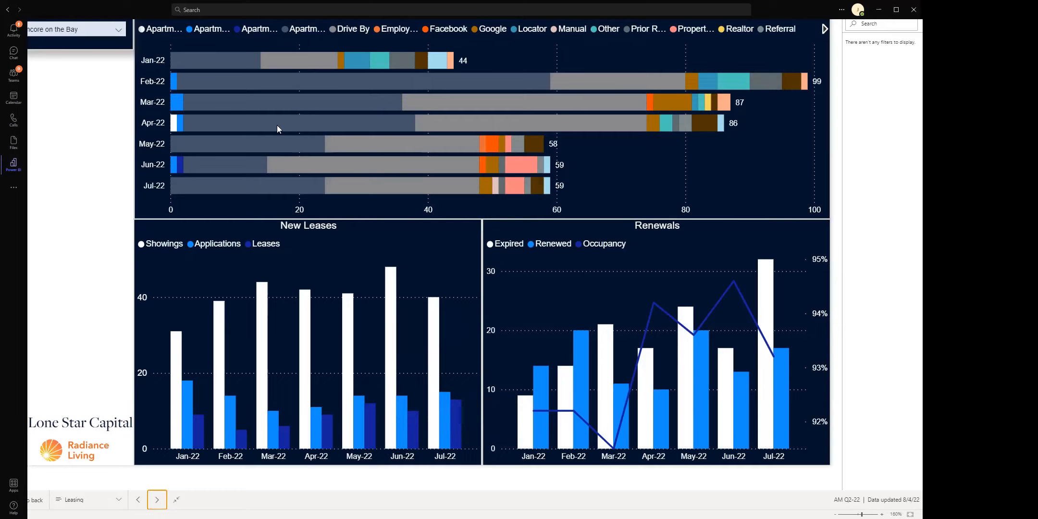
mouse_move(177, 94)
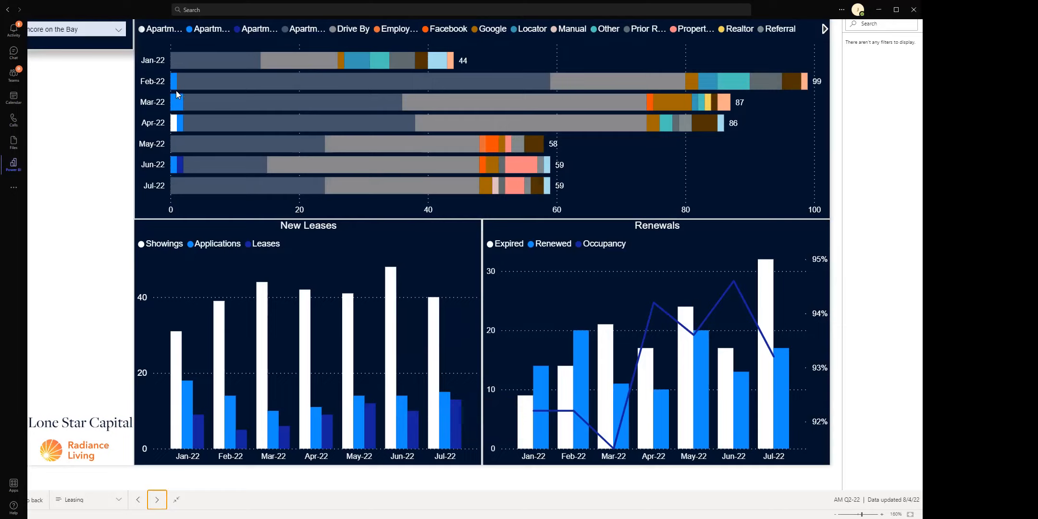
mouse_move(292, 106)
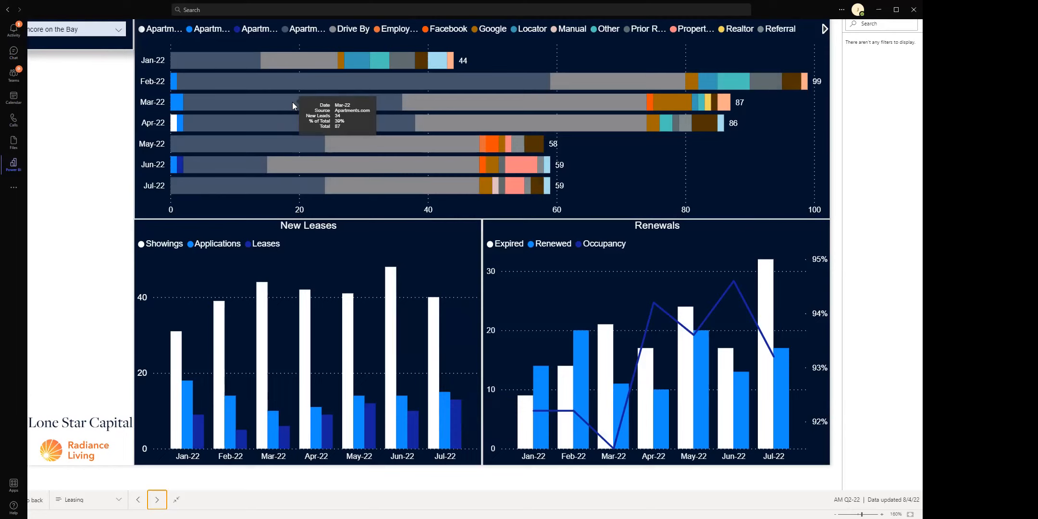
mouse_move(332, 216)
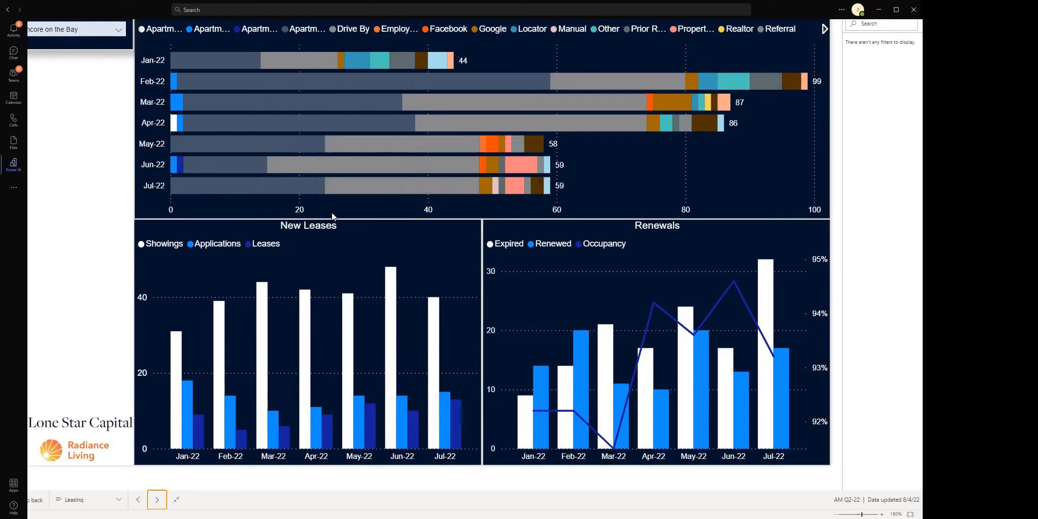
mouse_move(182, 266)
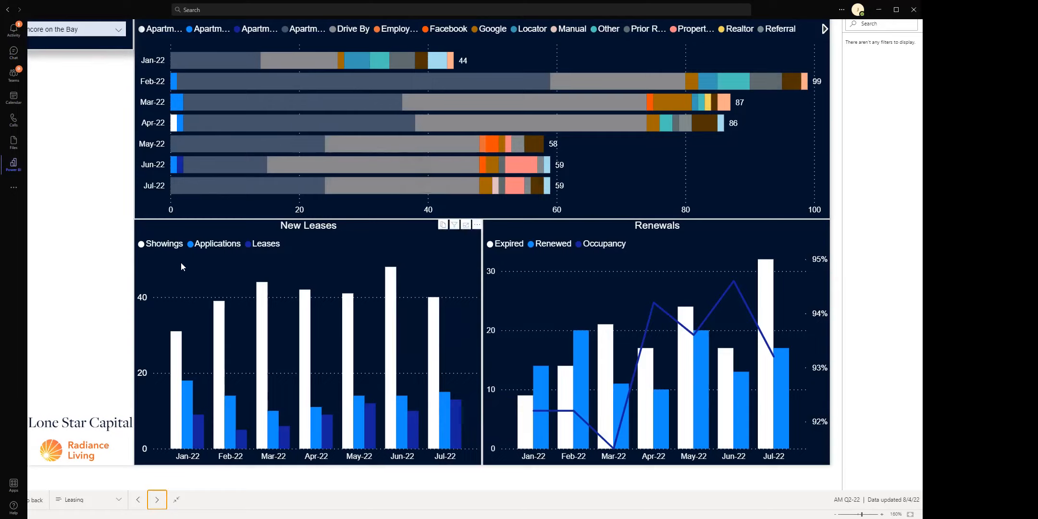
mouse_move(178, 284)
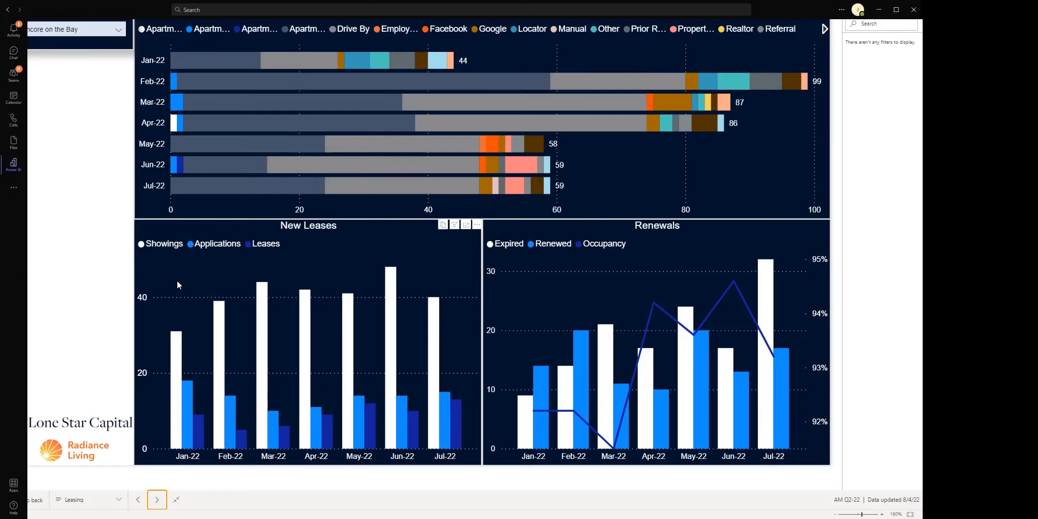
mouse_move(540, 54)
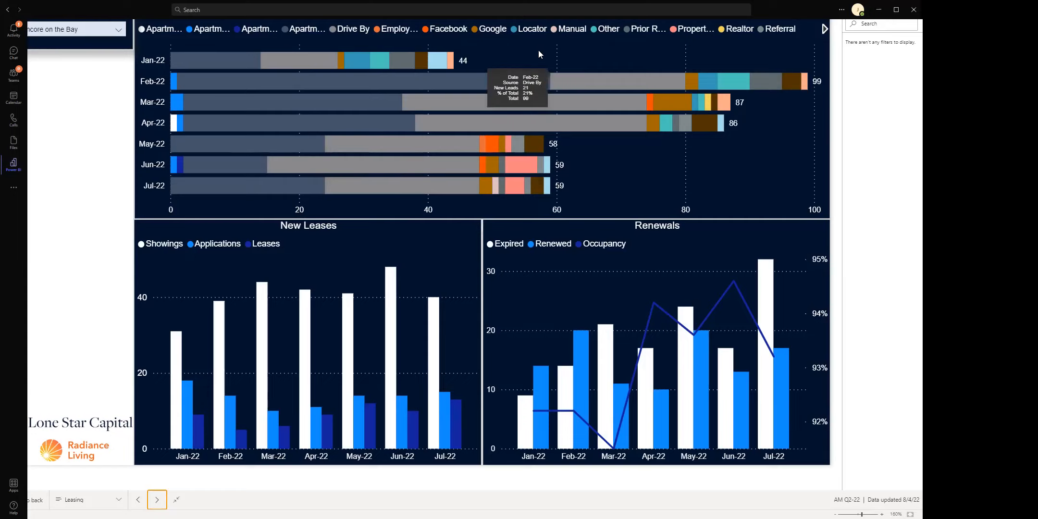
mouse_move(232, 106)
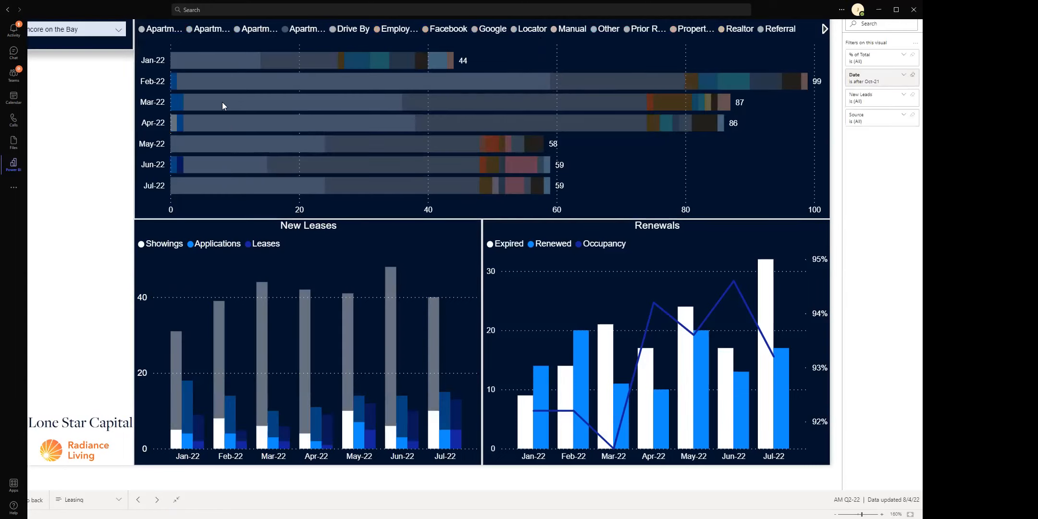
mouse_move(223, 106)
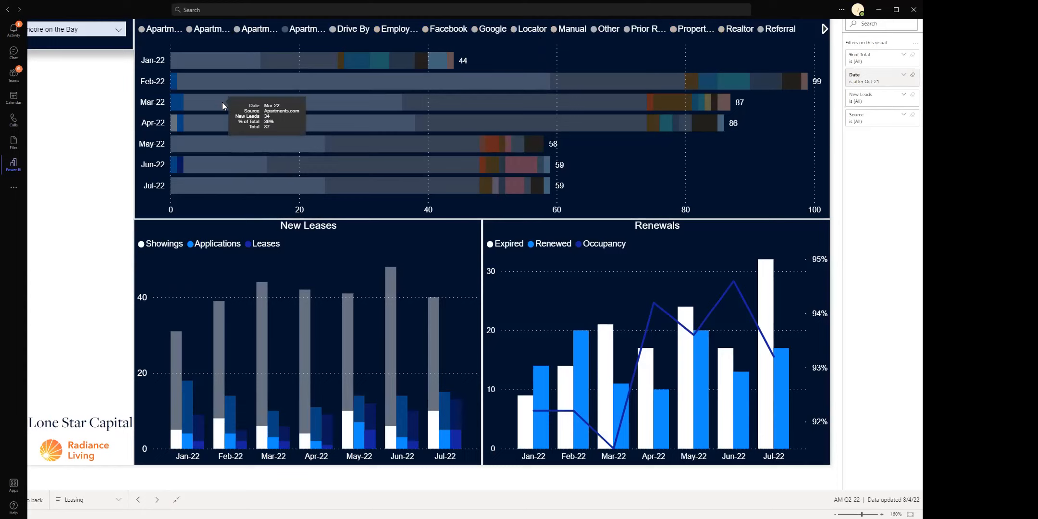
mouse_move(243, 85)
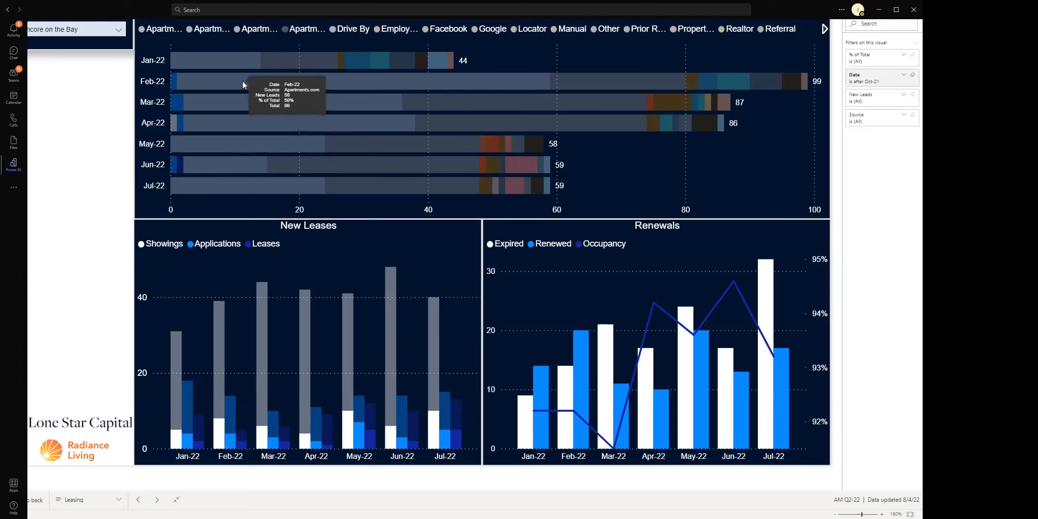
mouse_move(268, 86)
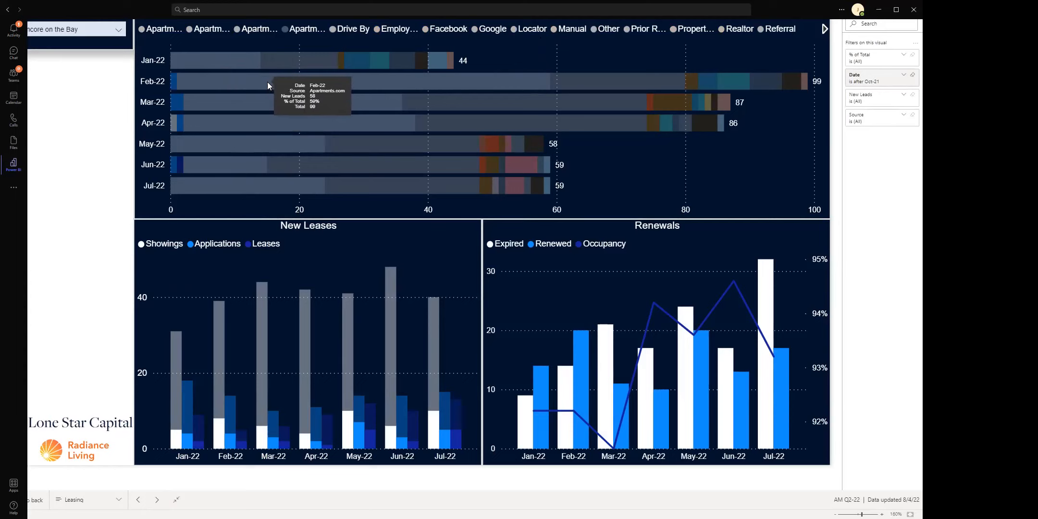
mouse_move(237, 171)
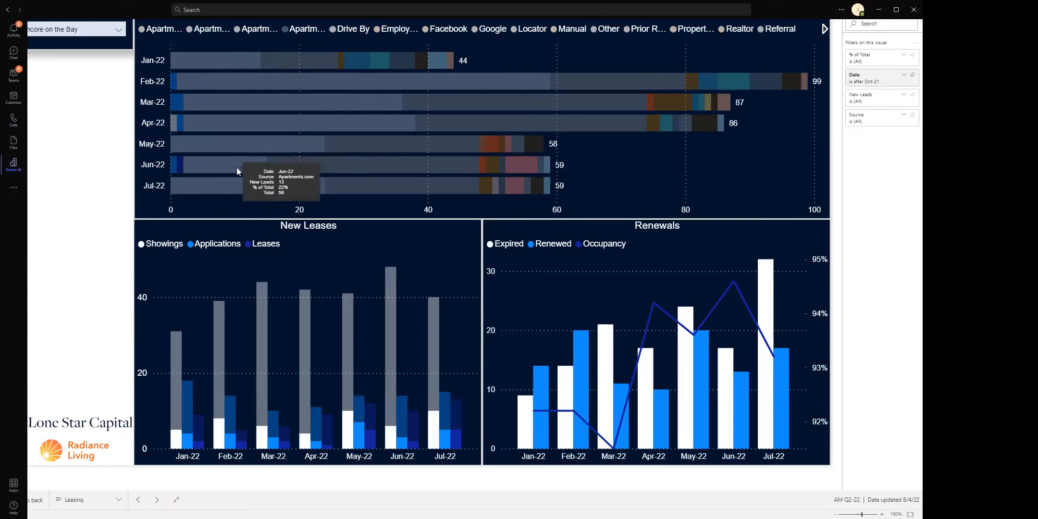
mouse_move(244, 144)
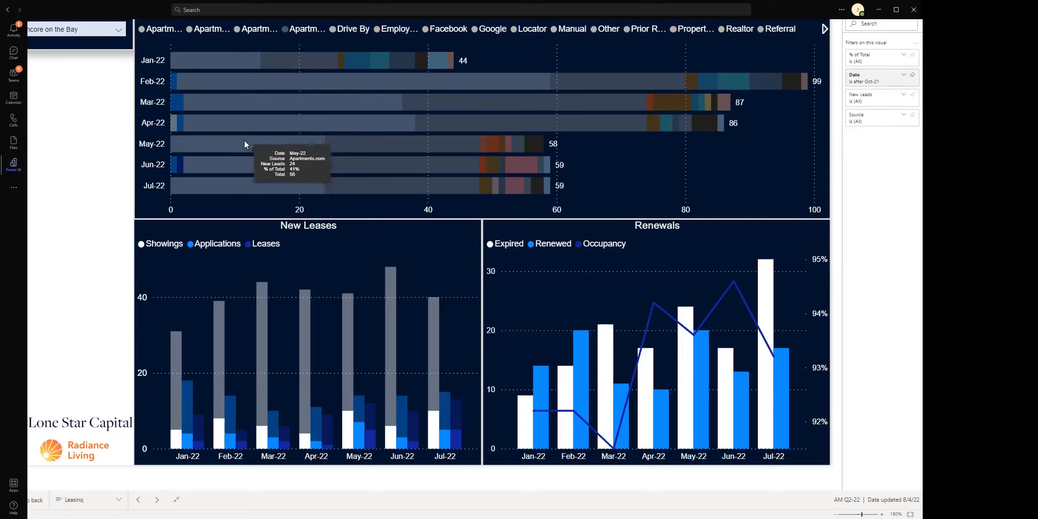
mouse_move(289, 34)
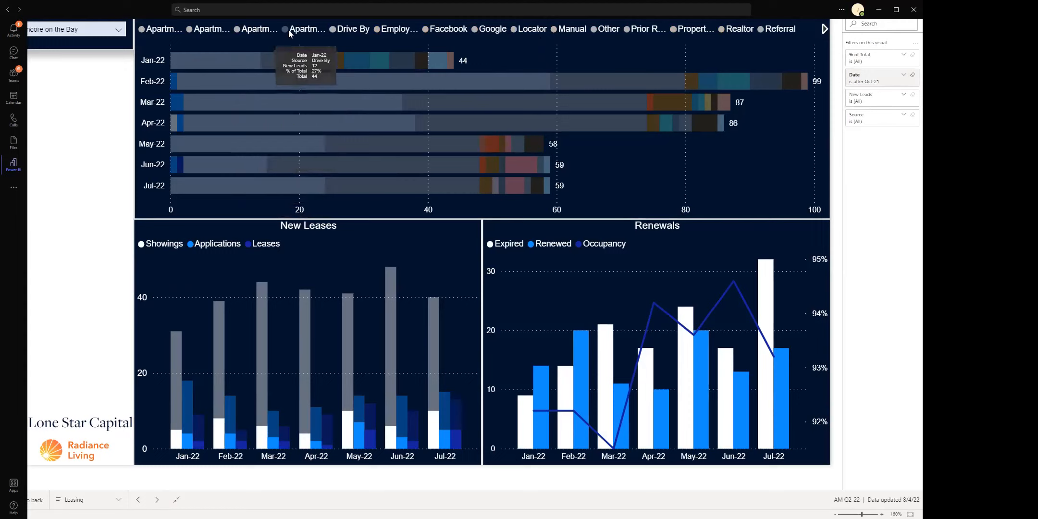
mouse_move(289, 32)
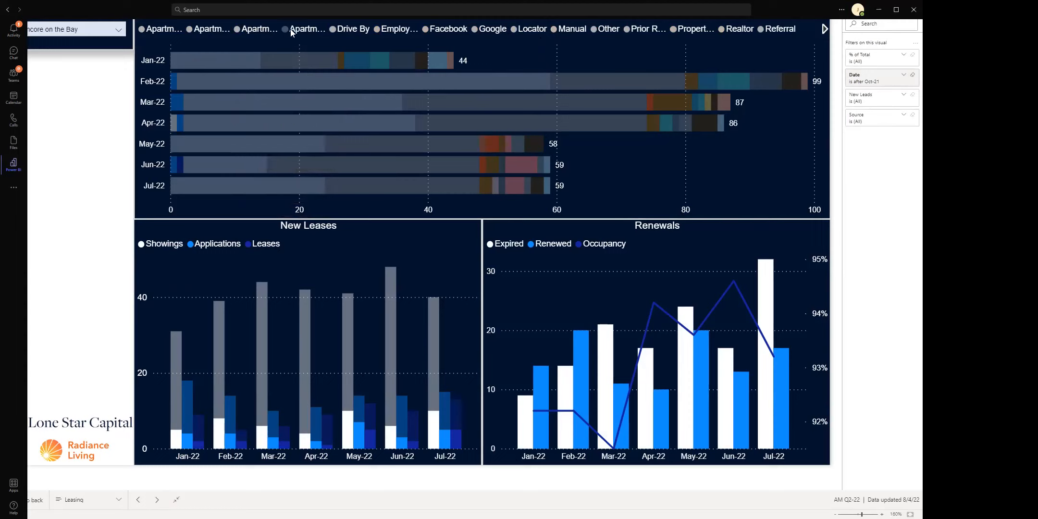
mouse_move(219, 432)
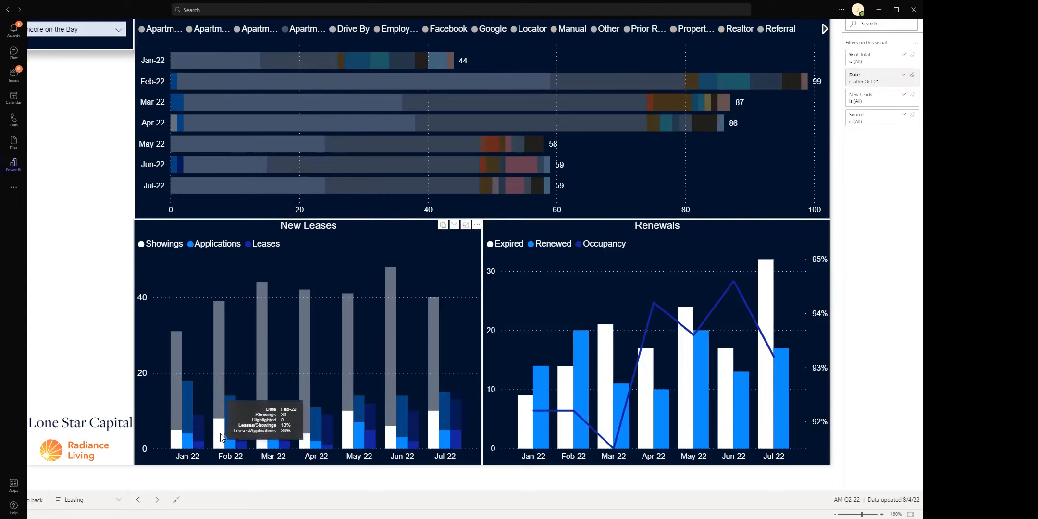
mouse_move(316, 442)
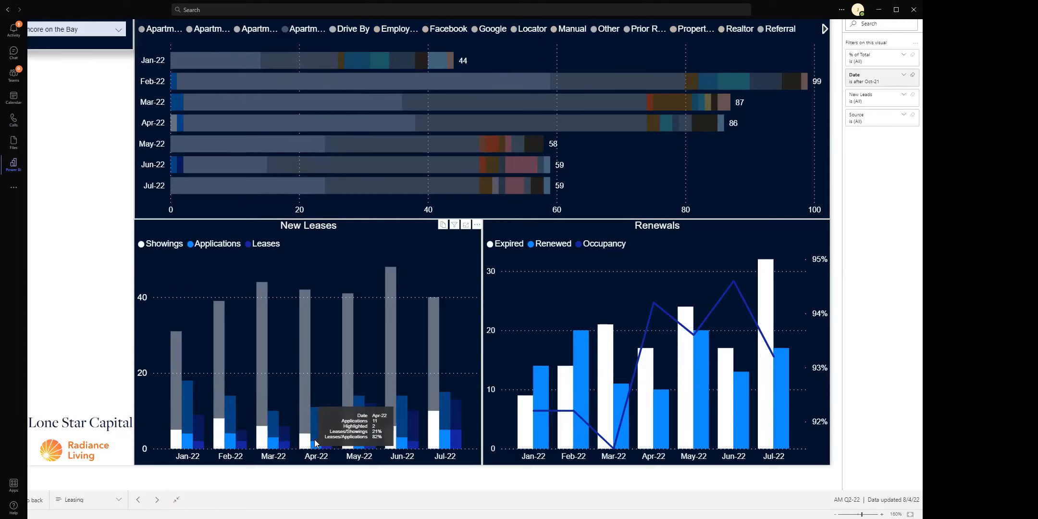
mouse_move(445, 443)
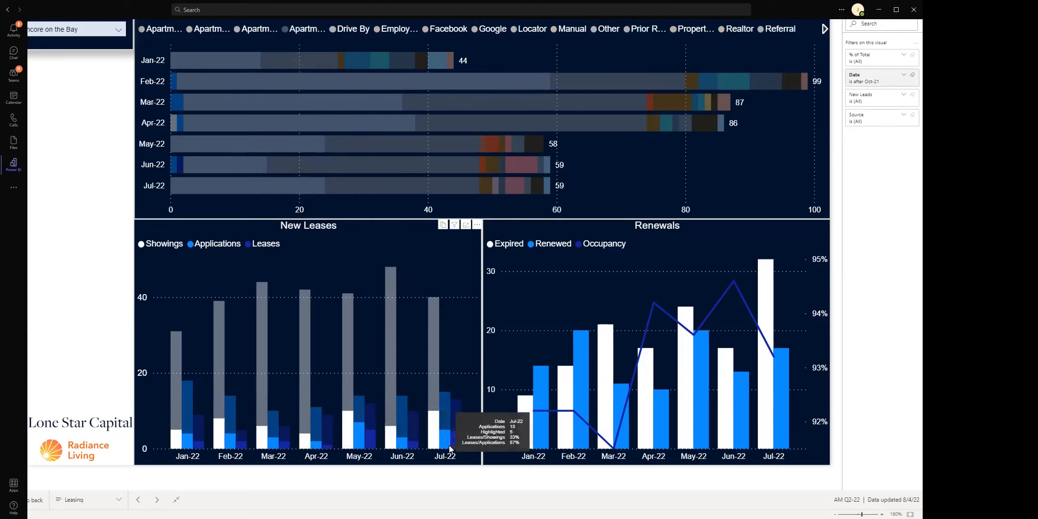
mouse_move(450, 437)
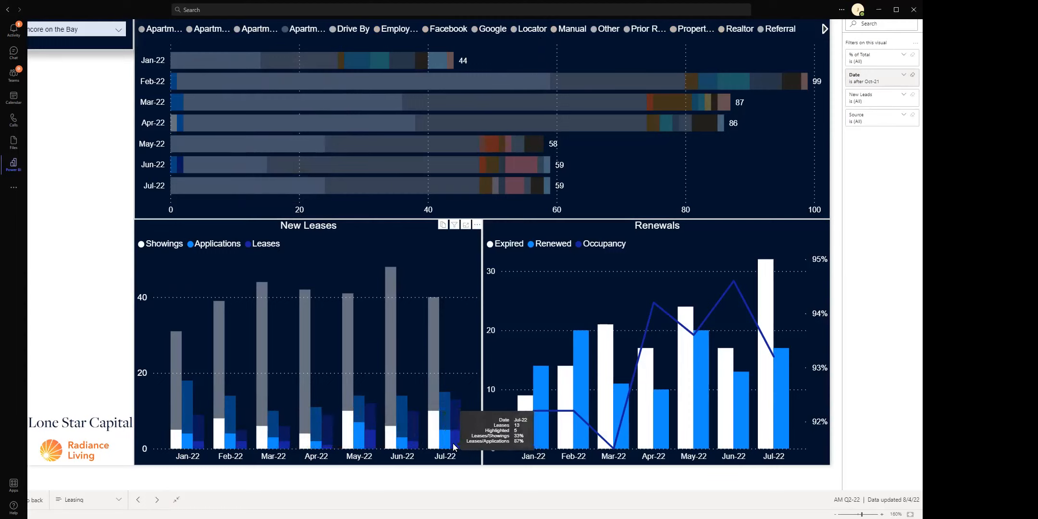
mouse_move(443, 427)
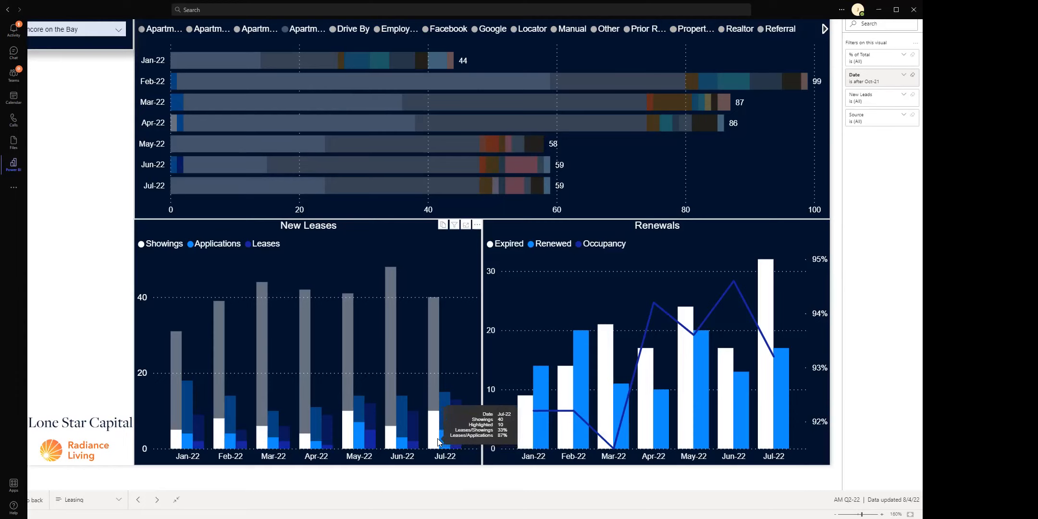
mouse_move(436, 440)
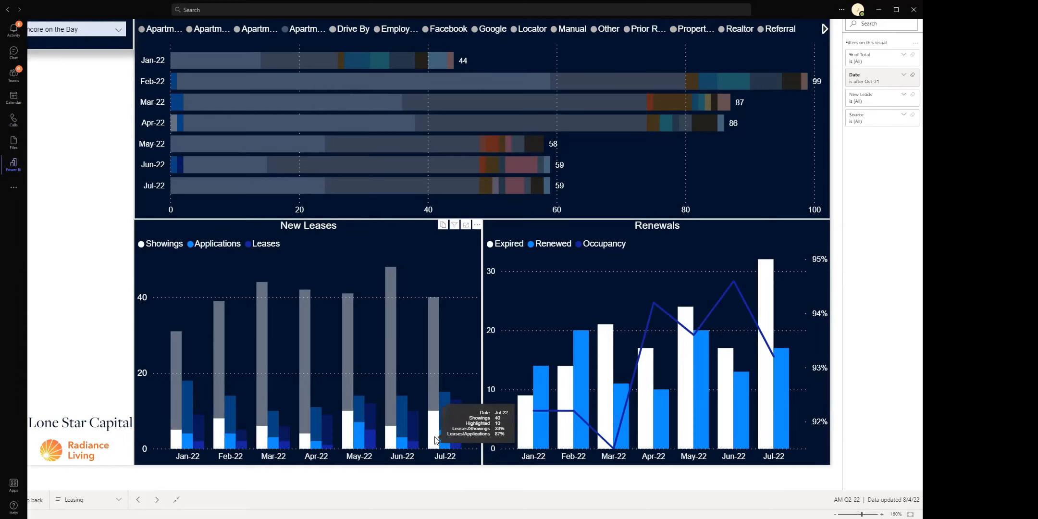
mouse_move(439, 428)
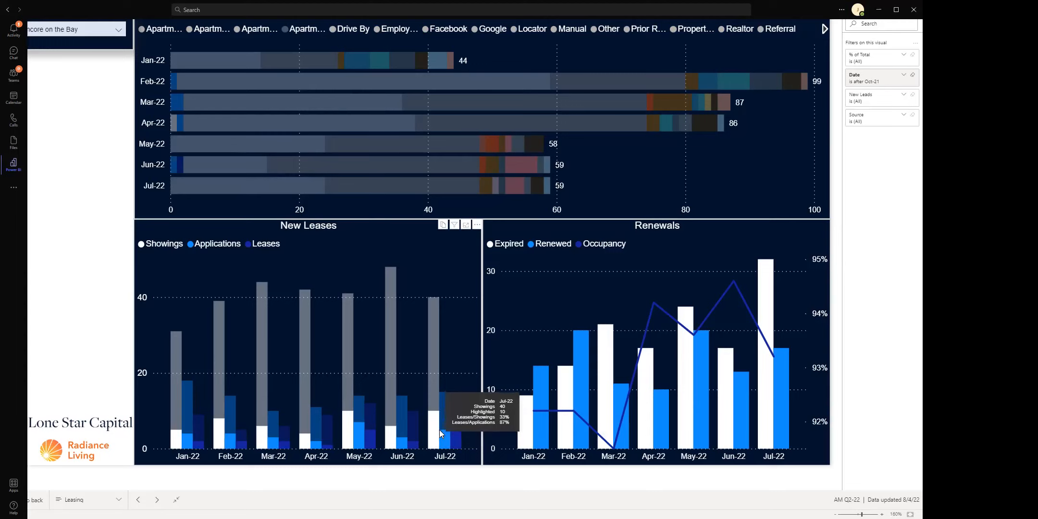
mouse_move(271, 450)
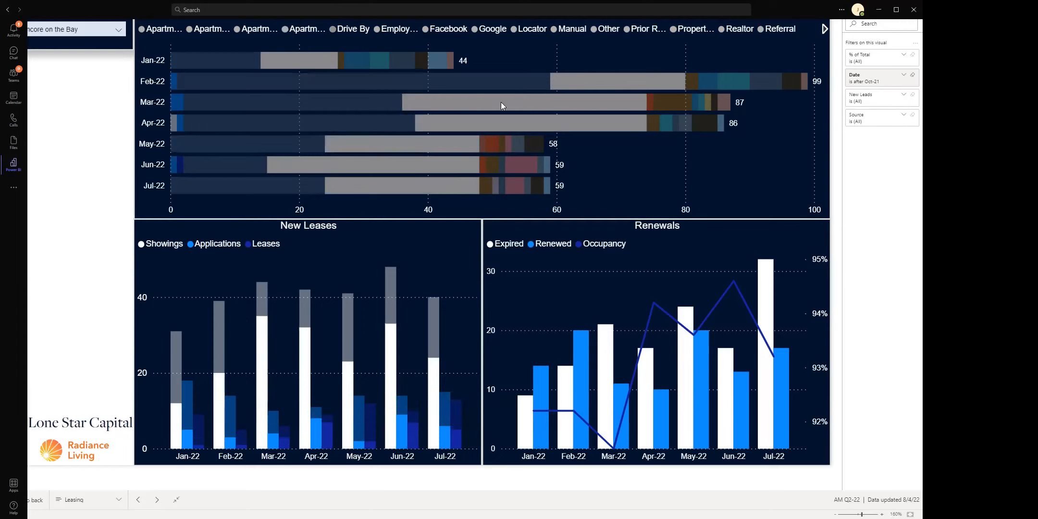
mouse_move(333, 367)
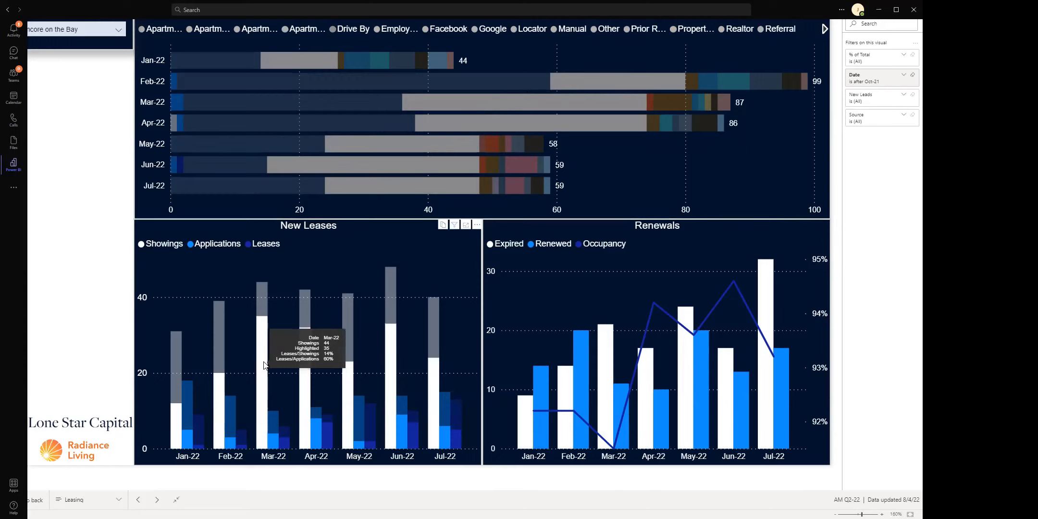
mouse_move(193, 449)
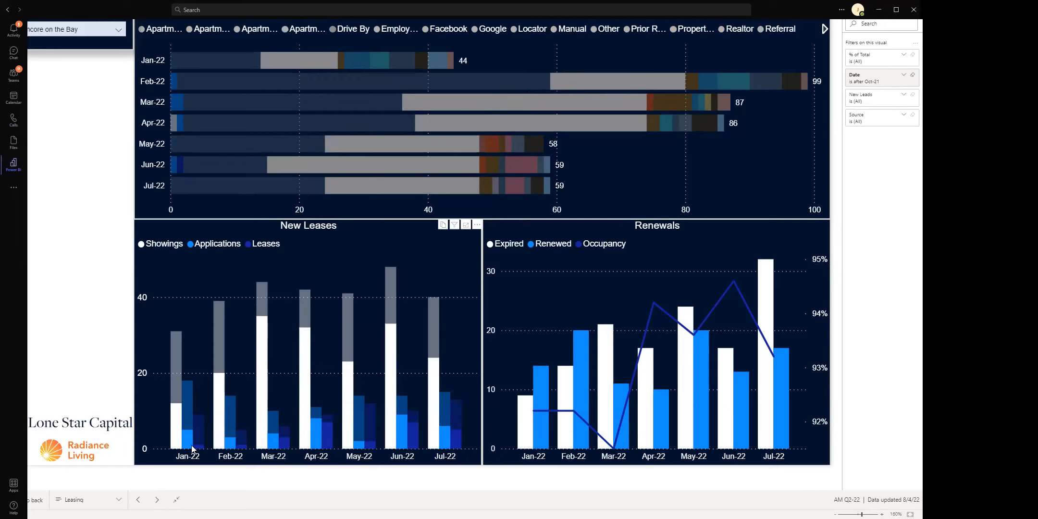
mouse_move(422, 335)
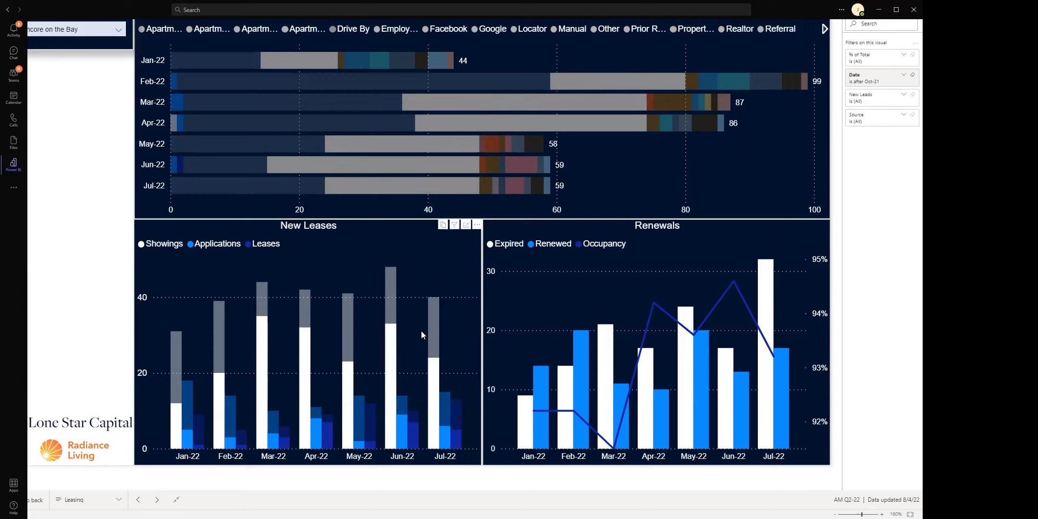
mouse_move(382, 335)
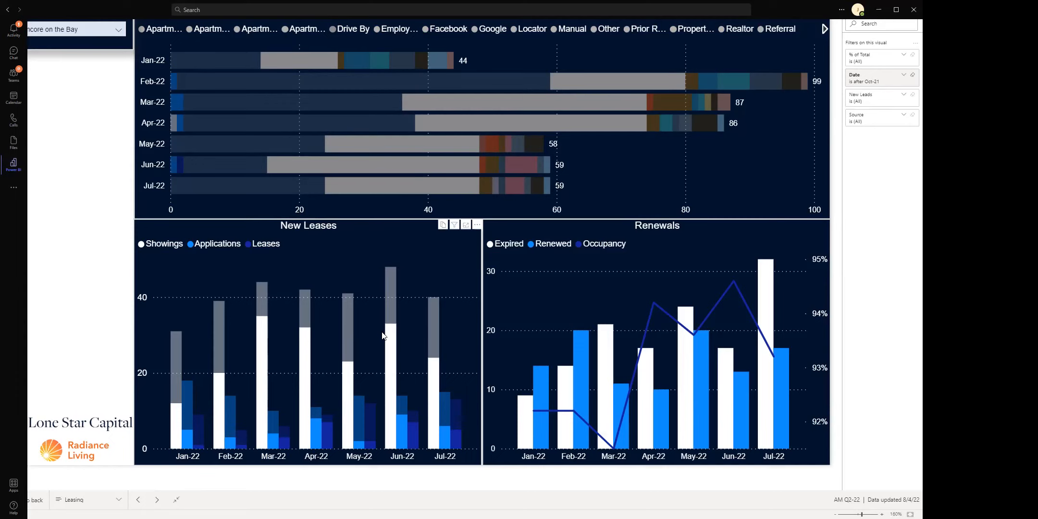
- Switch the Leasing page to The Landing at Pinewood Park and highlight Facebook leads
left_click(117, 28)
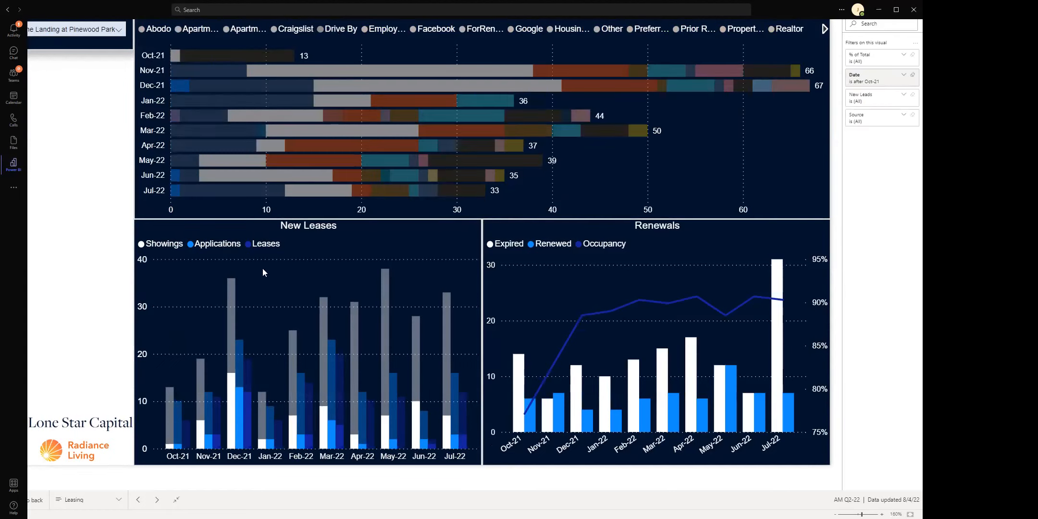
mouse_move(212, 451)
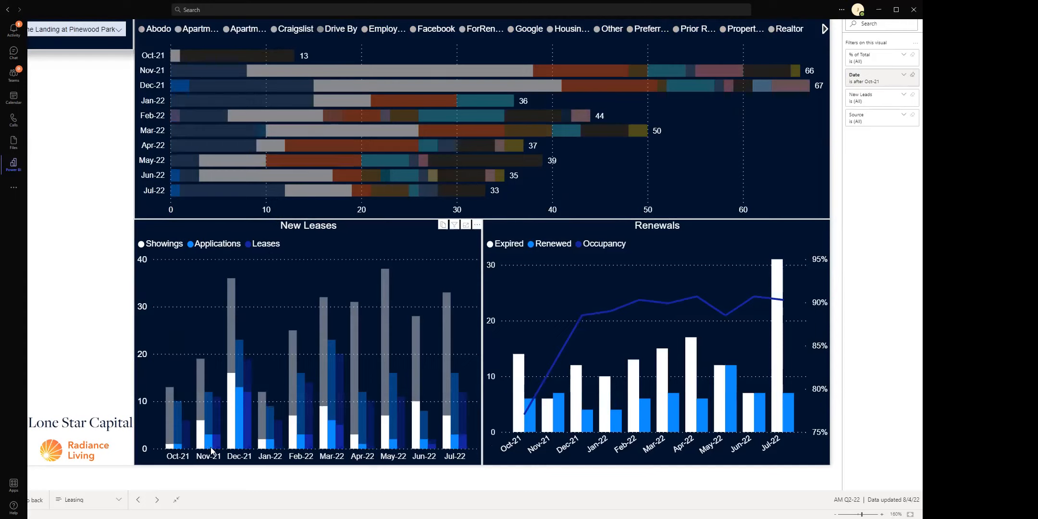
mouse_move(387, 436)
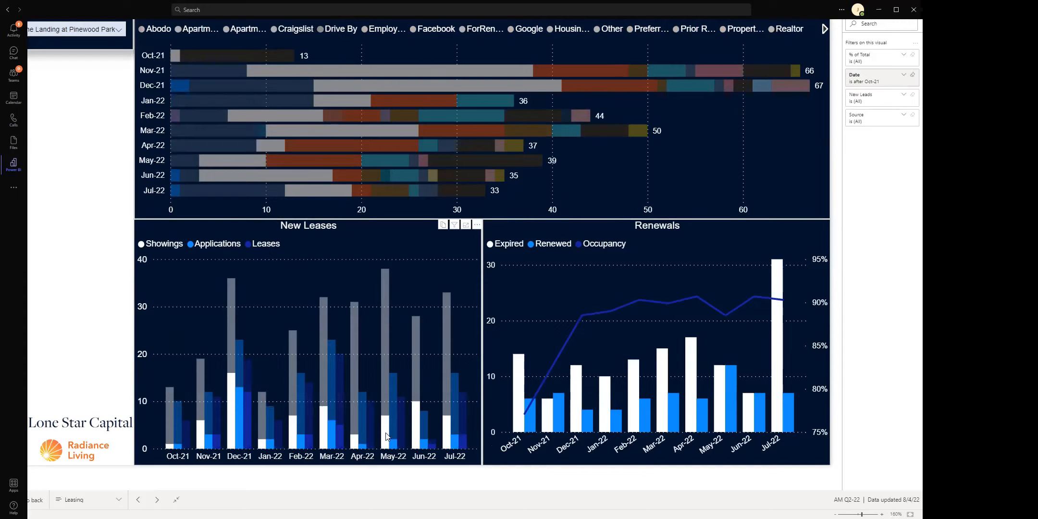
mouse_move(434, 35)
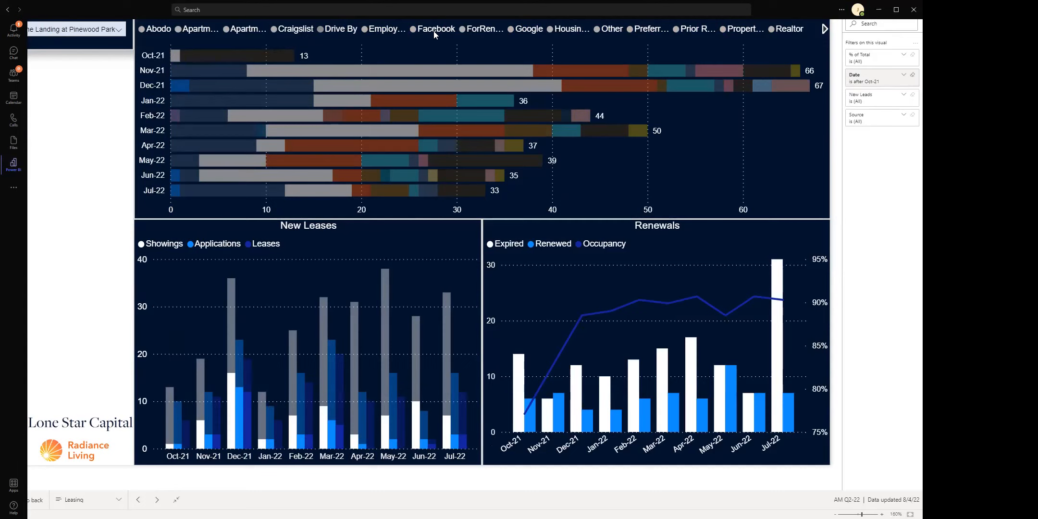
left_click(435, 28)
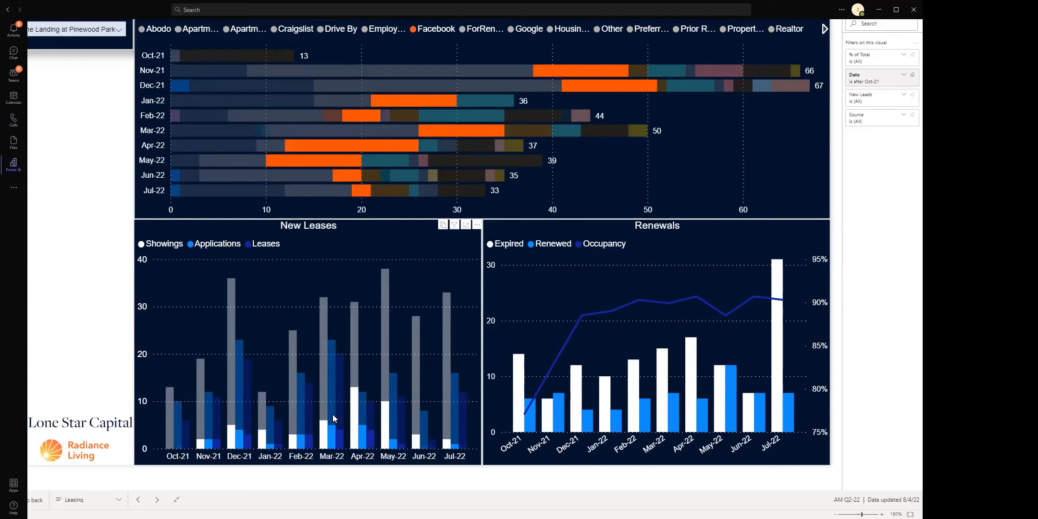
mouse_move(353, 410)
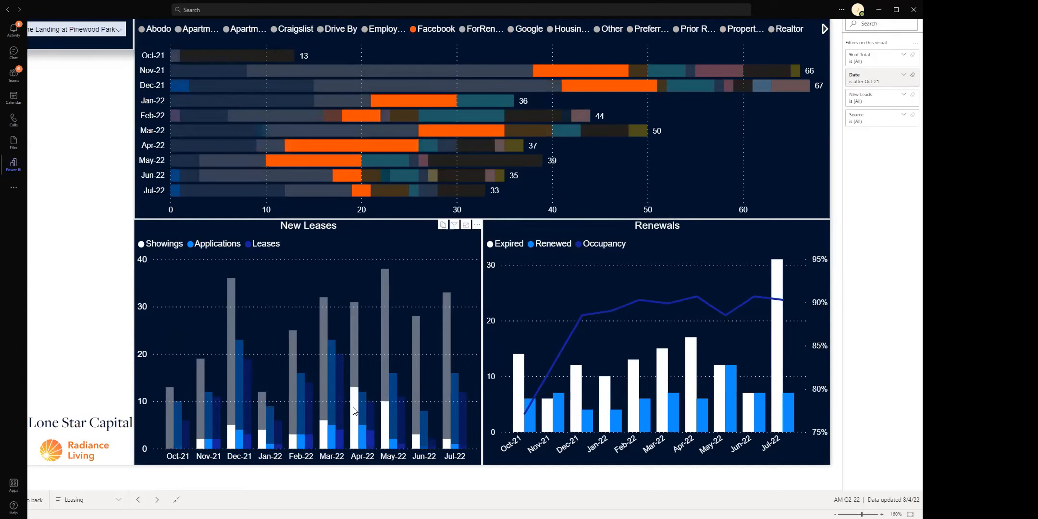
mouse_move(424, 79)
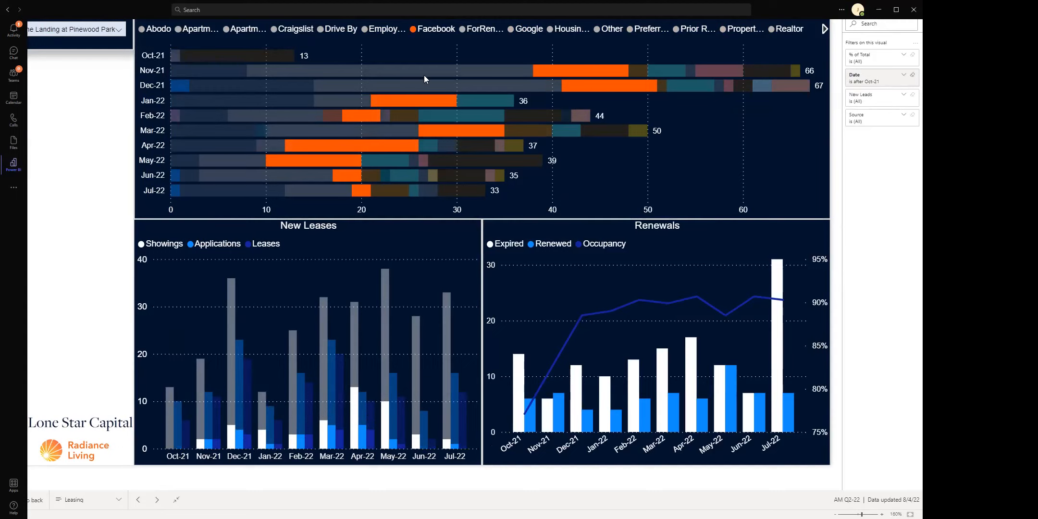
mouse_move(429, 79)
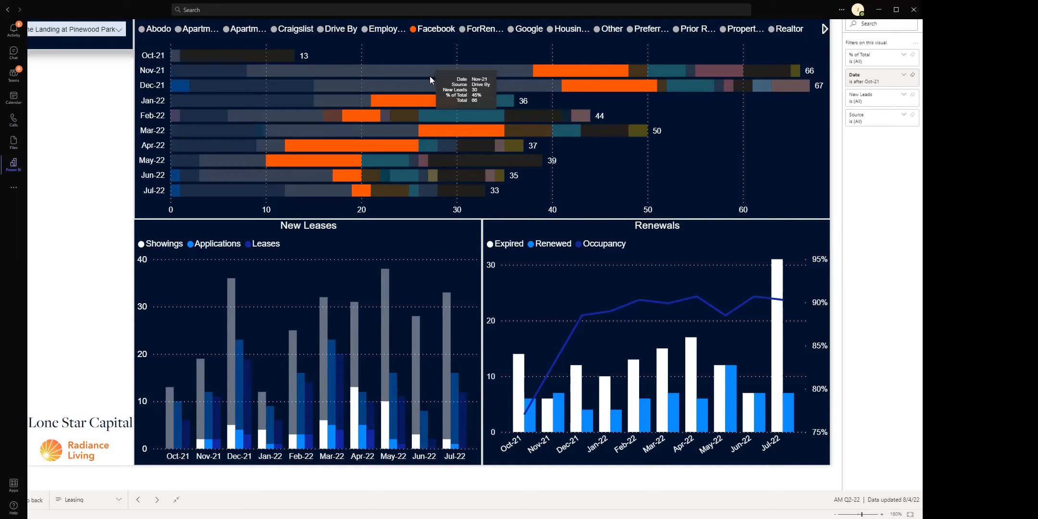
mouse_move(405, 50)
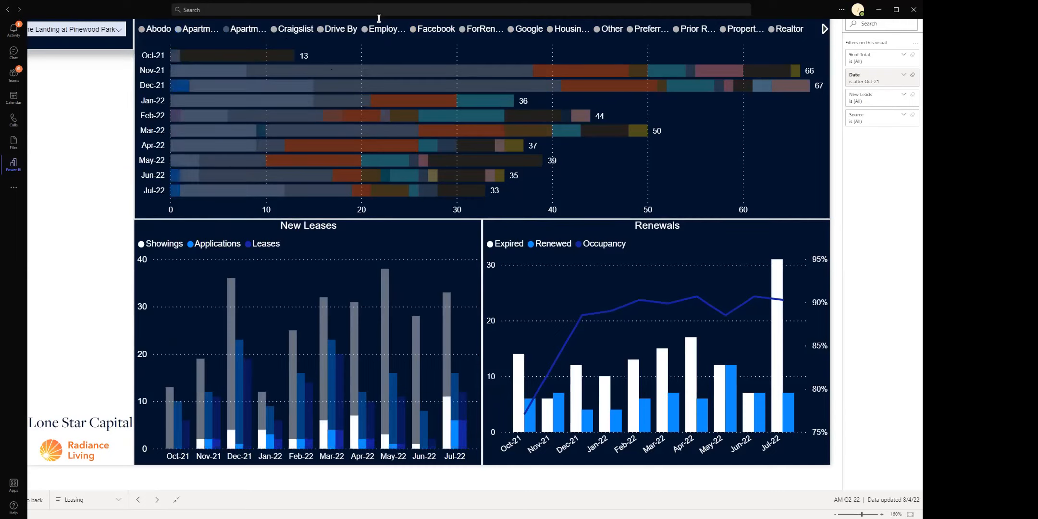
- Highlight the Other lead source, then page the legend to the next sources
left_click(528, 28)
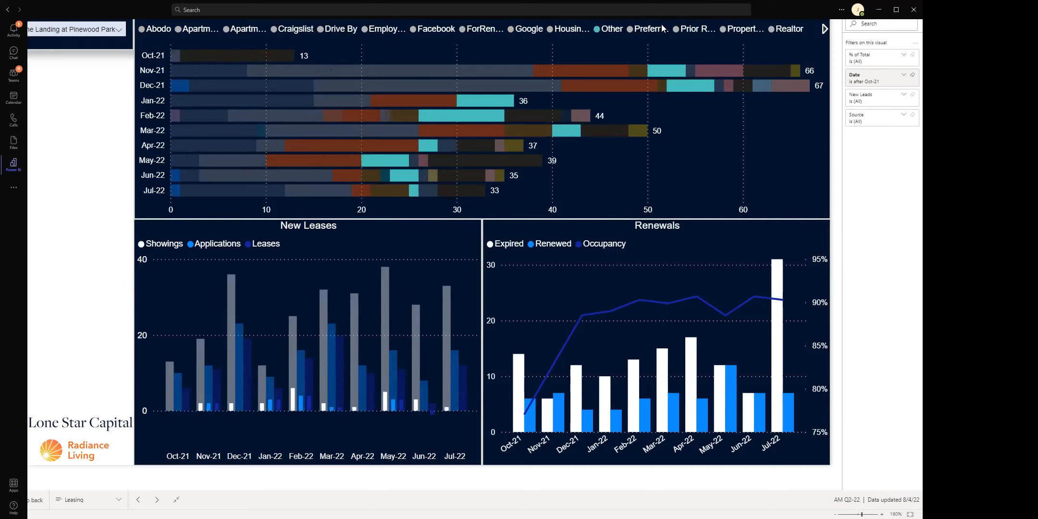
mouse_move(649, 31)
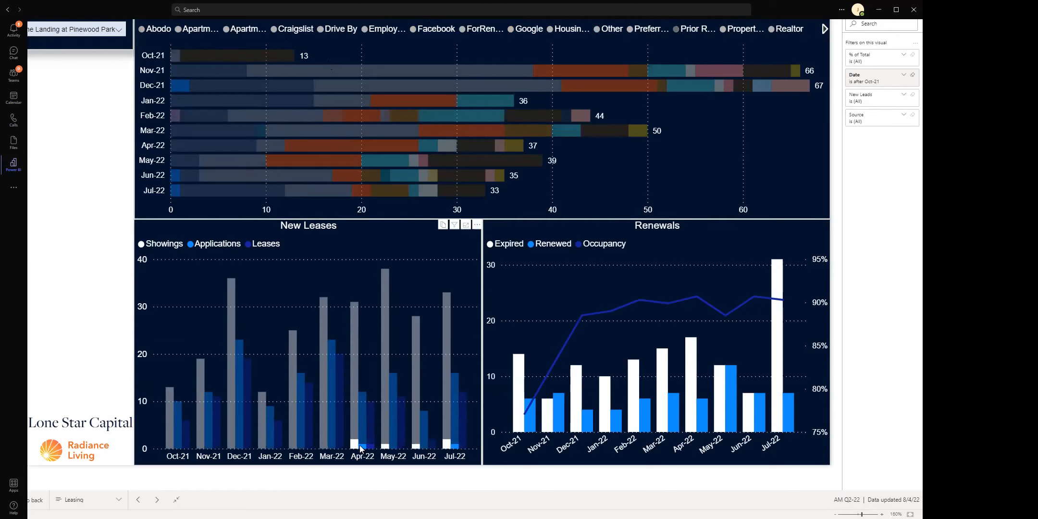
mouse_move(448, 444)
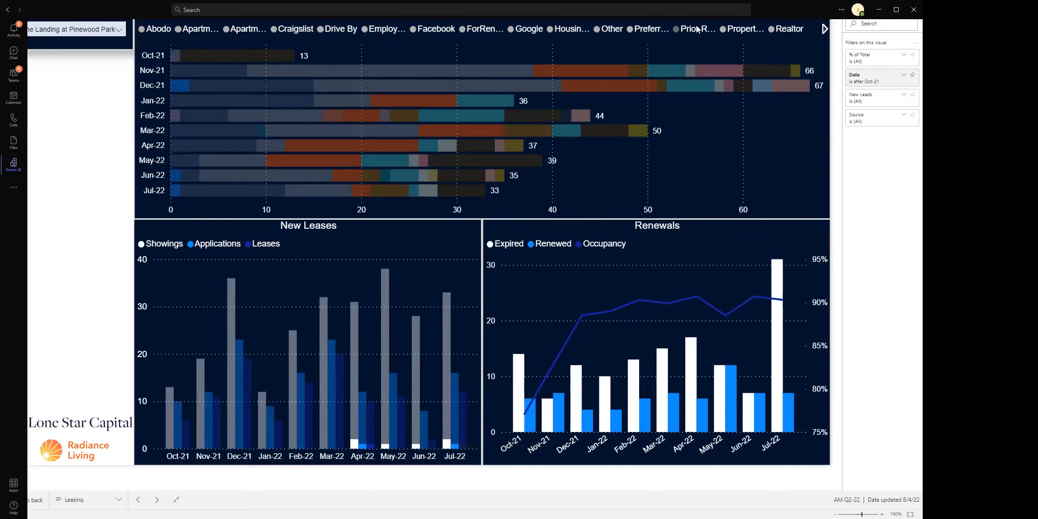
mouse_move(696, 29)
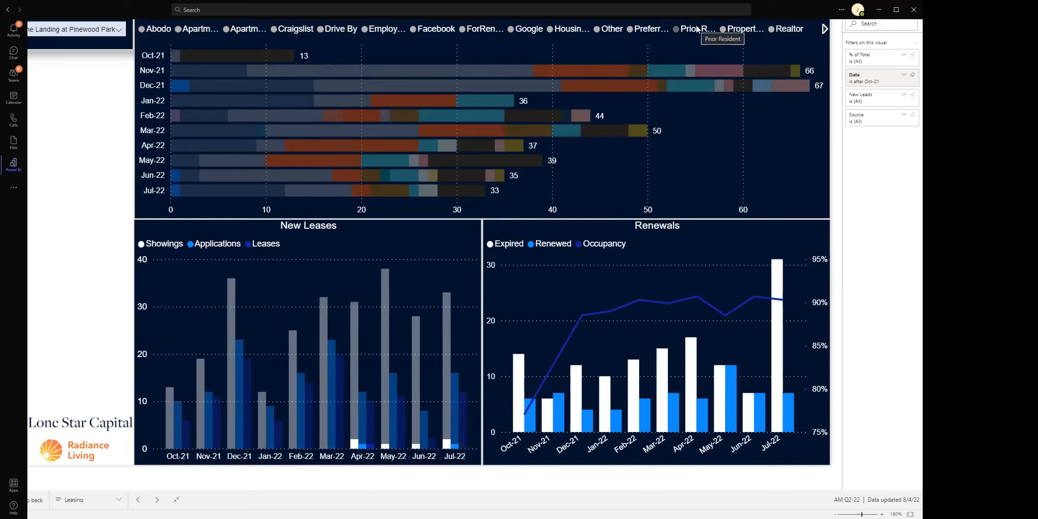
left_click(824, 29)
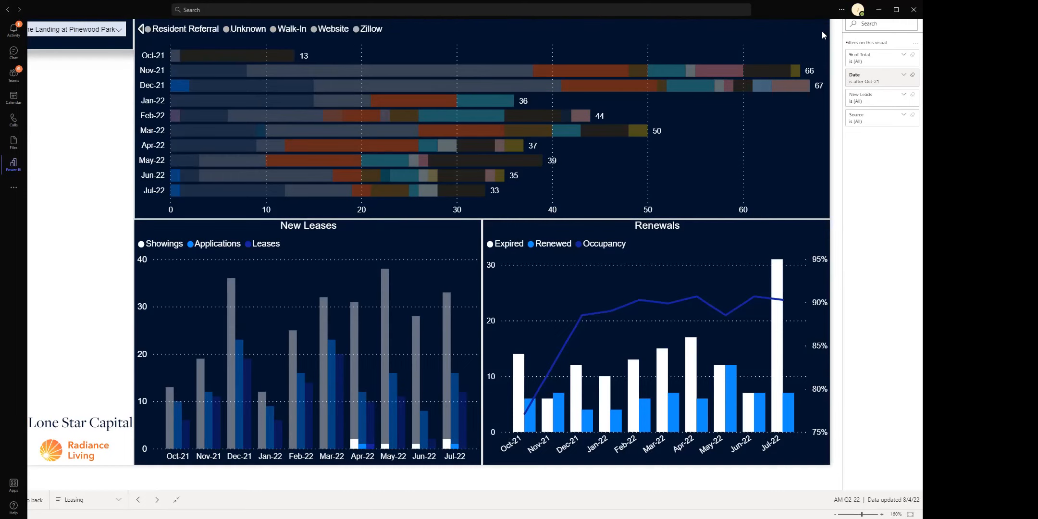
mouse_move(335, 134)
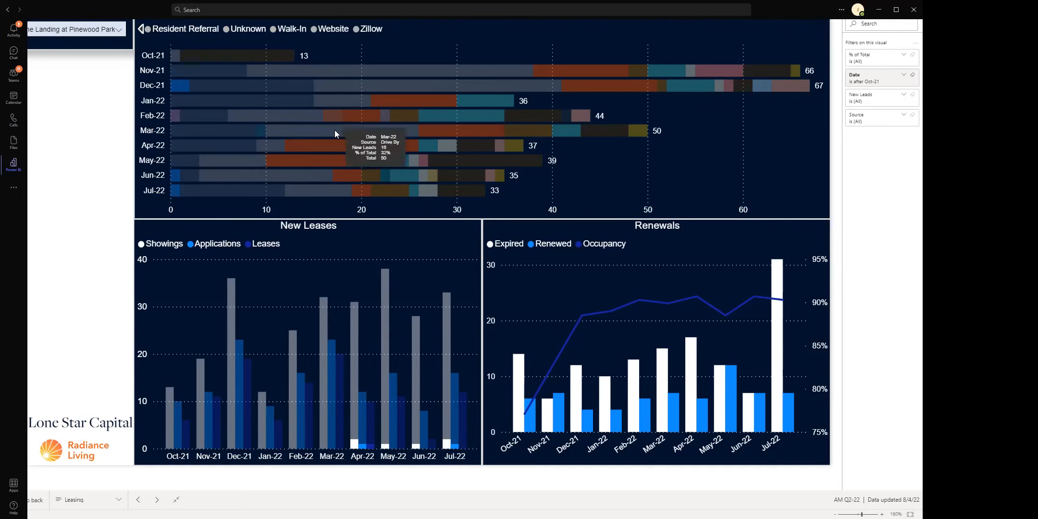
mouse_move(189, 31)
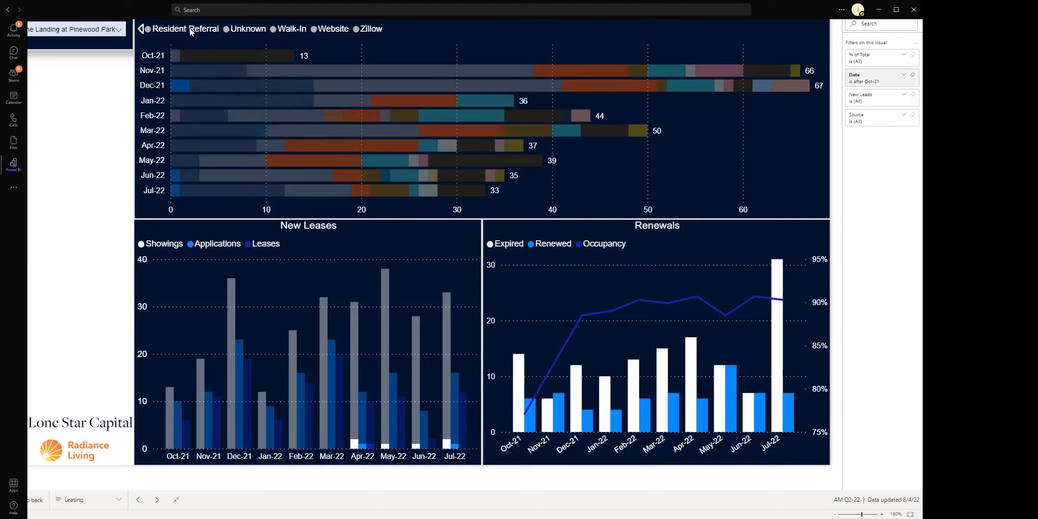
mouse_move(186, 28)
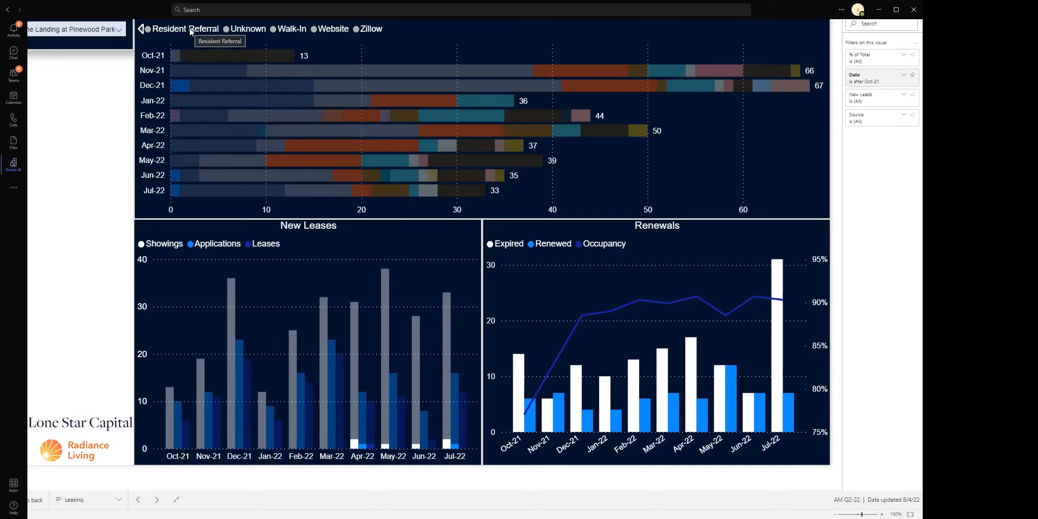
mouse_move(331, 451)
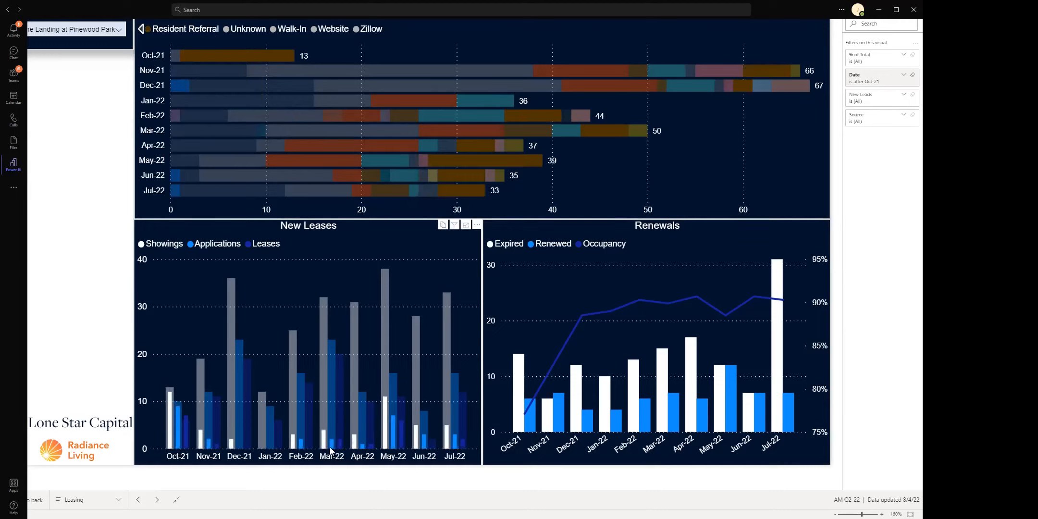
mouse_move(442, 443)
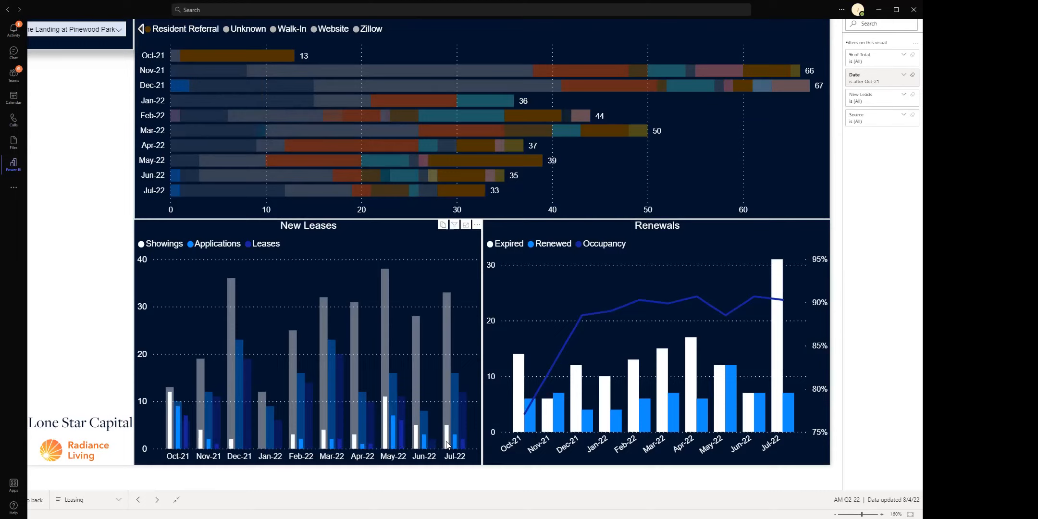
mouse_move(425, 361)
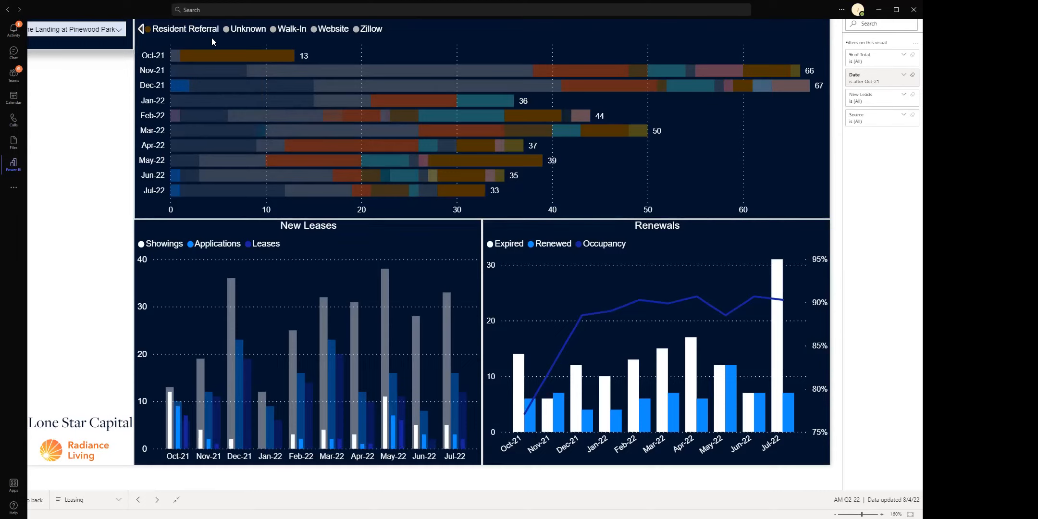
- Page the leads legend back to the first set of lead sources
left_click(140, 28)
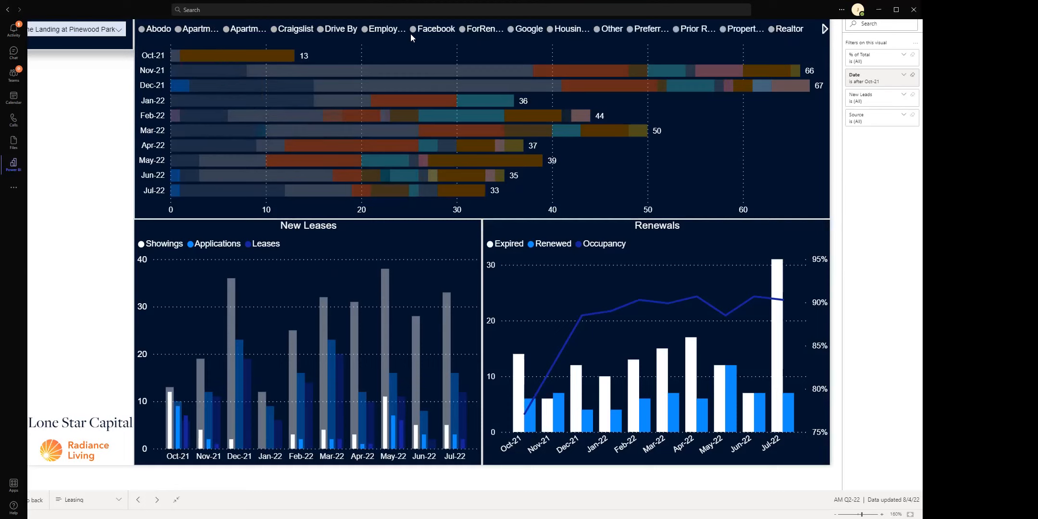
mouse_move(80, 258)
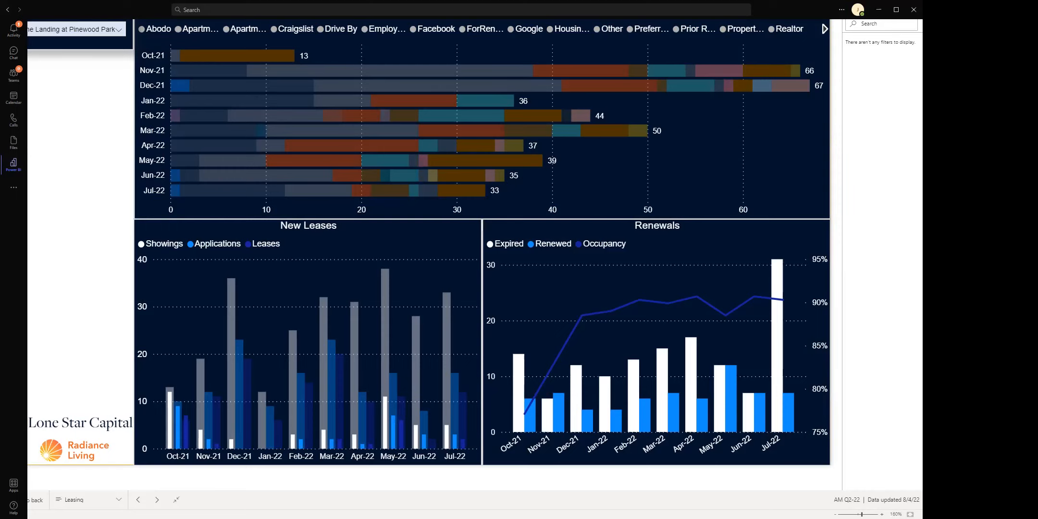
left_click(156, 500)
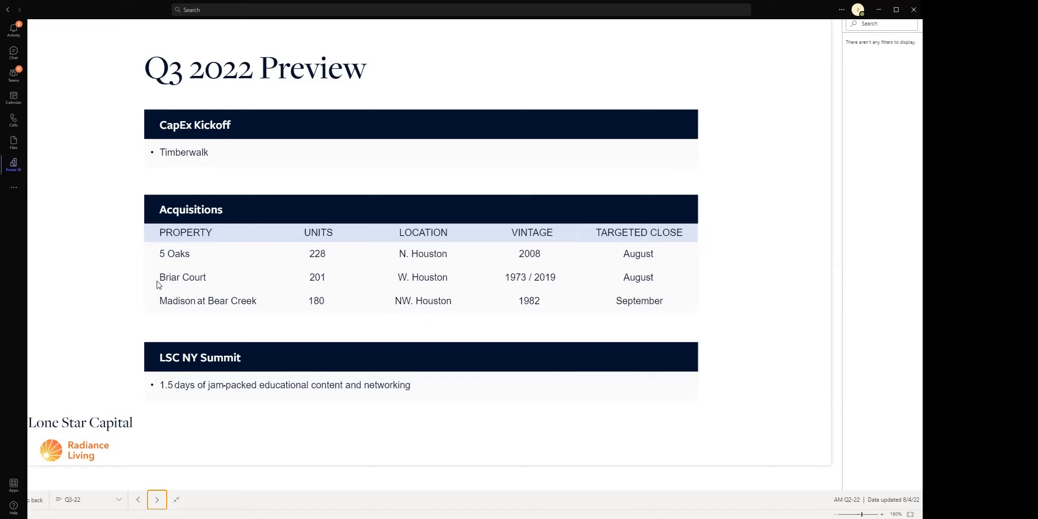
mouse_move(510, 424)
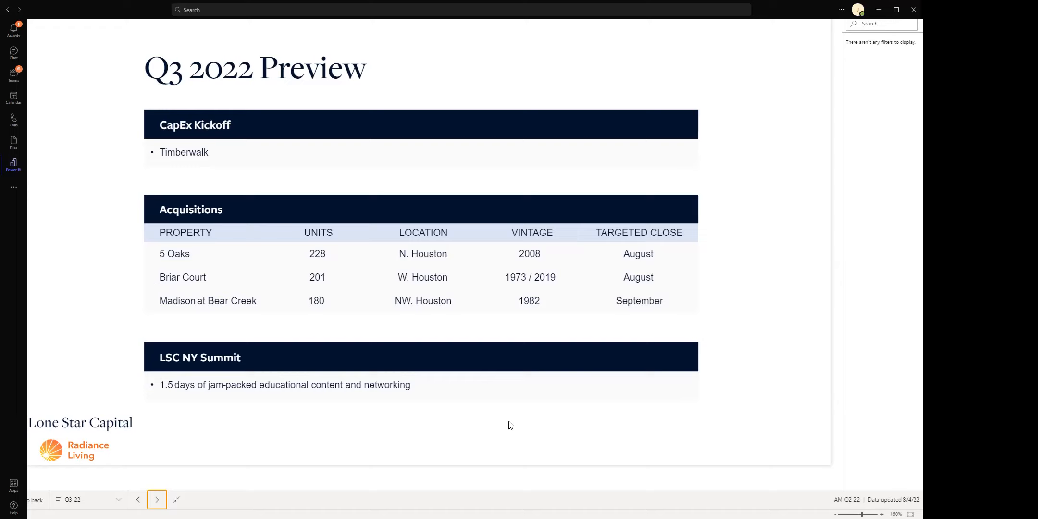
mouse_move(547, 393)
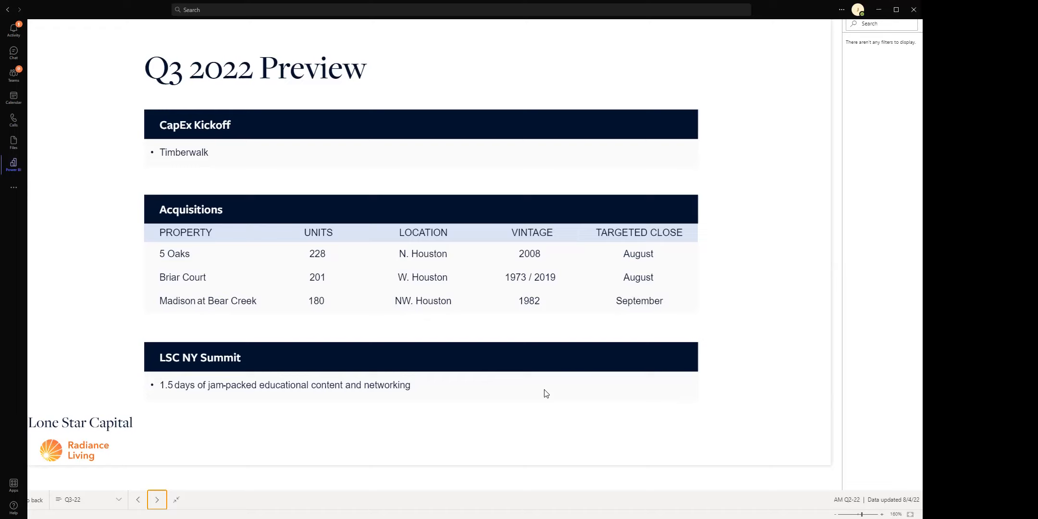
mouse_move(588, 428)
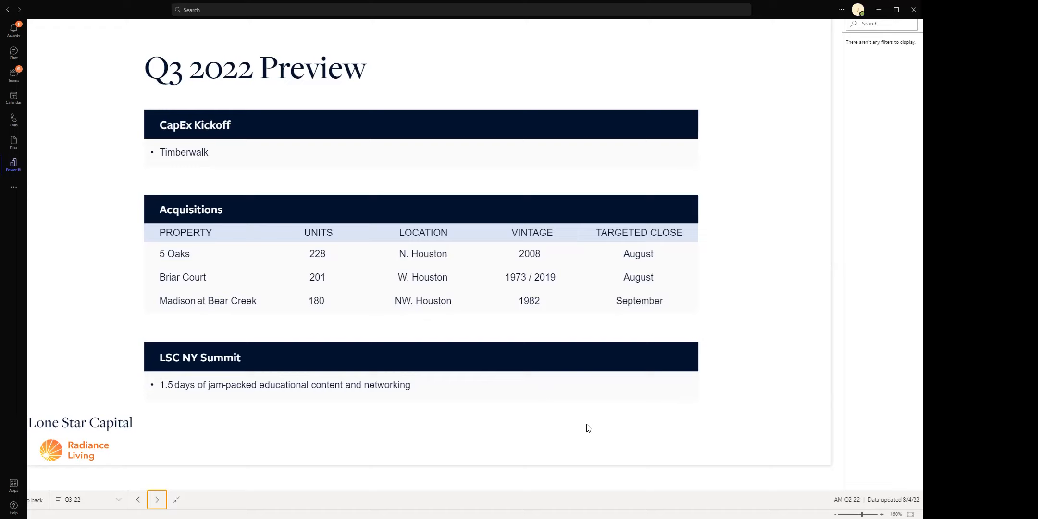
mouse_move(591, 418)
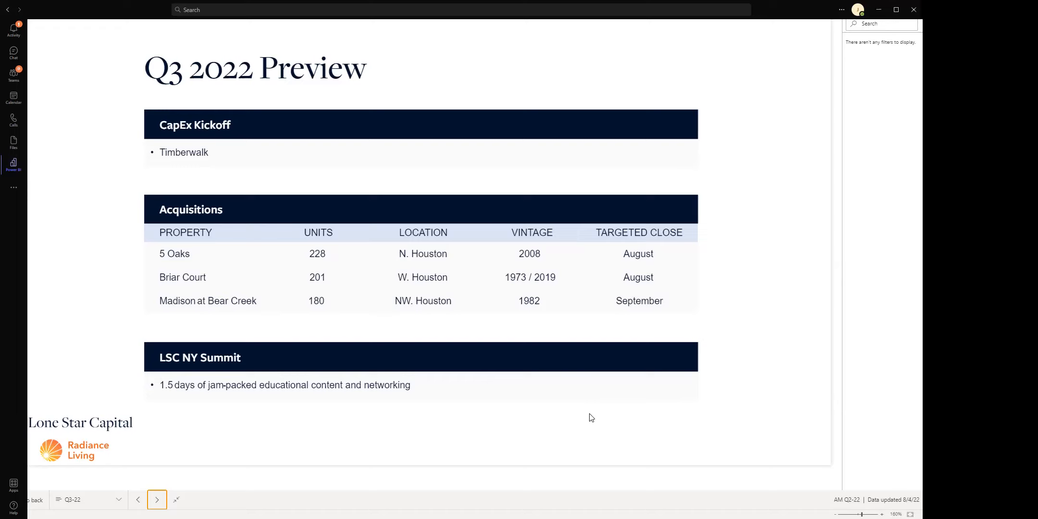
mouse_move(579, 409)
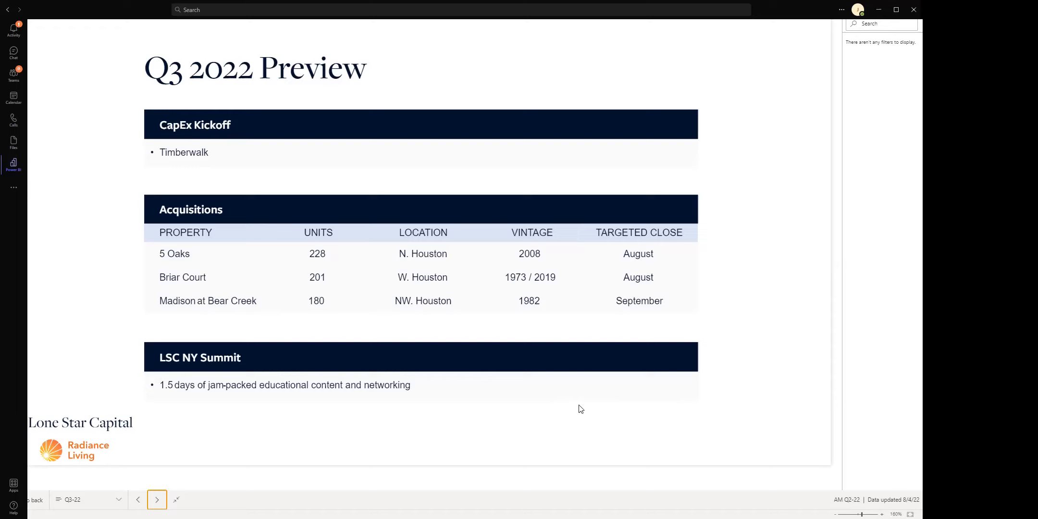
mouse_move(495, 384)
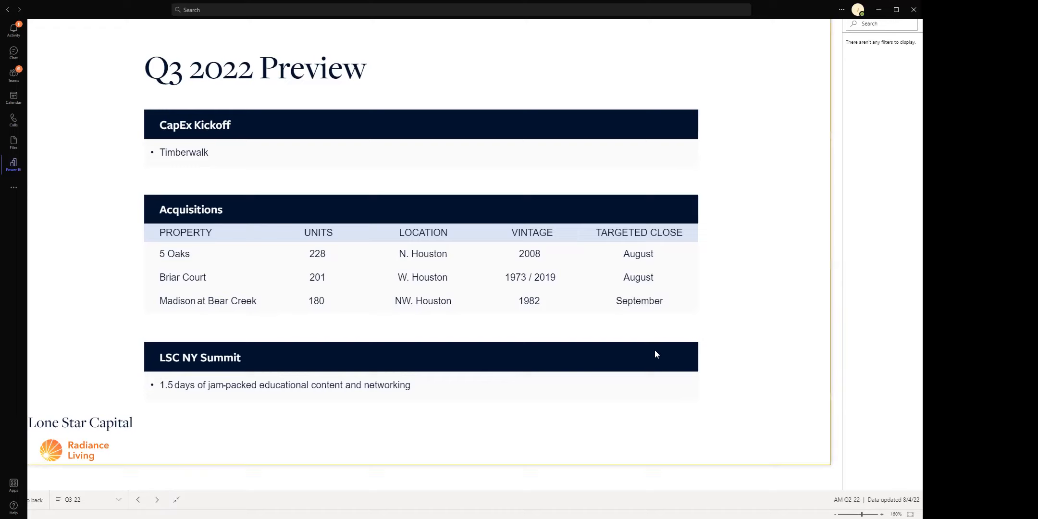
mouse_move(131, 351)
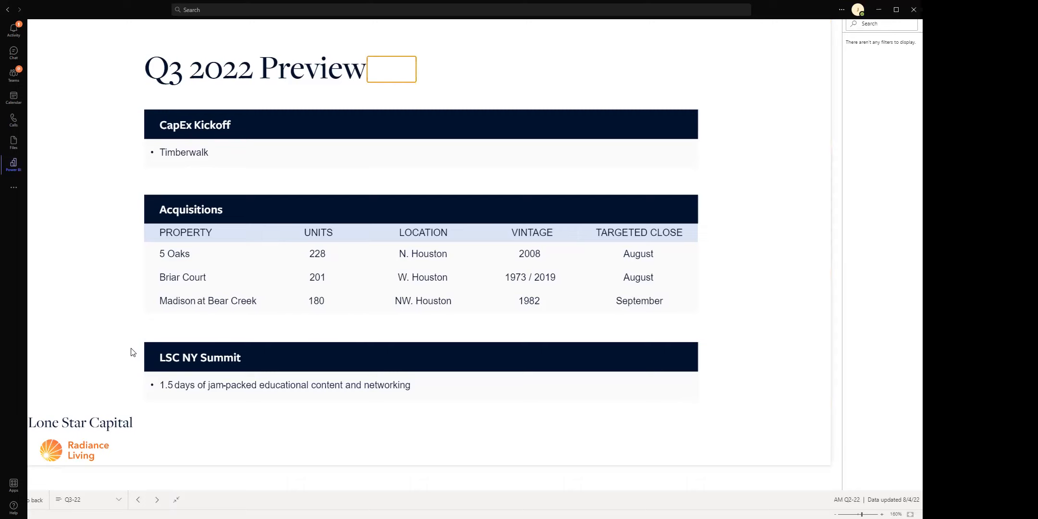
mouse_move(768, 227)
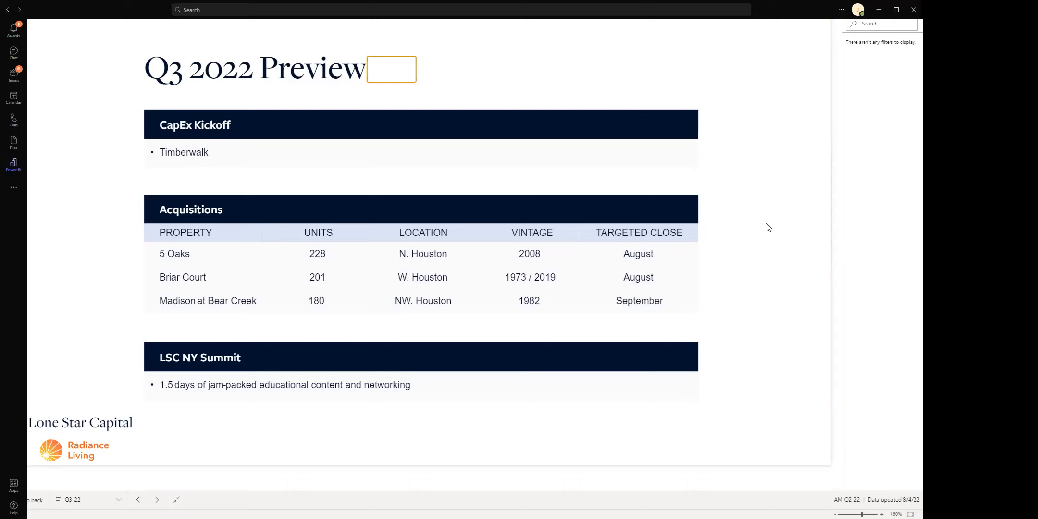